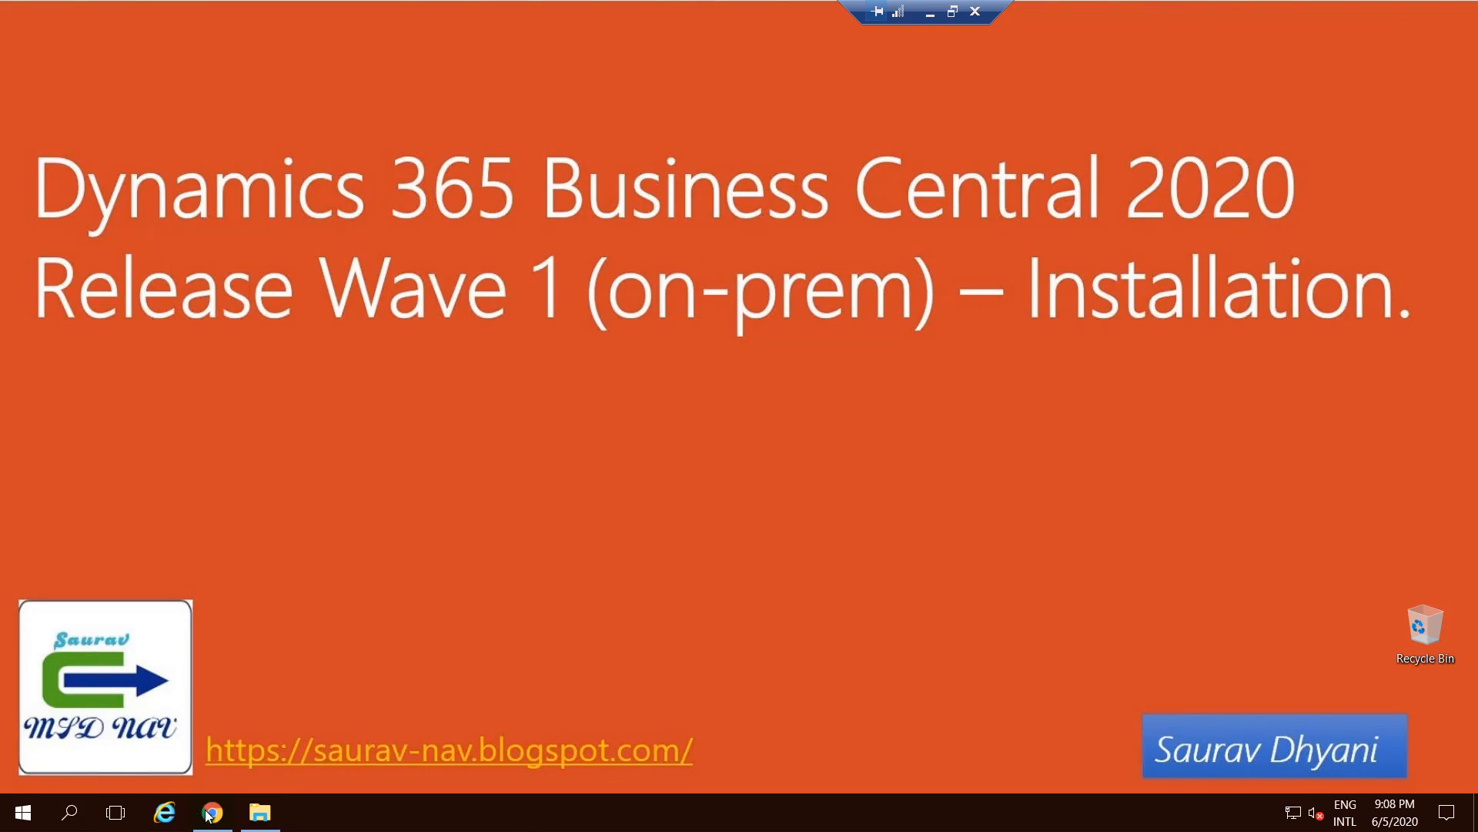
Filter the blog homepage to posts labelled HOTFIX via the Labels widget
left_click(211, 812)
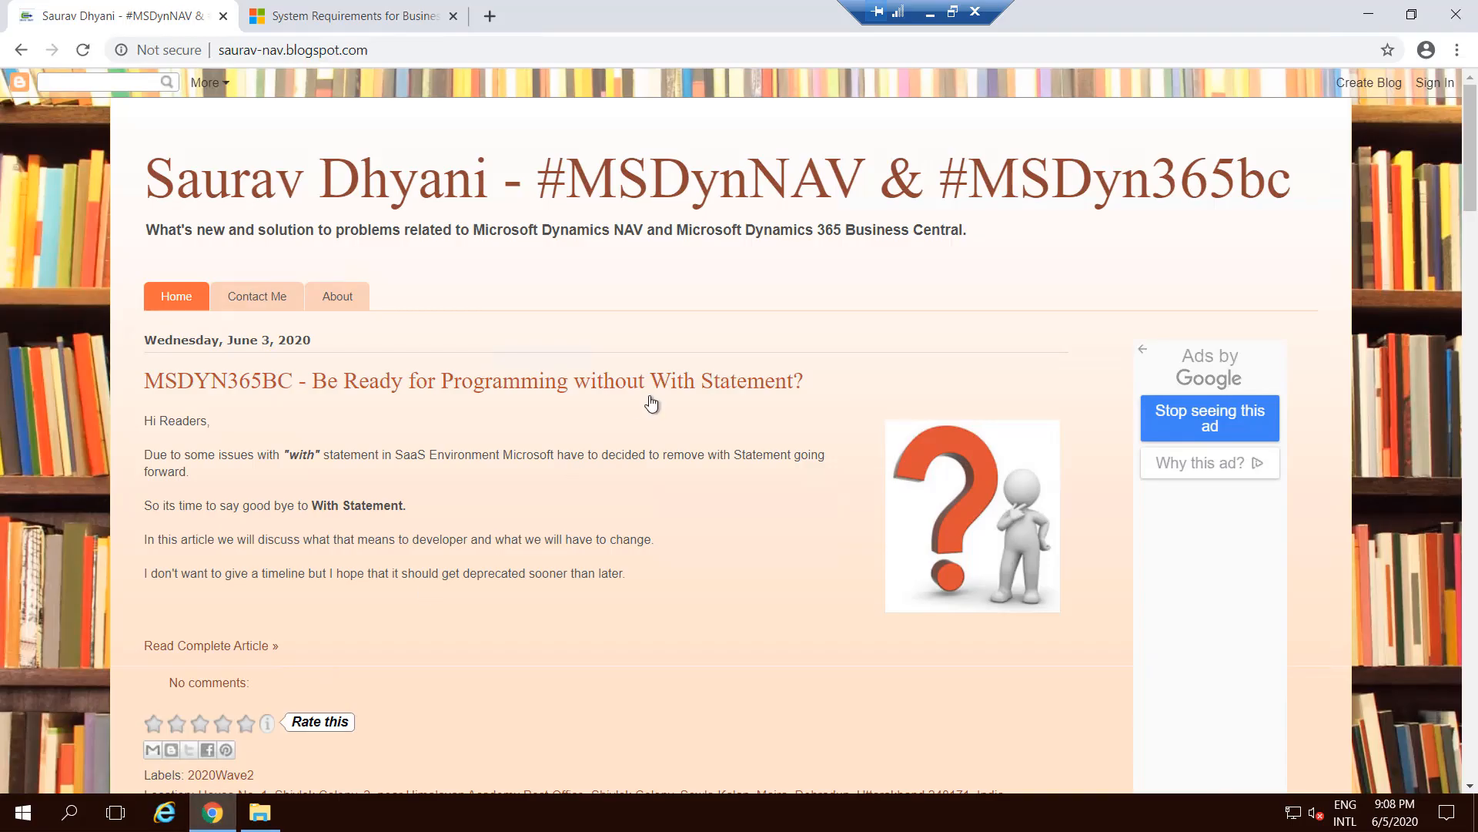
scroll("down", 3)
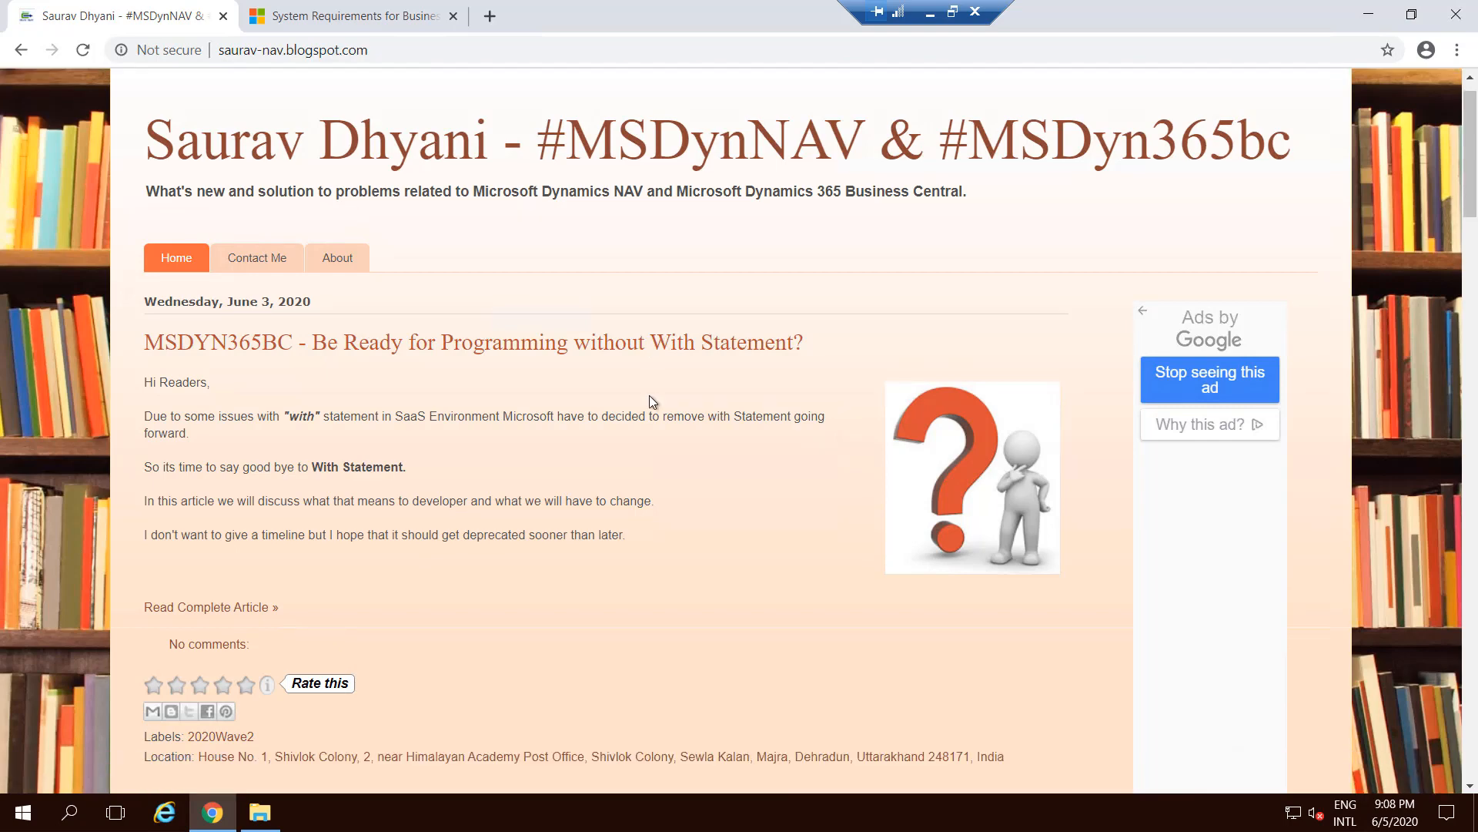
scroll("down", 3)
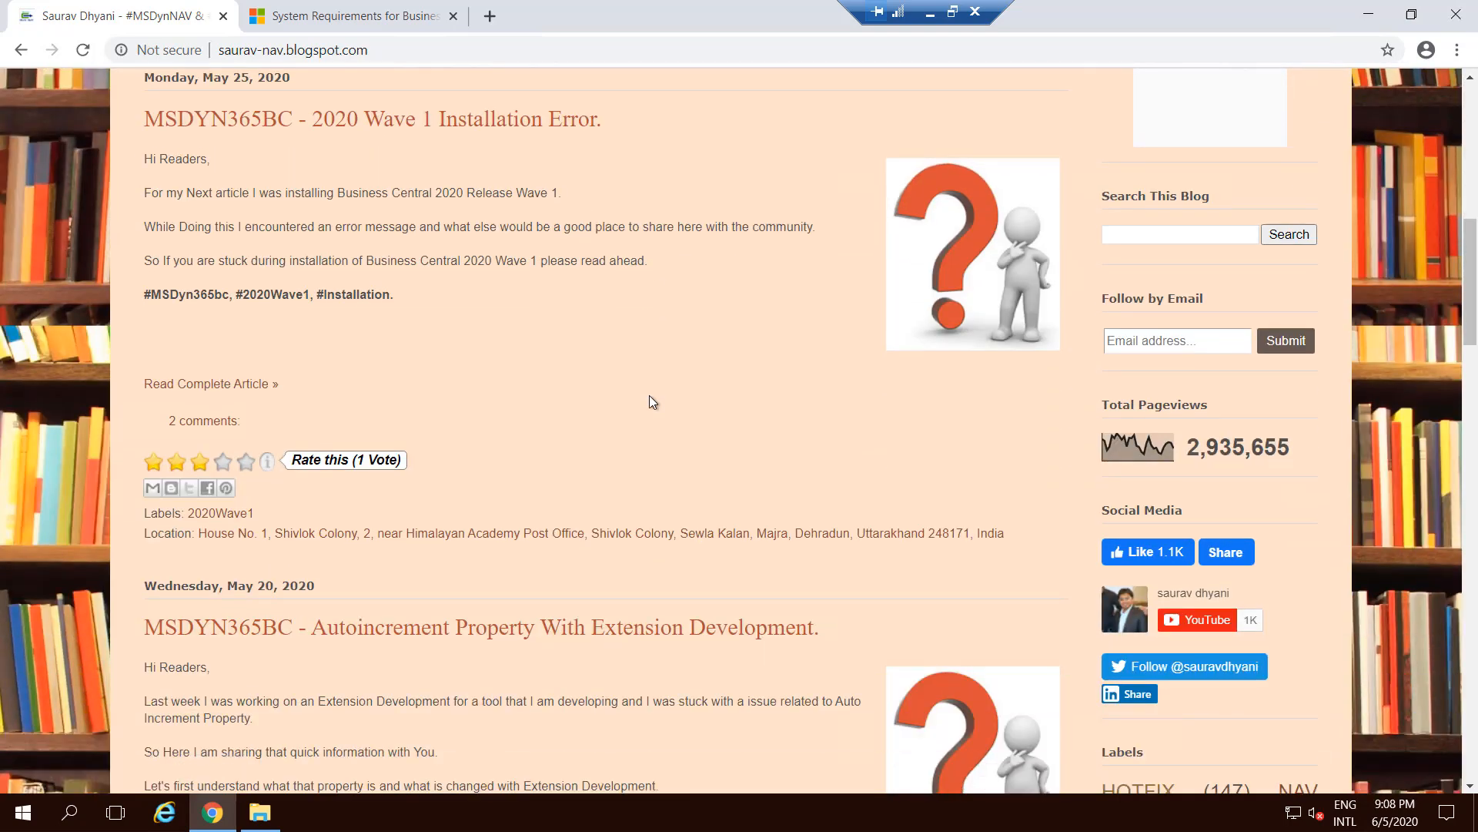
scroll("down", 3)
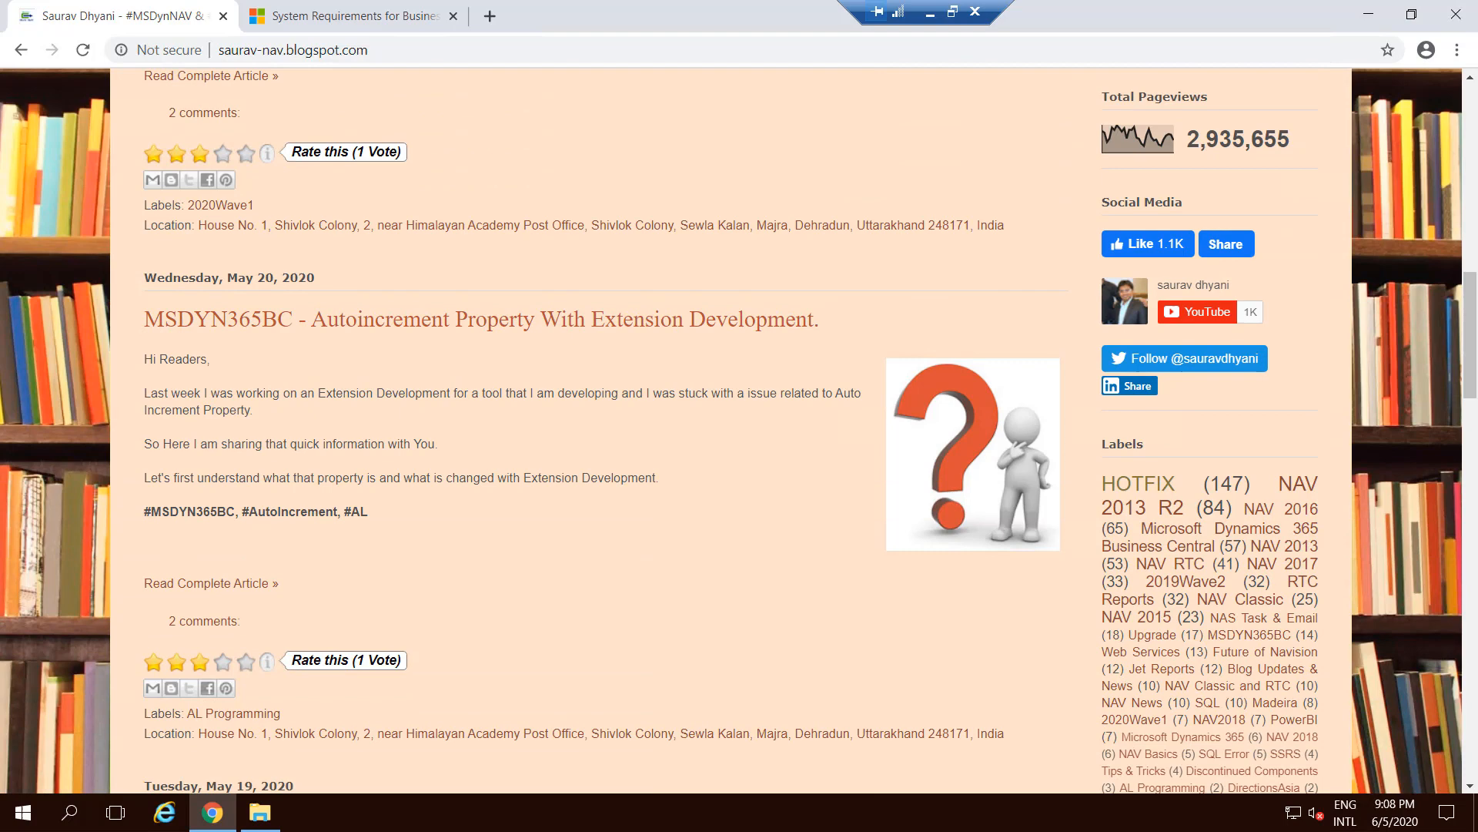
mouse_move(1138, 489)
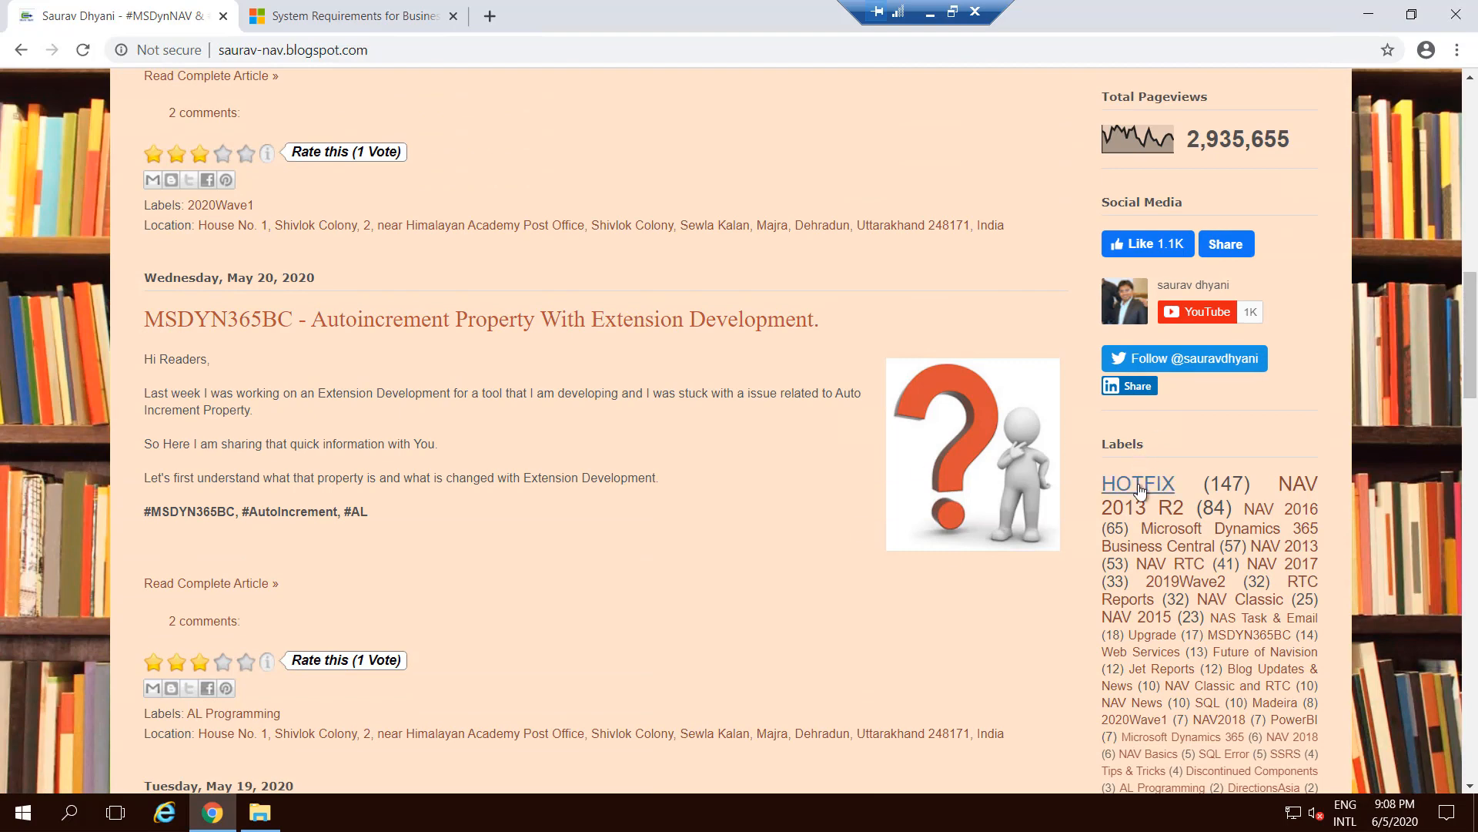
left_click(1138, 482)
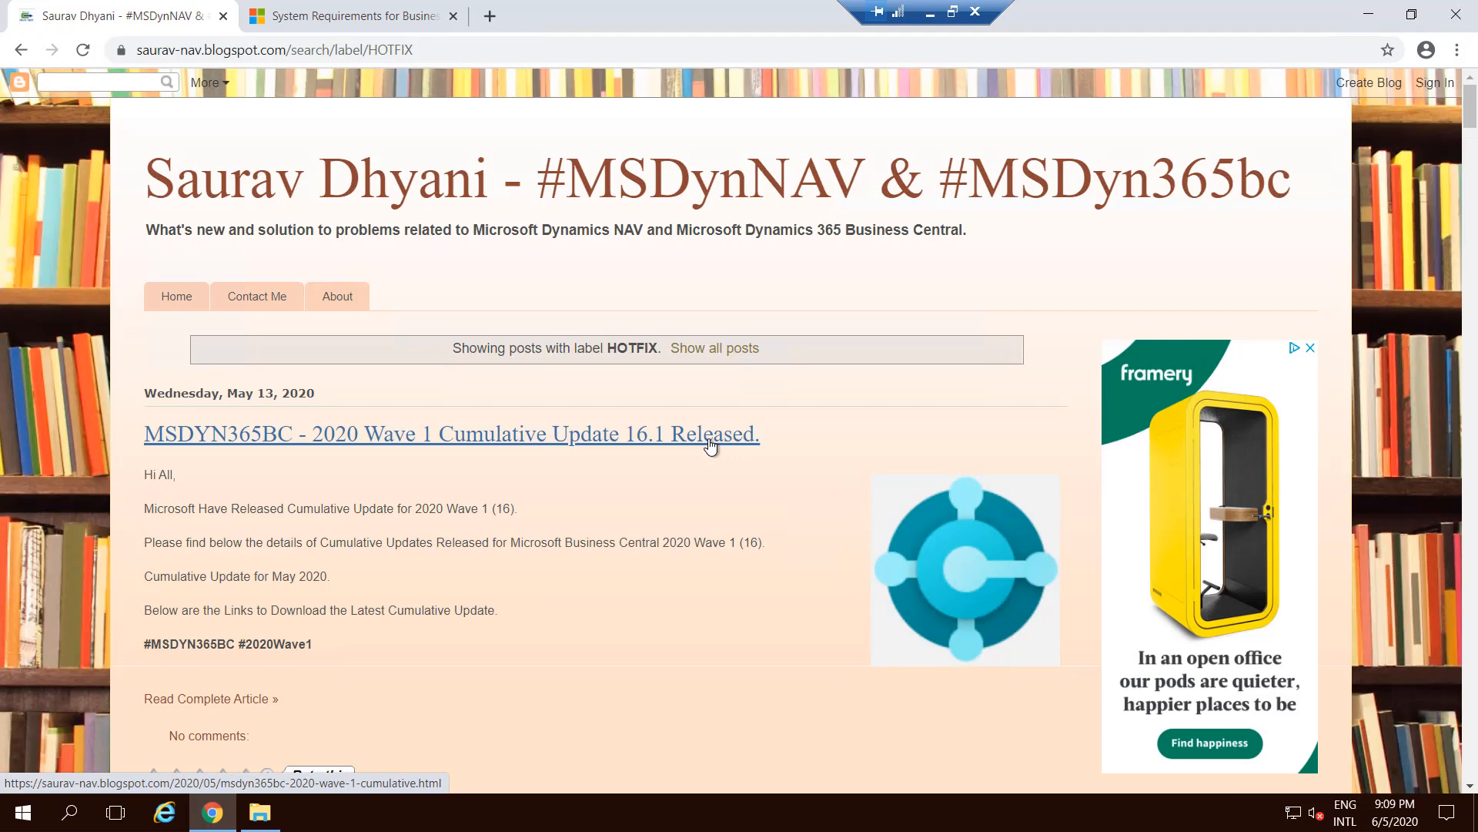
Open the Cumulative Update 16.1 post, highlight its build numbers and follow the Download Link
left_click(451, 435)
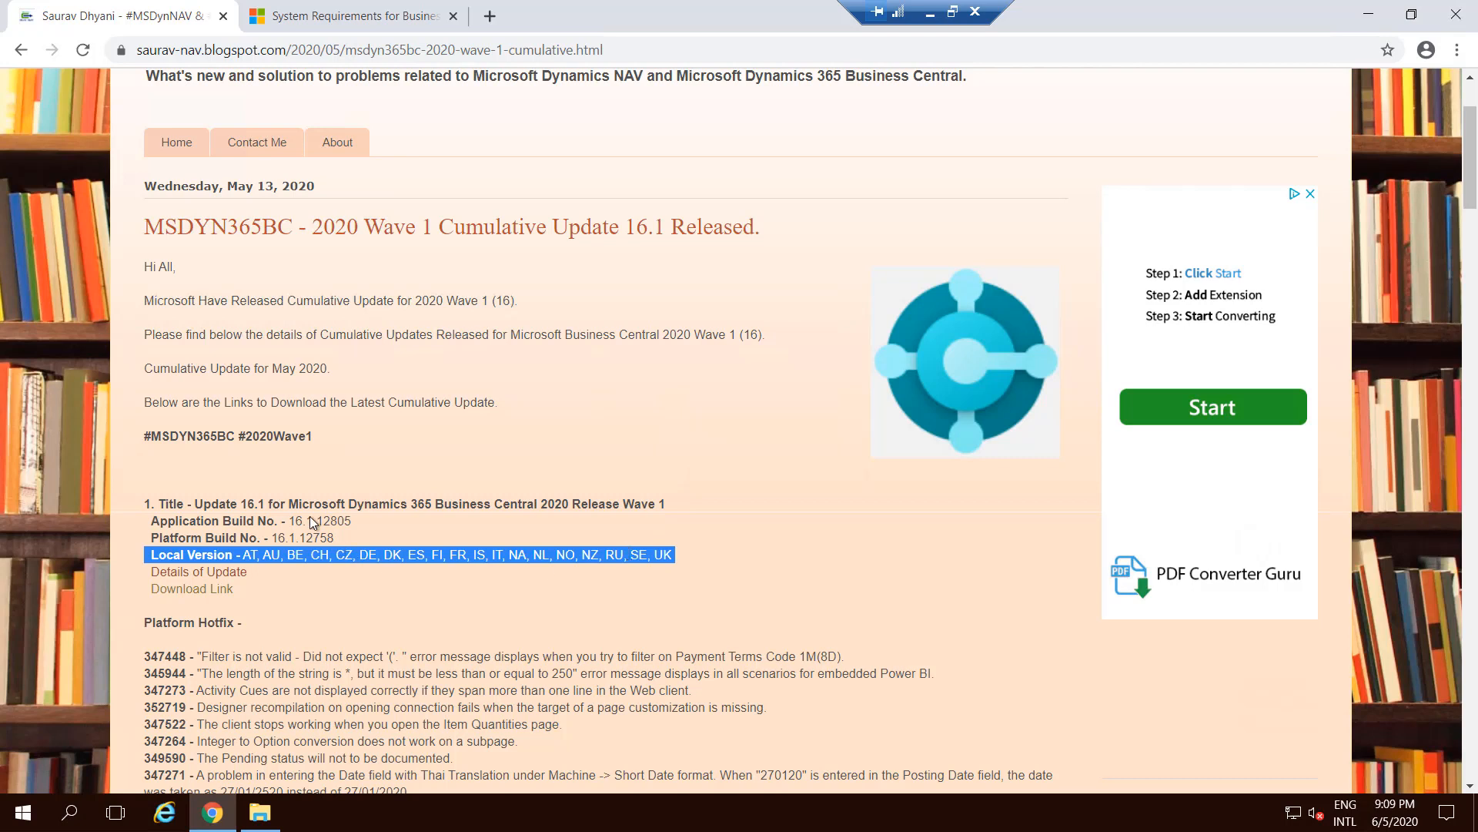
left_click_drag(291, 520, 334, 537)
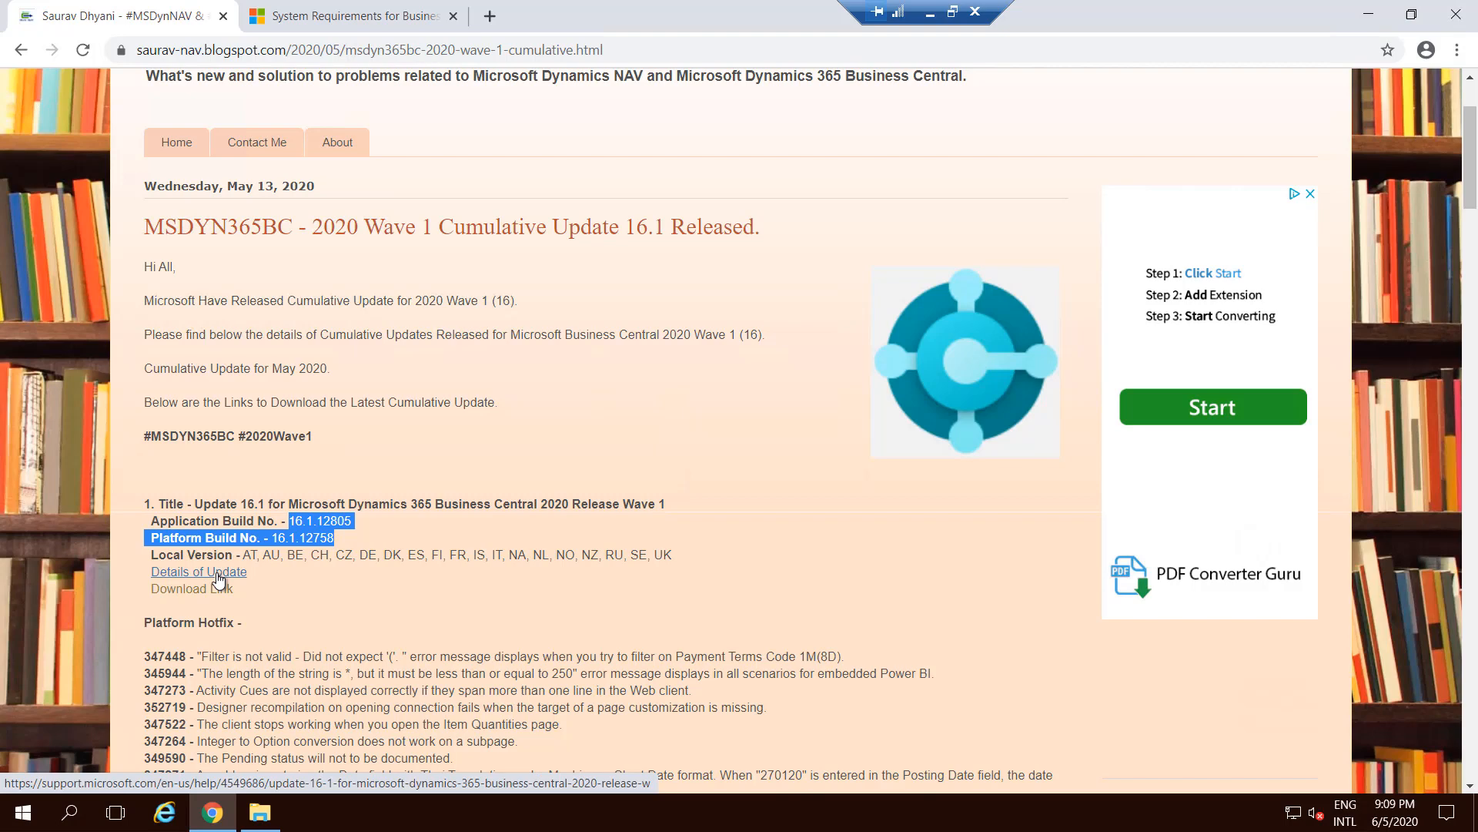
mouse_move(217, 594)
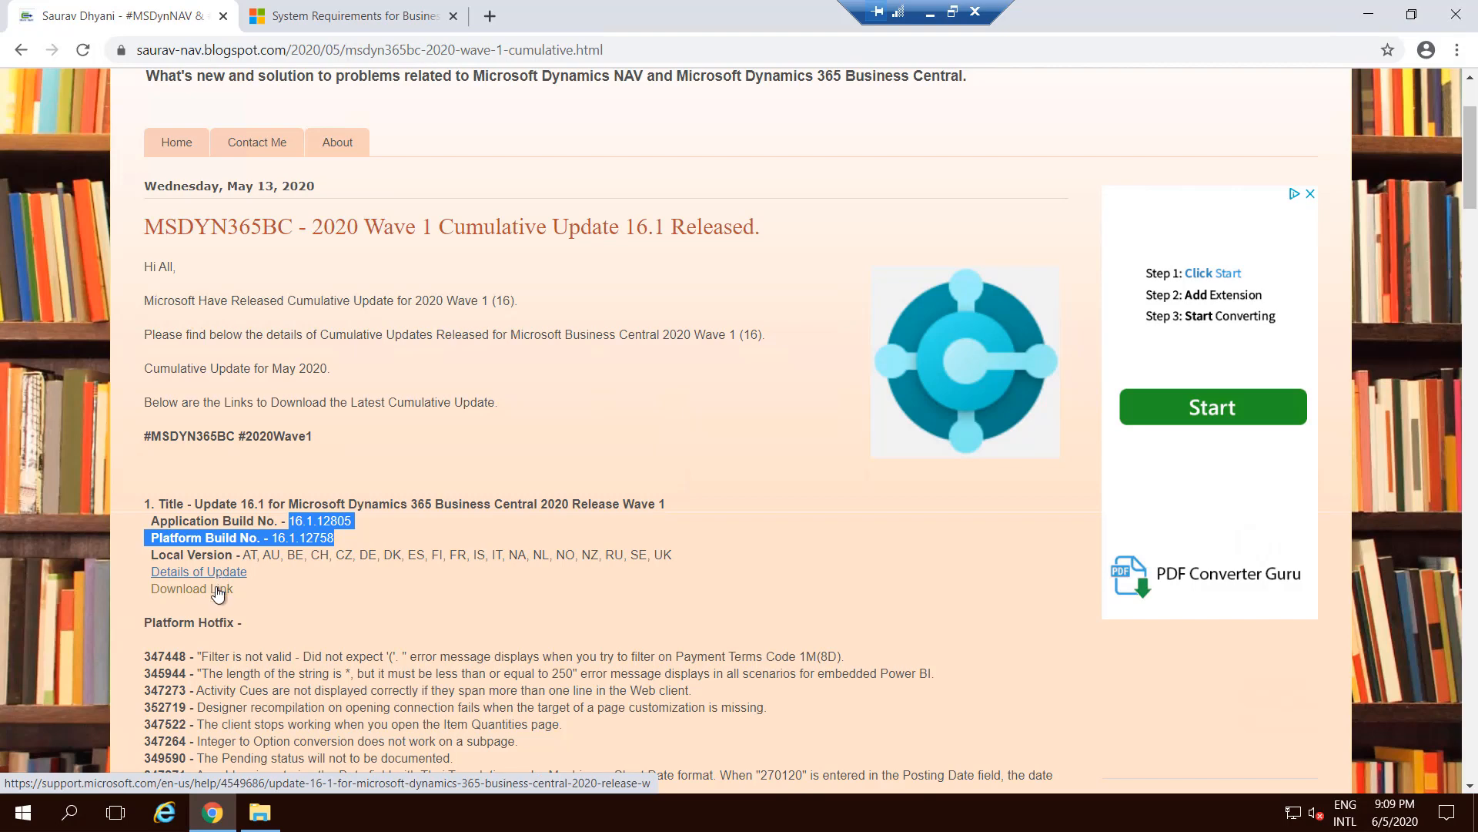
left_click(191, 588)
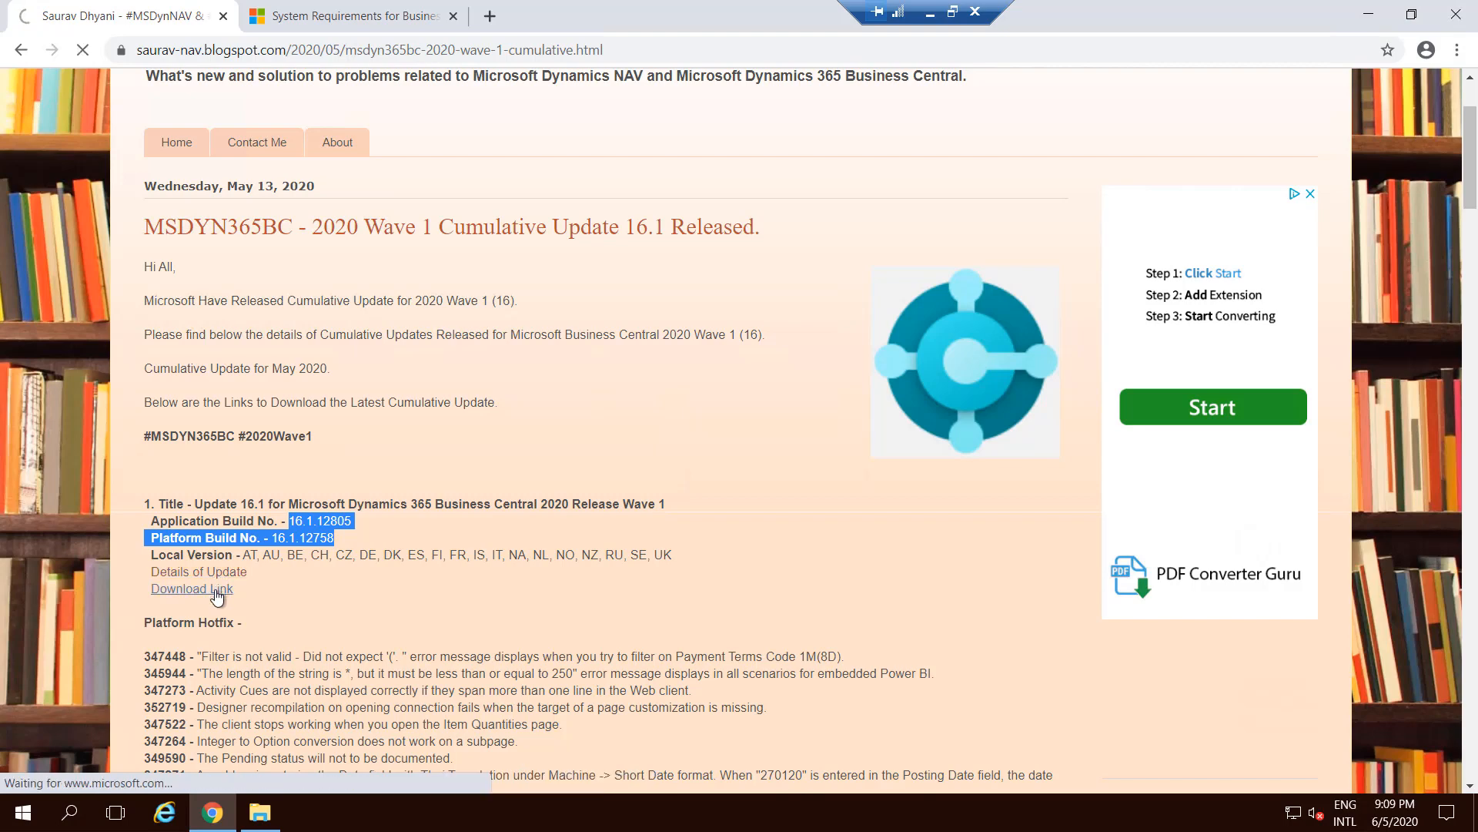
left_click(191, 588)
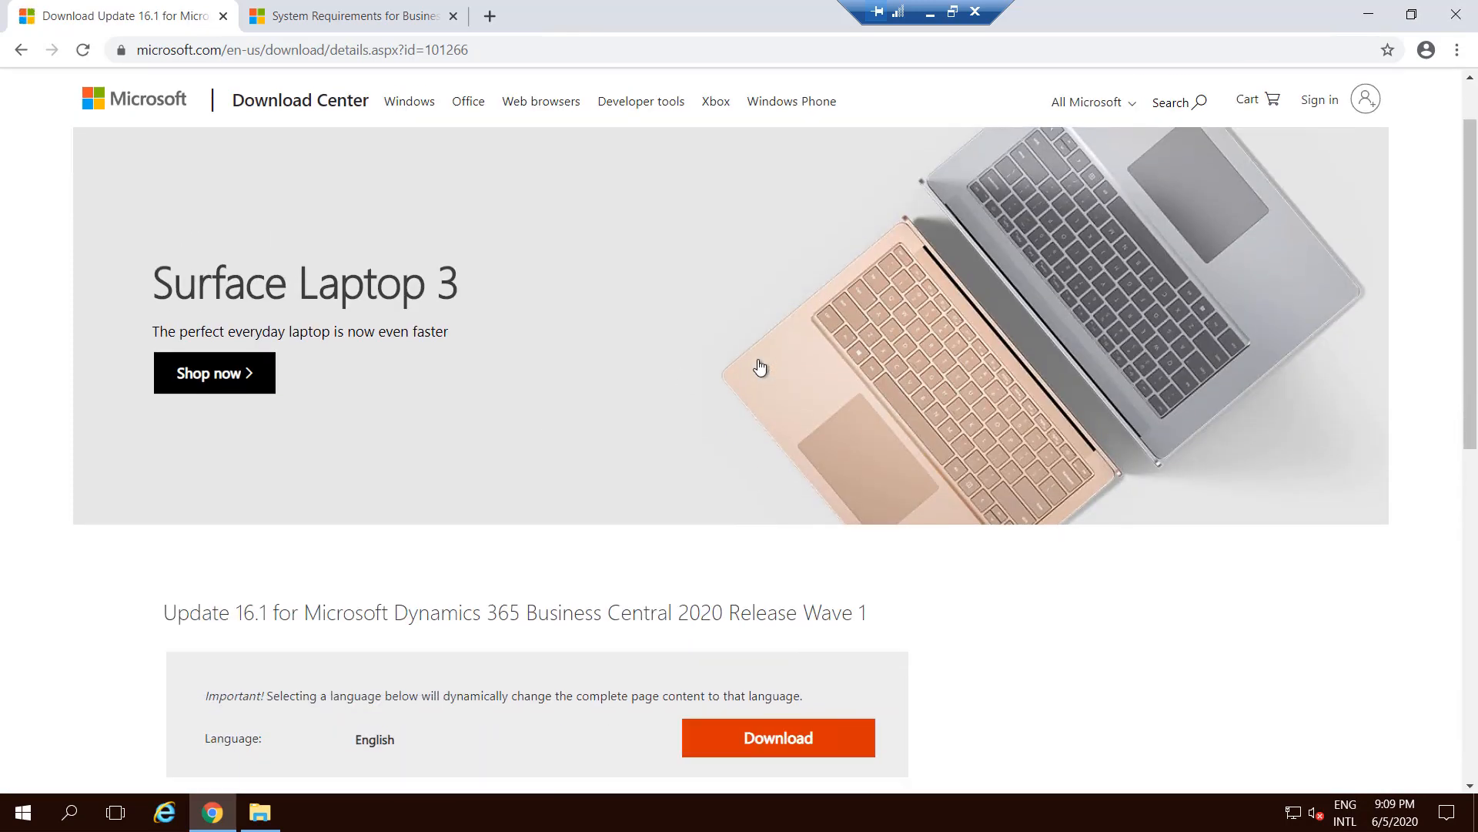
Browse the country-specific Update 16.1 file list down to the NA package, then minimize Chrome
scroll("down", 3)
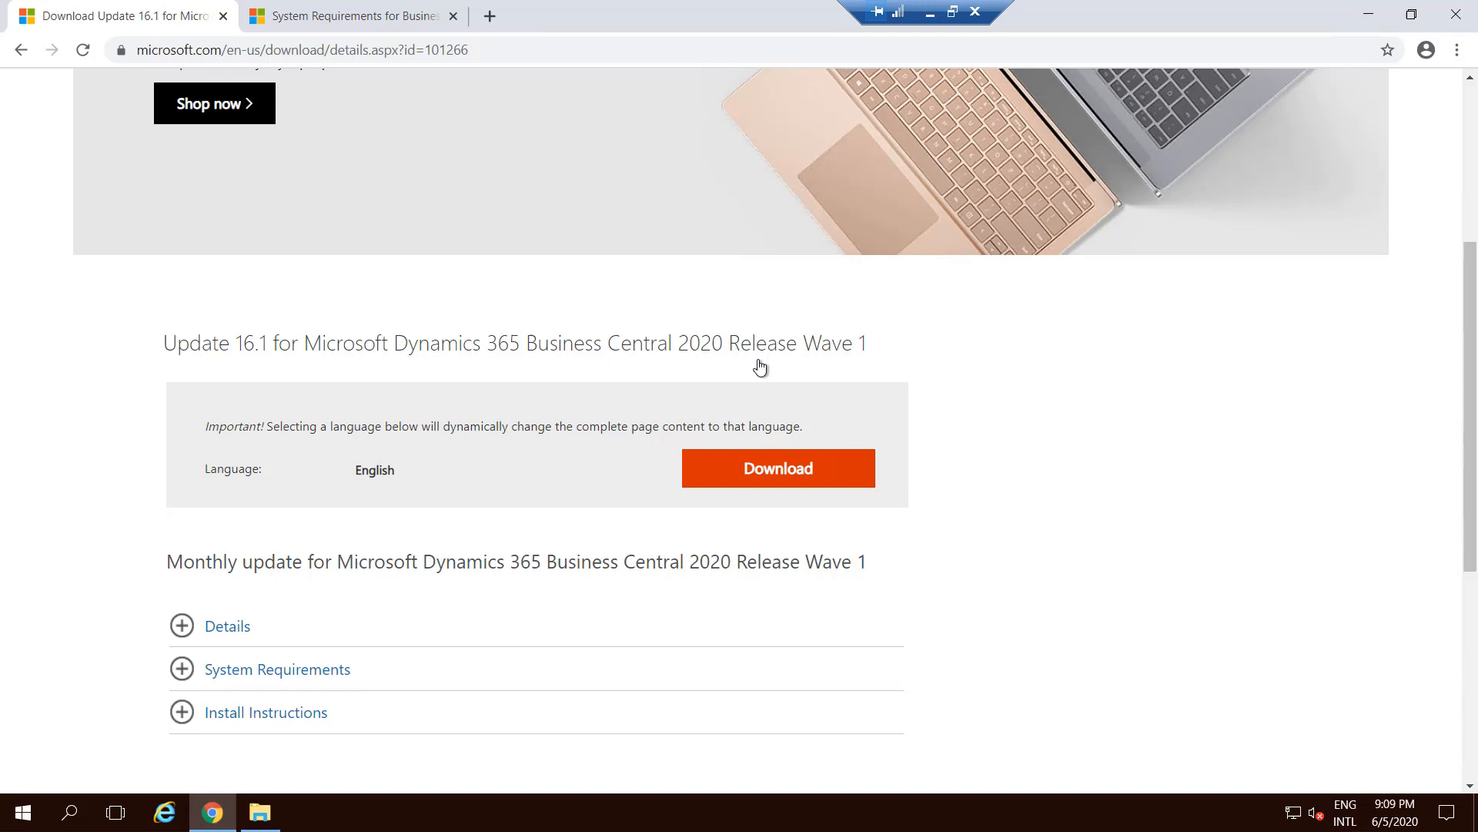
mouse_move(562, 485)
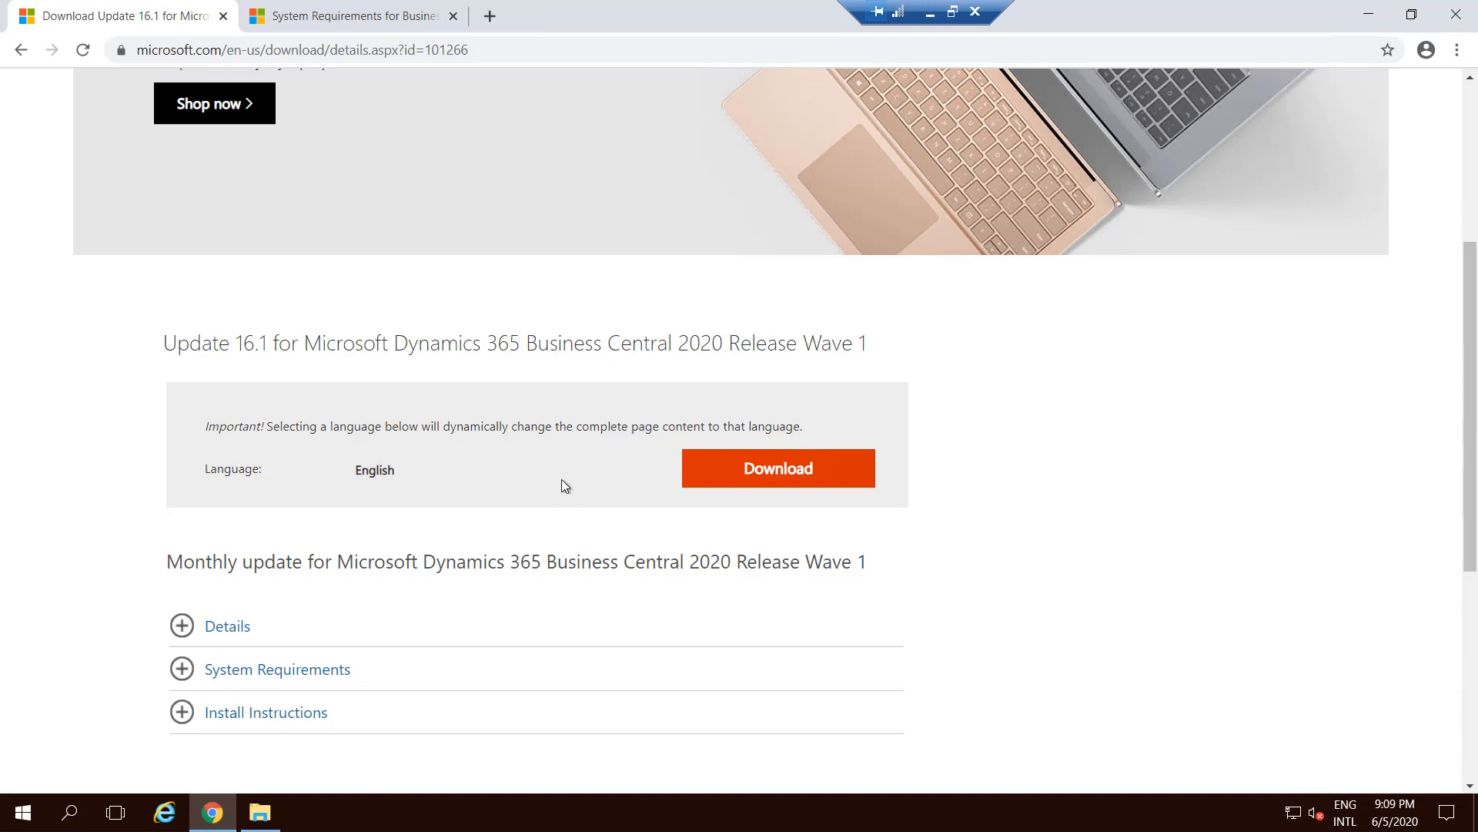
left_click(776, 468)
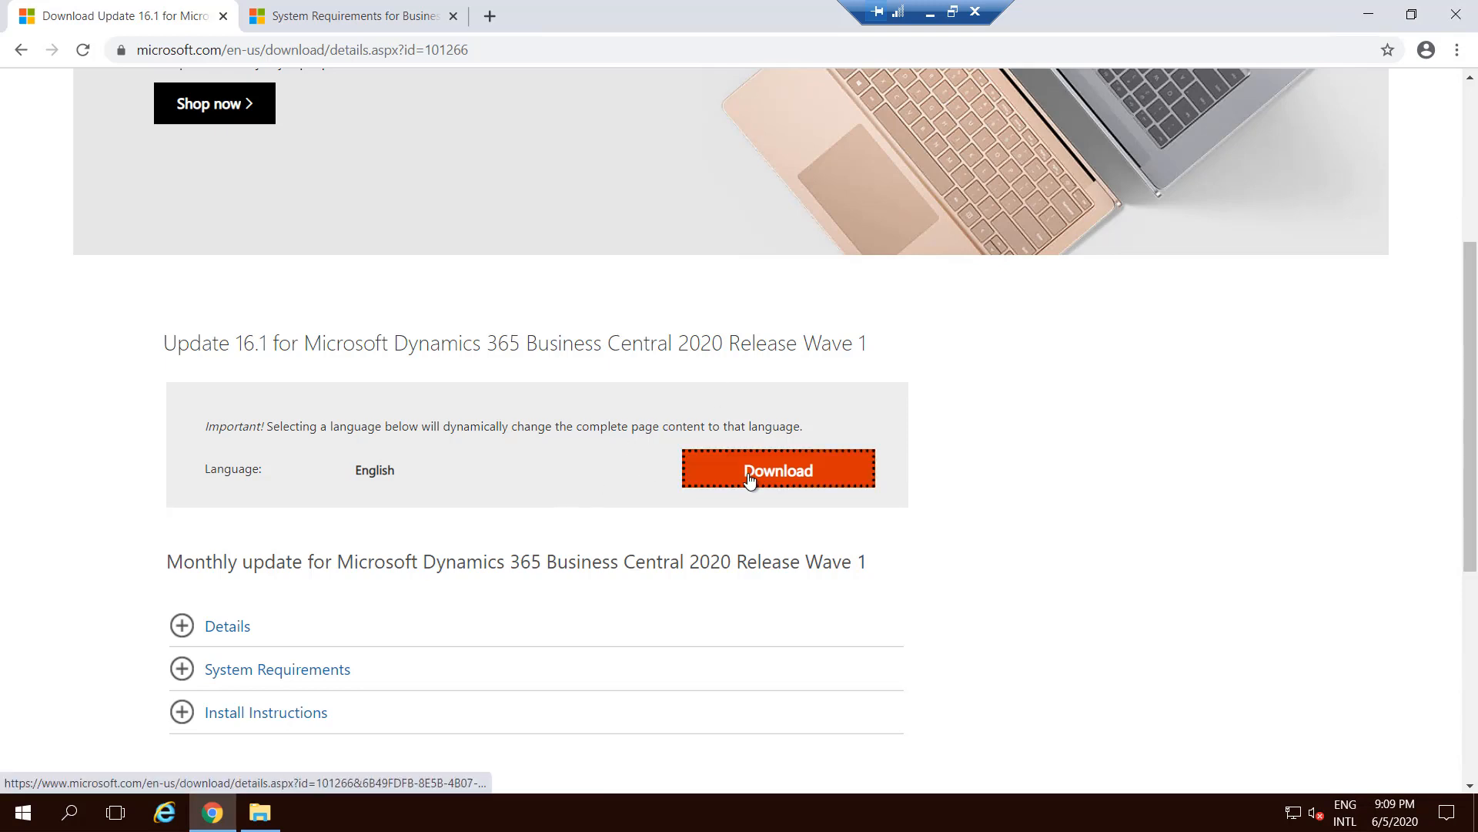
left_click(776, 470)
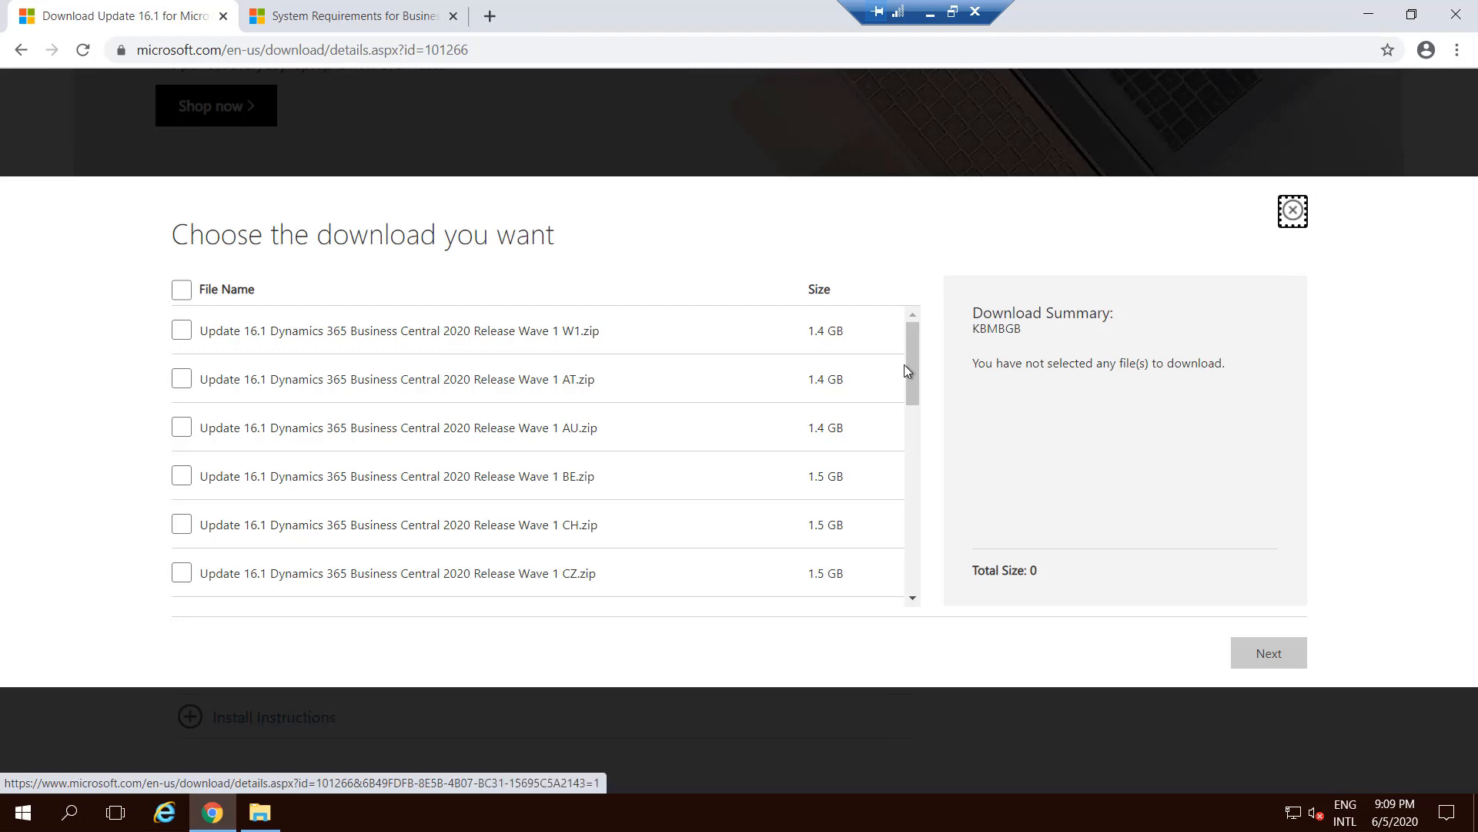
mouse_move(585, 337)
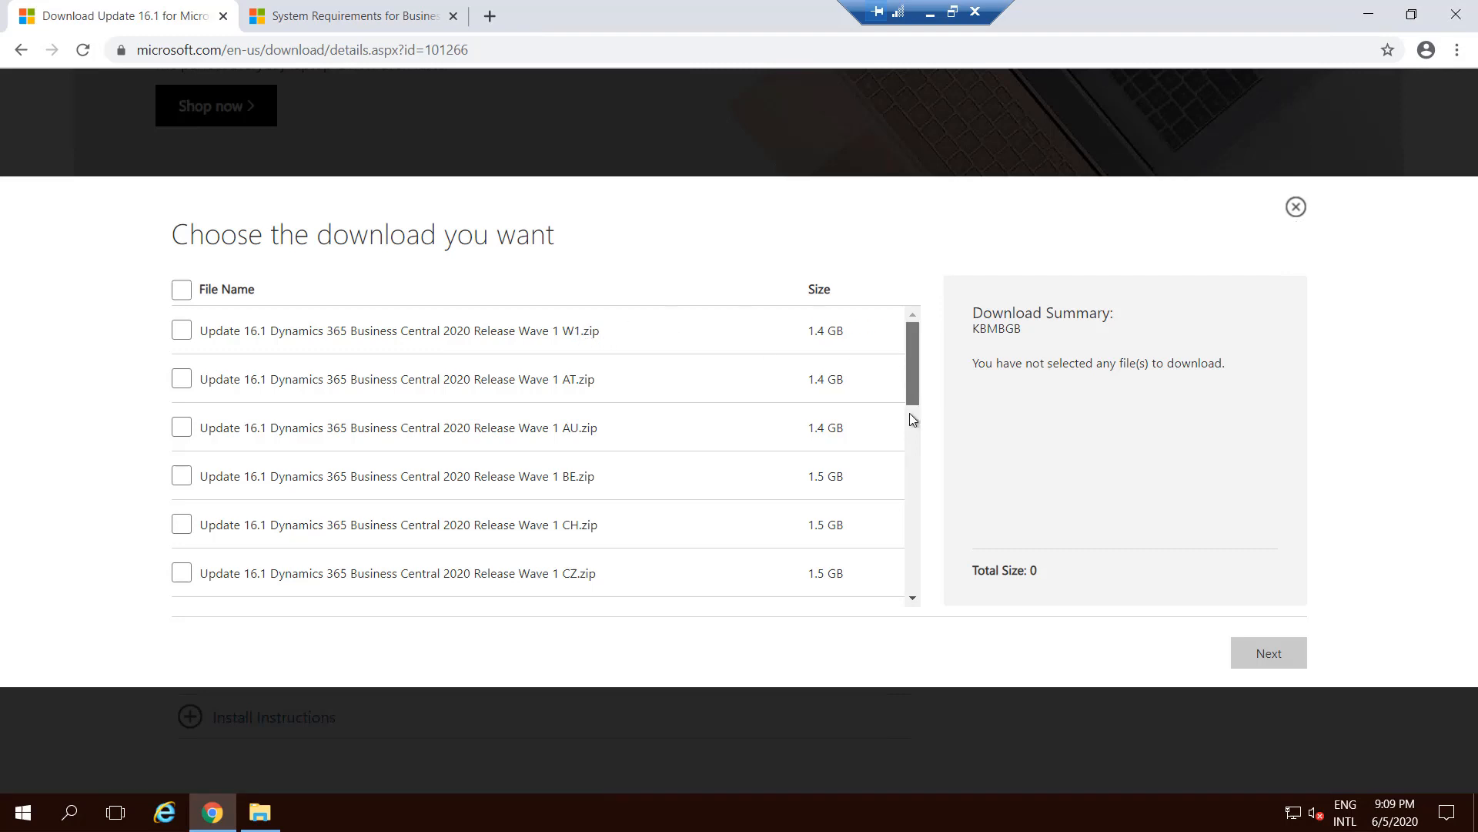
scroll("down", 3)
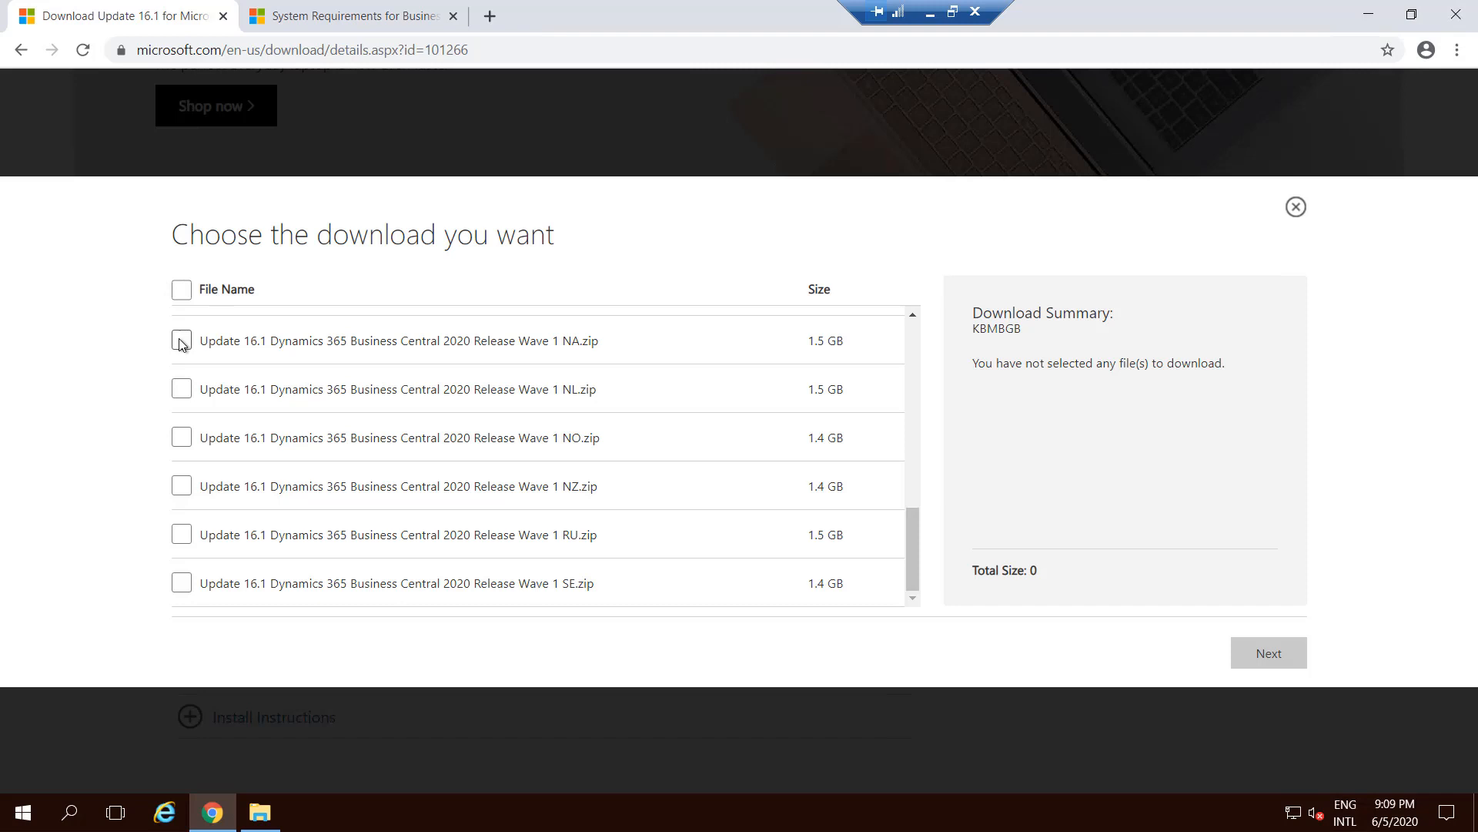
left_click(182, 340)
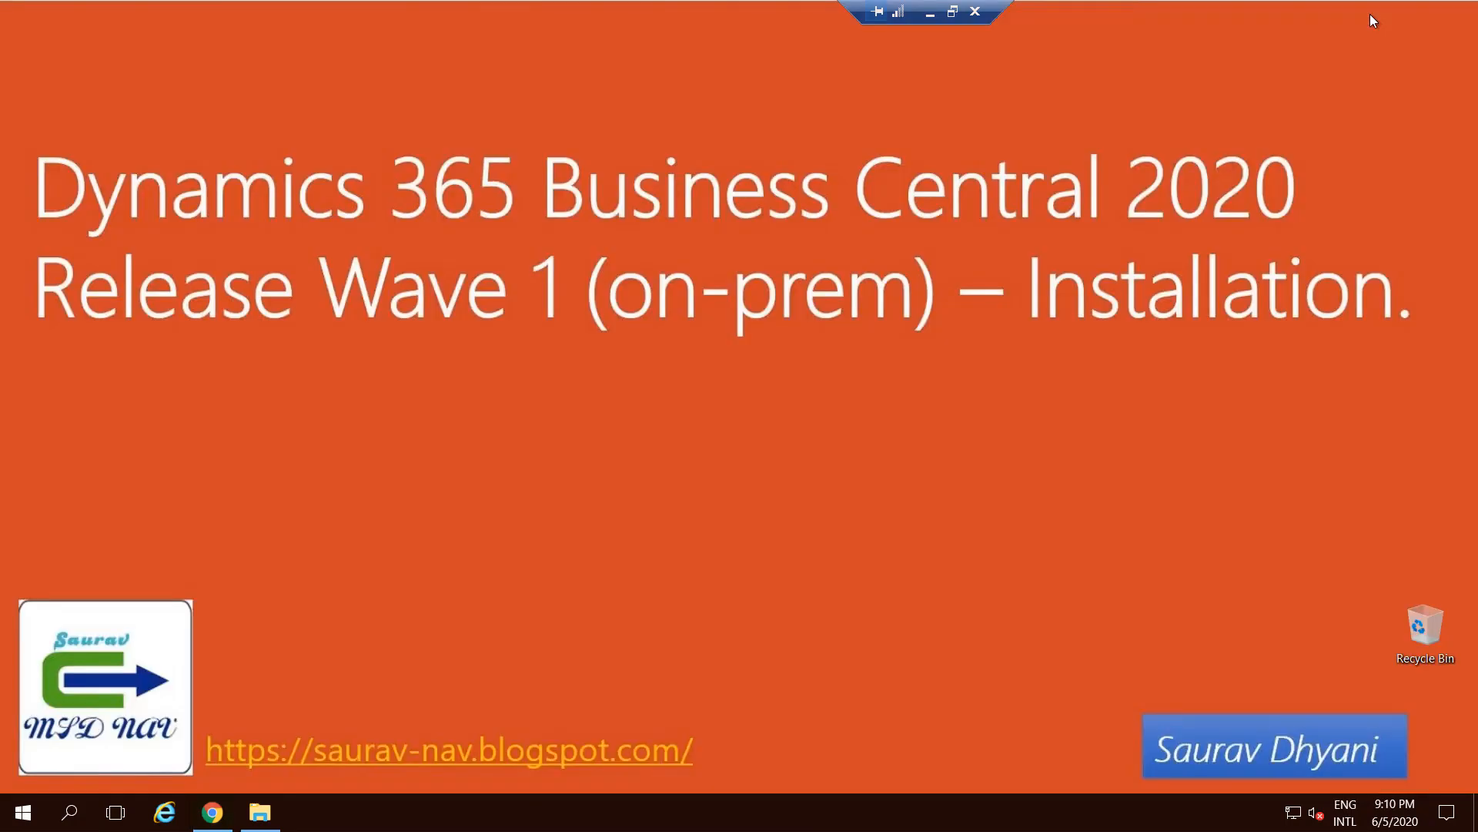
Check the downloaded Update 16.1 NA folder and its Business Central DVD archive in Downloads
left_click(260, 812)
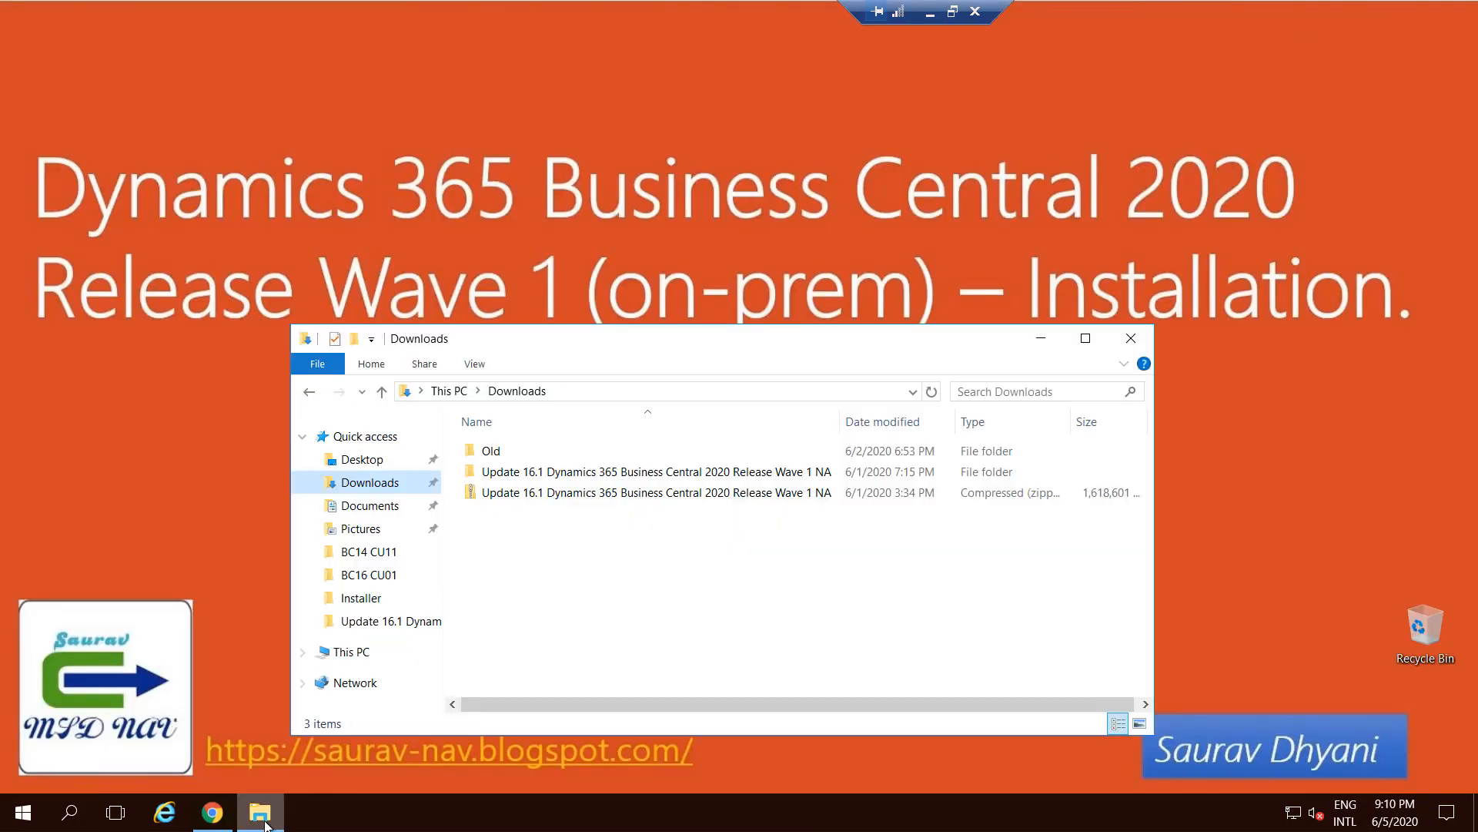
left_click(650, 493)
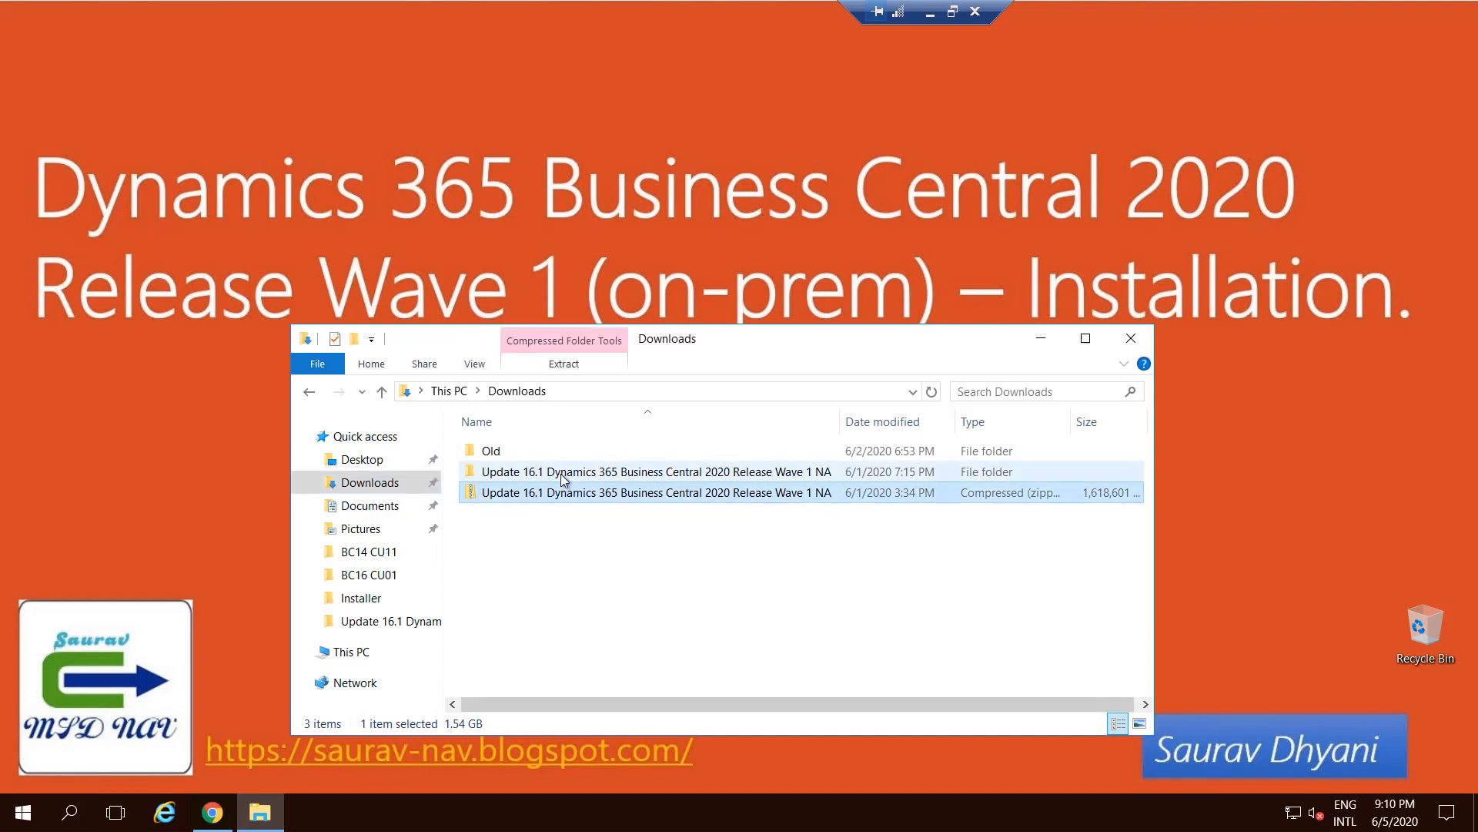
double_click(653, 471)
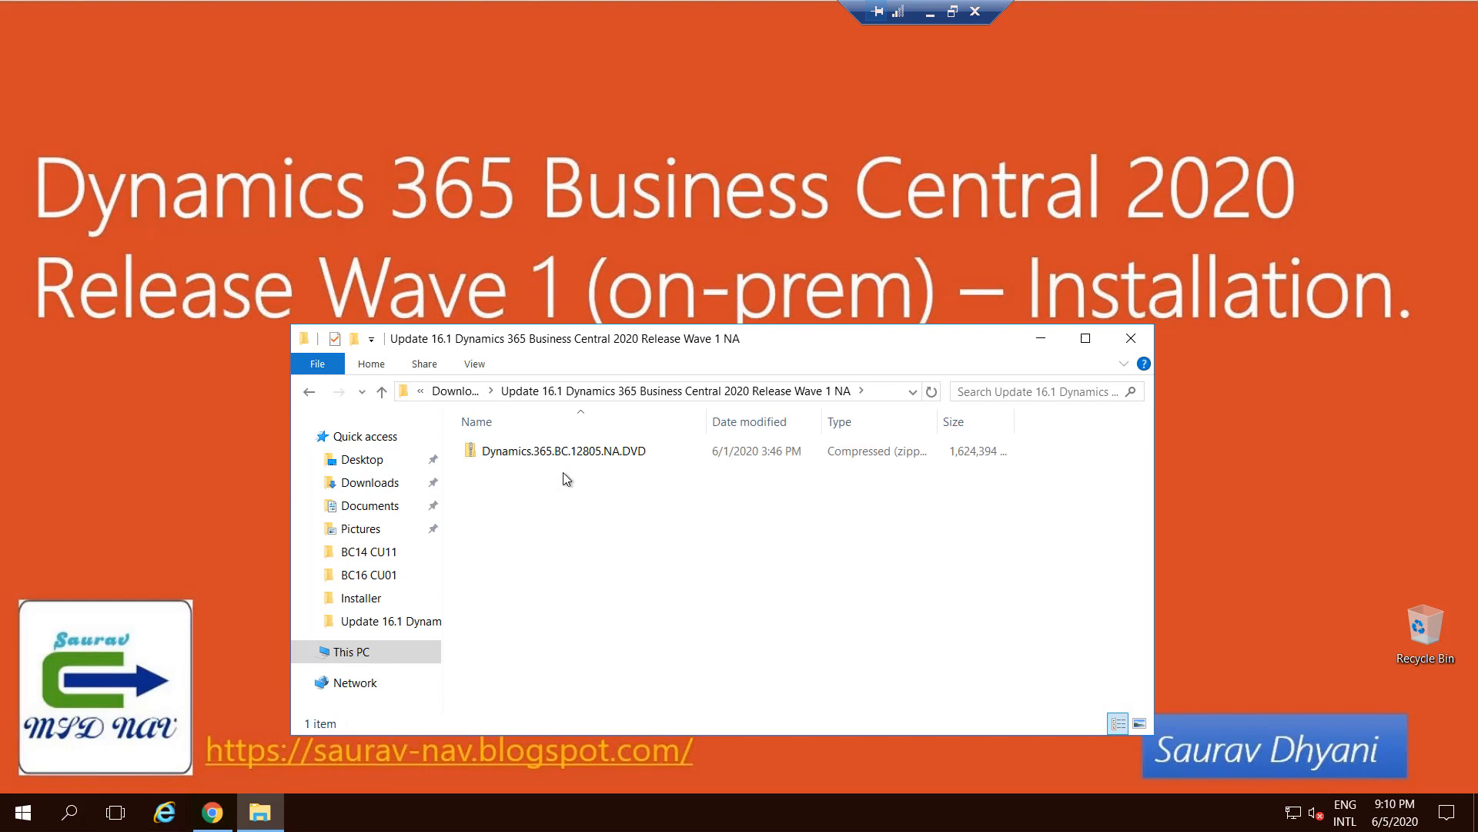
left_click(562, 449)
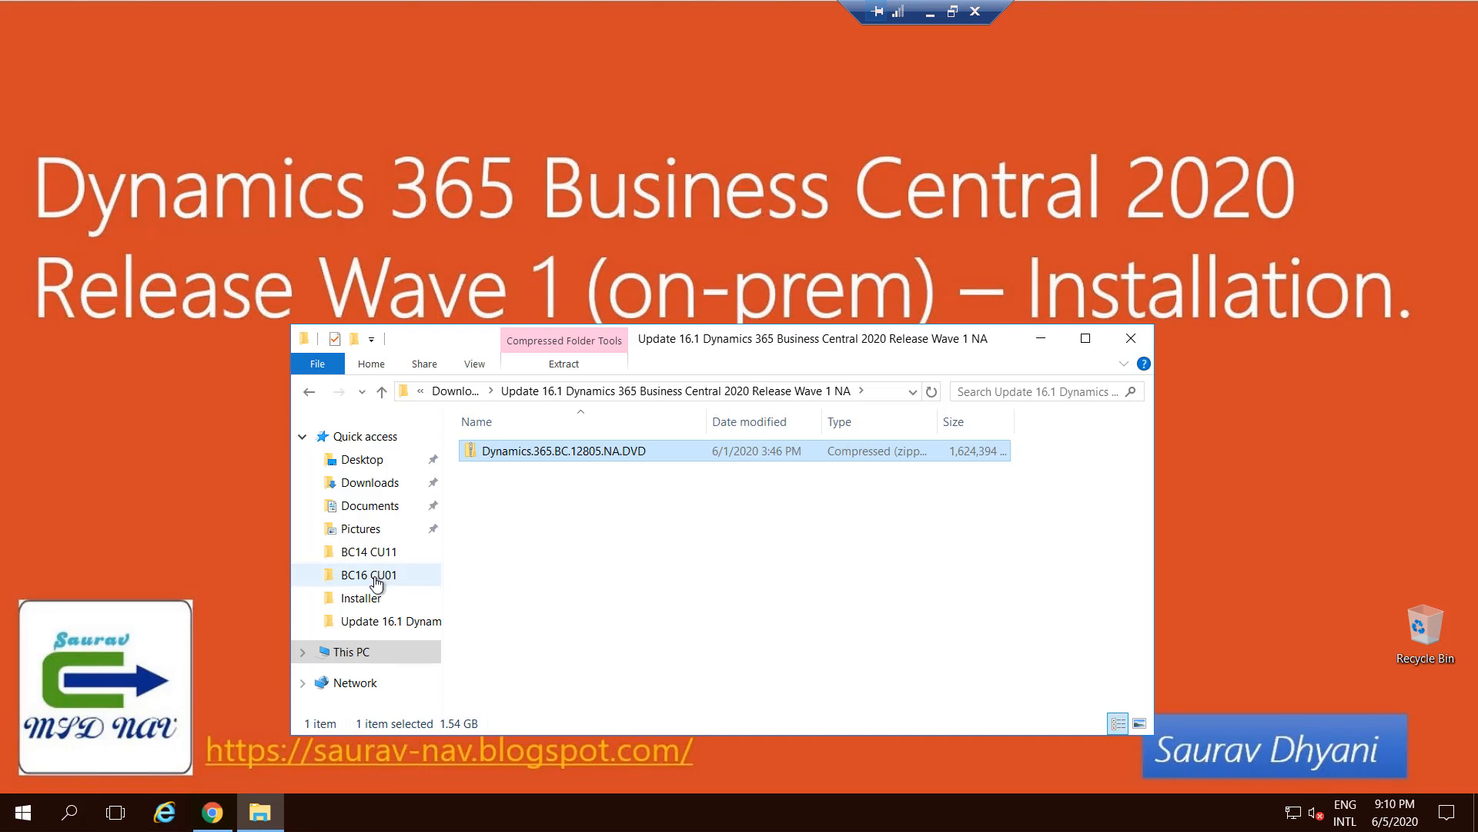
Open the BC16 CU01 installer folder from Quick access and select the setup application
left_click(368, 574)
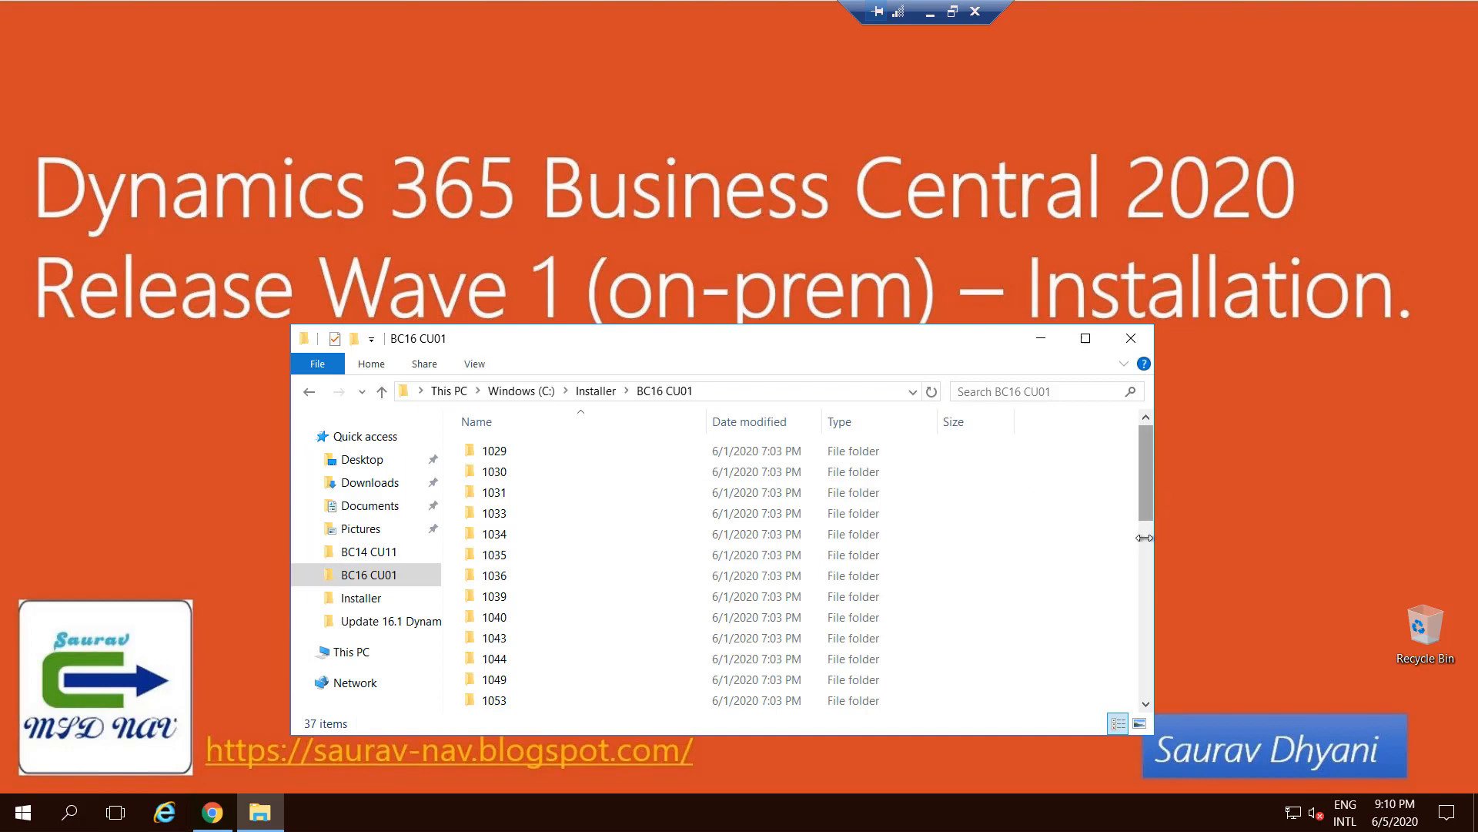
scroll("down", 3)
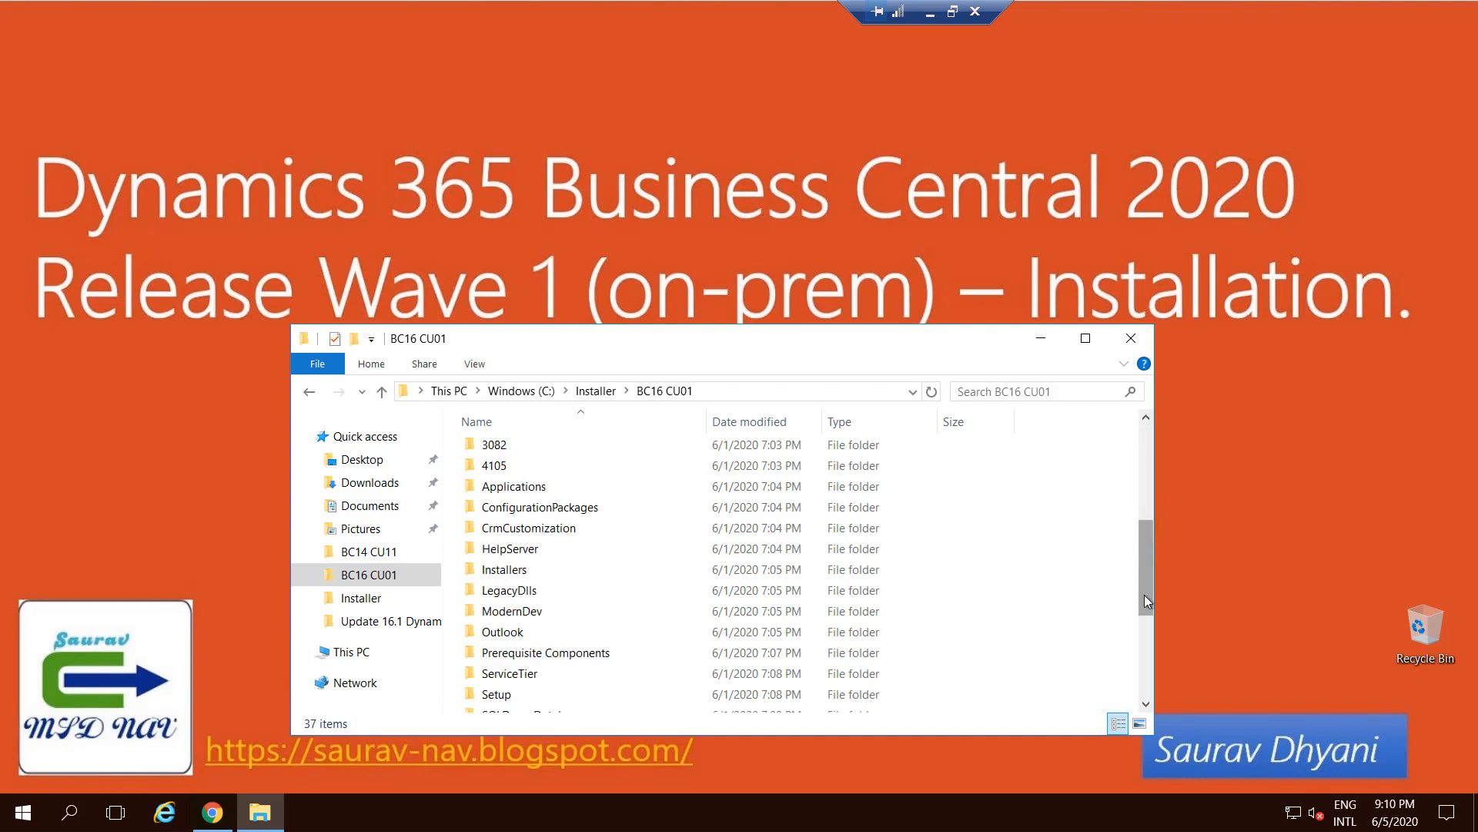
scroll("down", 3)
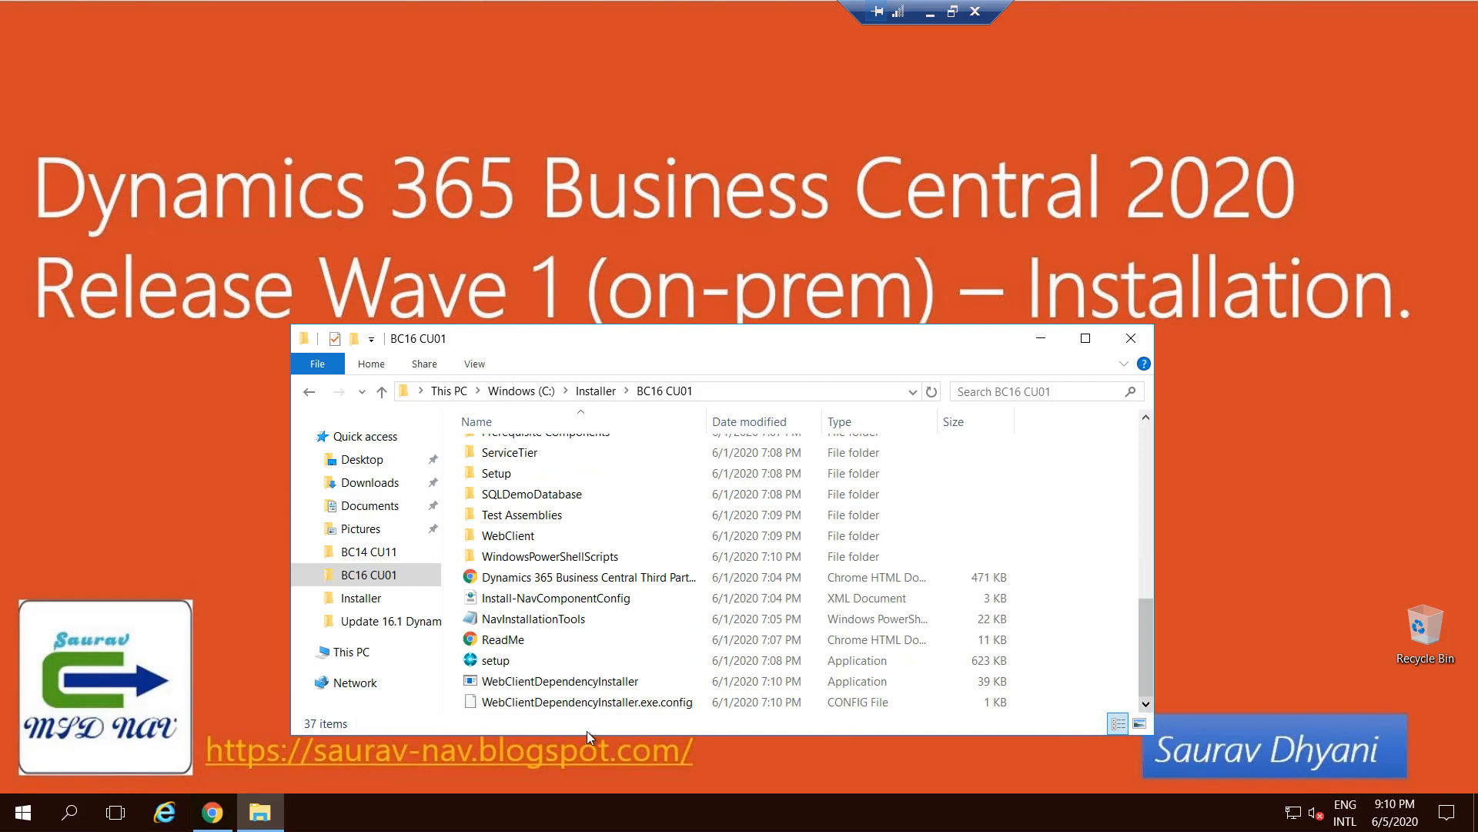
left_click(496, 661)
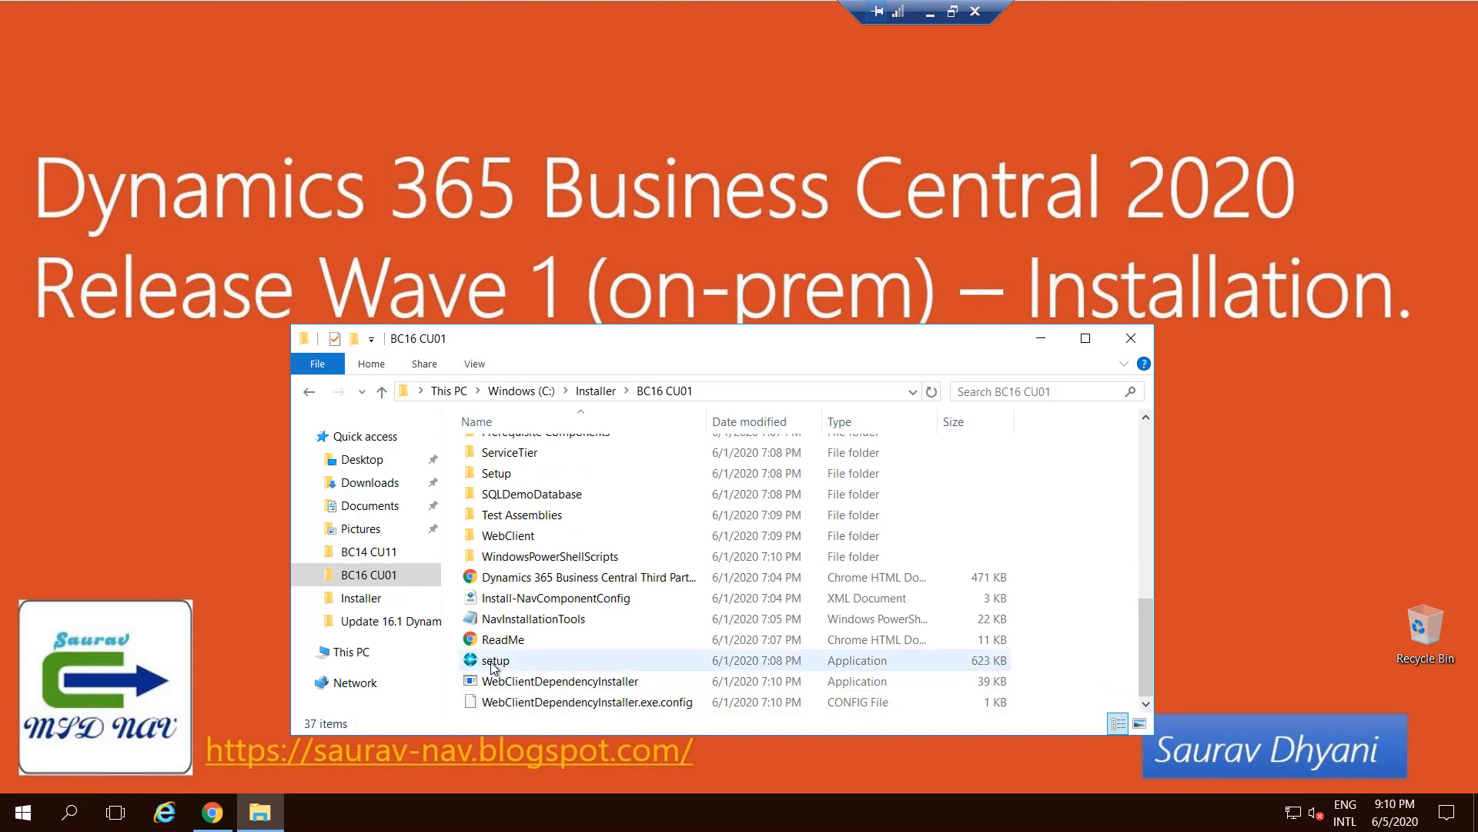
left_click(494, 659)
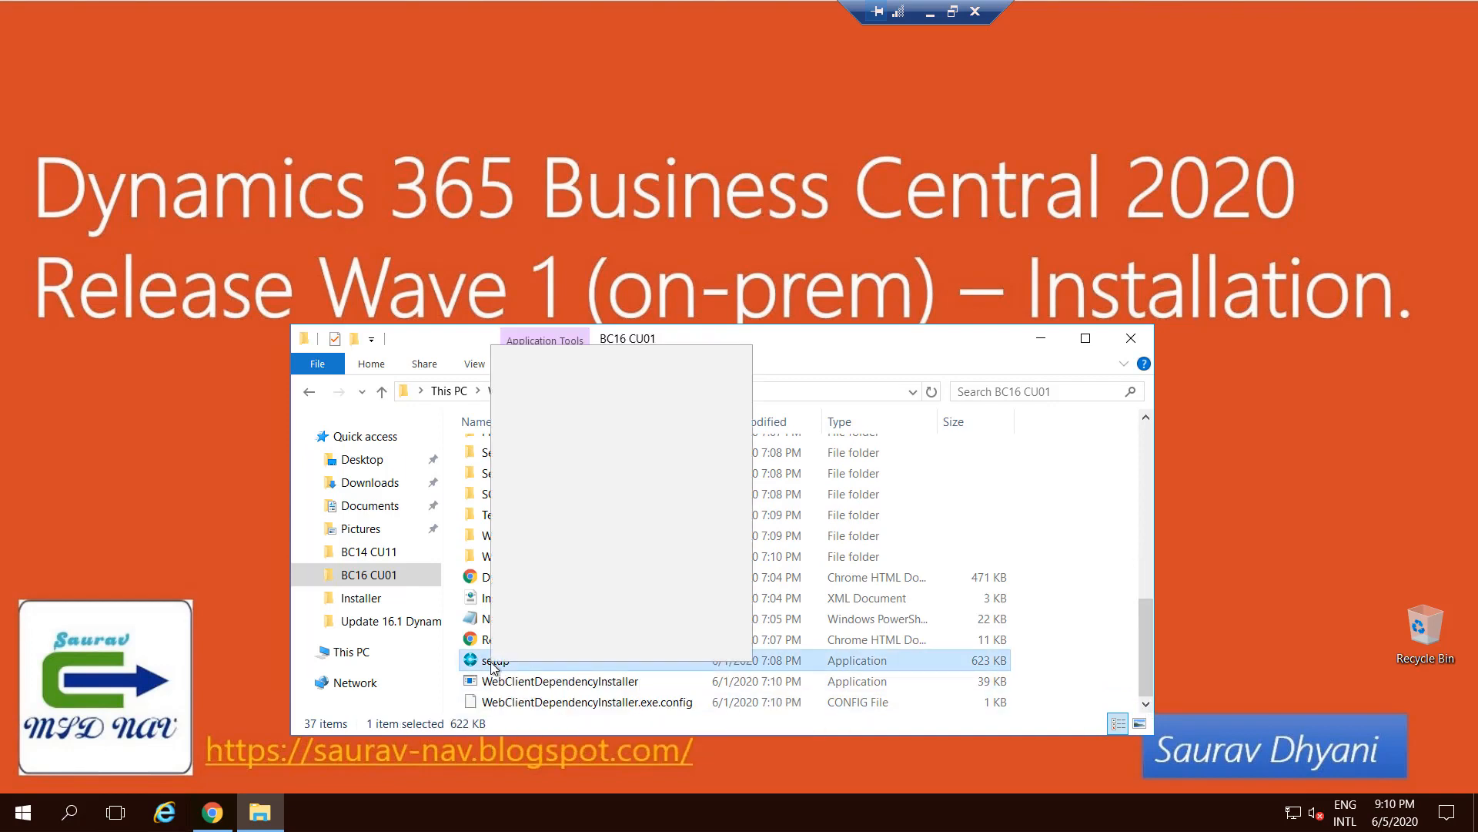
Run setup, accept the license terms and choose Advanced installation options
right_click(493, 661)
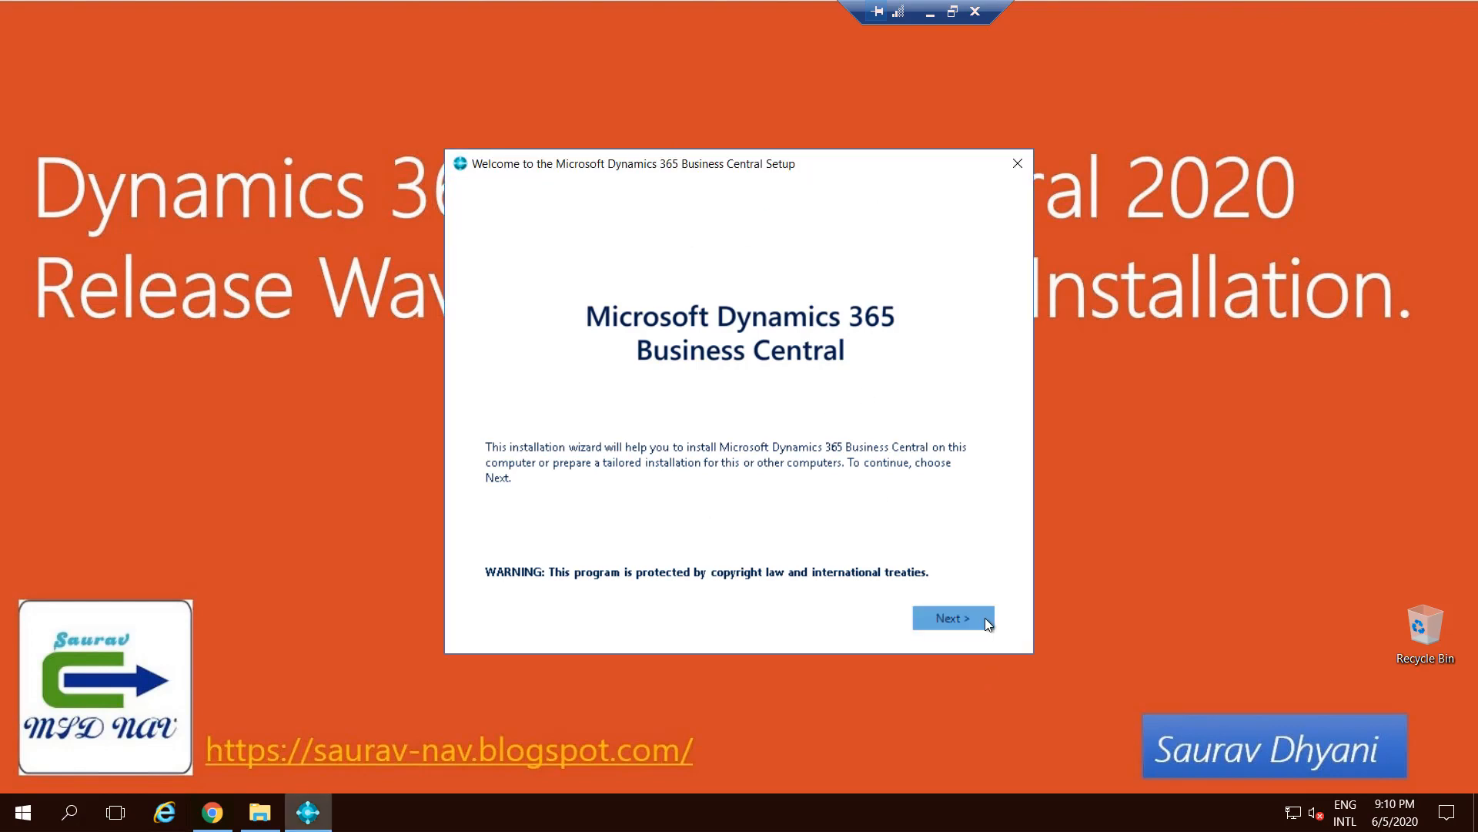
left_click(952, 618)
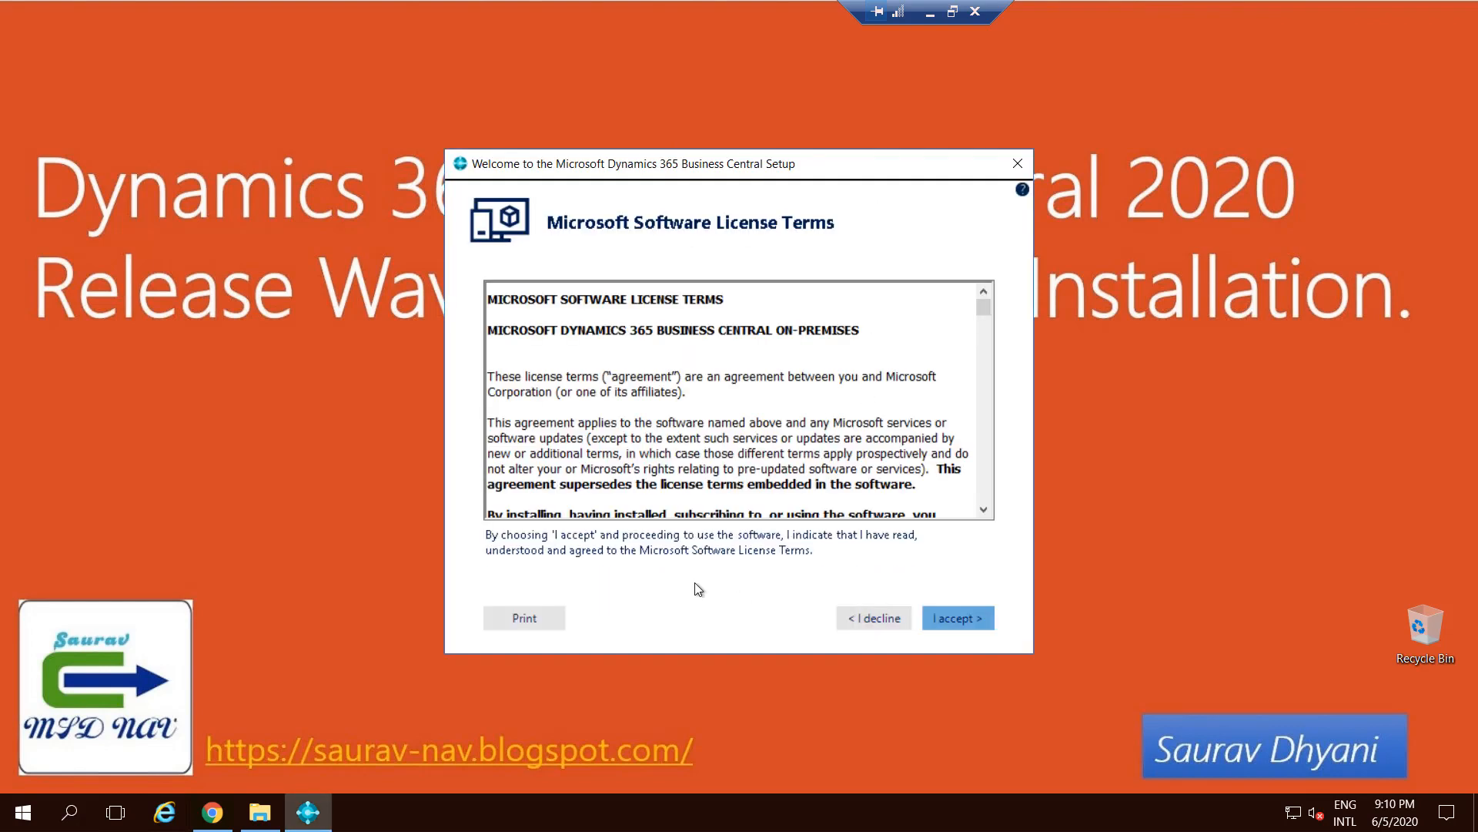
mouse_move(955, 617)
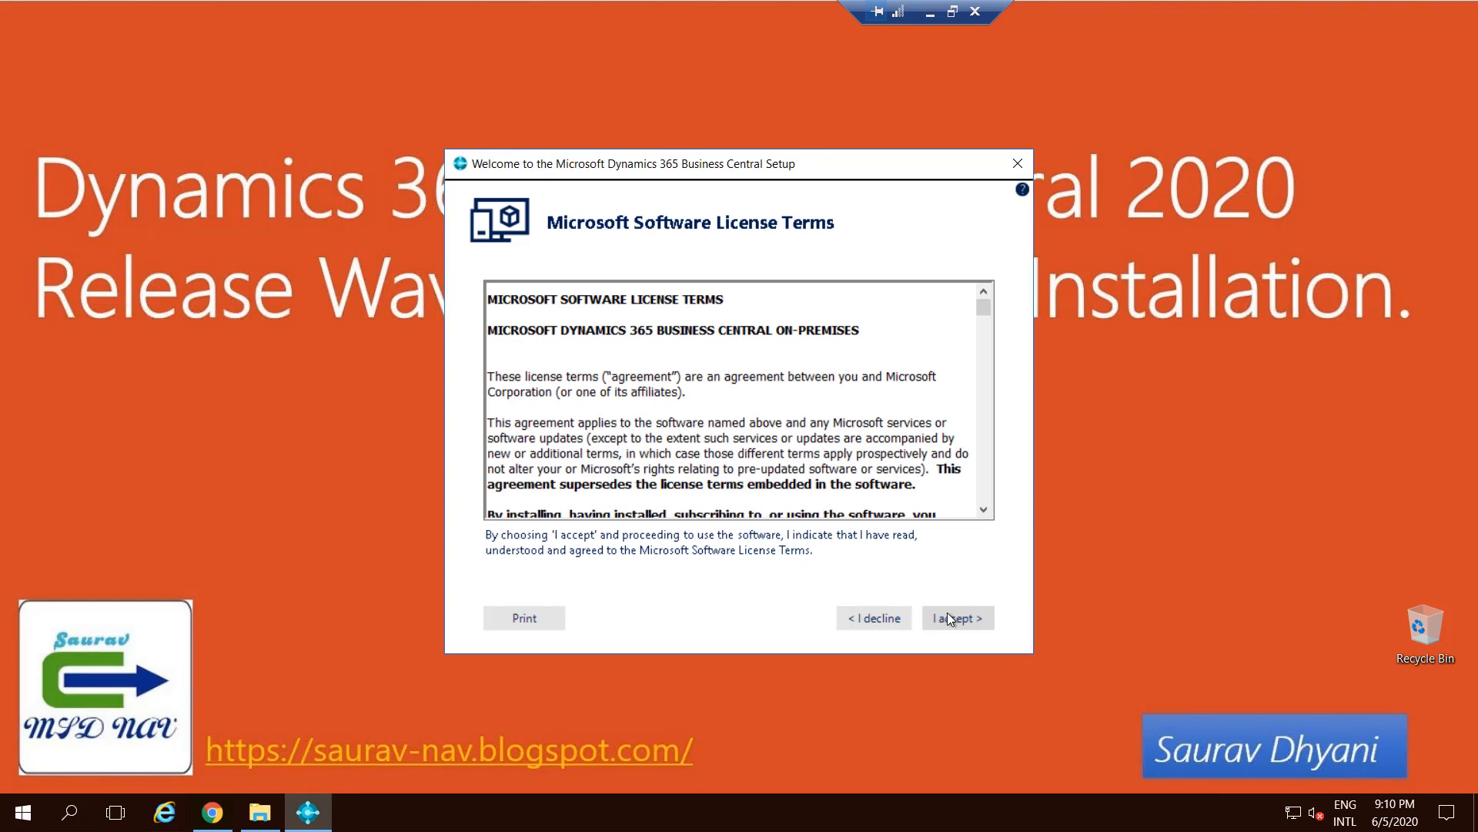
left_click(955, 618)
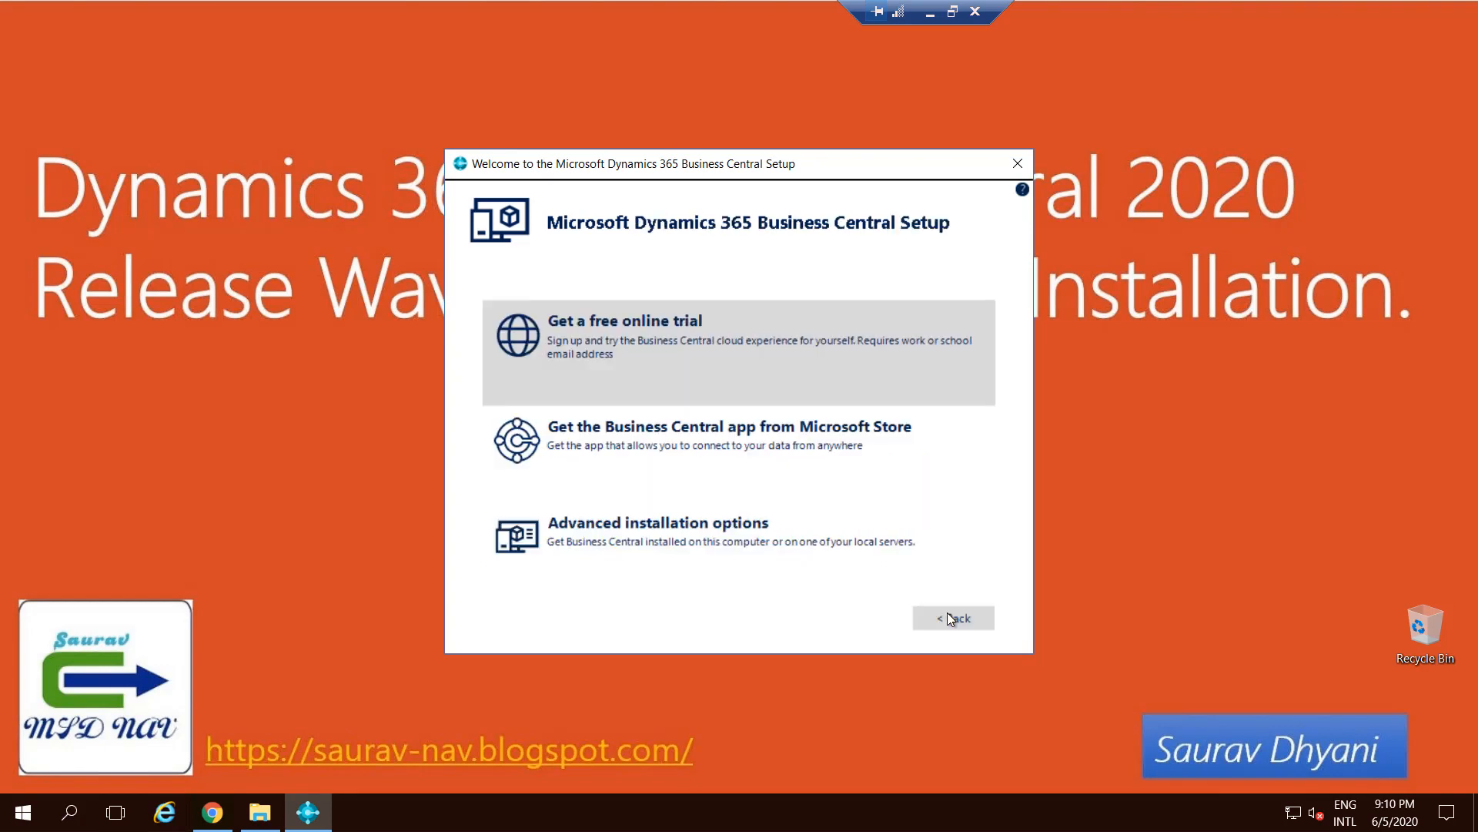
mouse_move(951, 390)
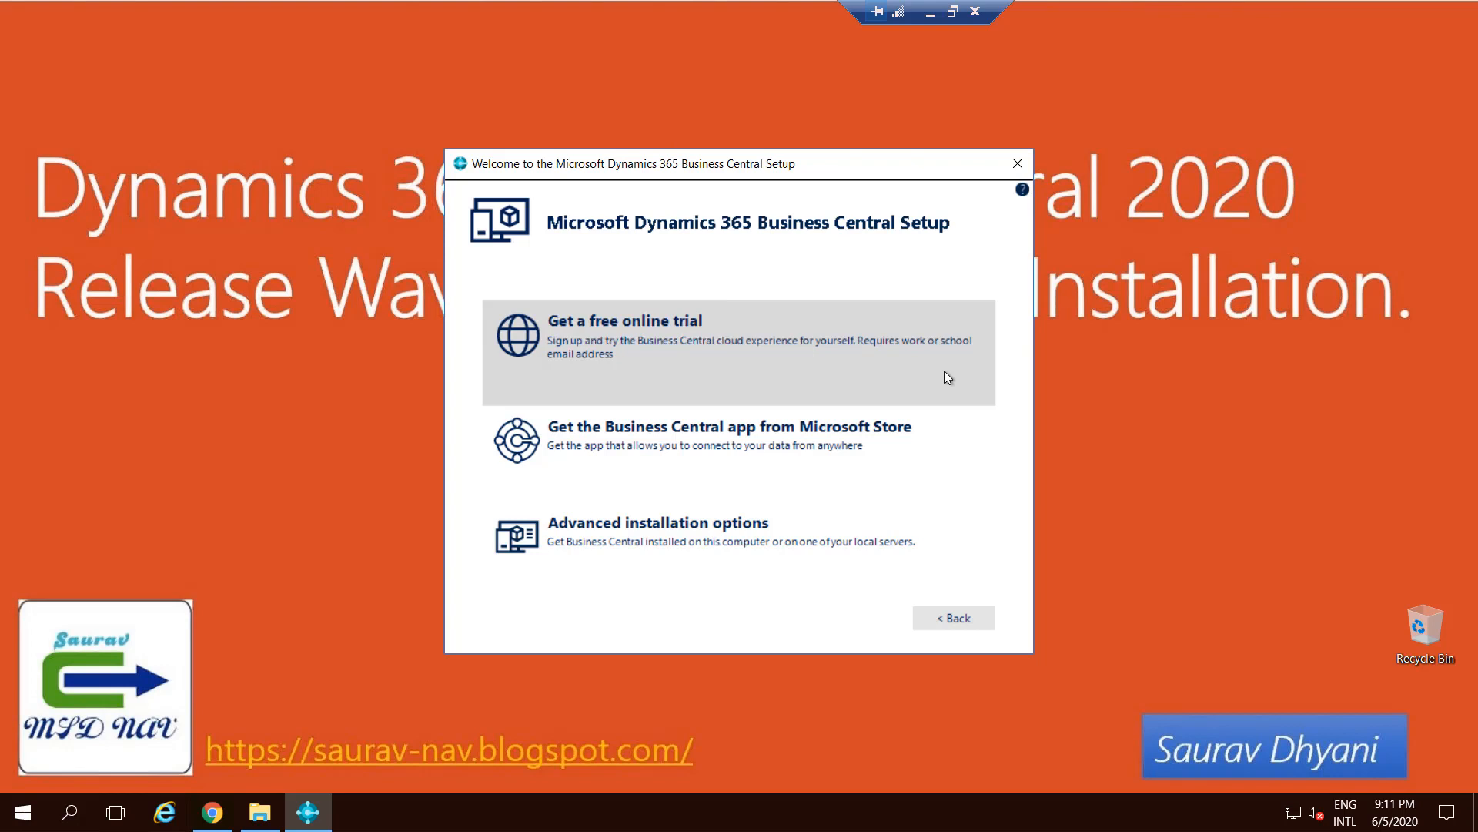
mouse_move(922, 337)
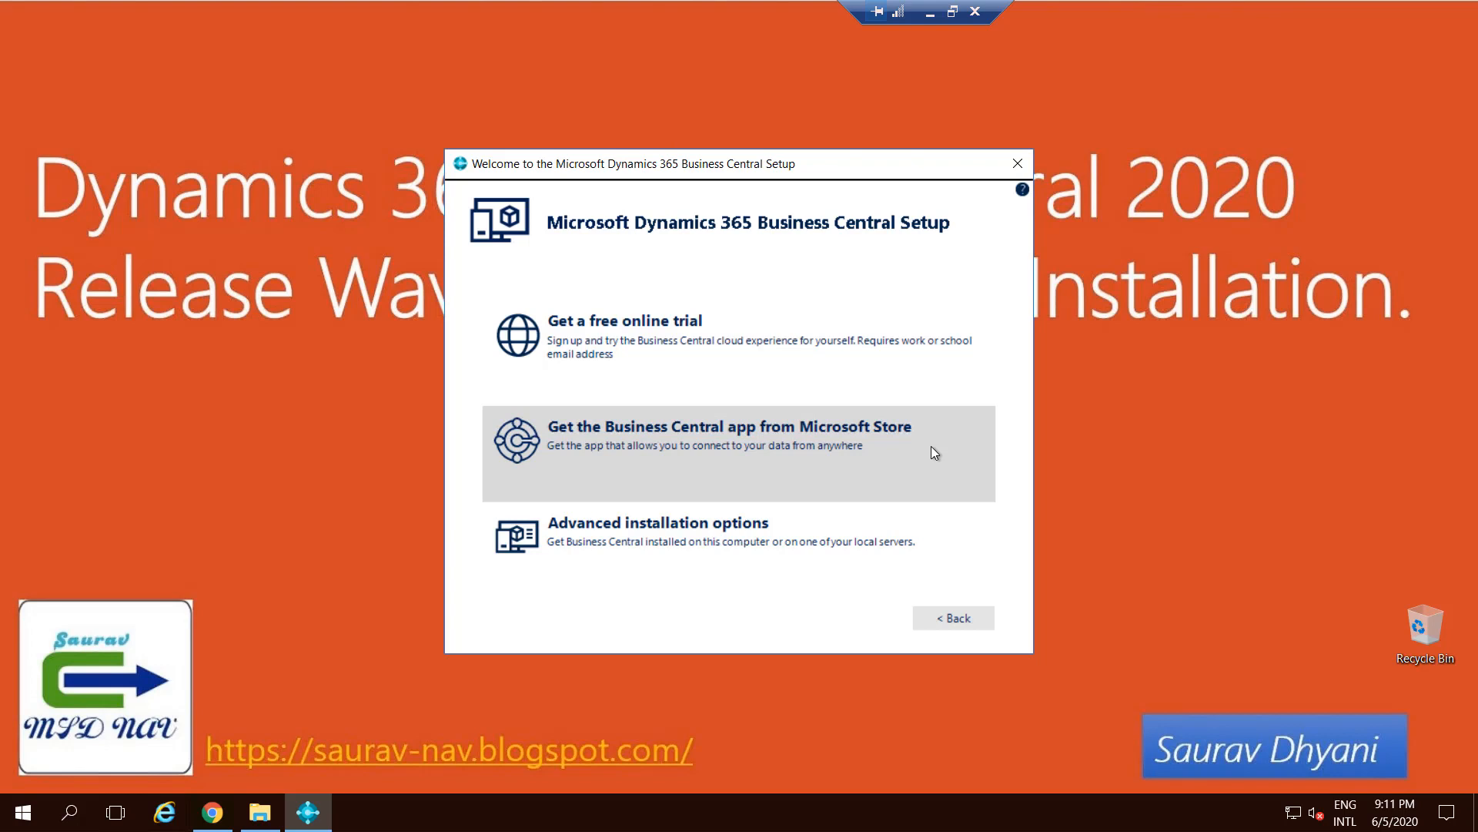
mouse_move(928, 452)
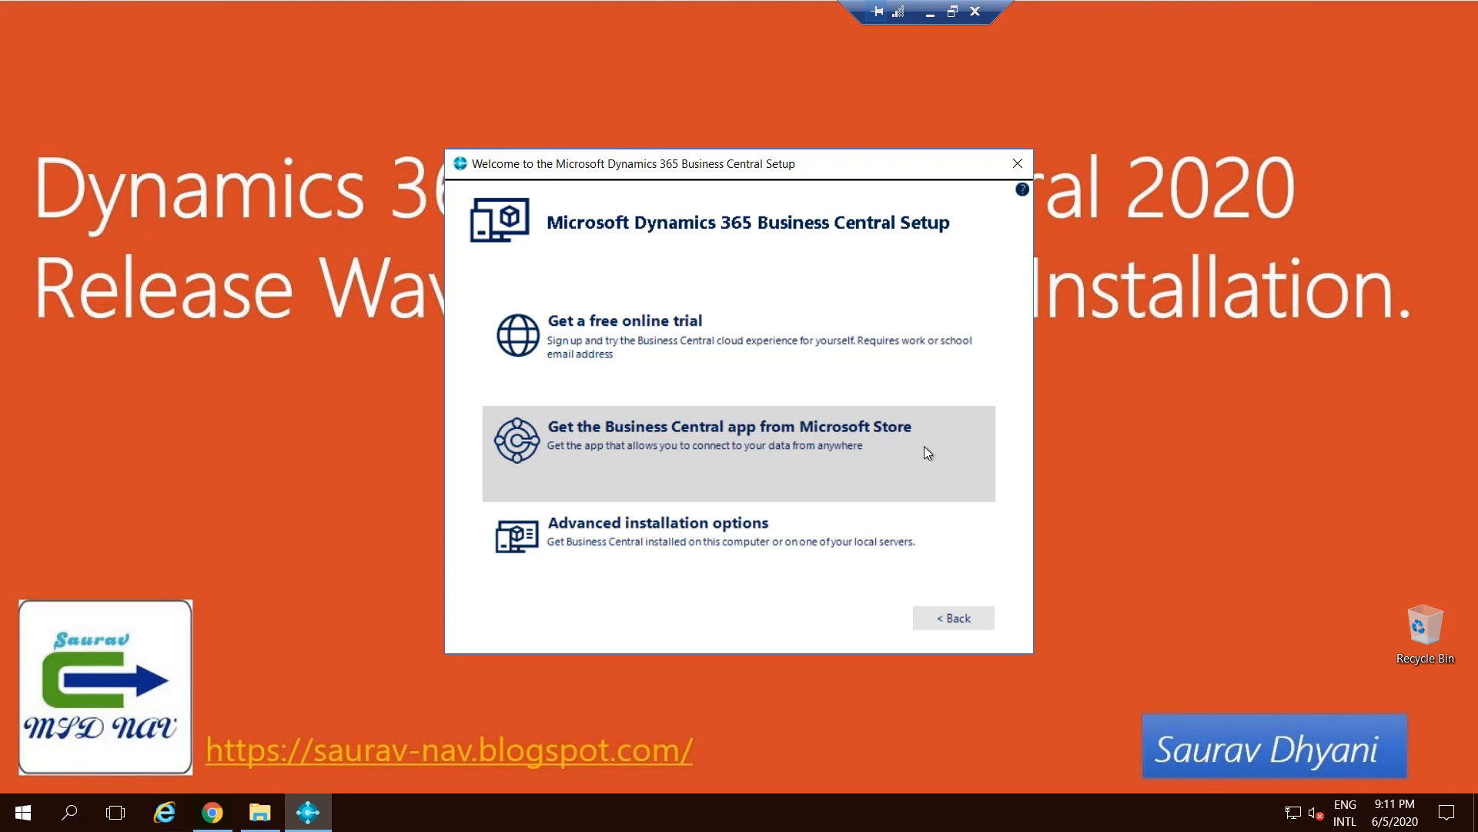
mouse_move(875, 458)
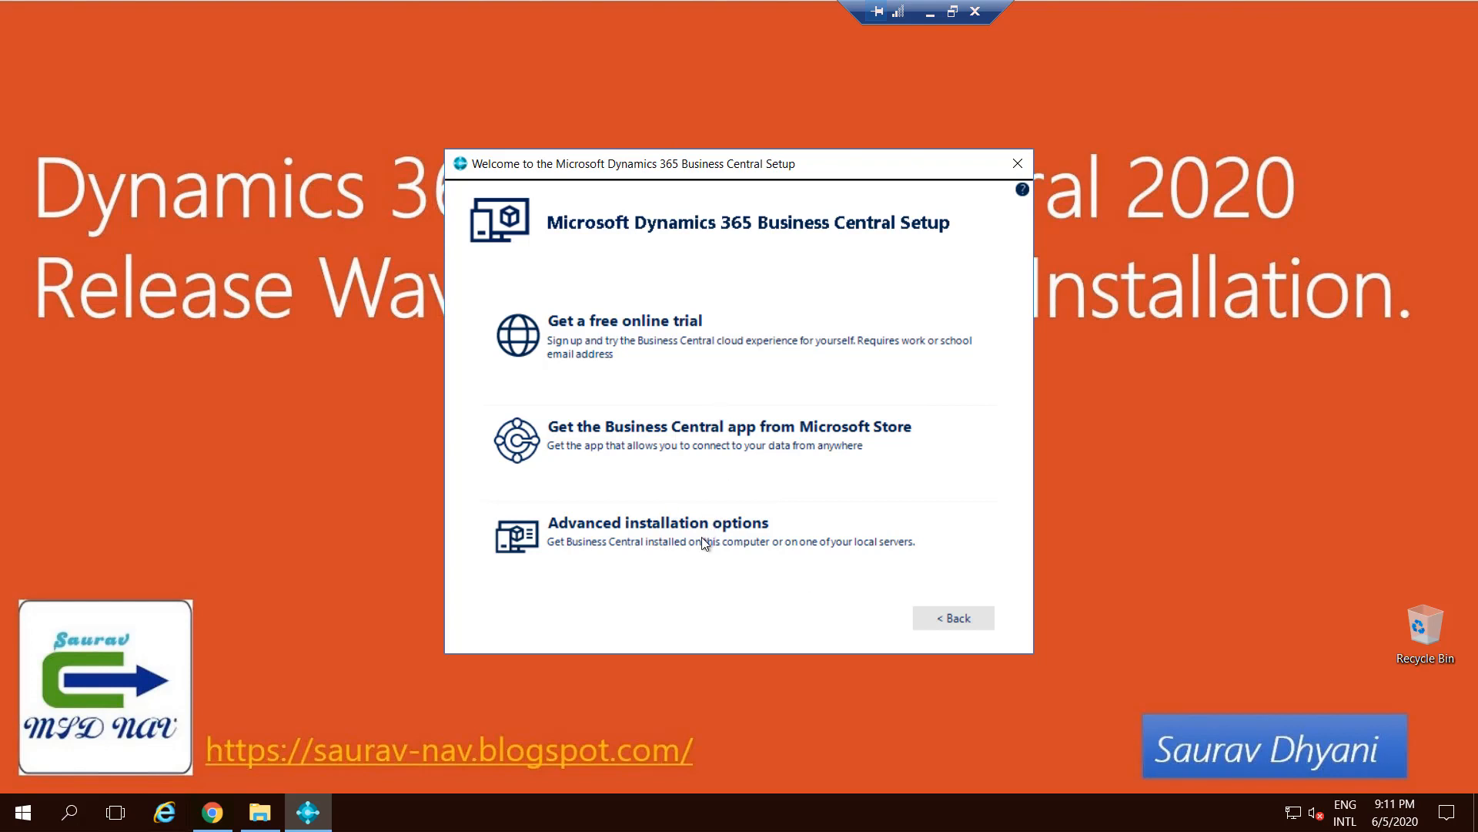
left_click(657, 531)
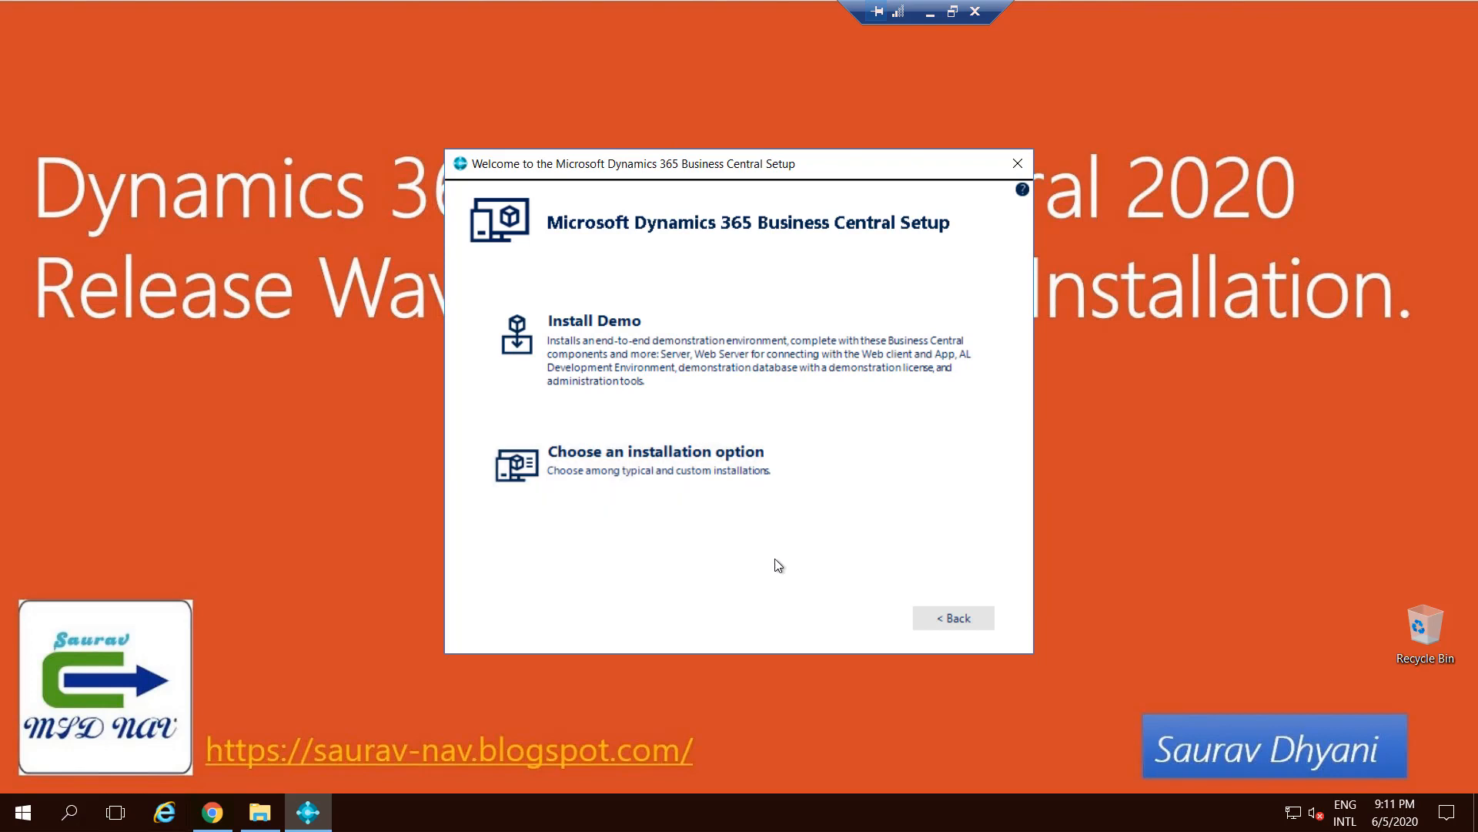
mouse_move(795, 385)
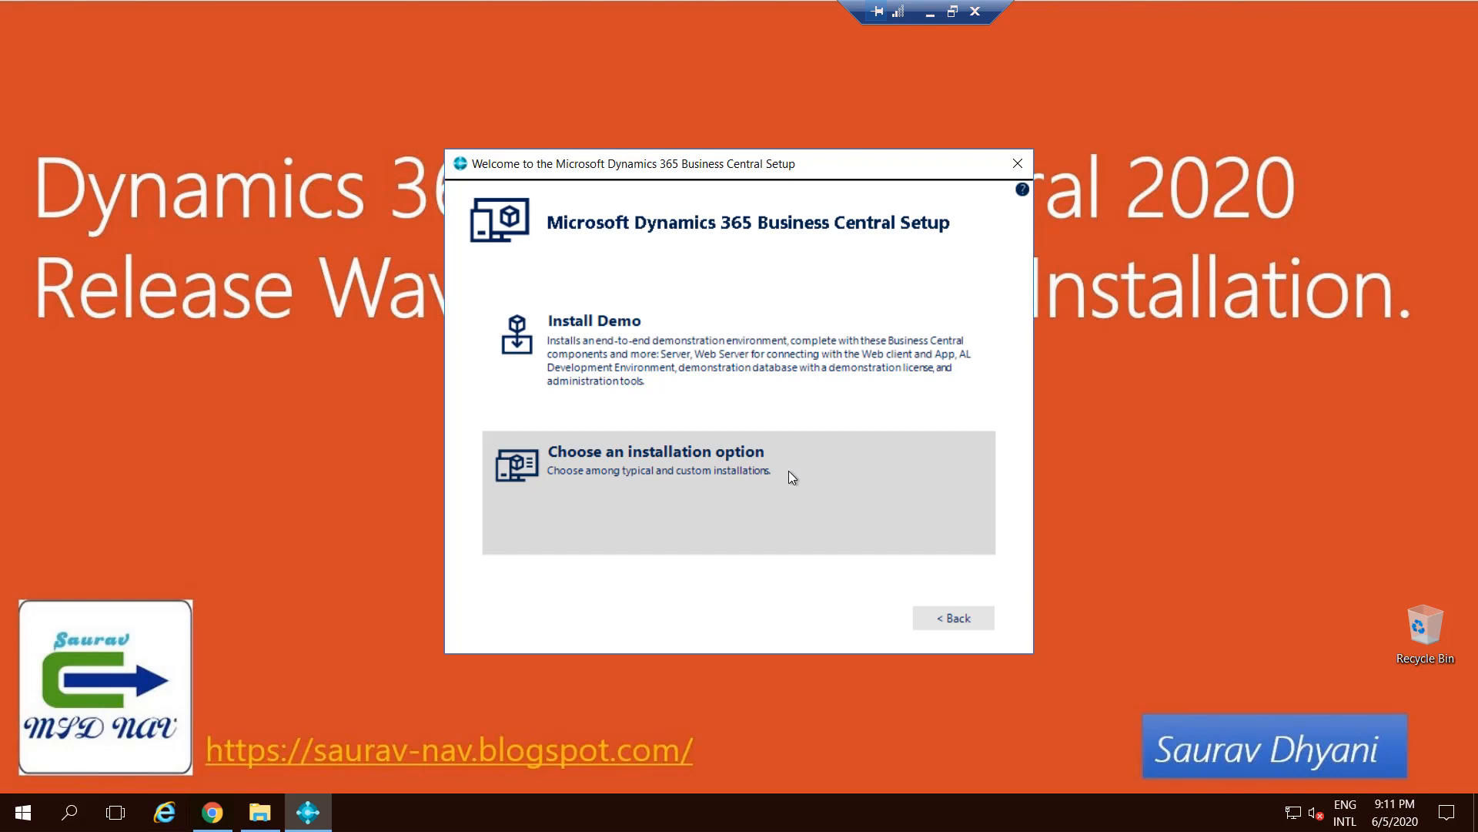
mouse_move(779, 507)
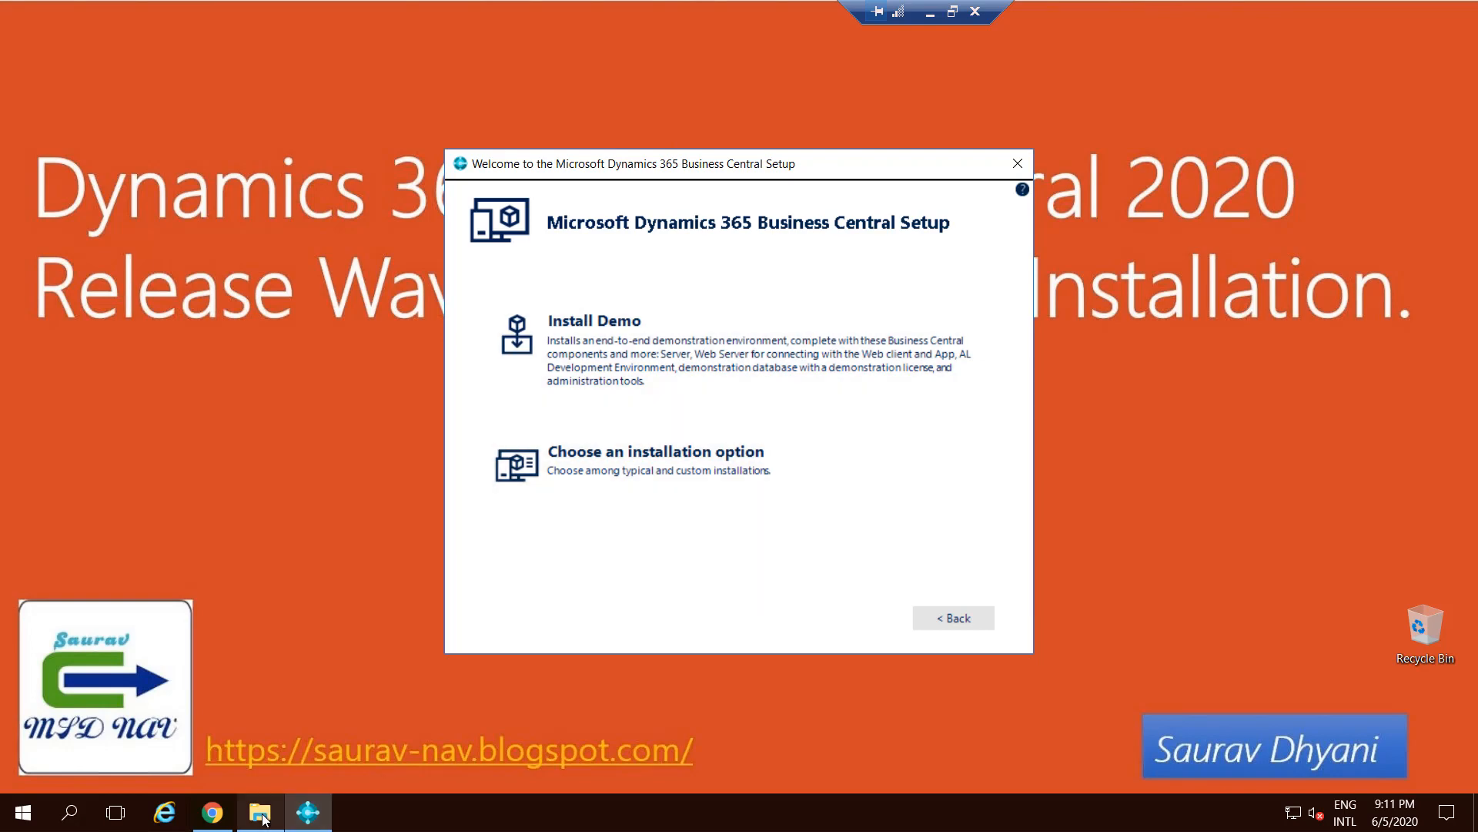
Glance at the NavInstallationTools scripts in the installer folder, then choose an installation option
left_click(258, 811)
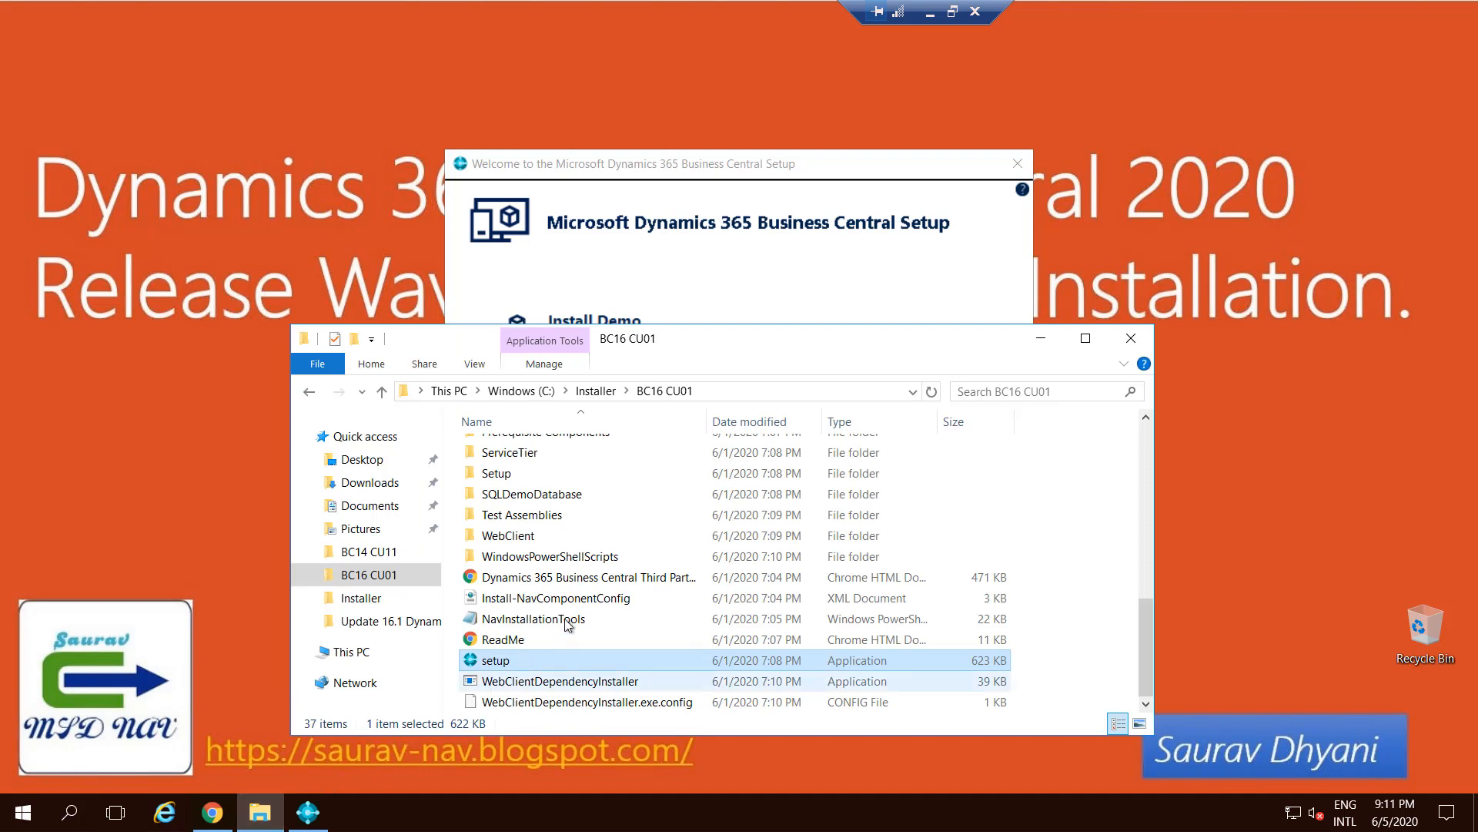
left_click(533, 619)
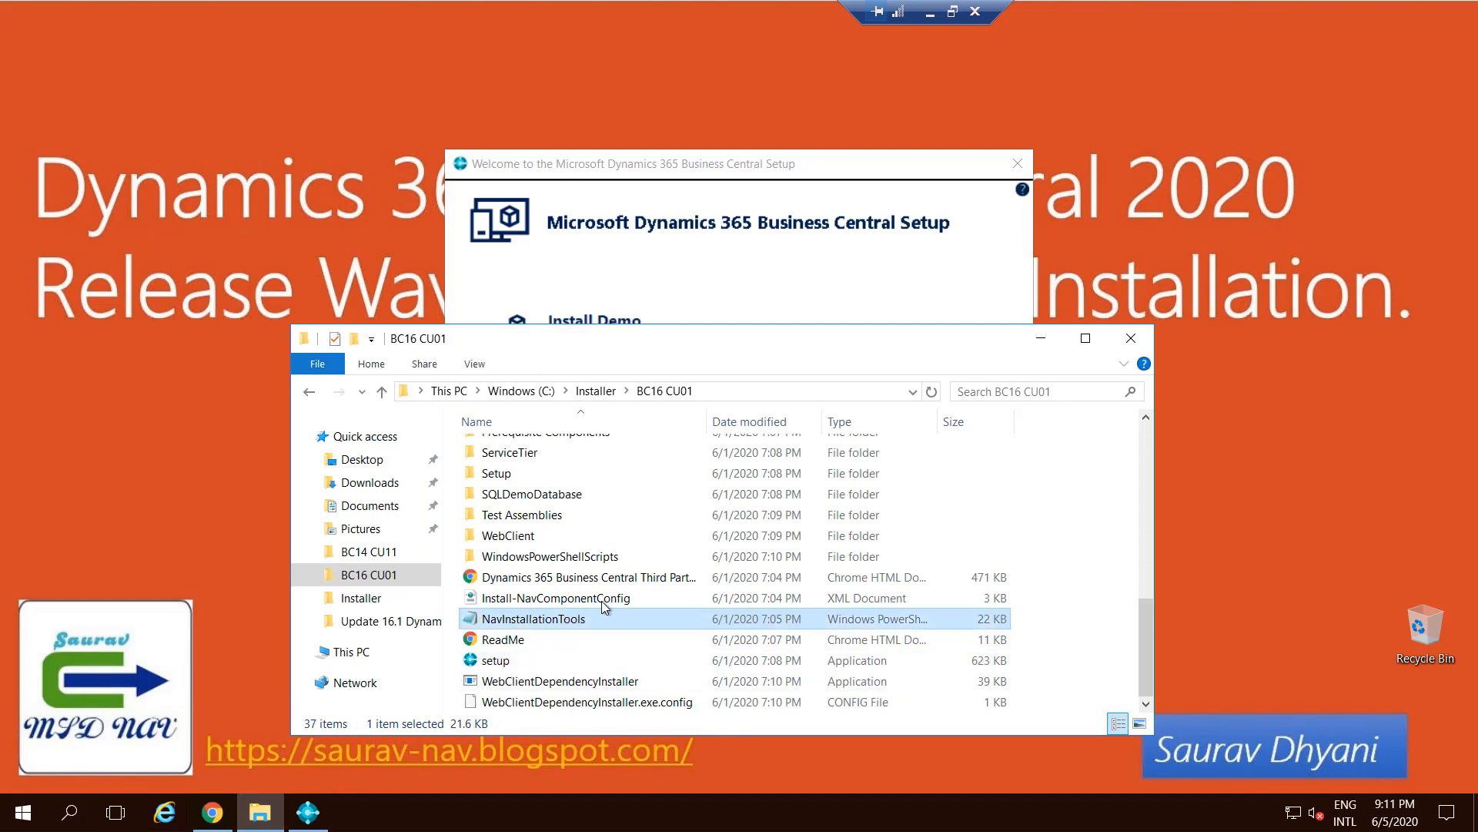
left_click(556, 597)
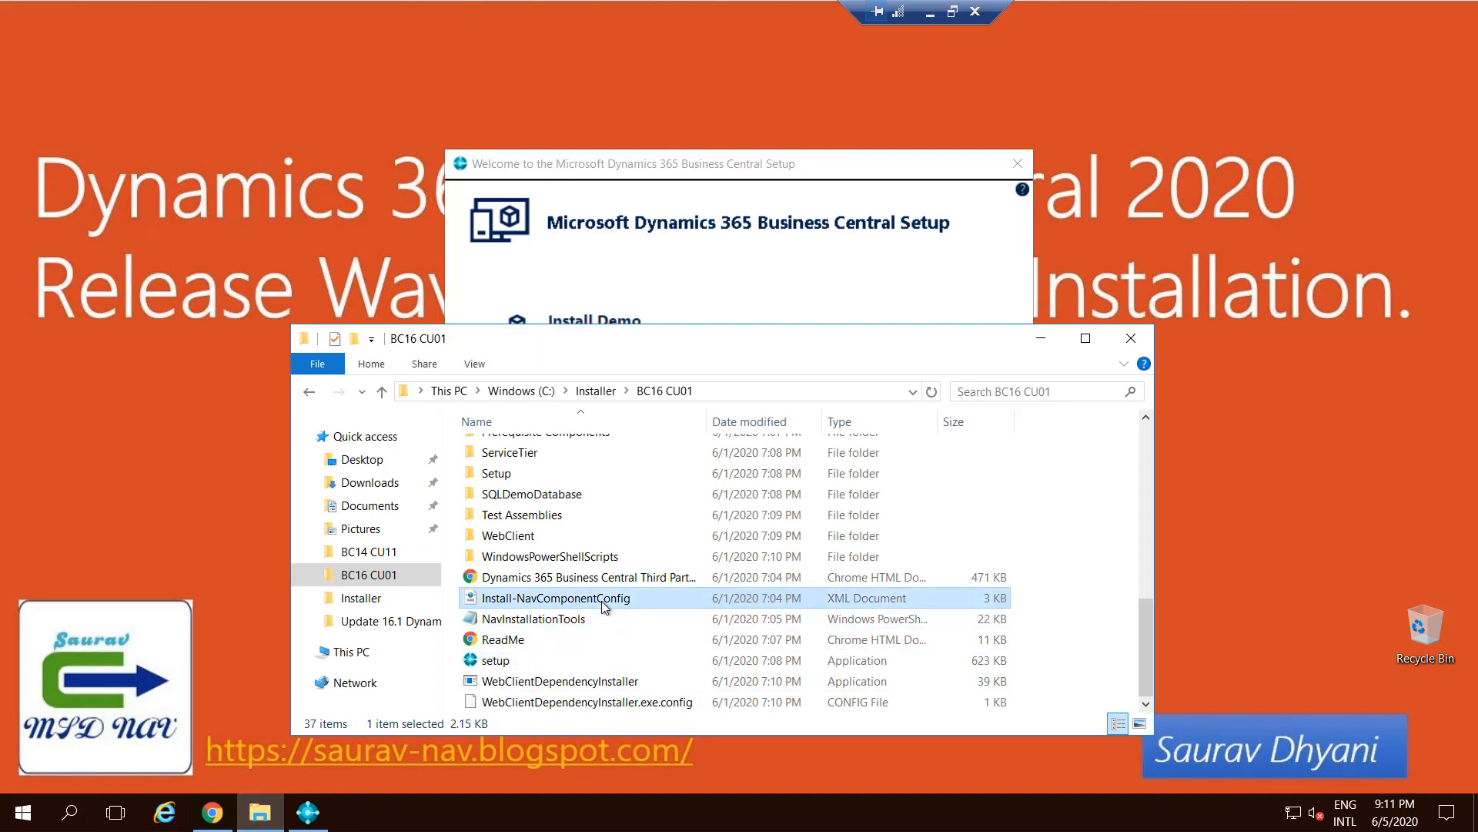
mouse_move(1040, 337)
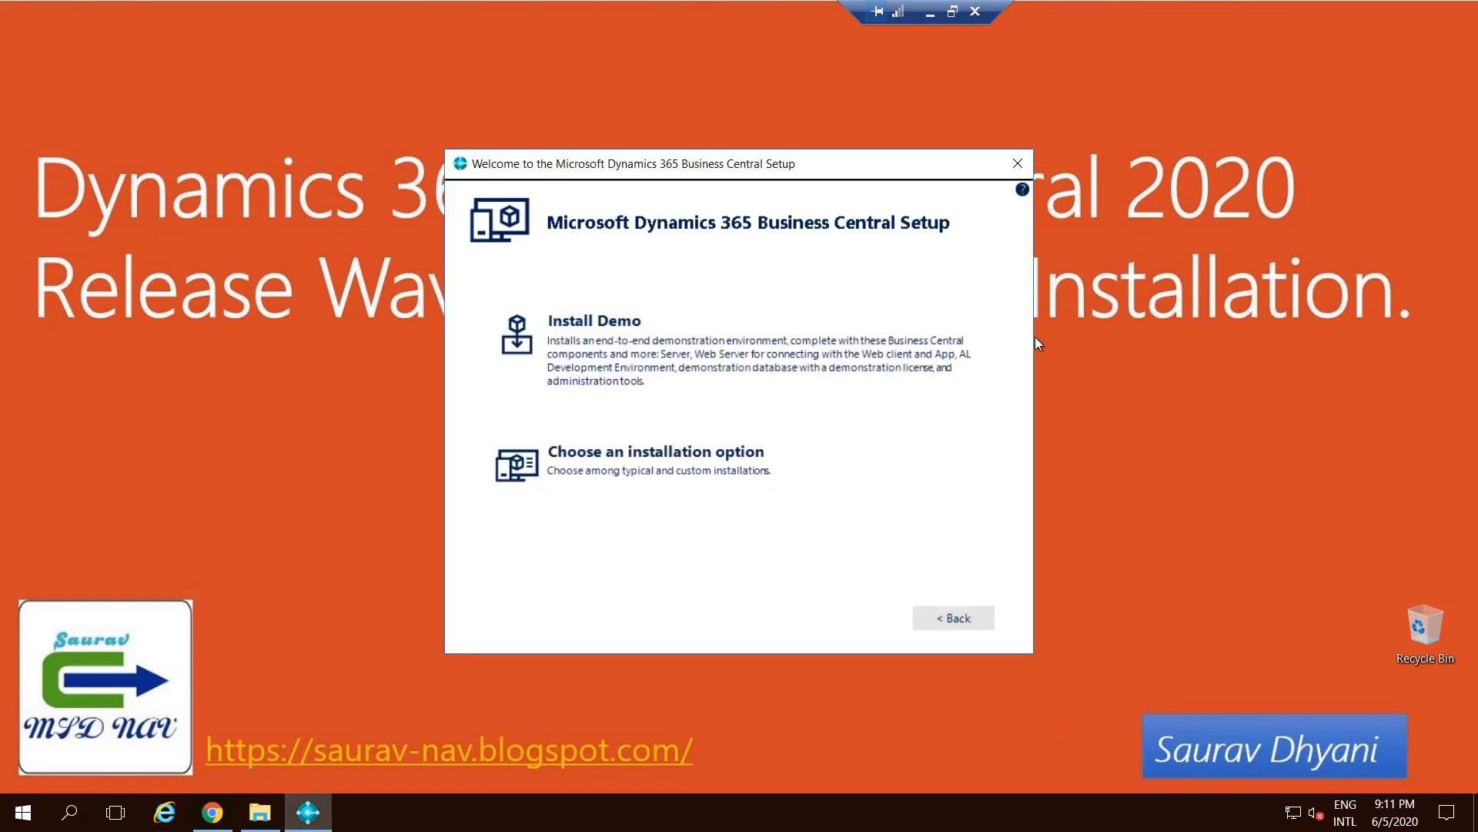
mouse_move(813, 483)
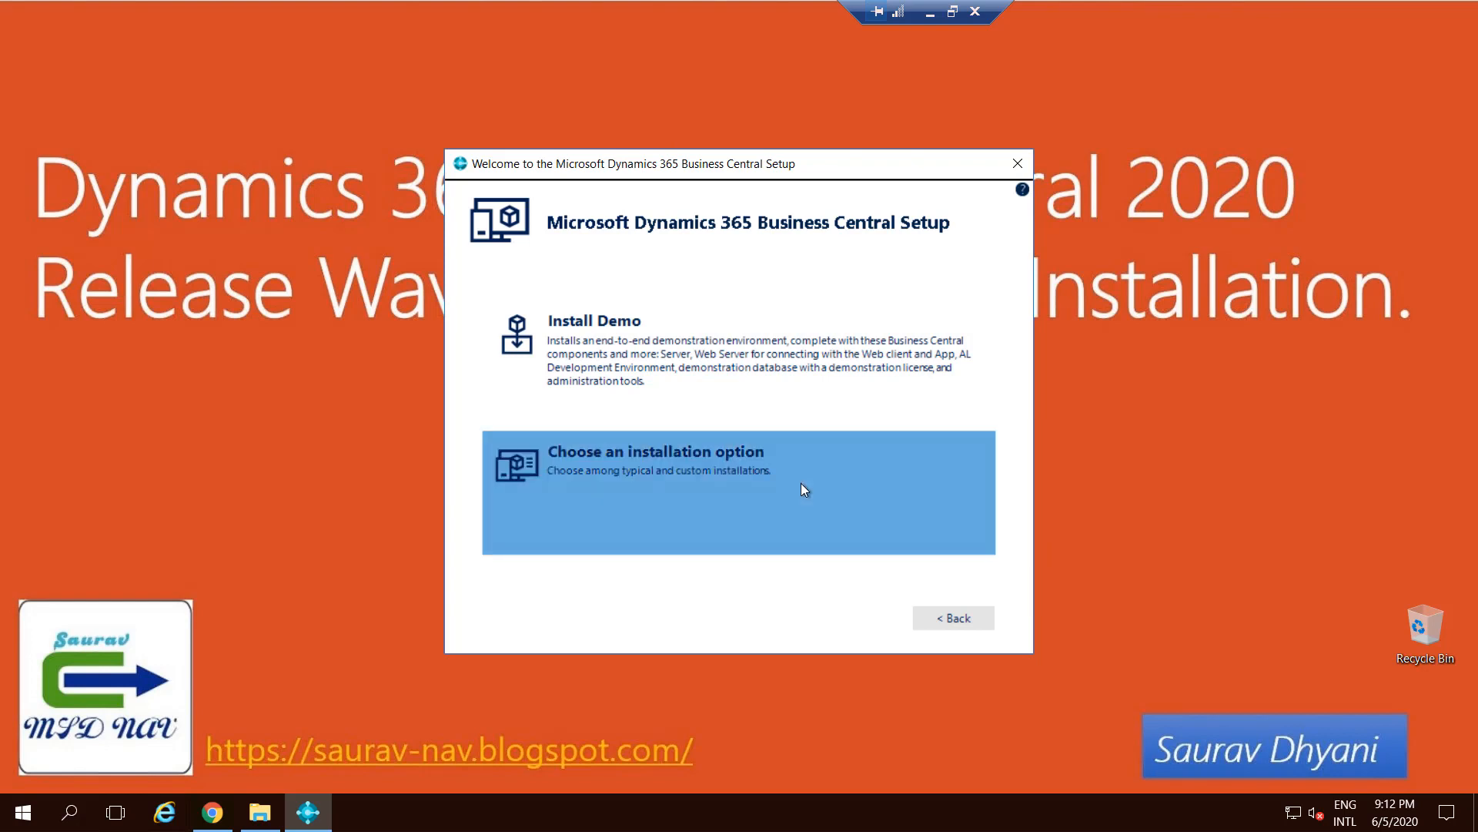
left_click(738, 490)
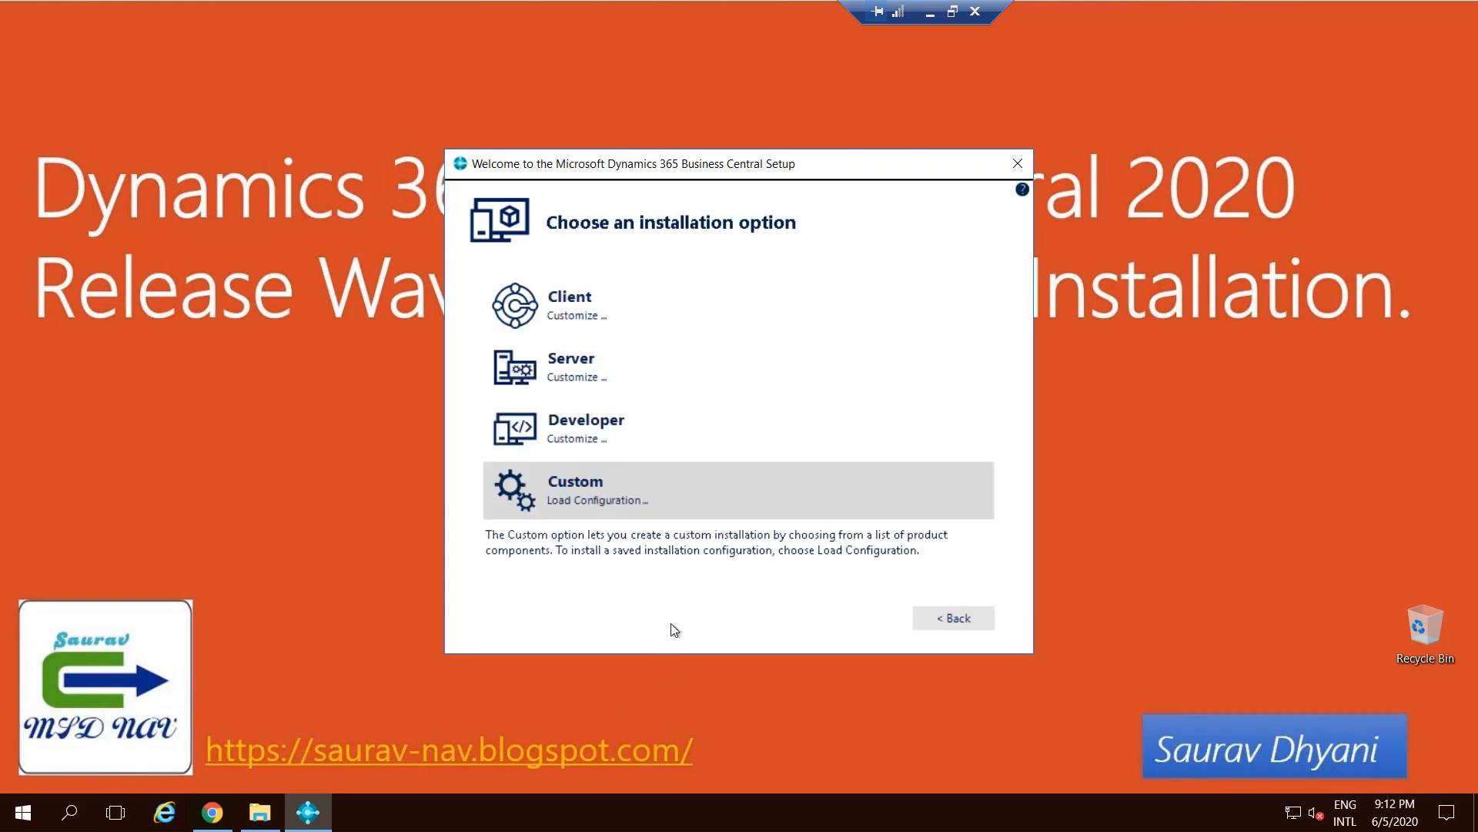
mouse_move(526, 526)
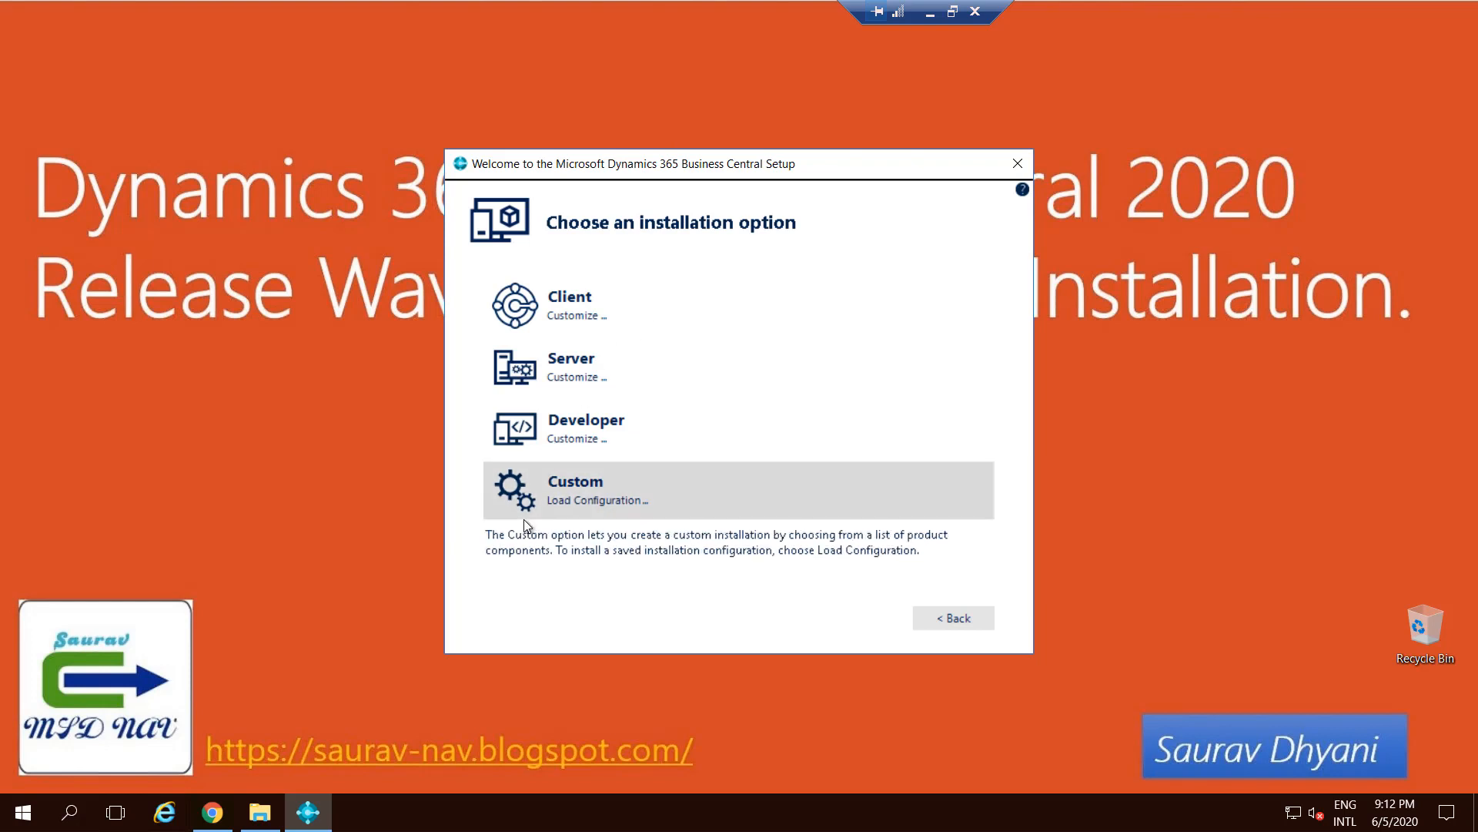
mouse_move(585, 305)
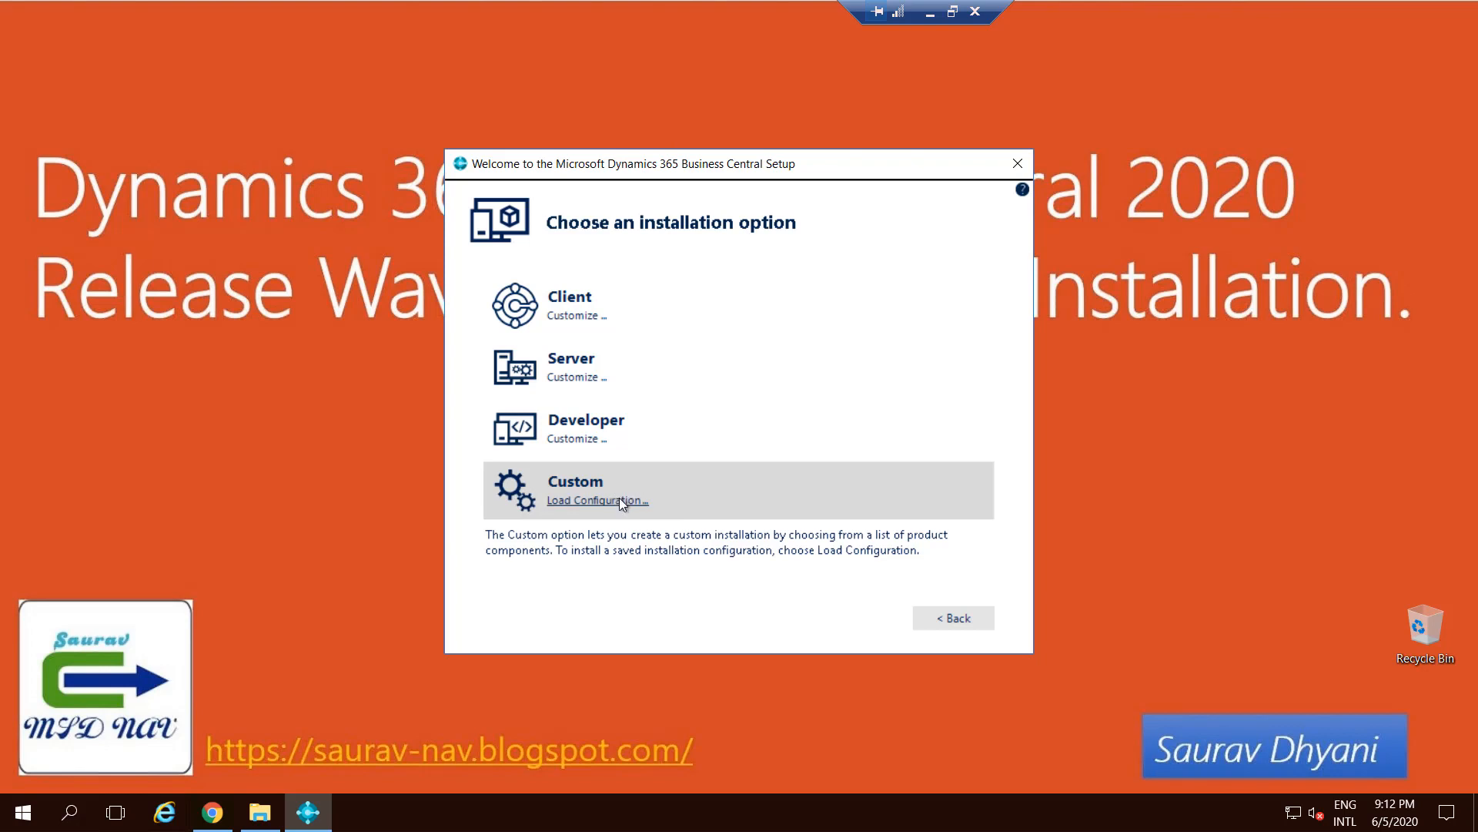
mouse_move(623, 435)
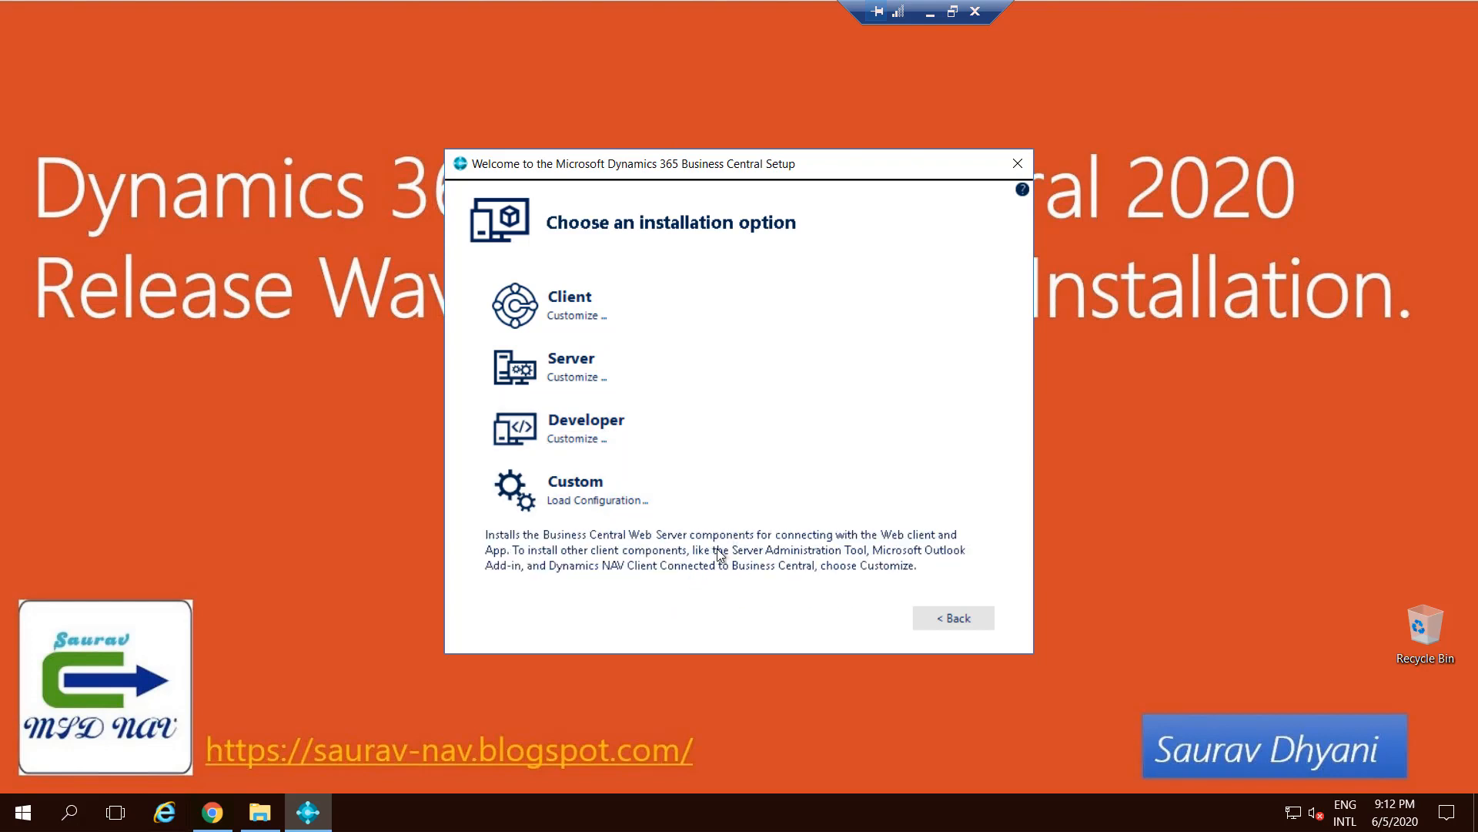
mouse_move(621, 434)
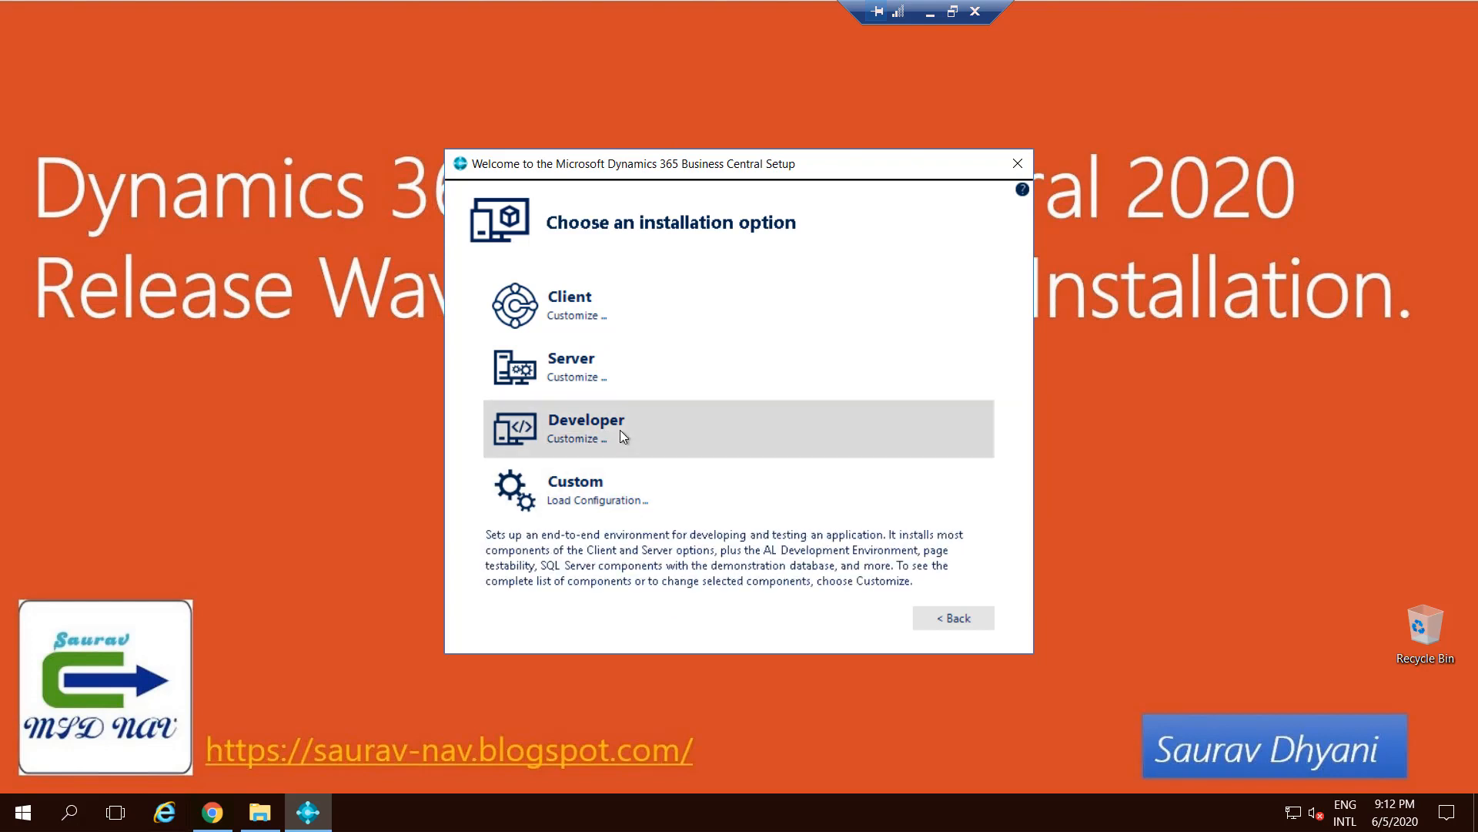
mouse_move(608, 436)
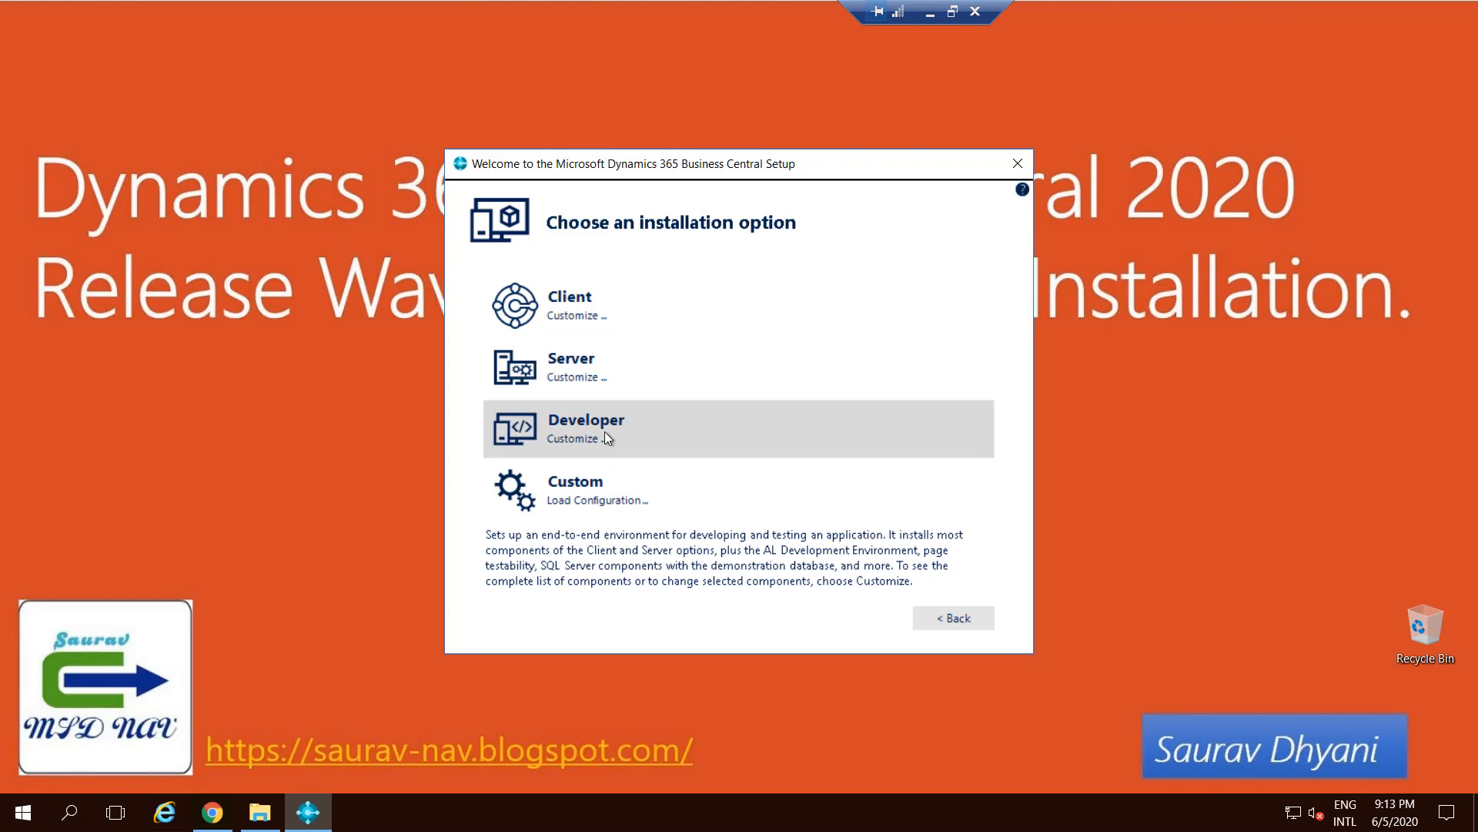
mouse_move(601, 422)
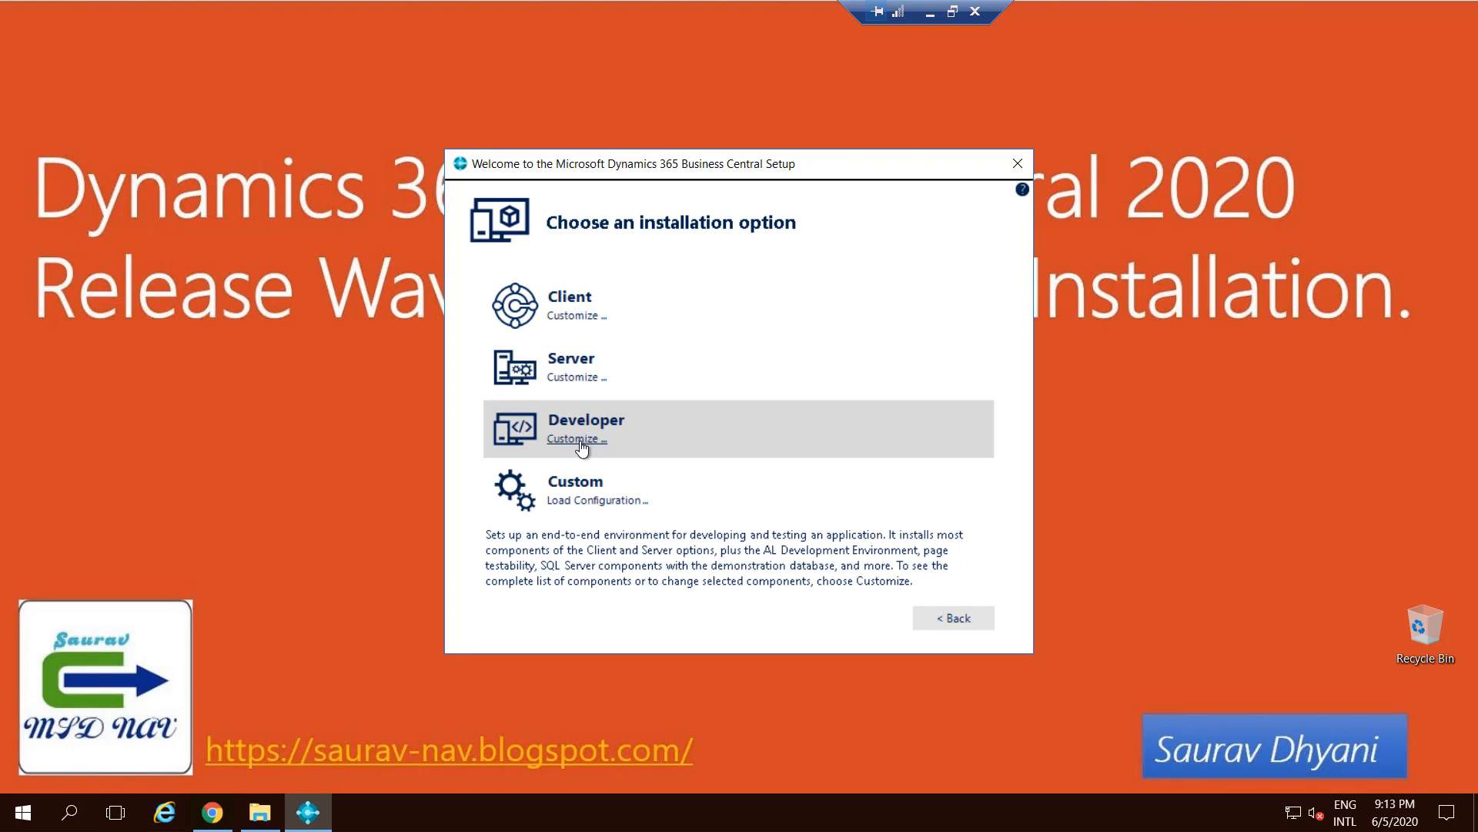
Customize the Developer installation and read each component's description, from AL Development Environment to Help Server
left_click(576, 437)
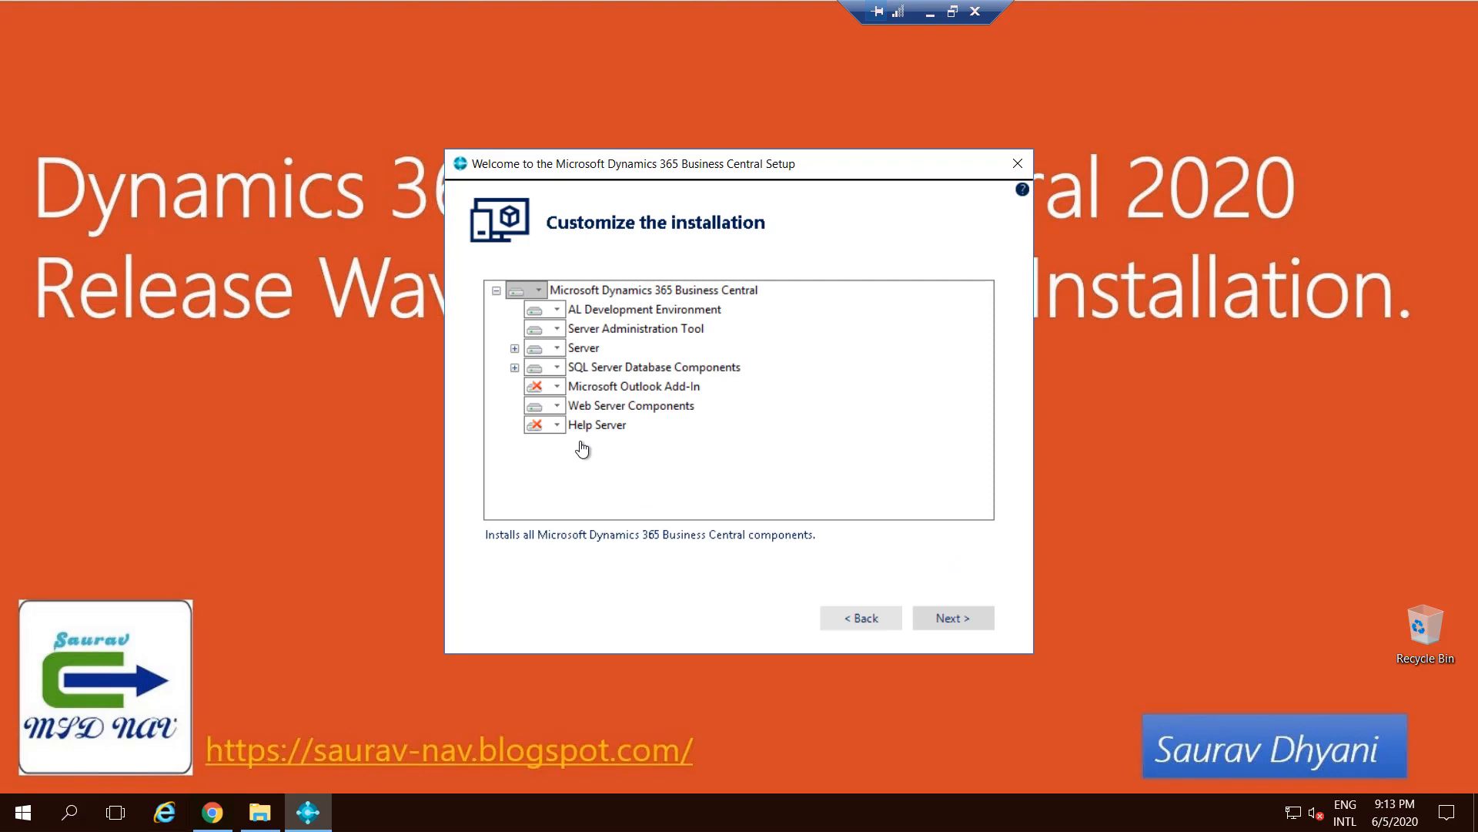
left_click(645, 308)
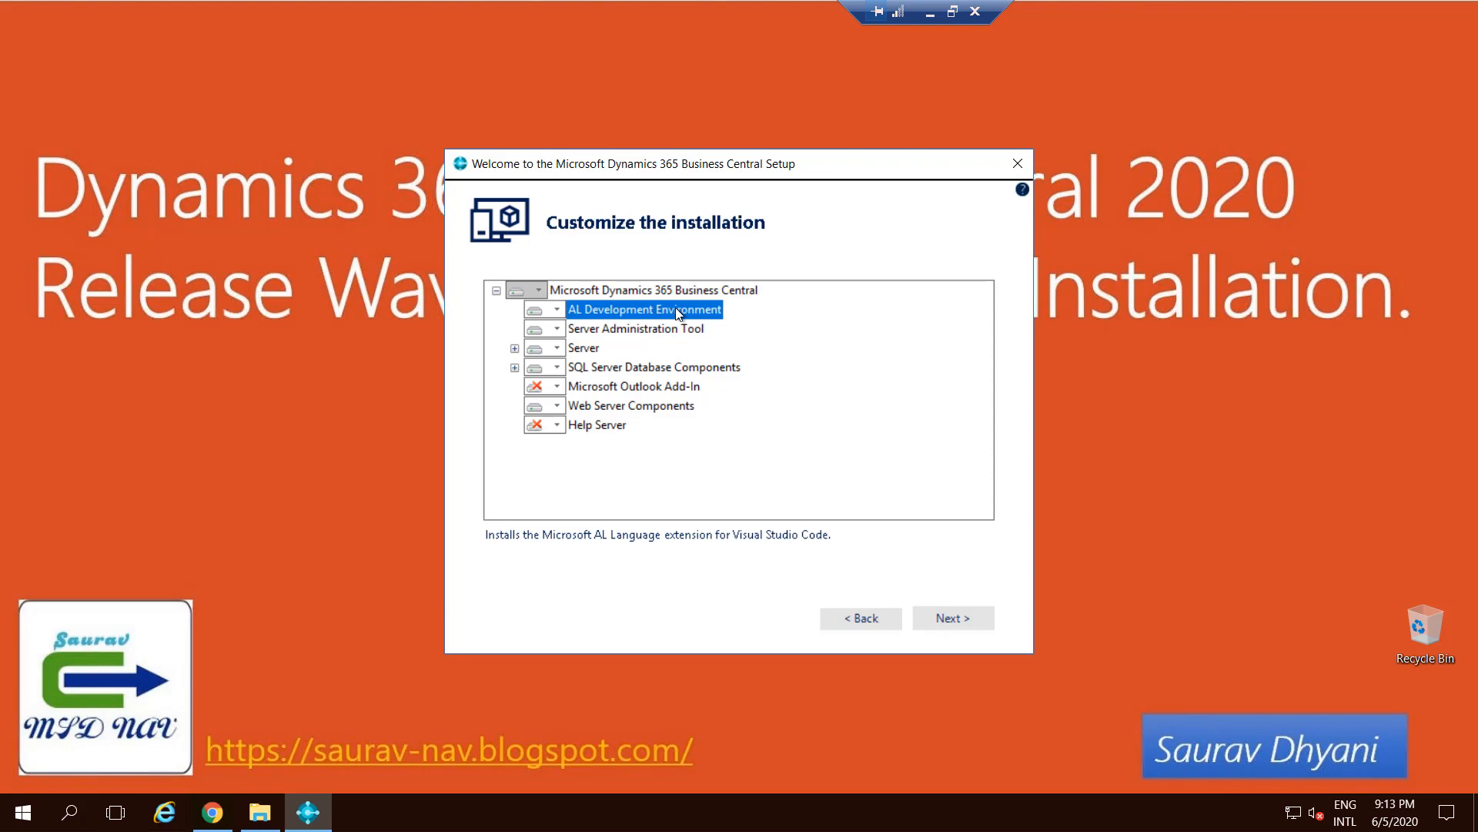
left_click(636, 328)
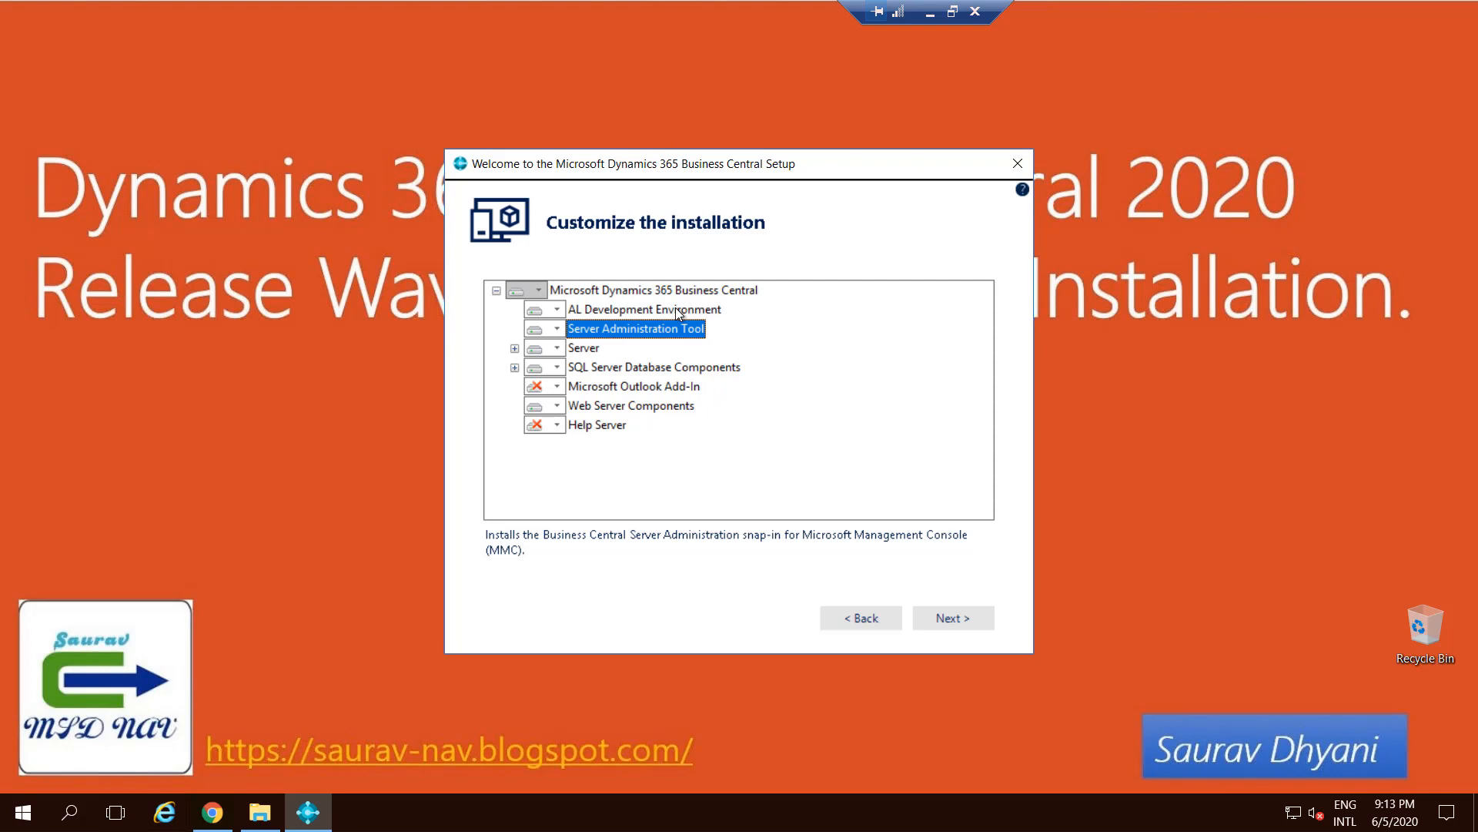
left_click(583, 346)
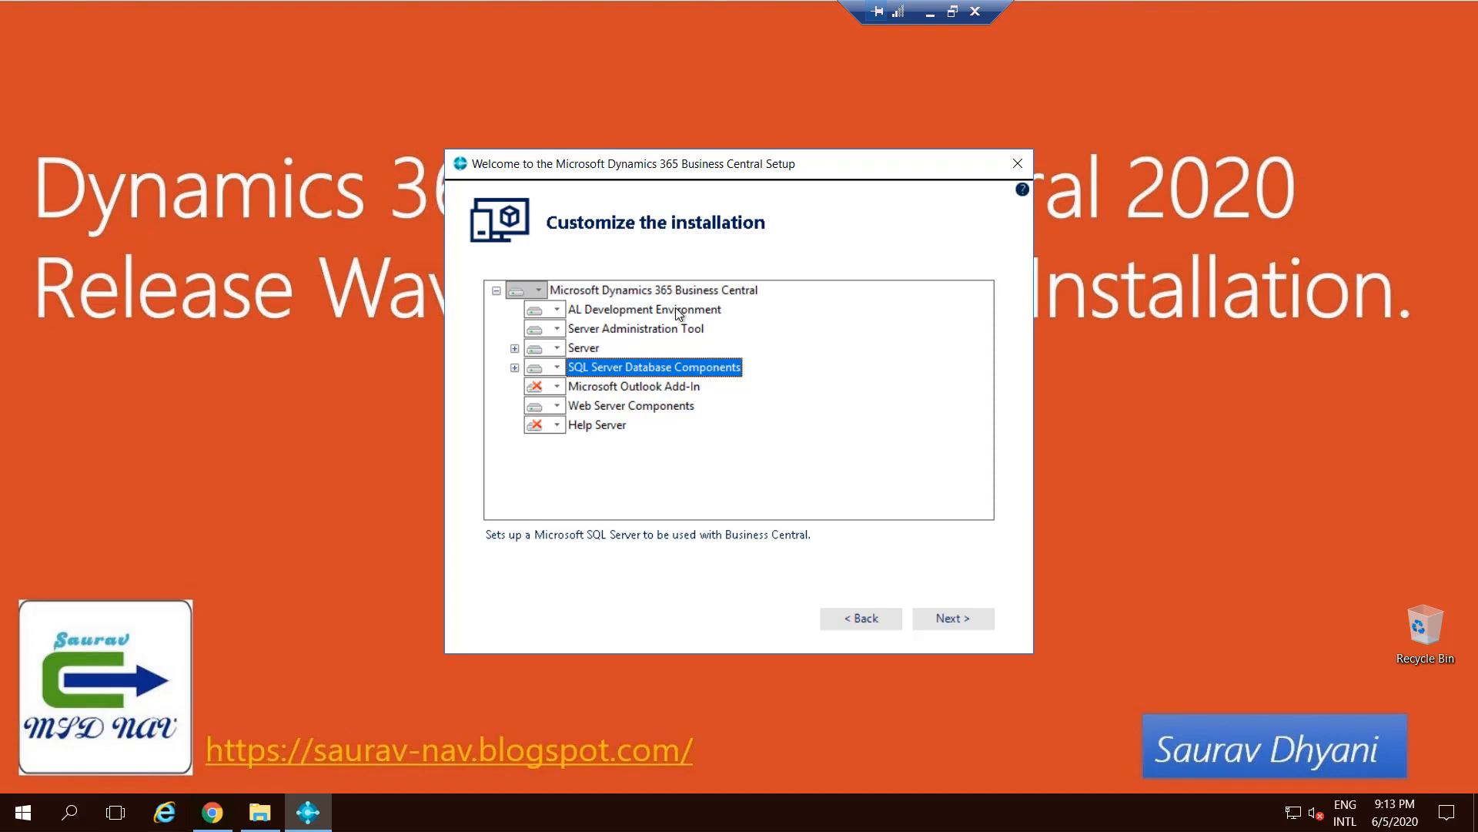
left_click(633, 385)
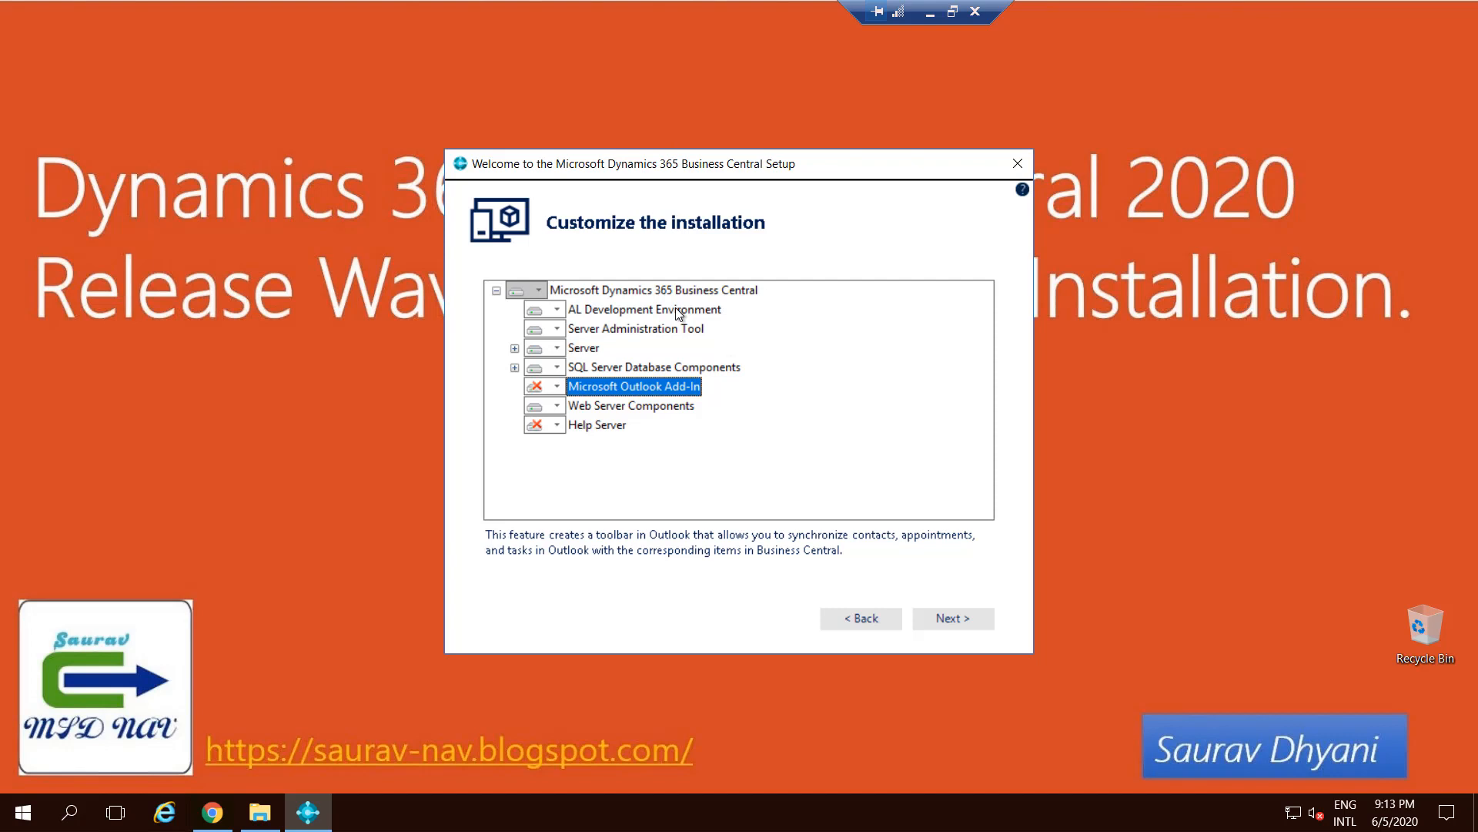
left_click(632, 405)
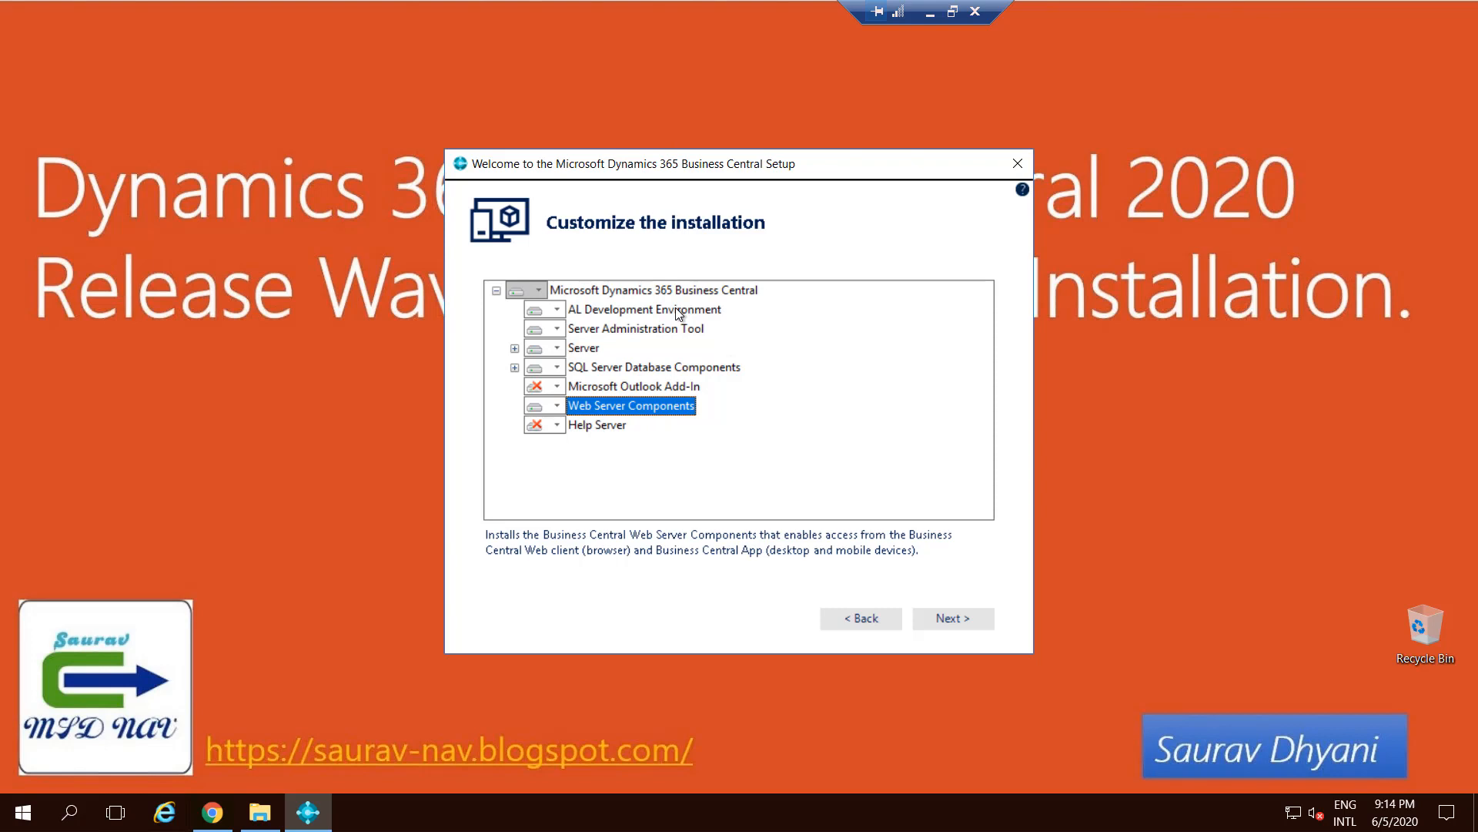
left_click(597, 425)
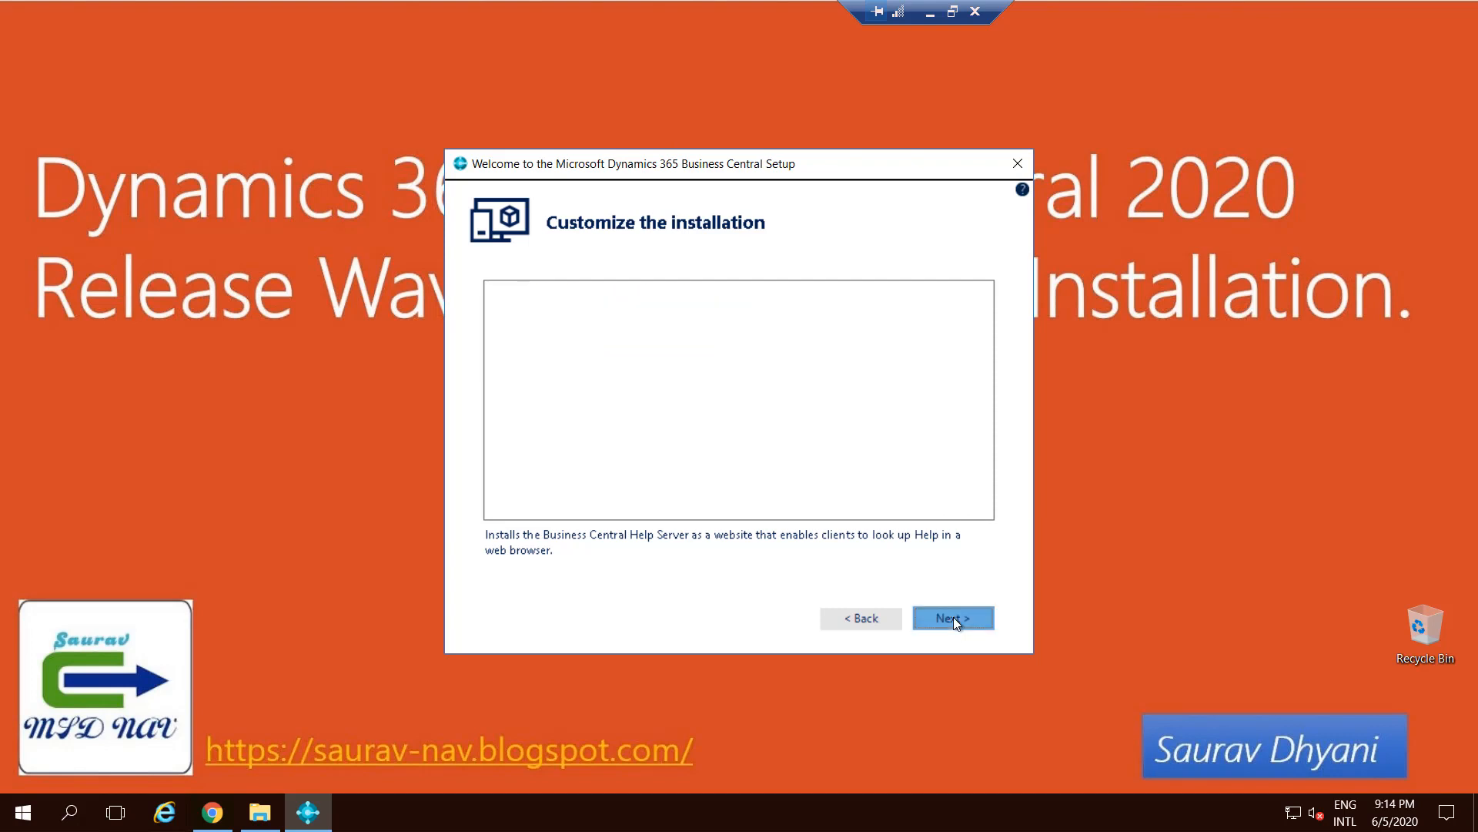
left_click(951, 617)
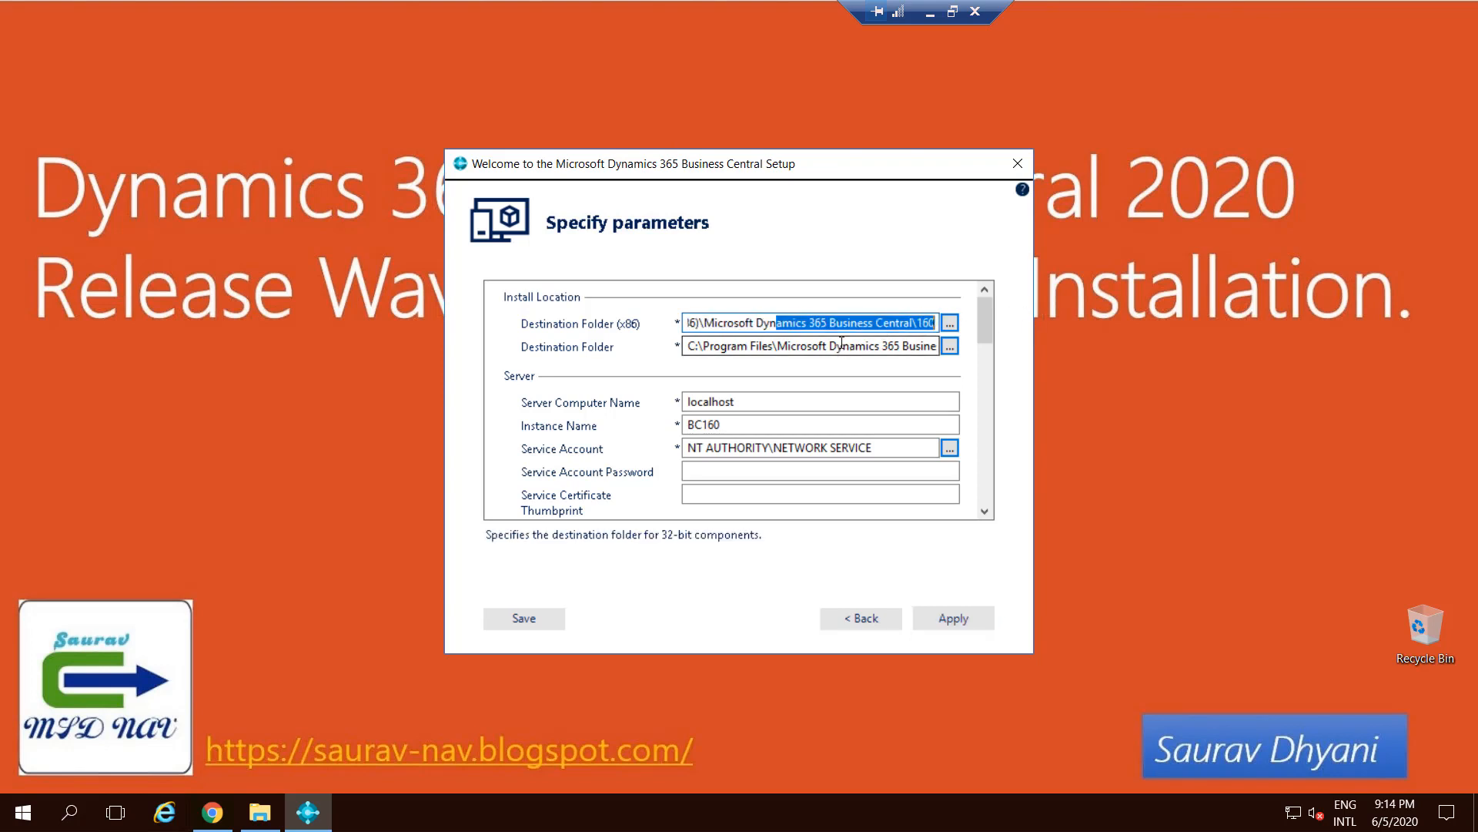
left_click(816, 346)
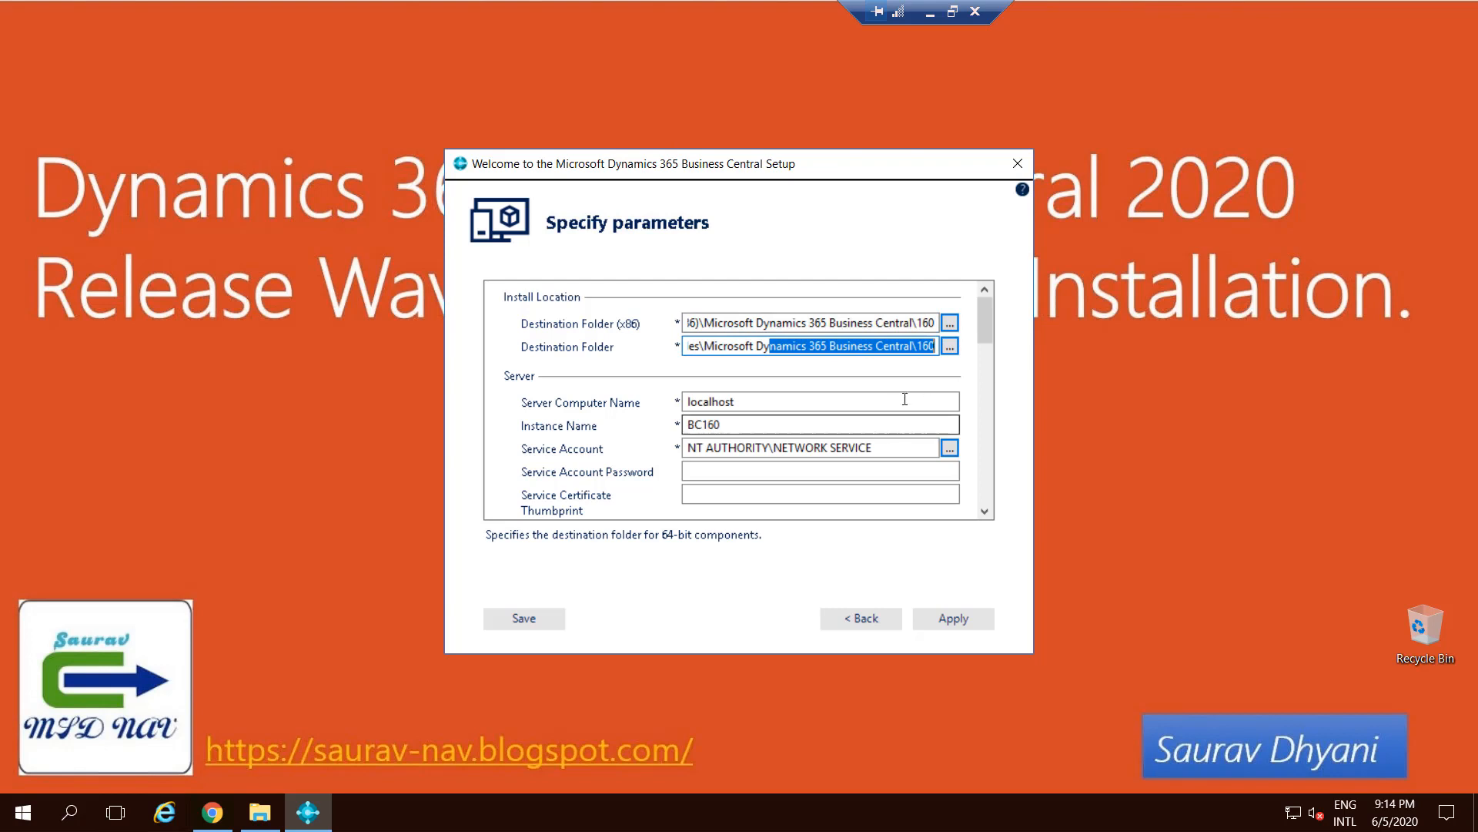
left_click(819, 401)
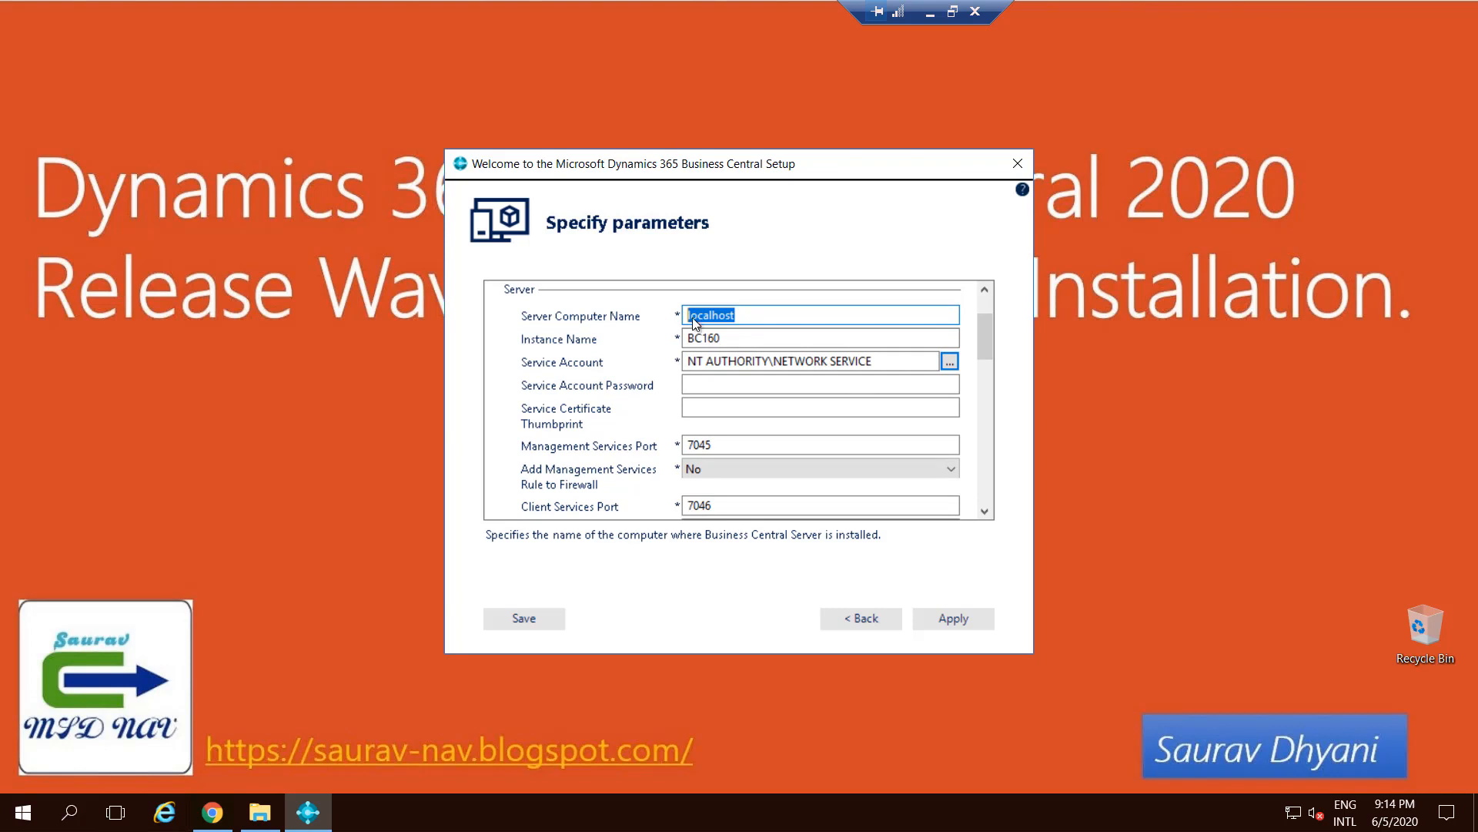
left_click(818, 338)
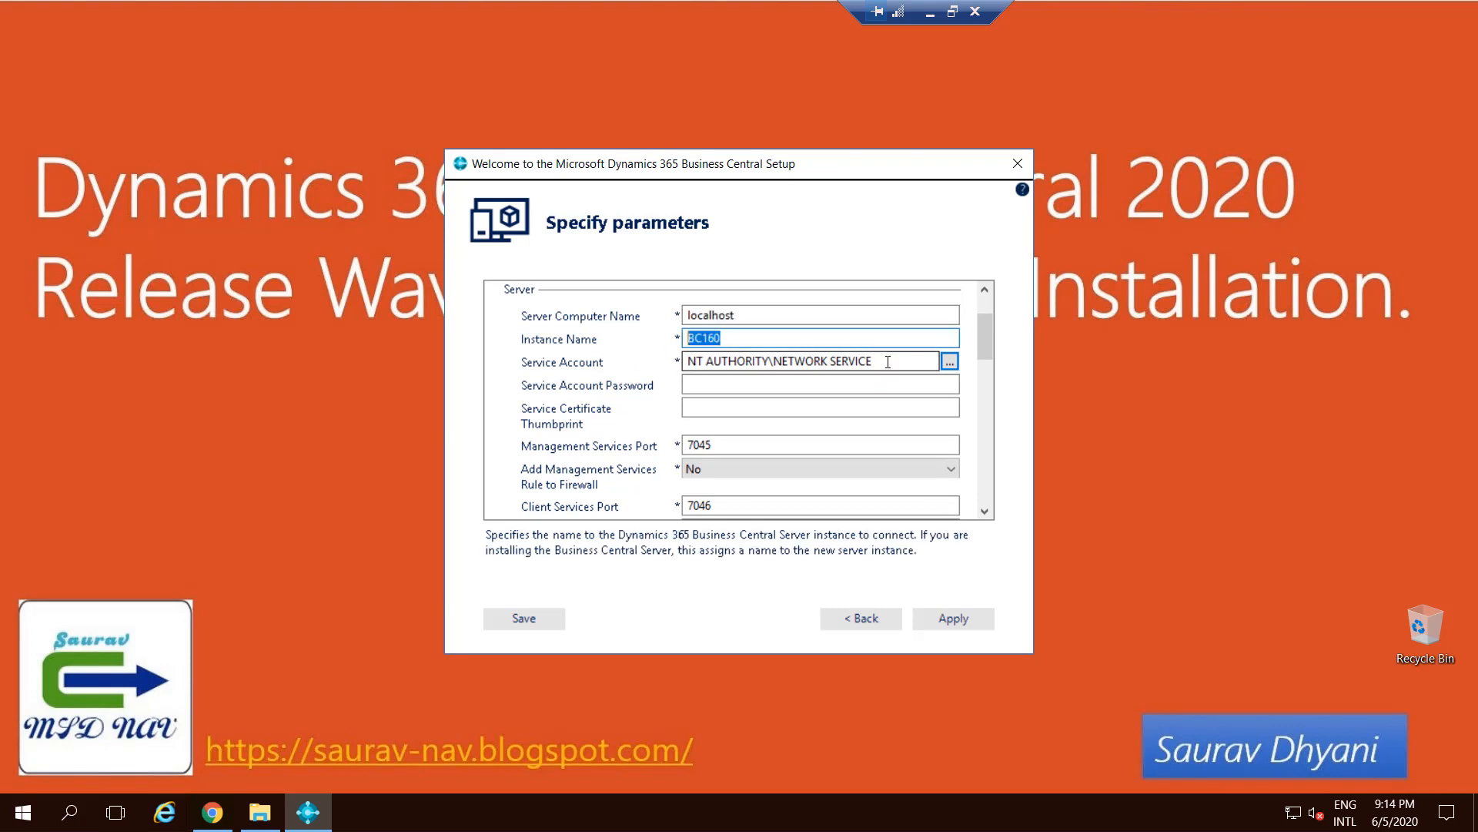
left_click(817, 360)
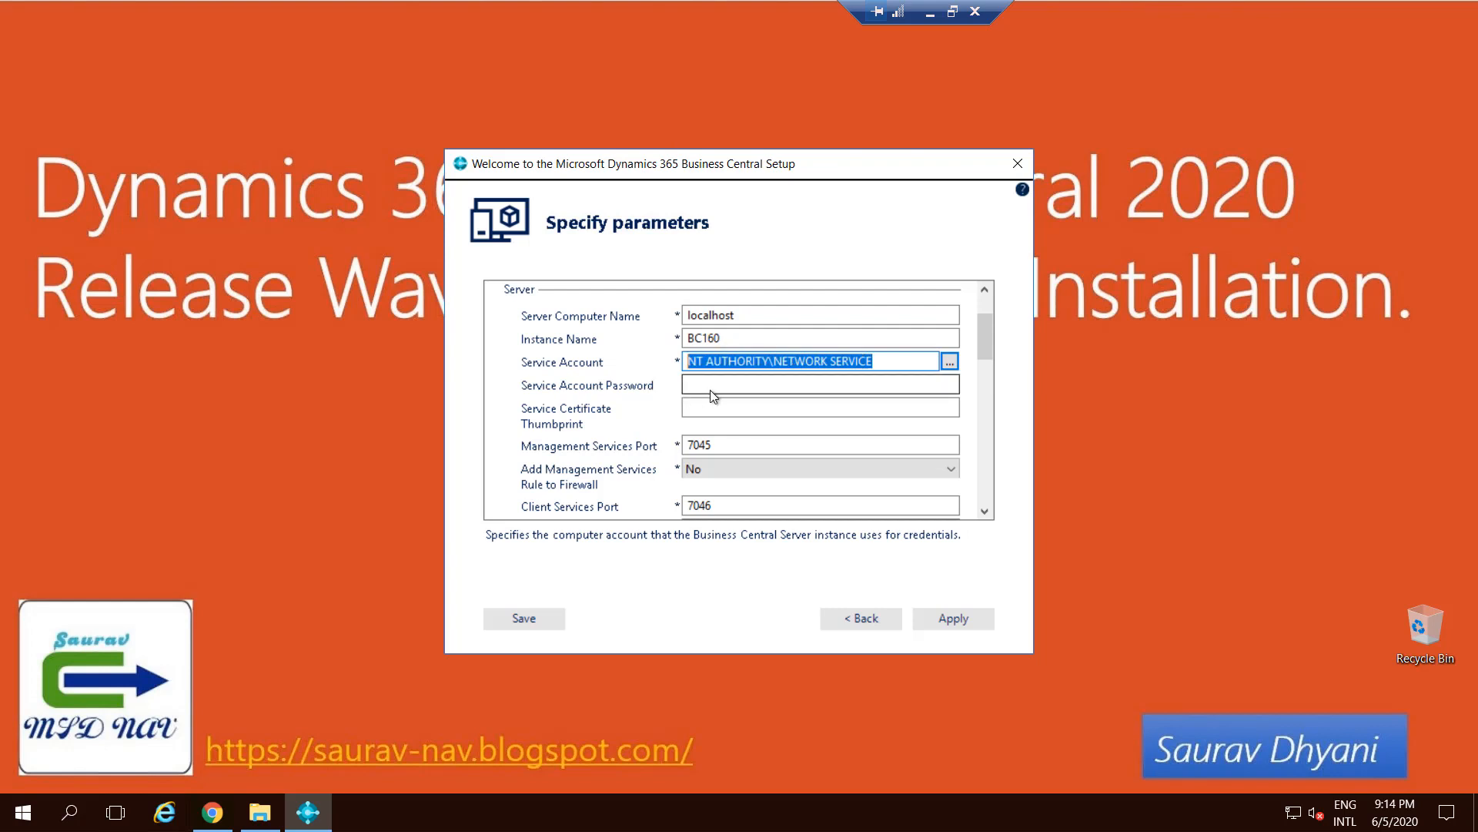
left_click(817, 384)
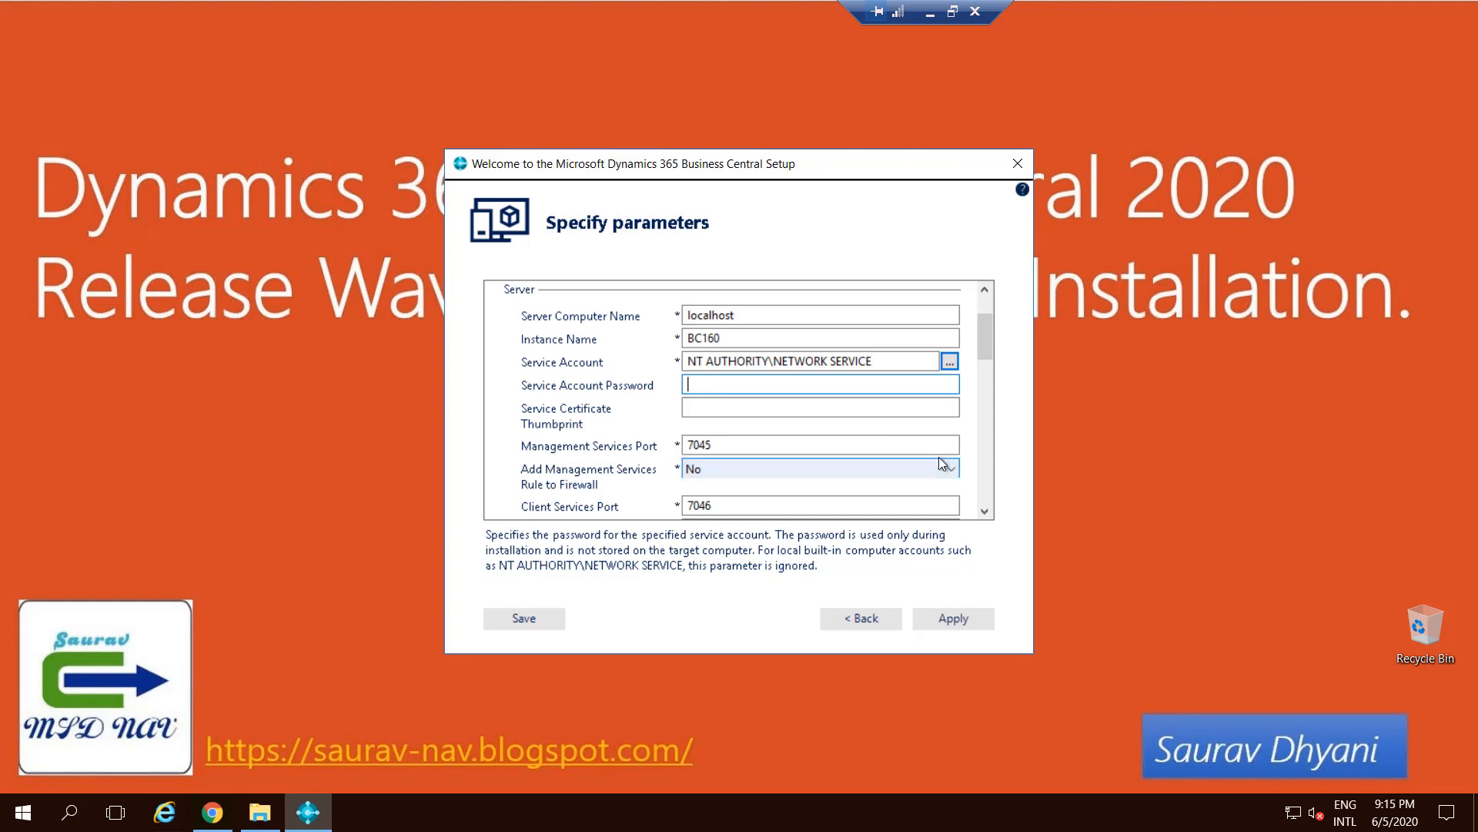
left_click(818, 444)
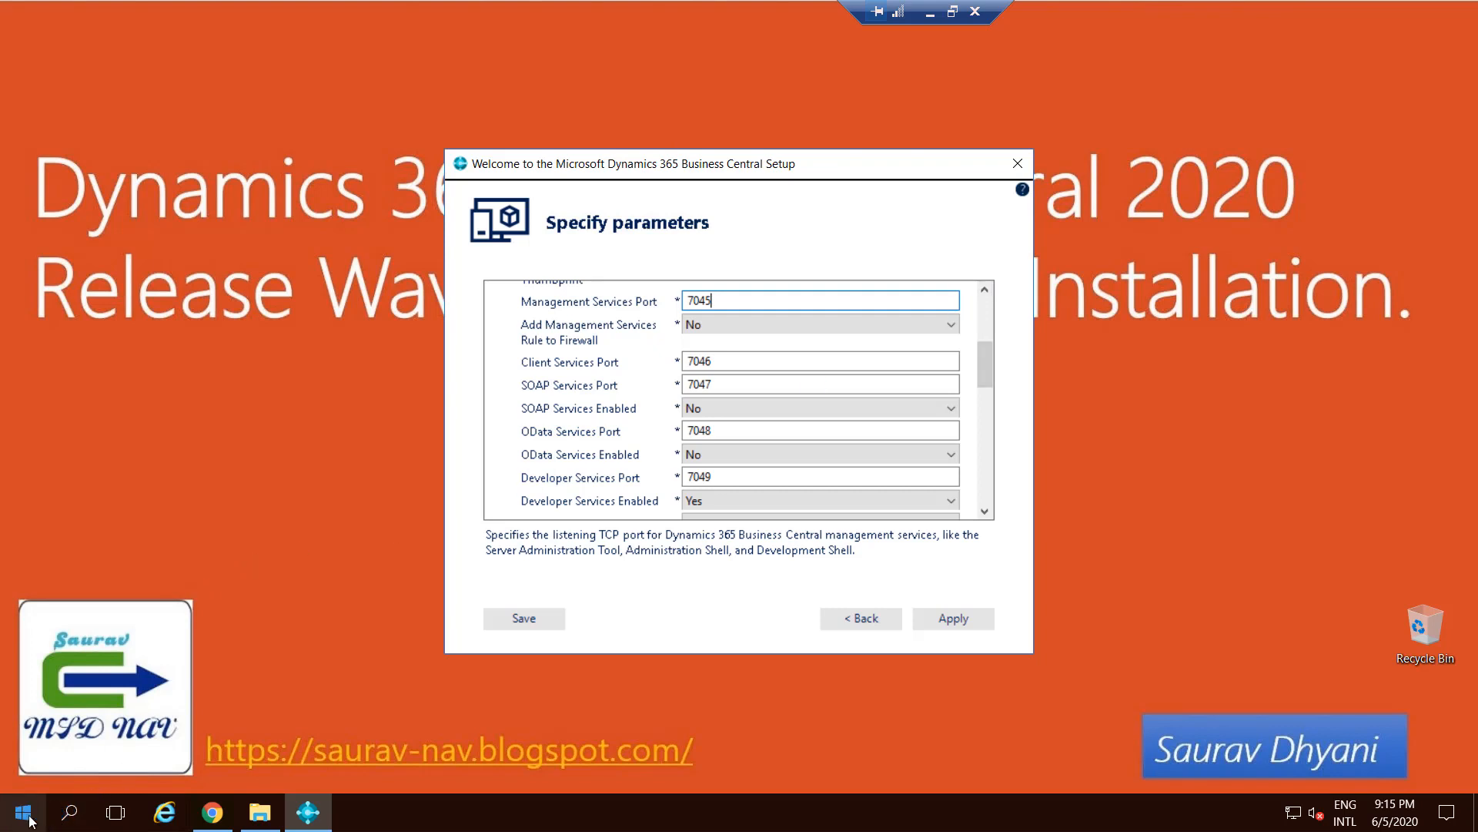
Set Add Management Services Rule to Firewall to Yes
left_click(23, 813)
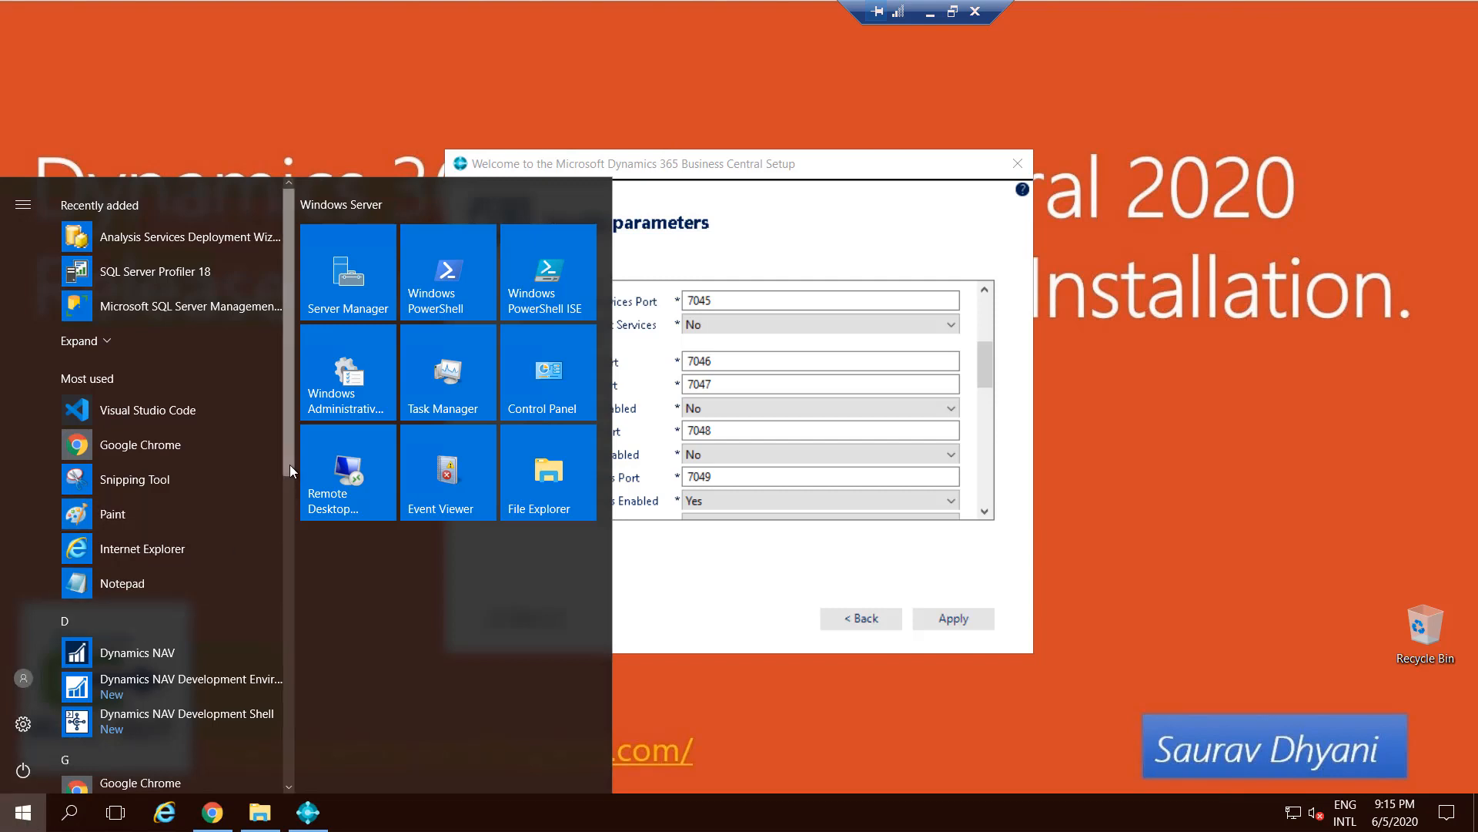
scroll("down", 3)
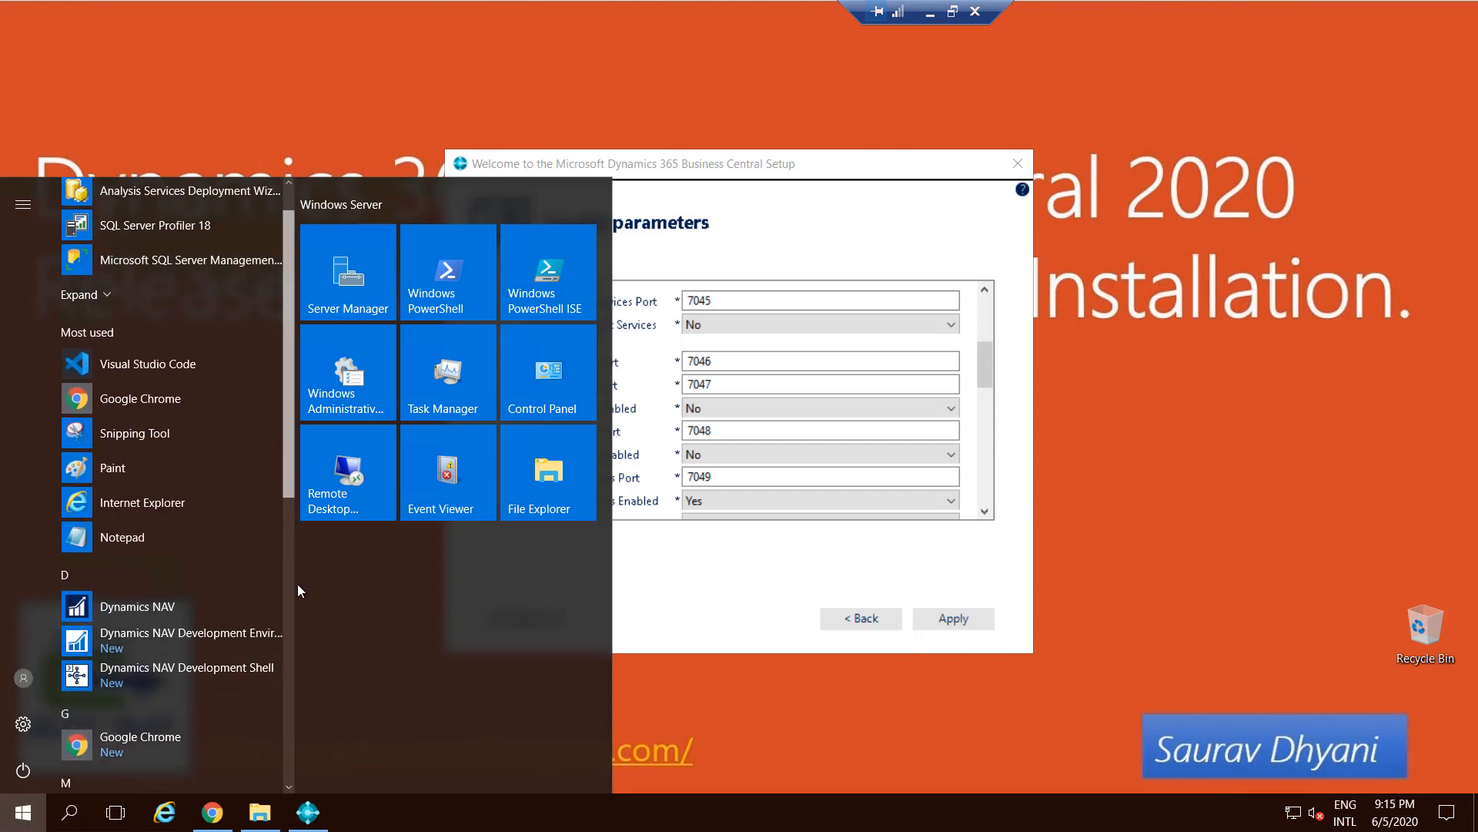
scroll("down", 3)
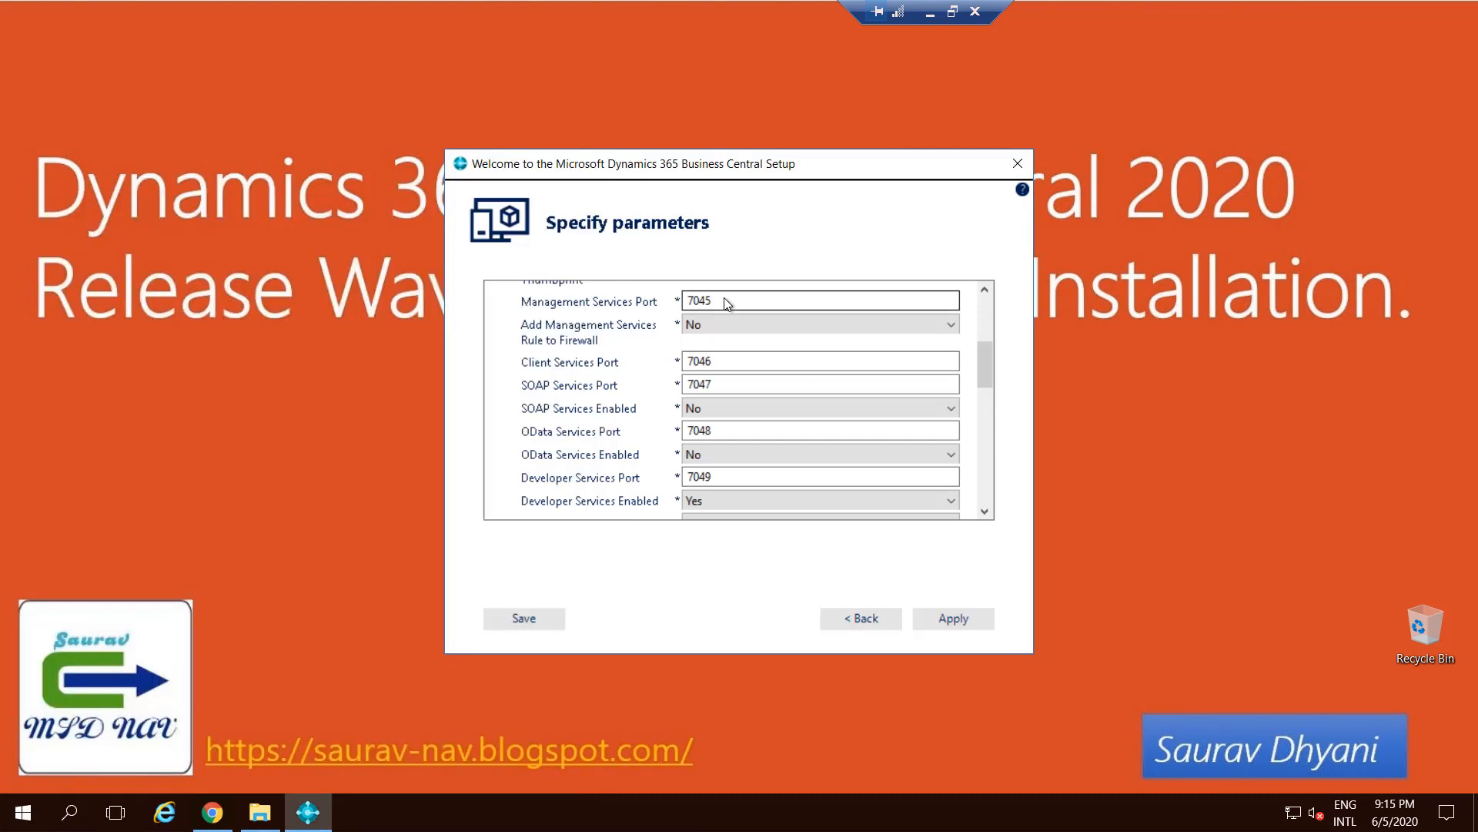
left_click(818, 300)
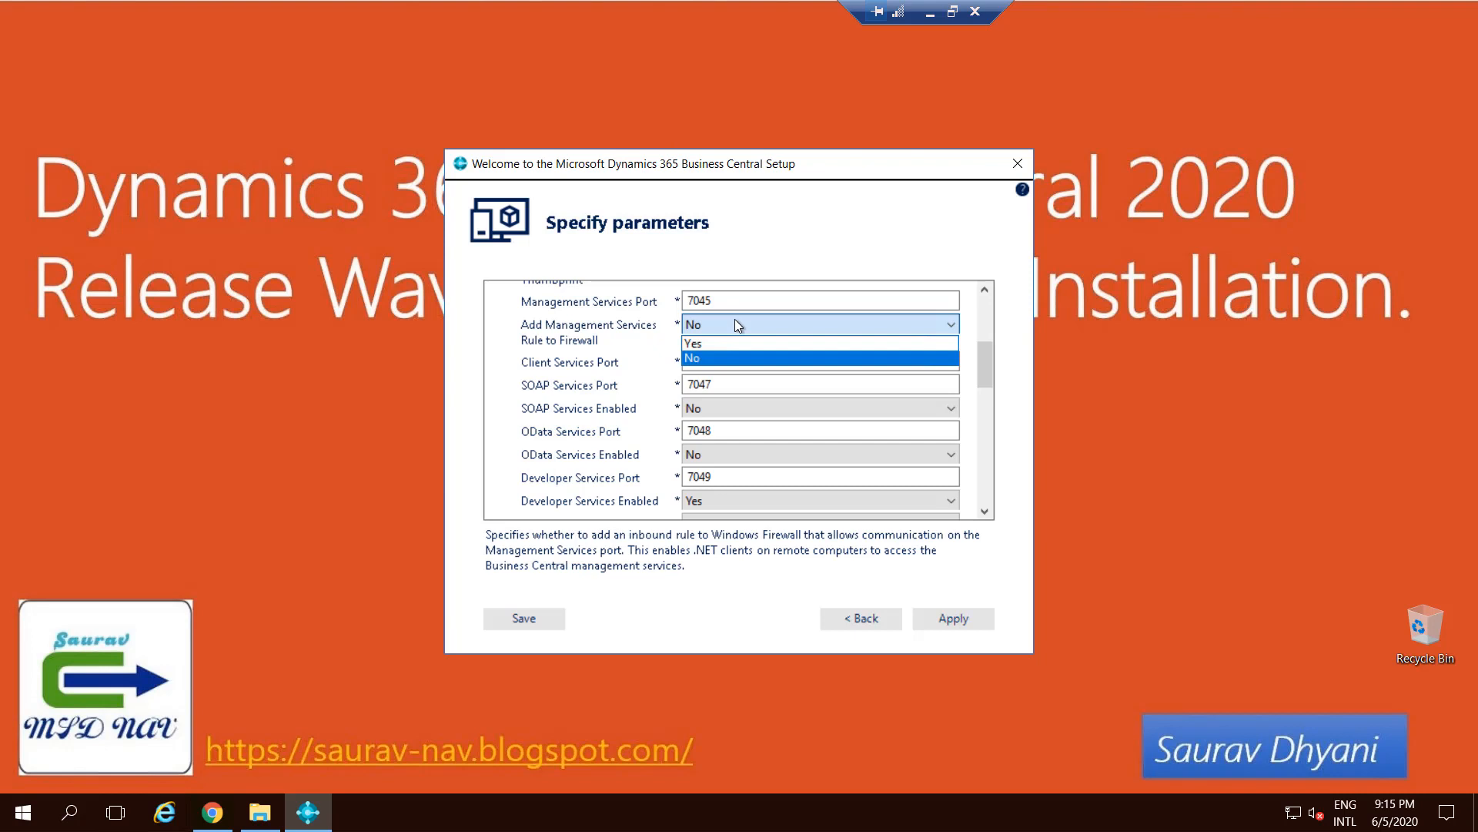
left_click(693, 341)
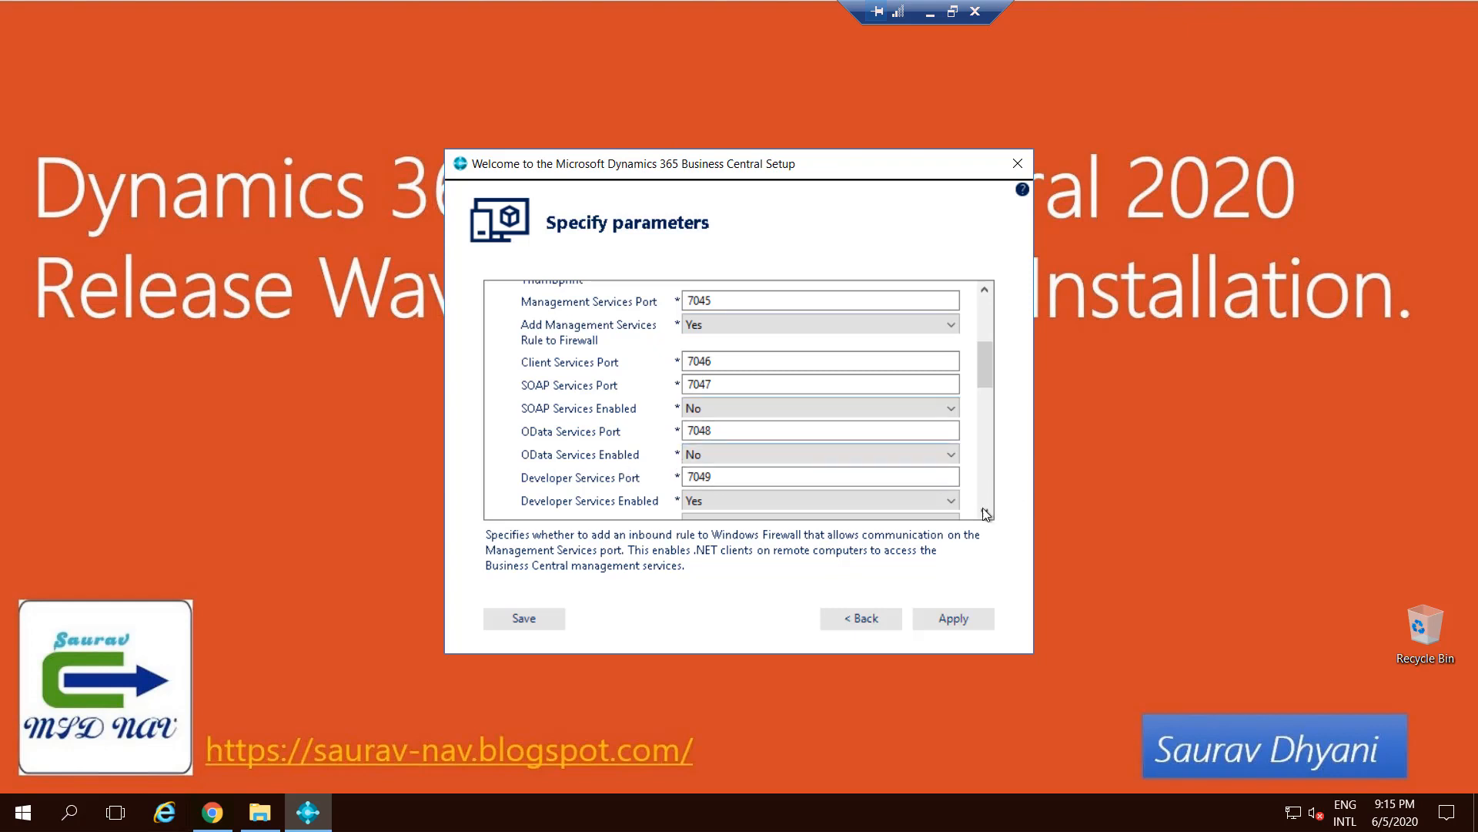
Set Add Client Services Rule to Firewall to Yes and check the client services port
scroll("down", 3)
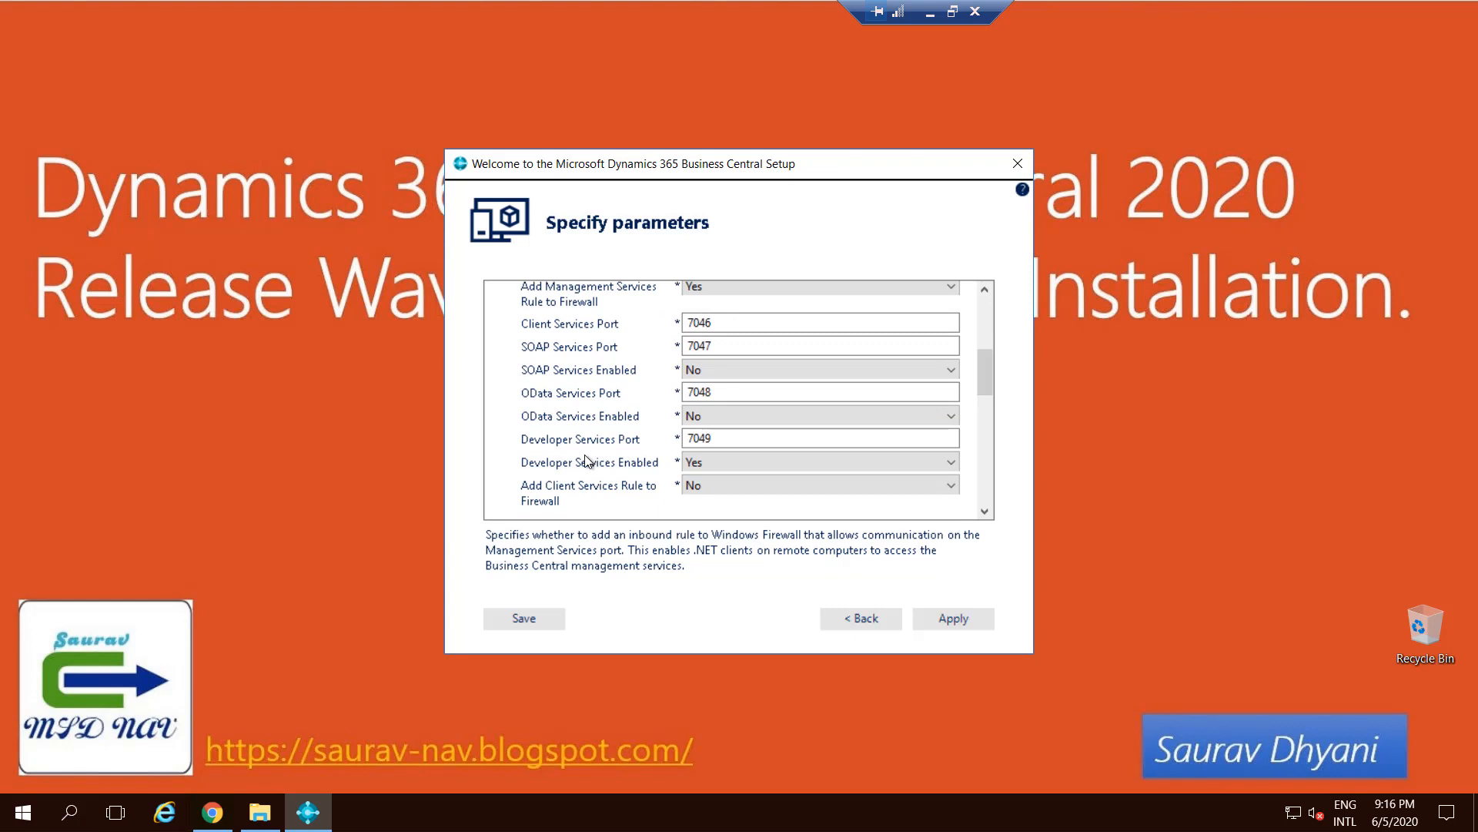
left_click(817, 486)
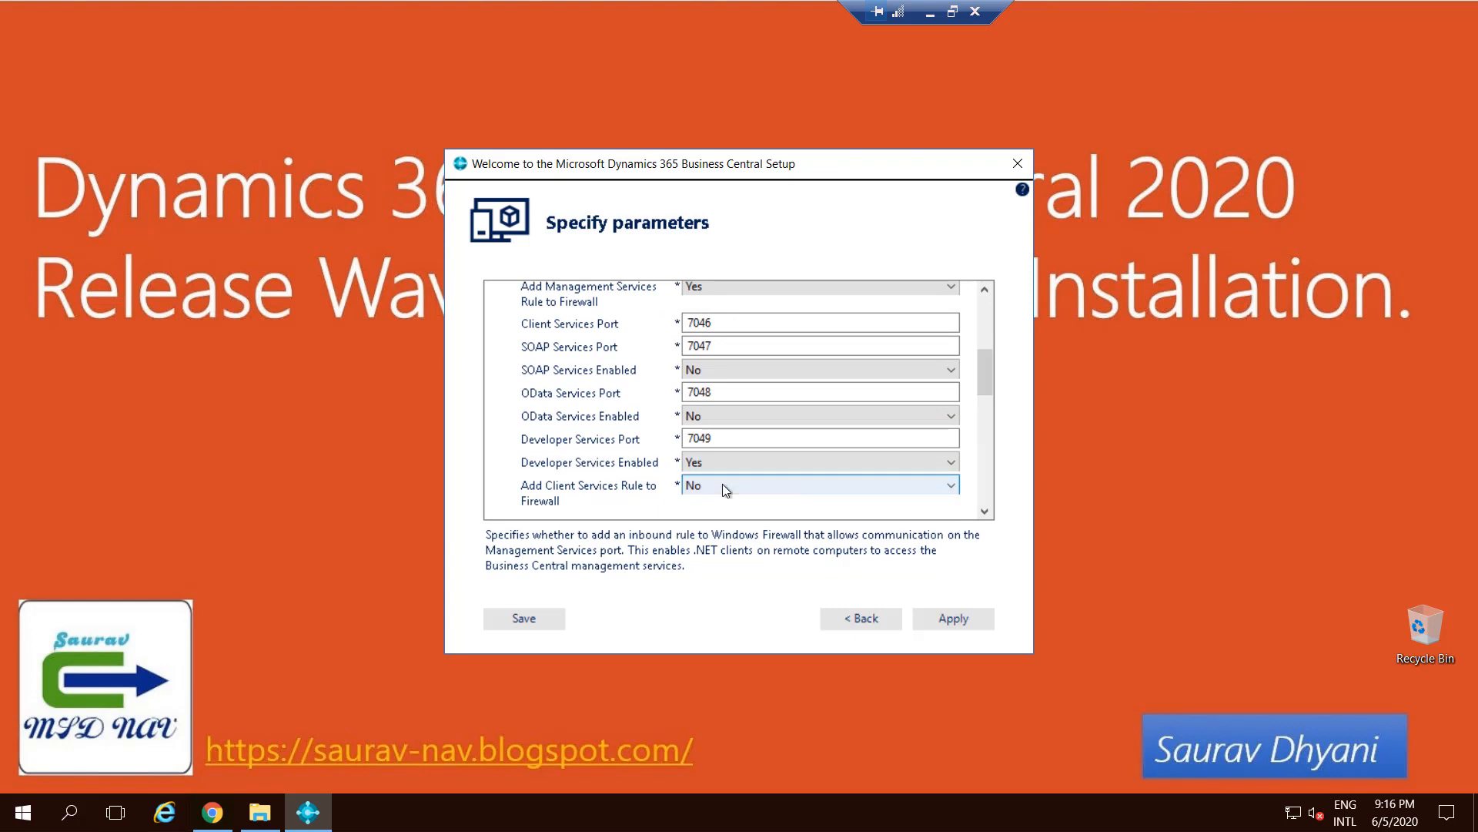
left_click(950, 490)
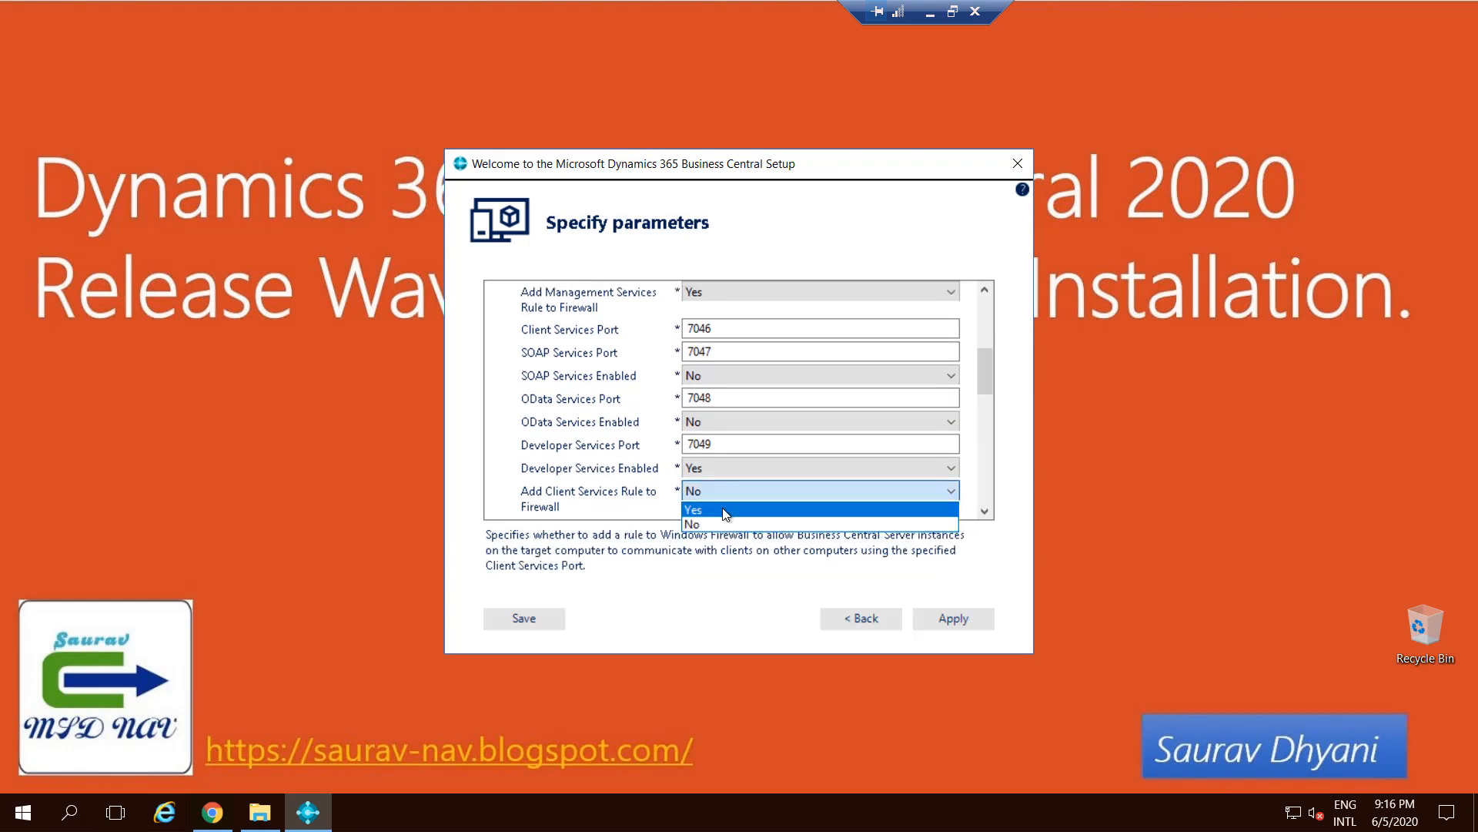
left_click(693, 510)
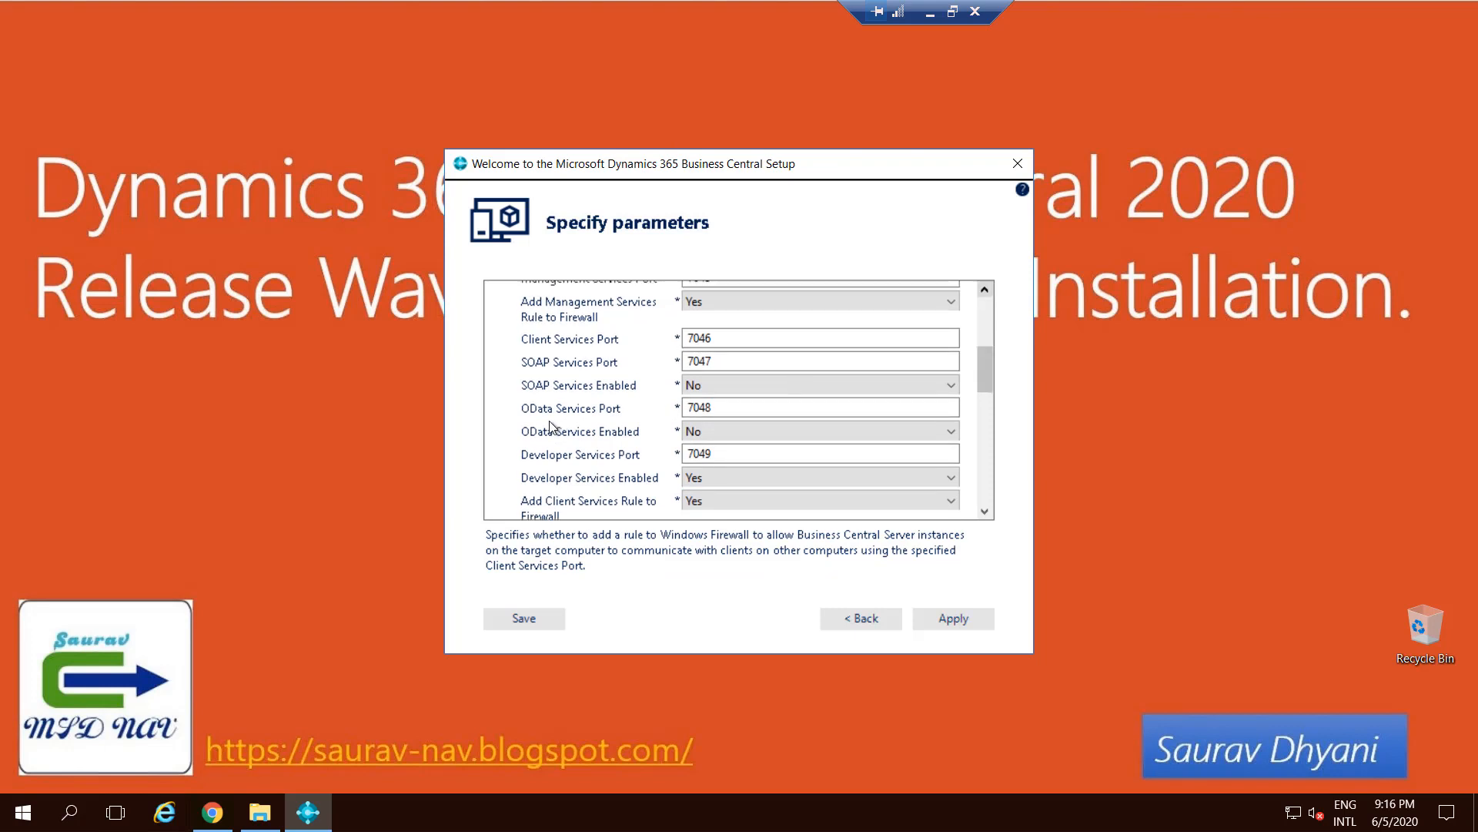
left_click(821, 337)
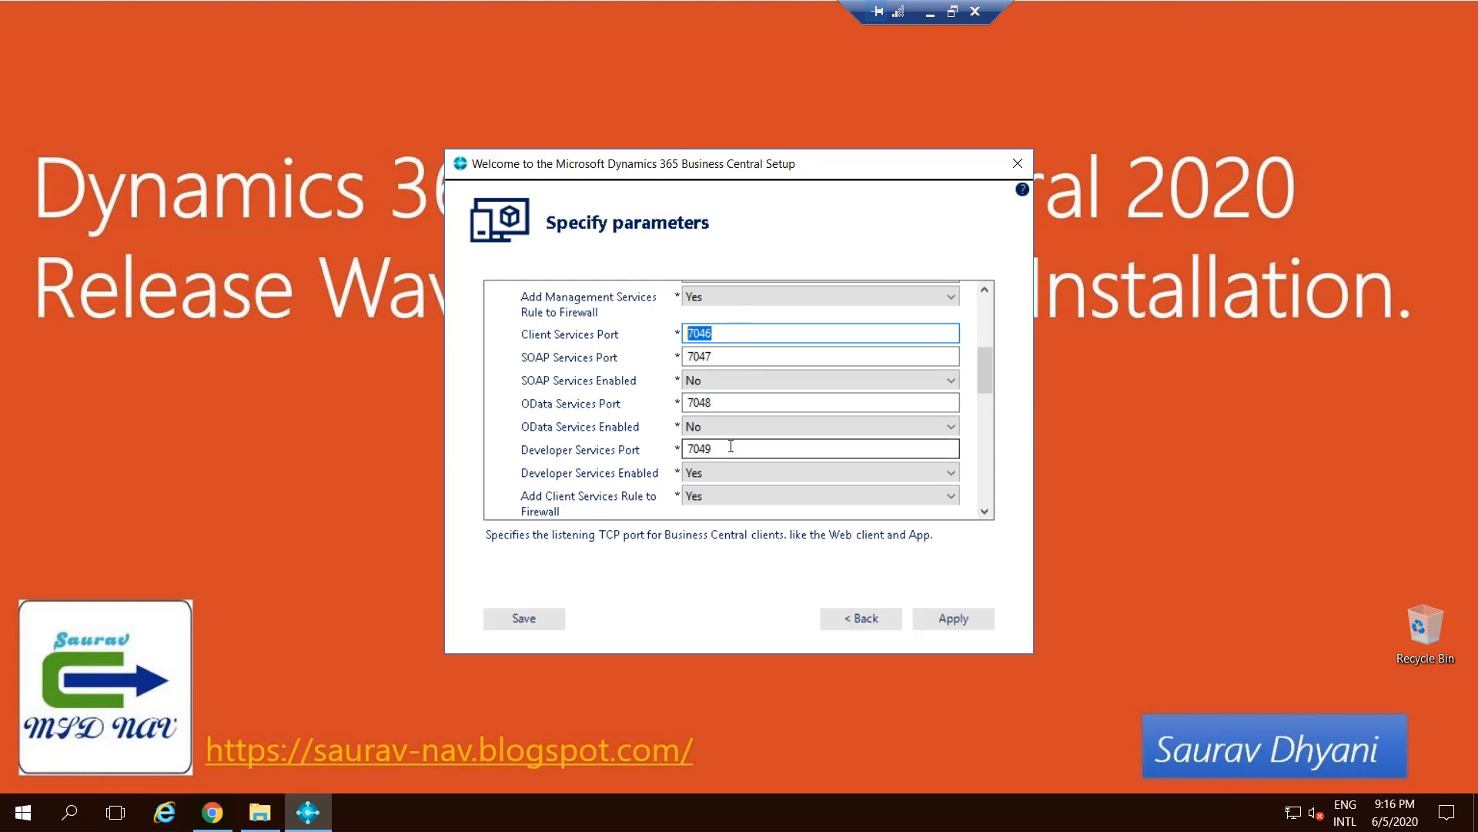
left_click(821, 448)
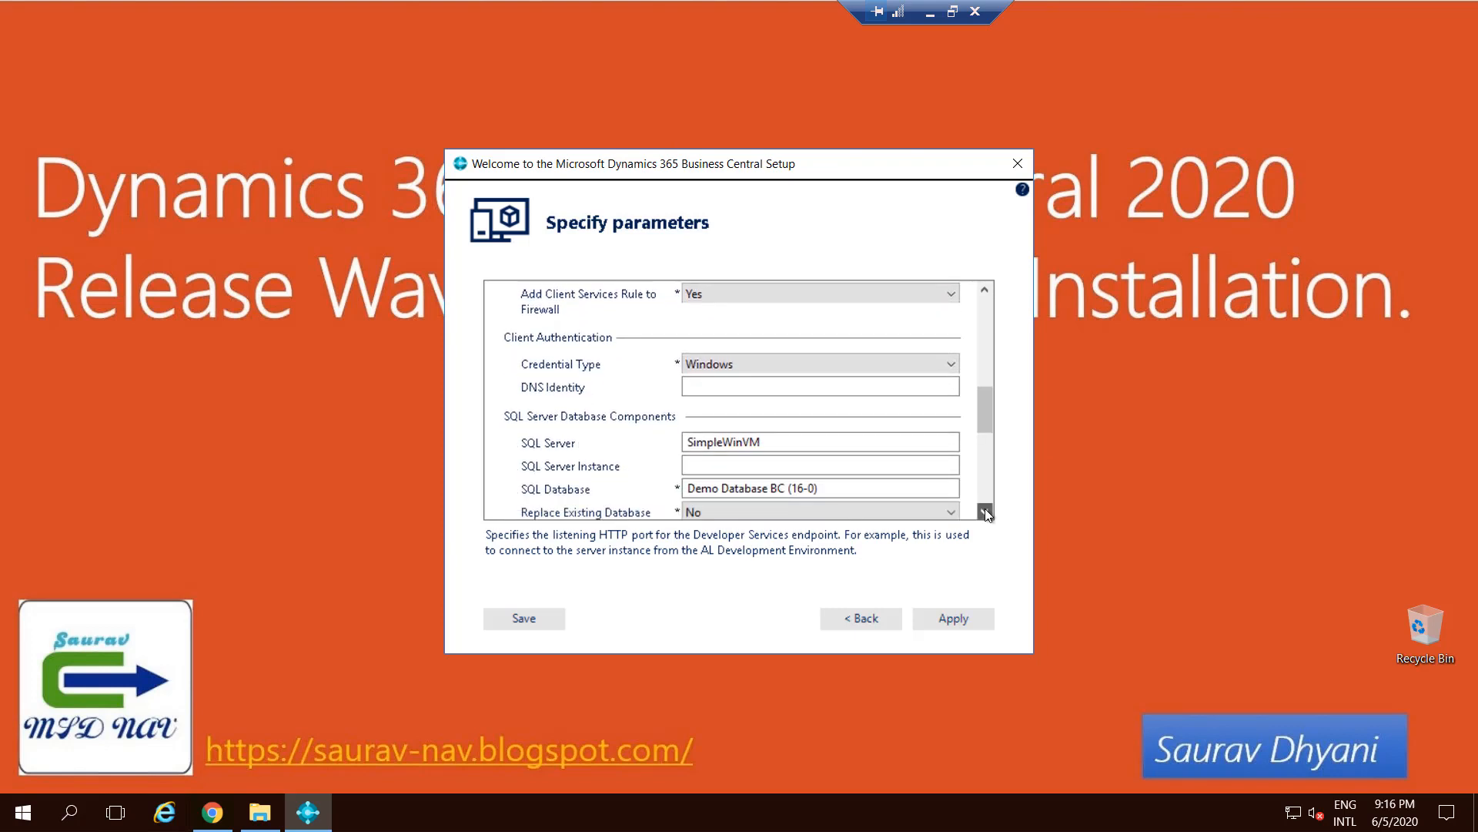
Keep Windows credential type and point the database at SQL Server localhost, instance SQLEXPRESS
left_click(950, 406)
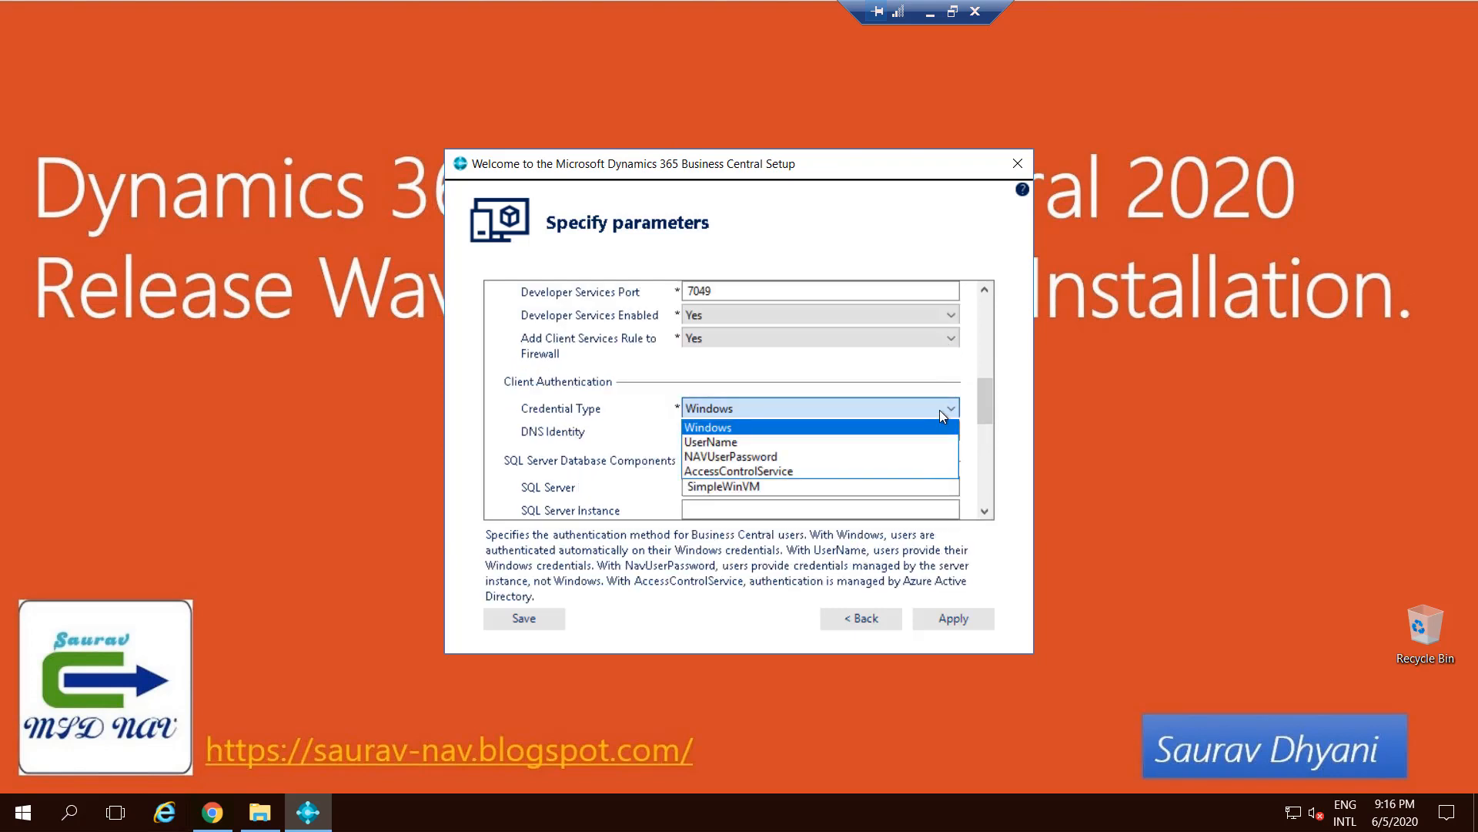
left_click(707, 426)
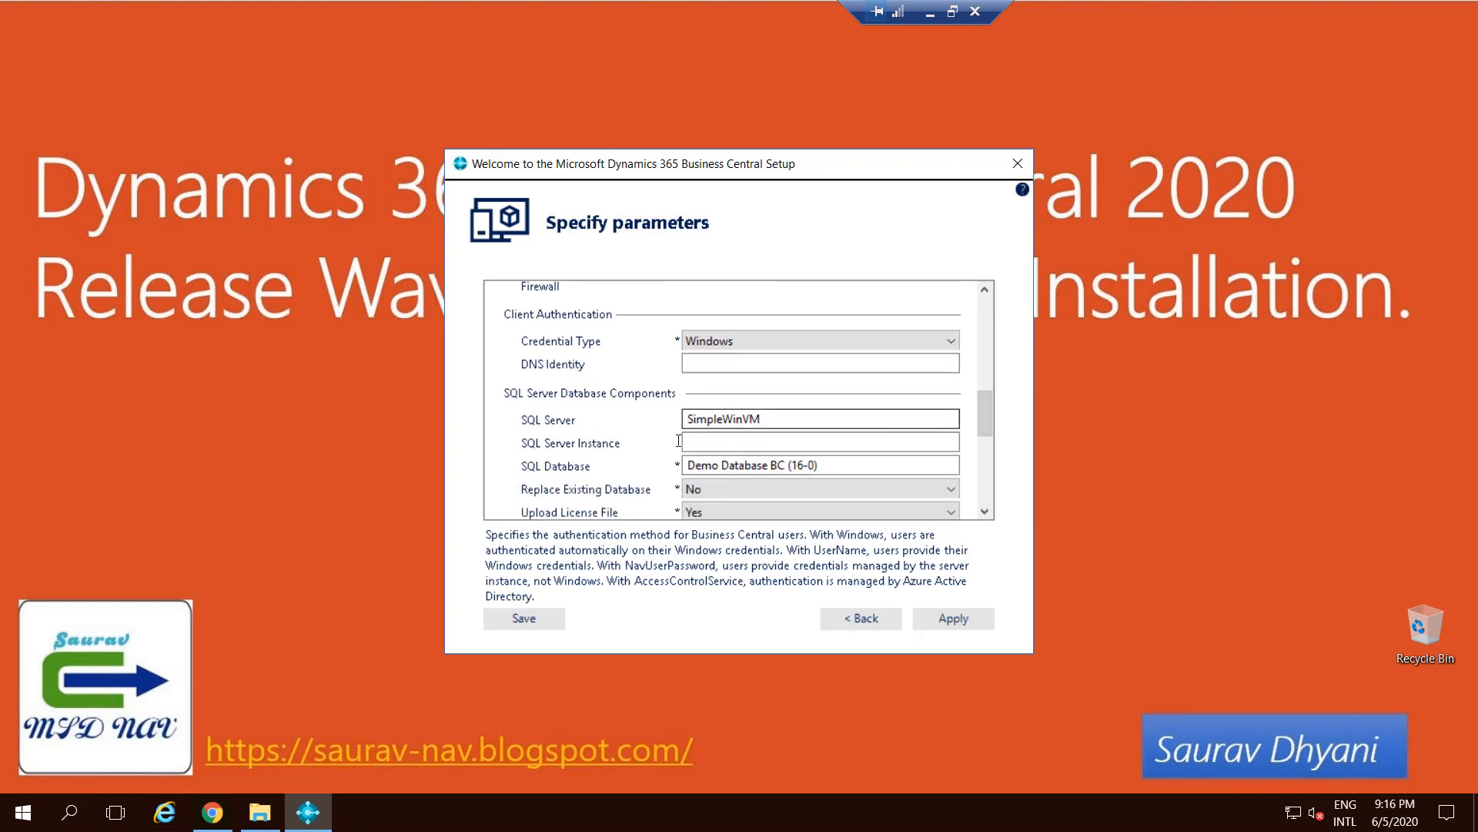
type("loc")
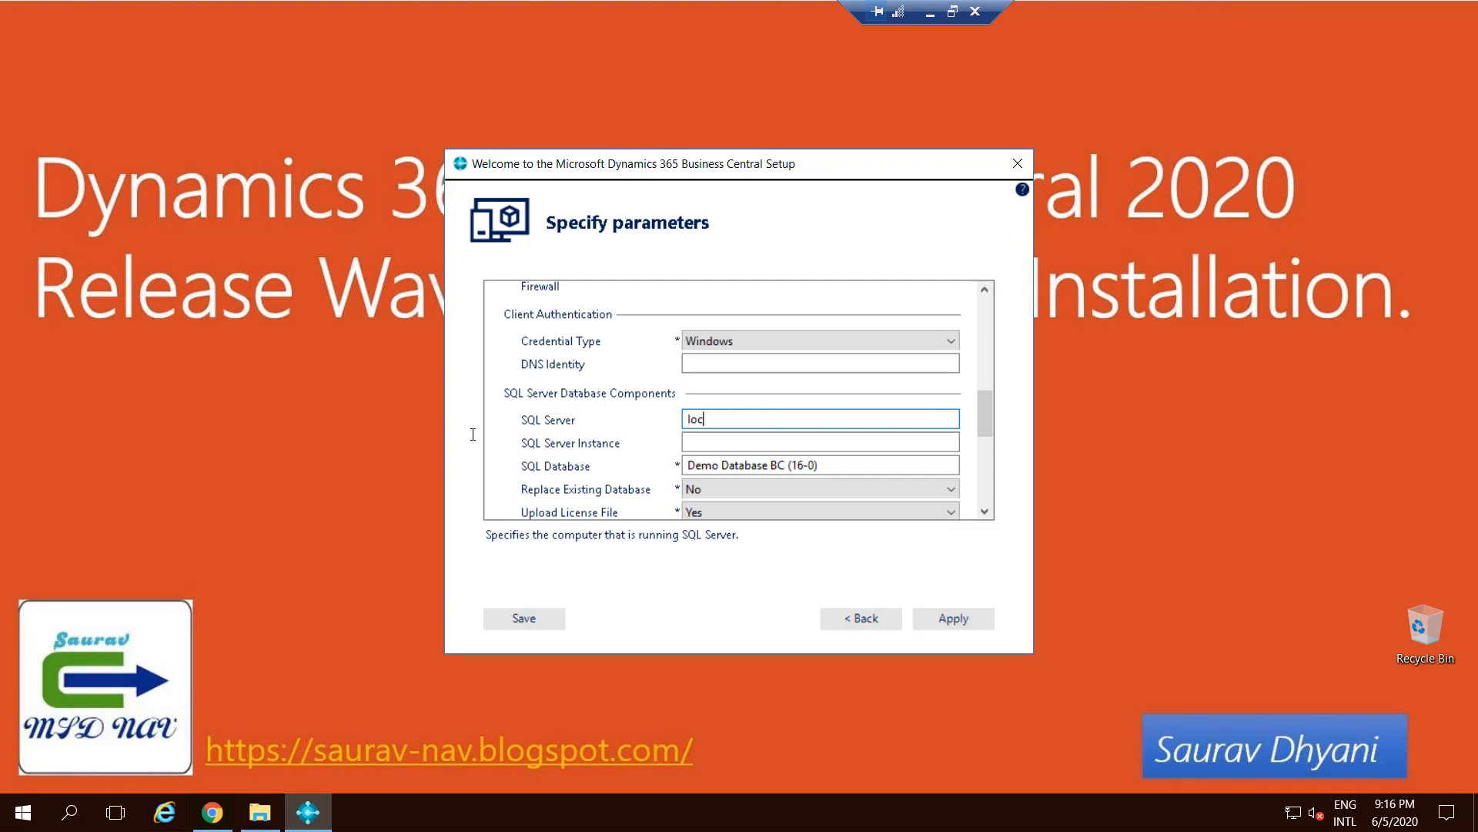
type("alhost")
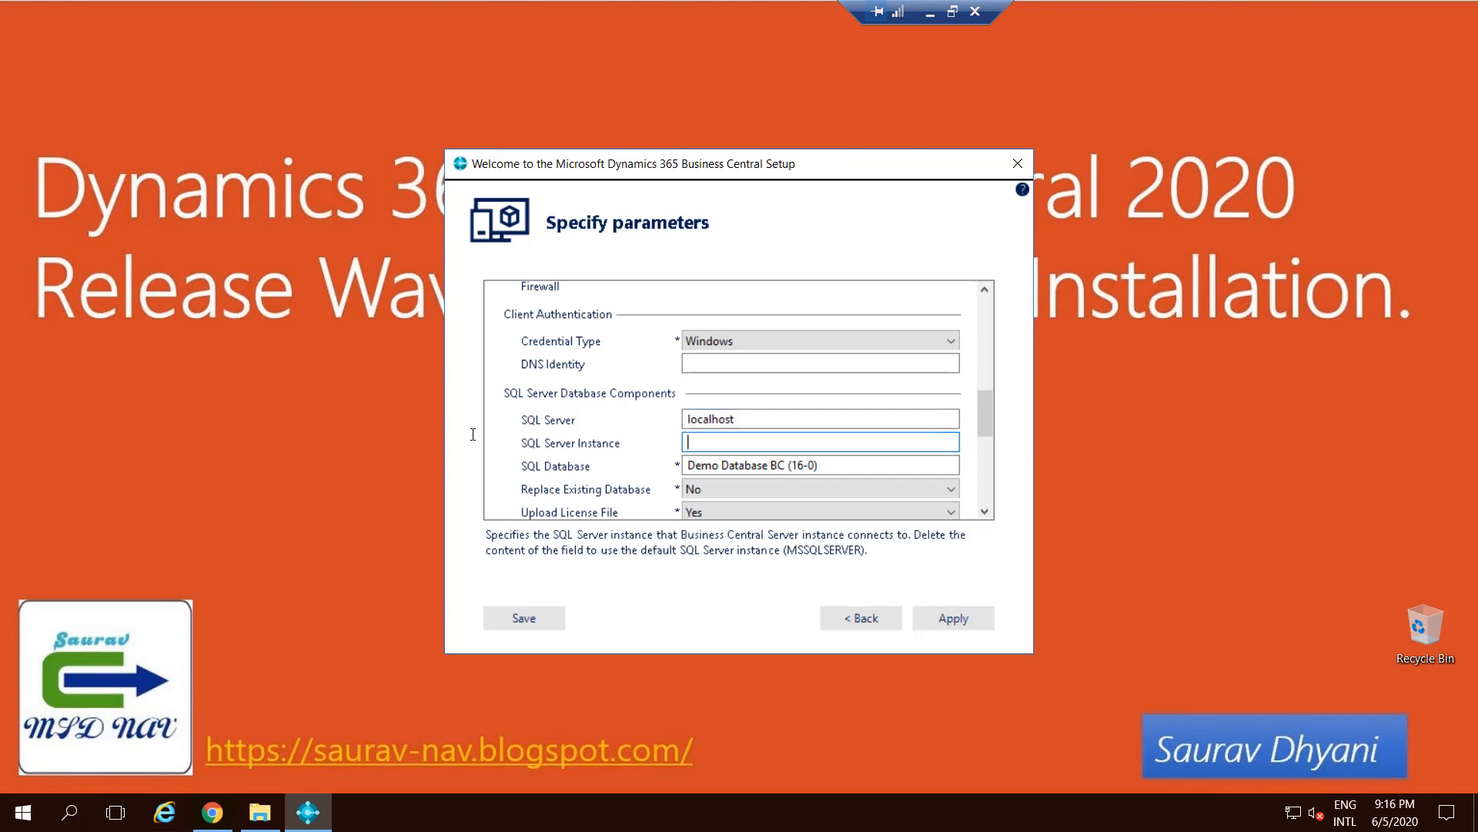
type("SQLEXPRESS")
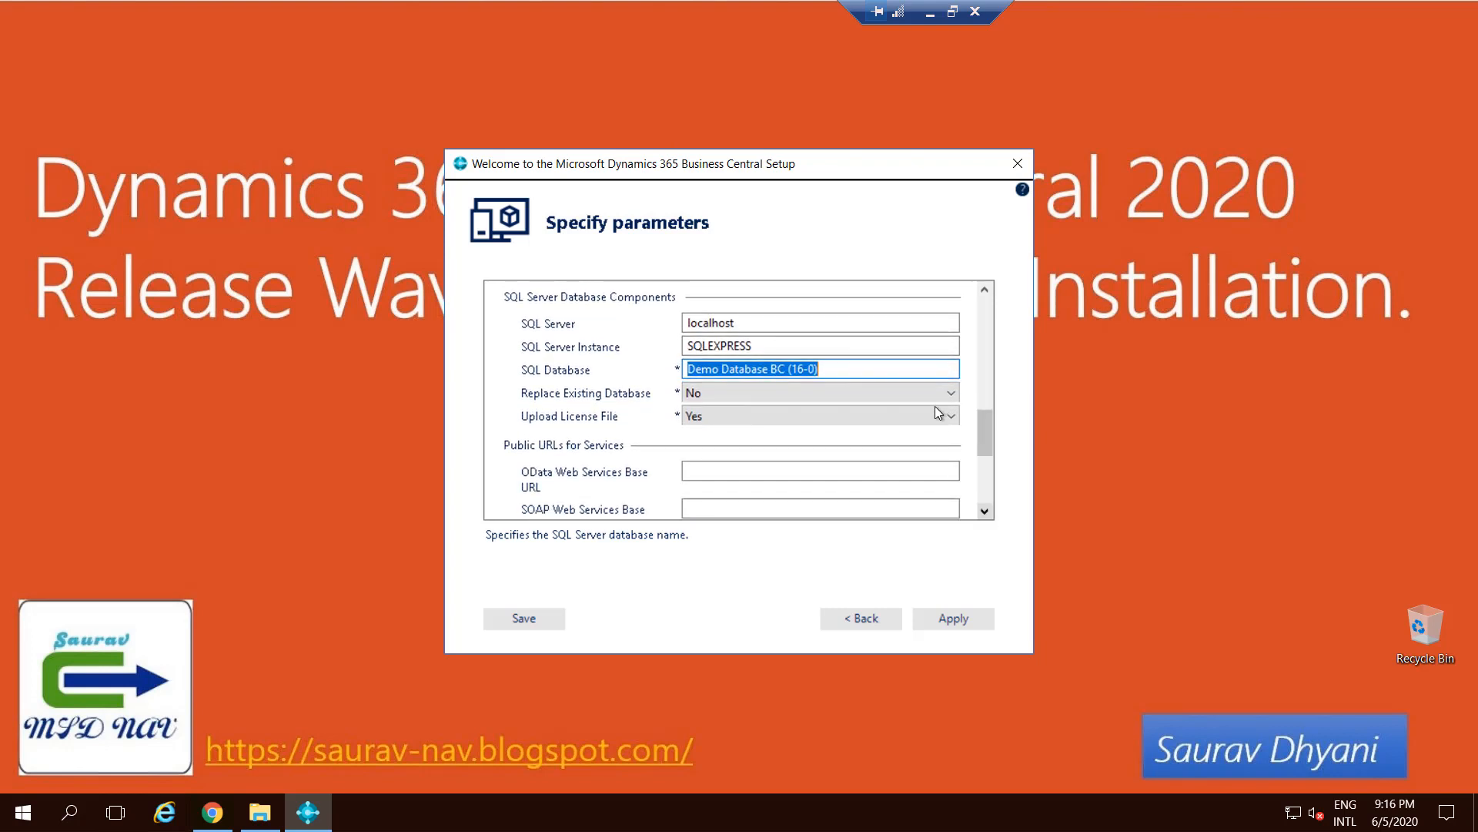
Set Replace Existing Database to Yes and review the Web Server Components settings
left_click(947, 392)
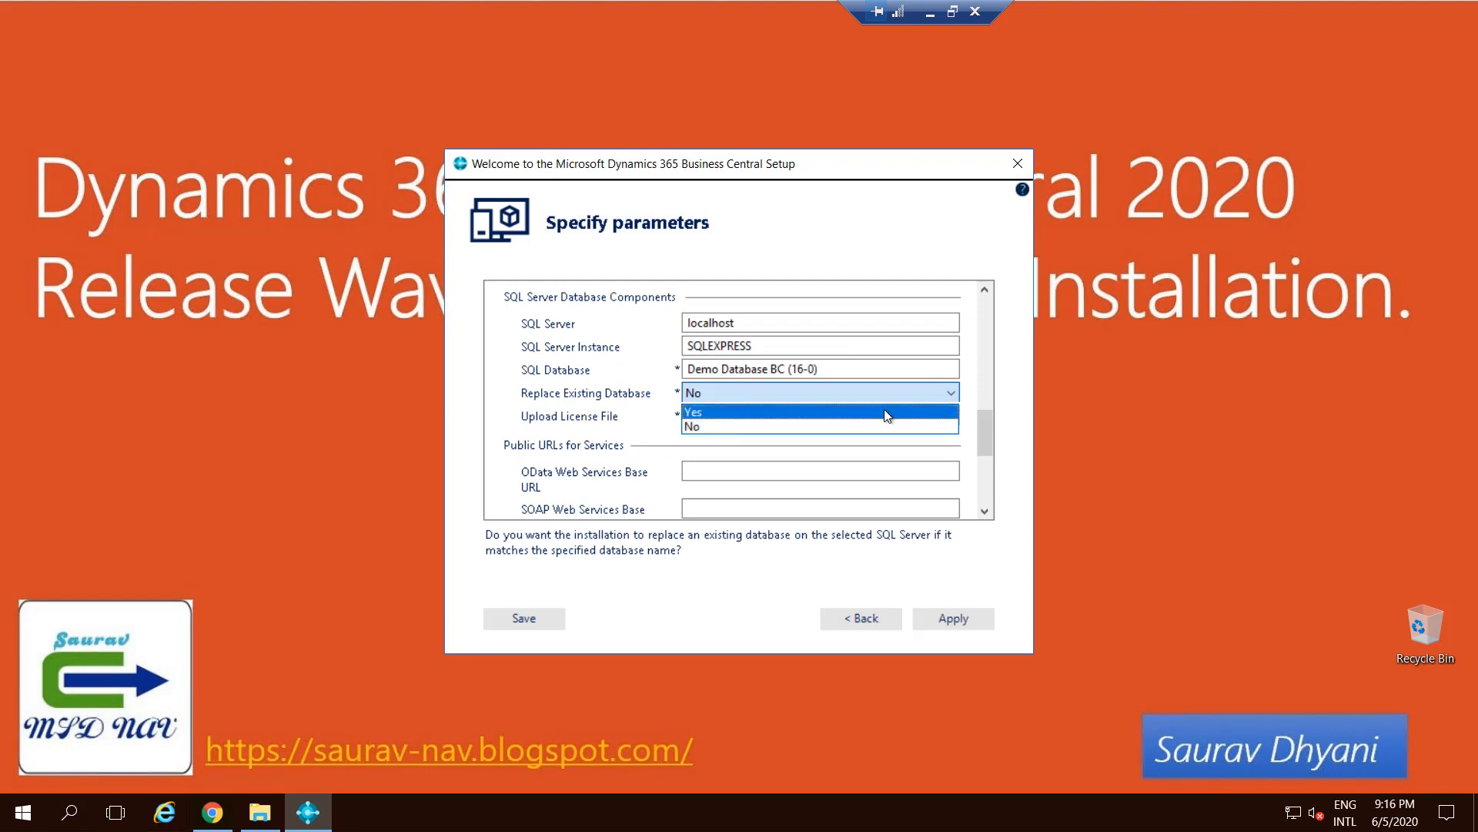
left_click(695, 412)
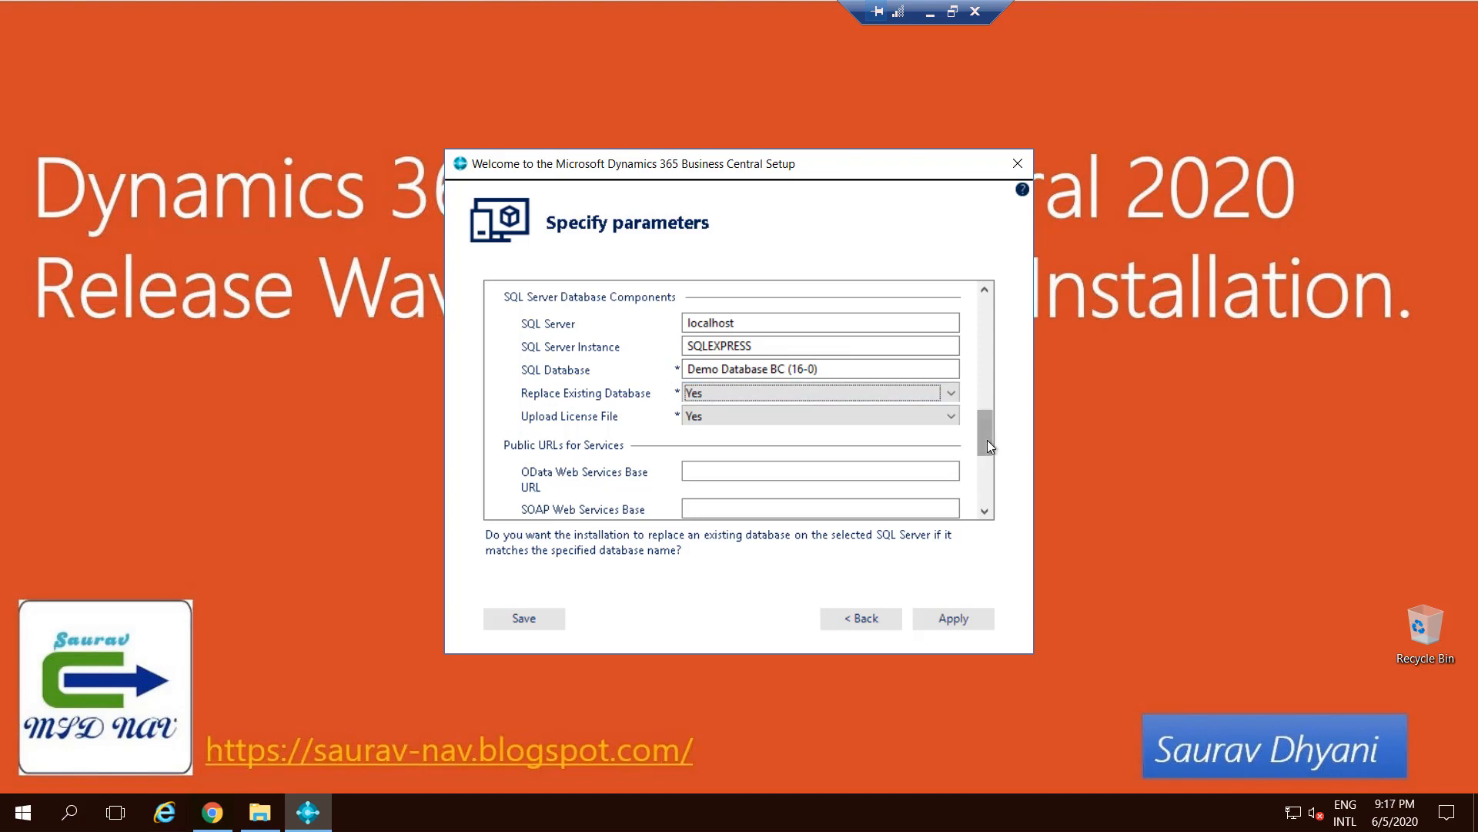
scroll("down", 3)
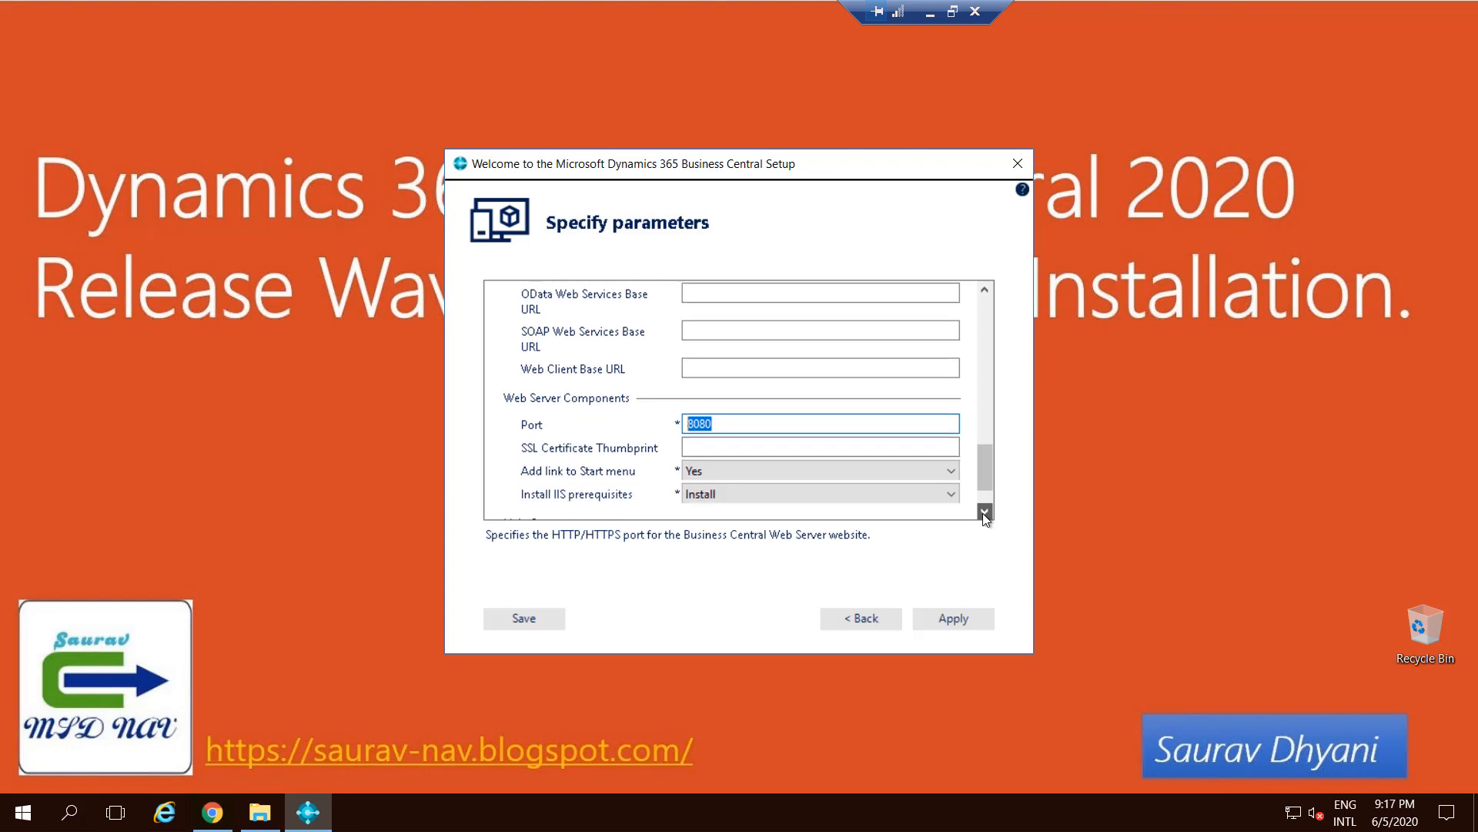
scroll("down", 3)
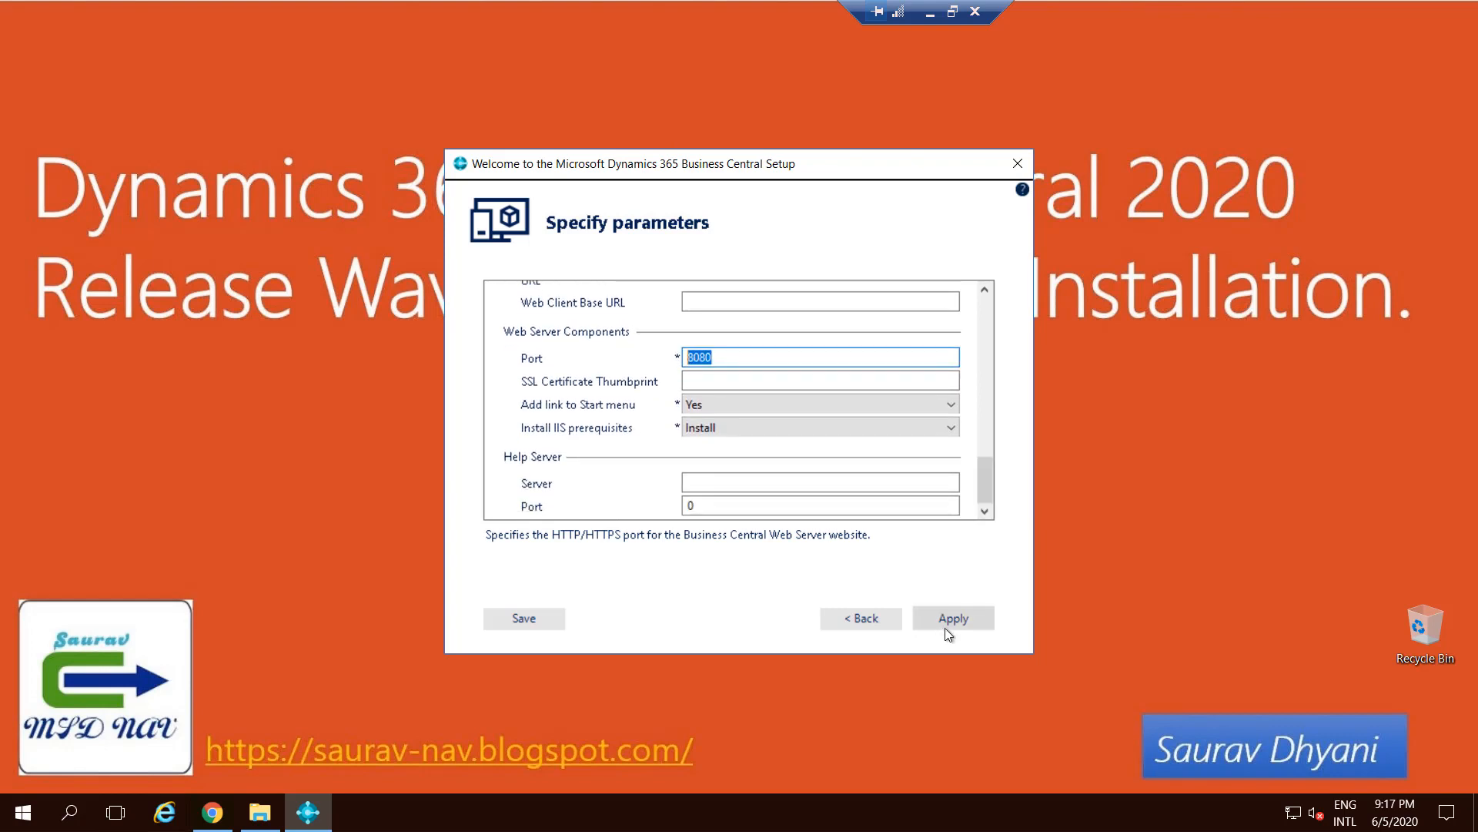
Apply the parameters to start installing, then switch to the browser
left_click(952, 618)
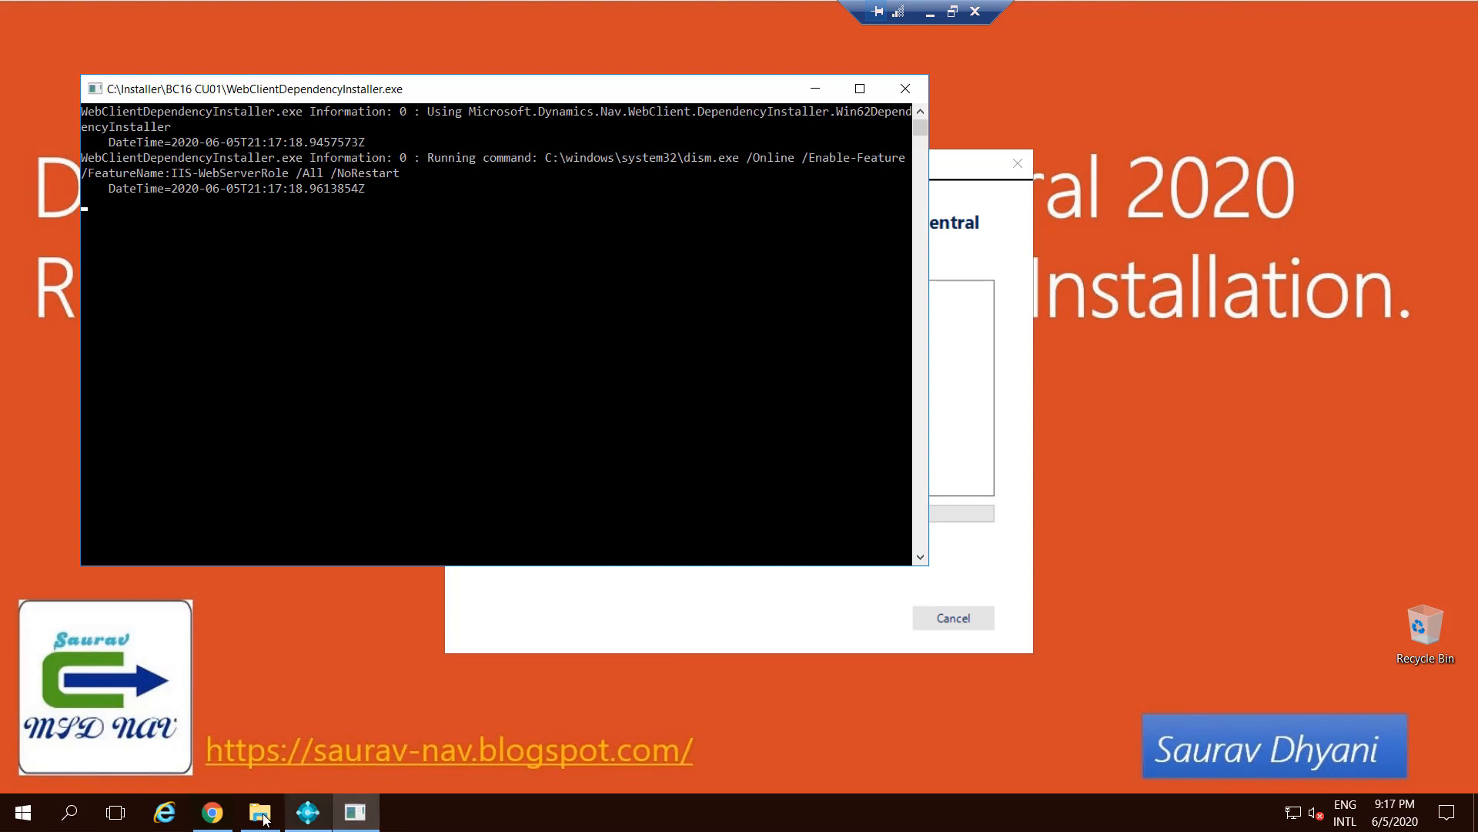
left_click(211, 811)
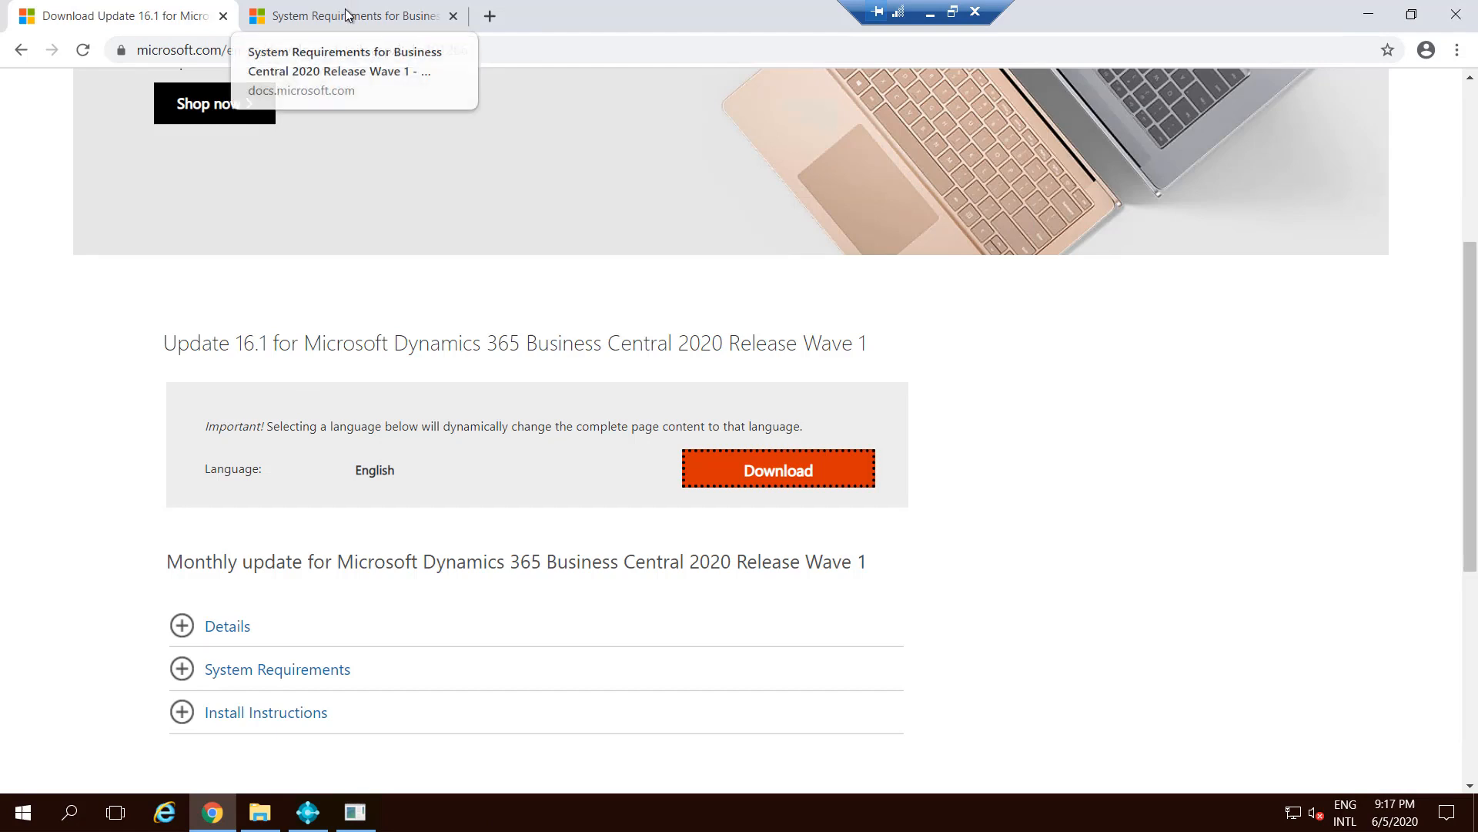
Bring up the Business Central 2020 Wave 1 System Requirements docs page and scroll to Web Client Requirements
left_click(355, 16)
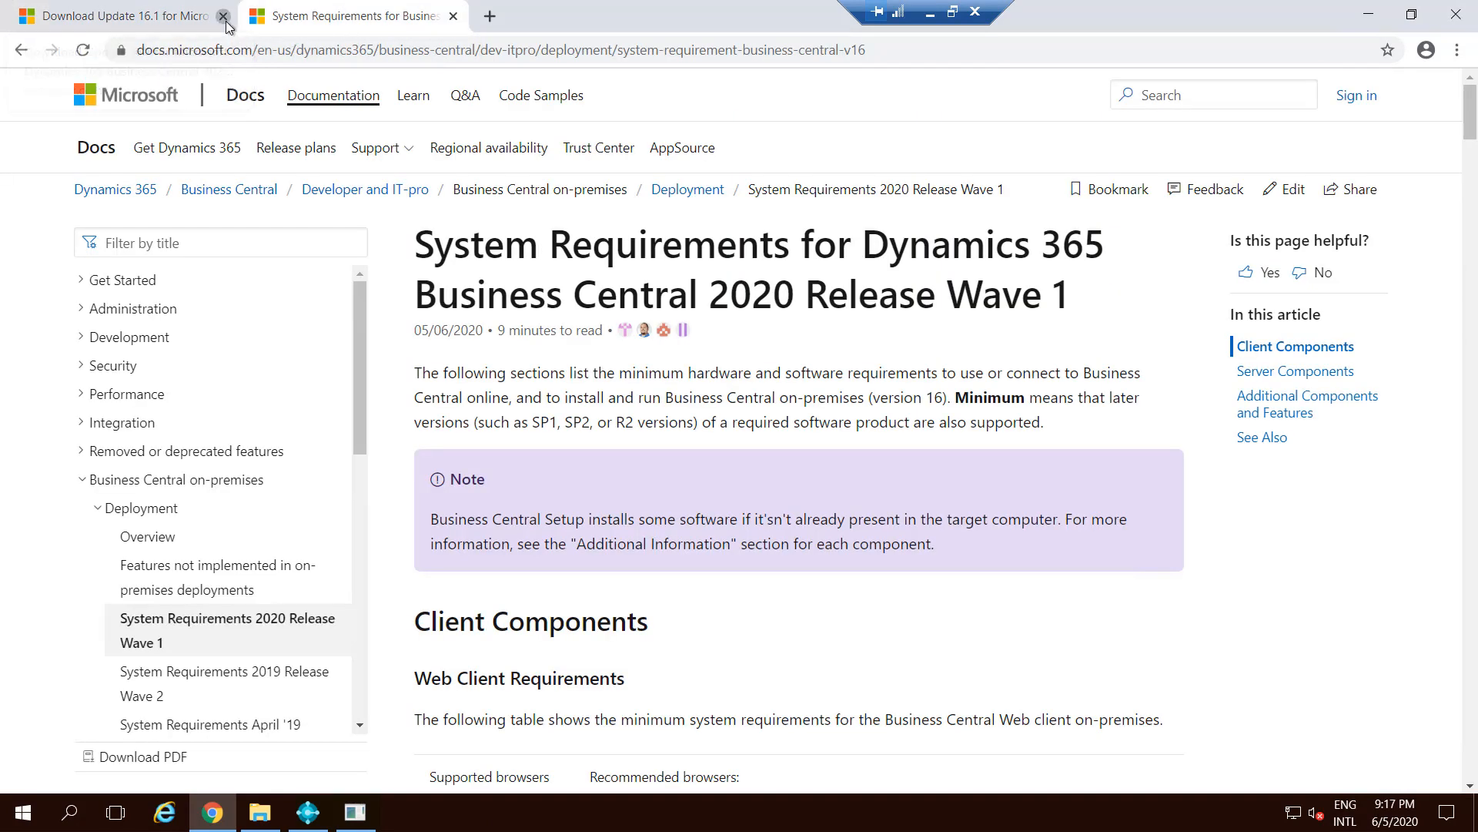
left_click(225, 16)
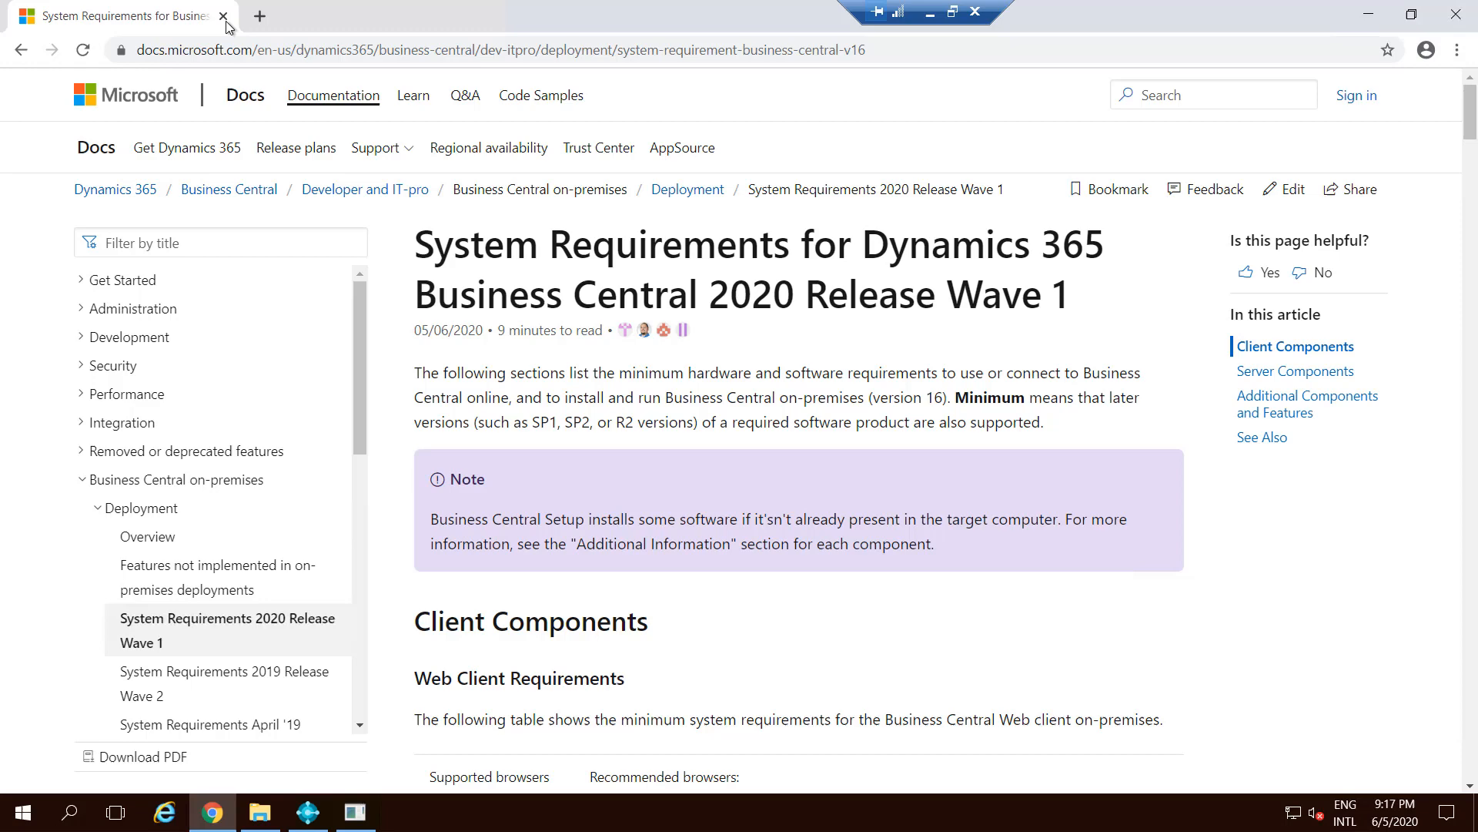
mouse_move(350, 20)
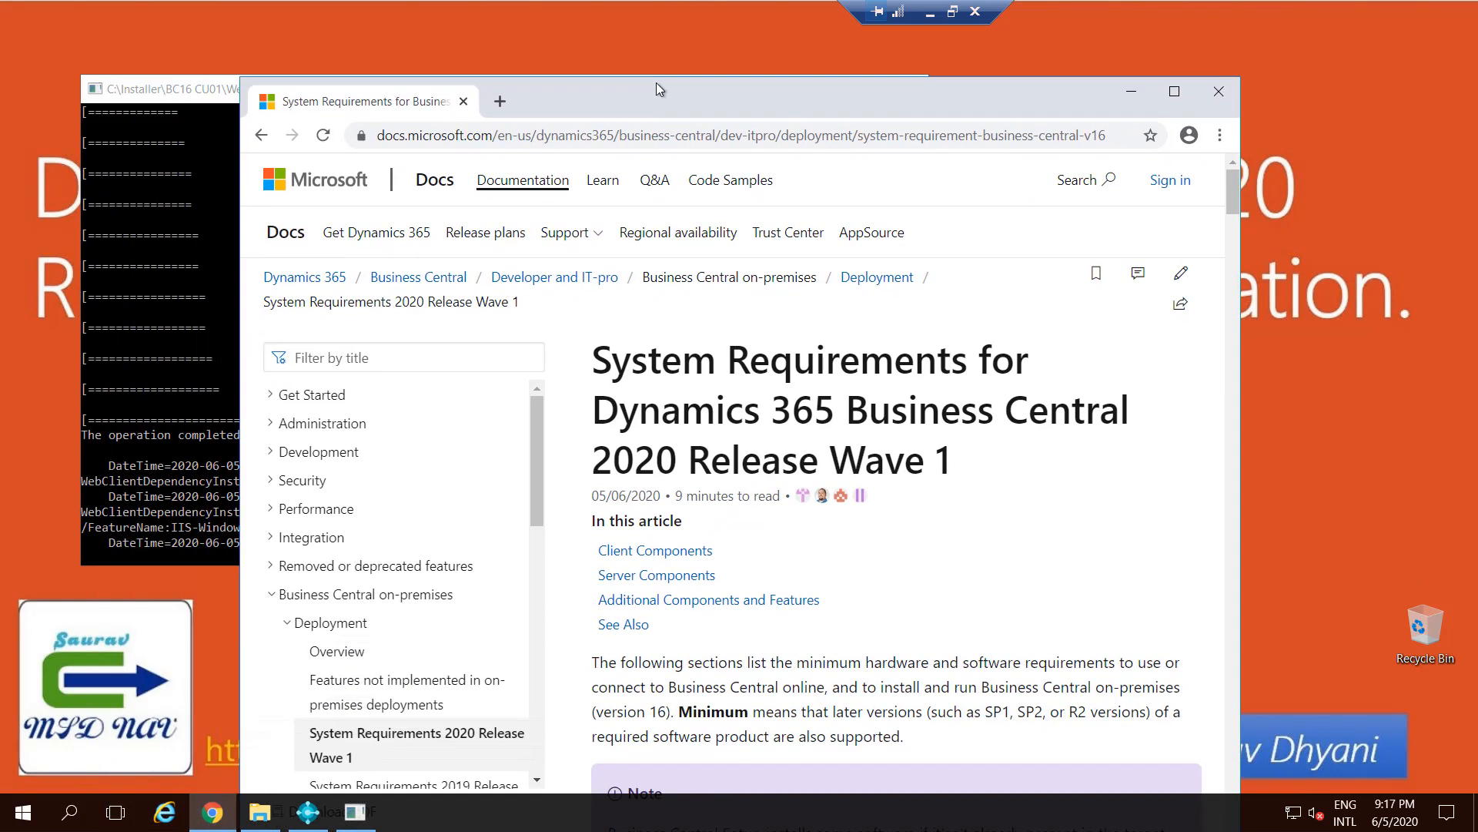
scroll("down", 3)
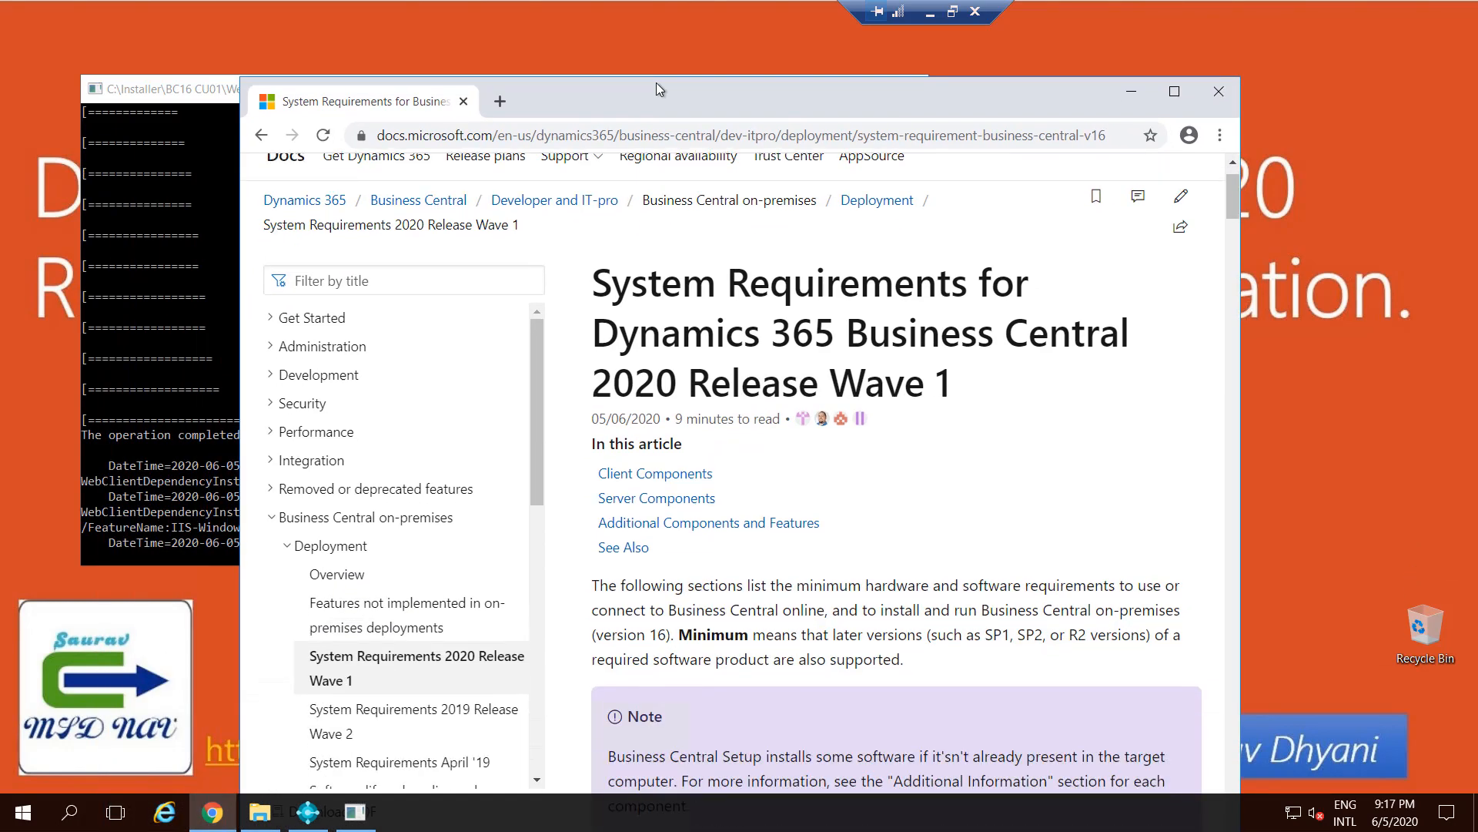
scroll("down", 3)
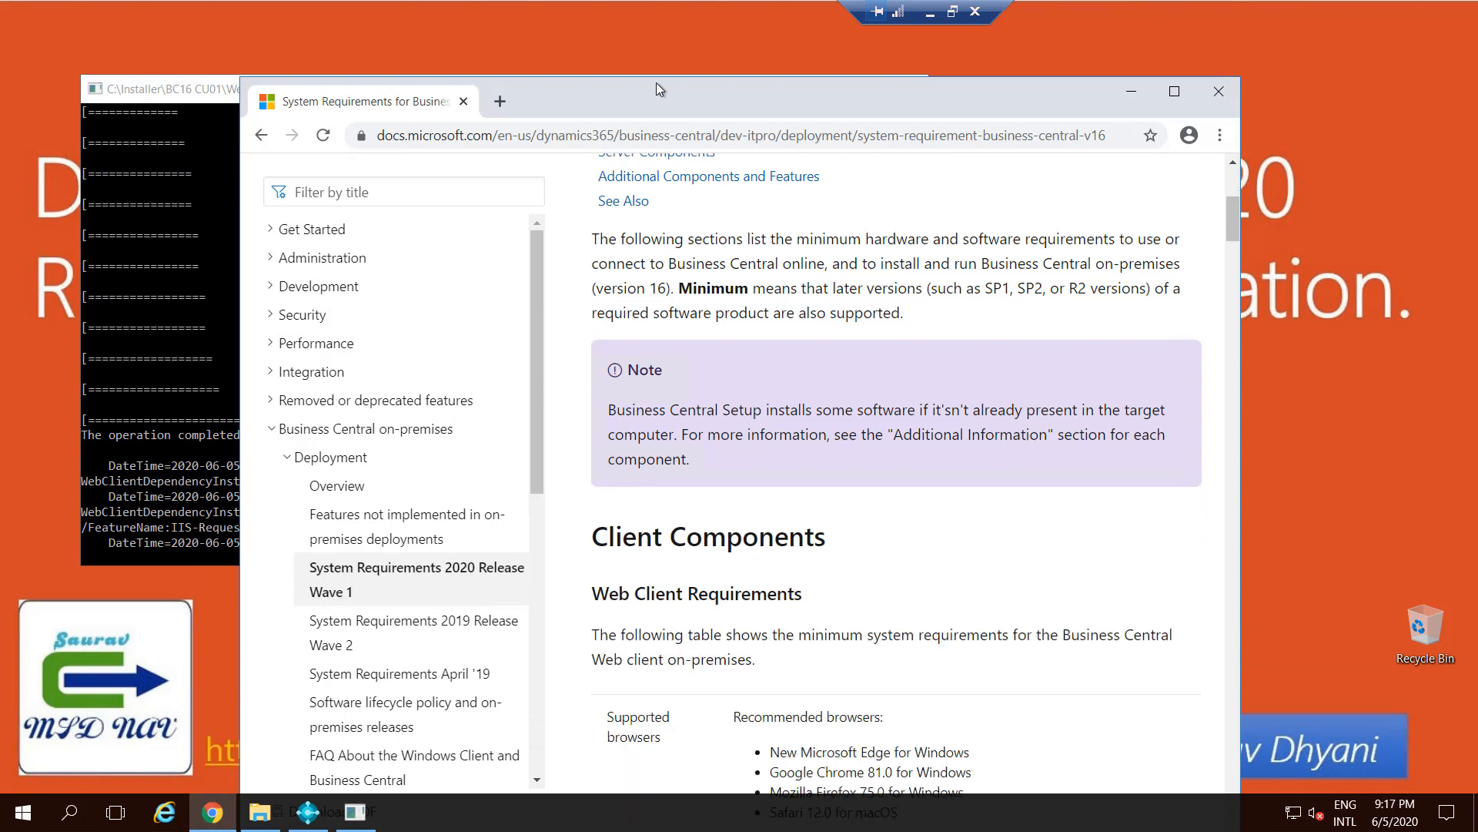
scroll("down", 3)
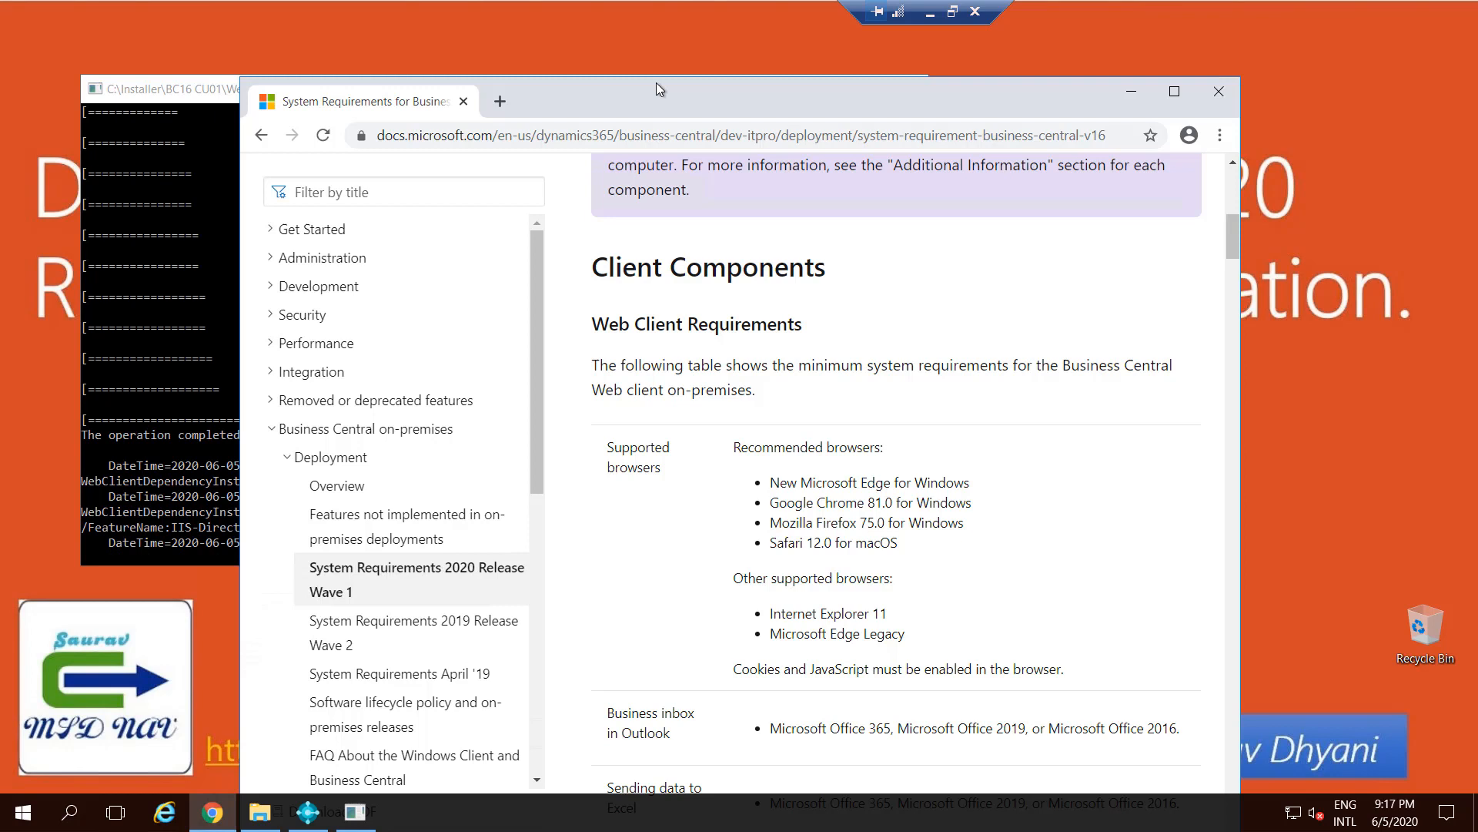
scroll("down", 3)
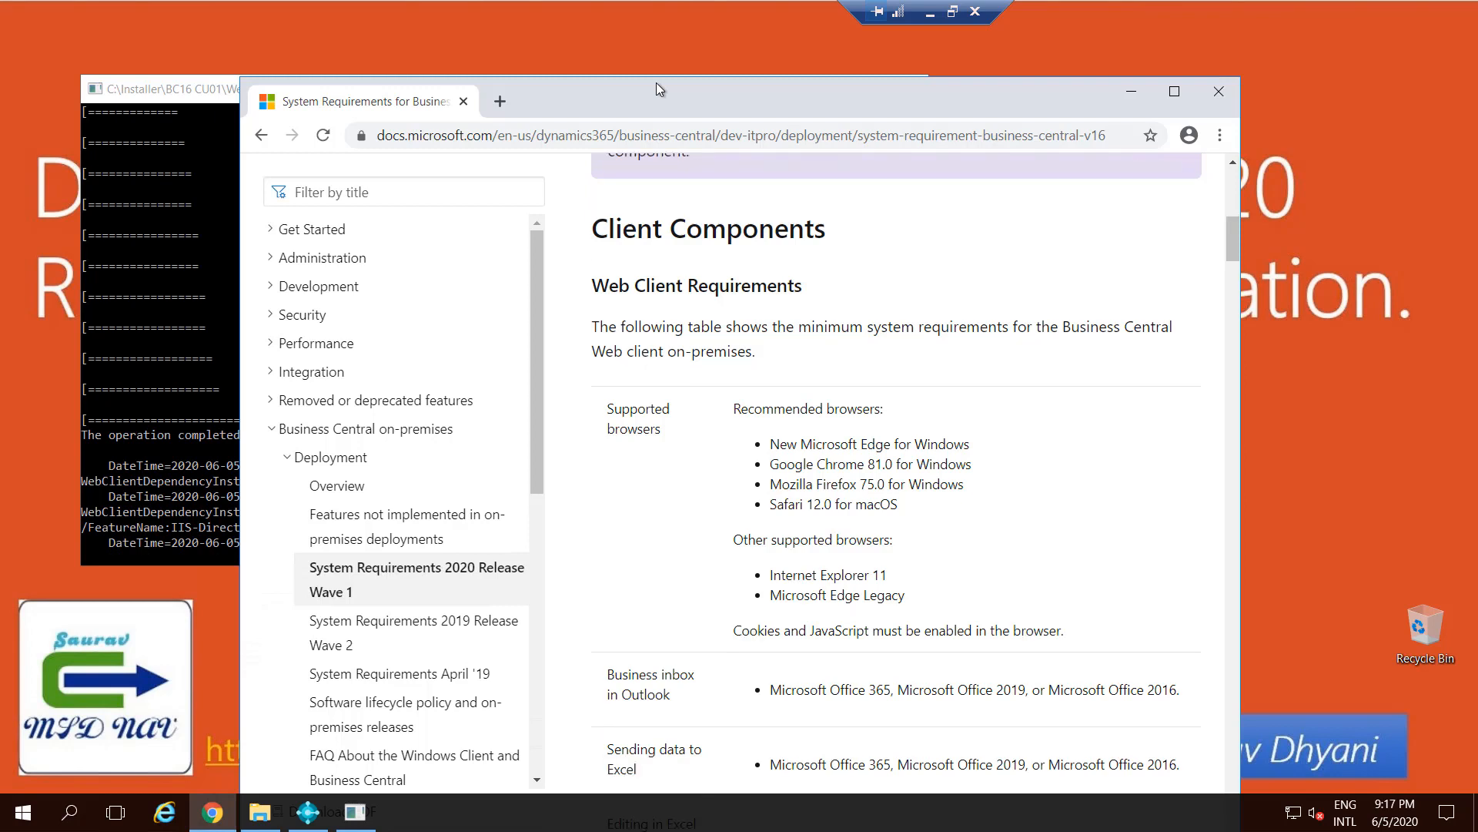
scroll("down", 3)
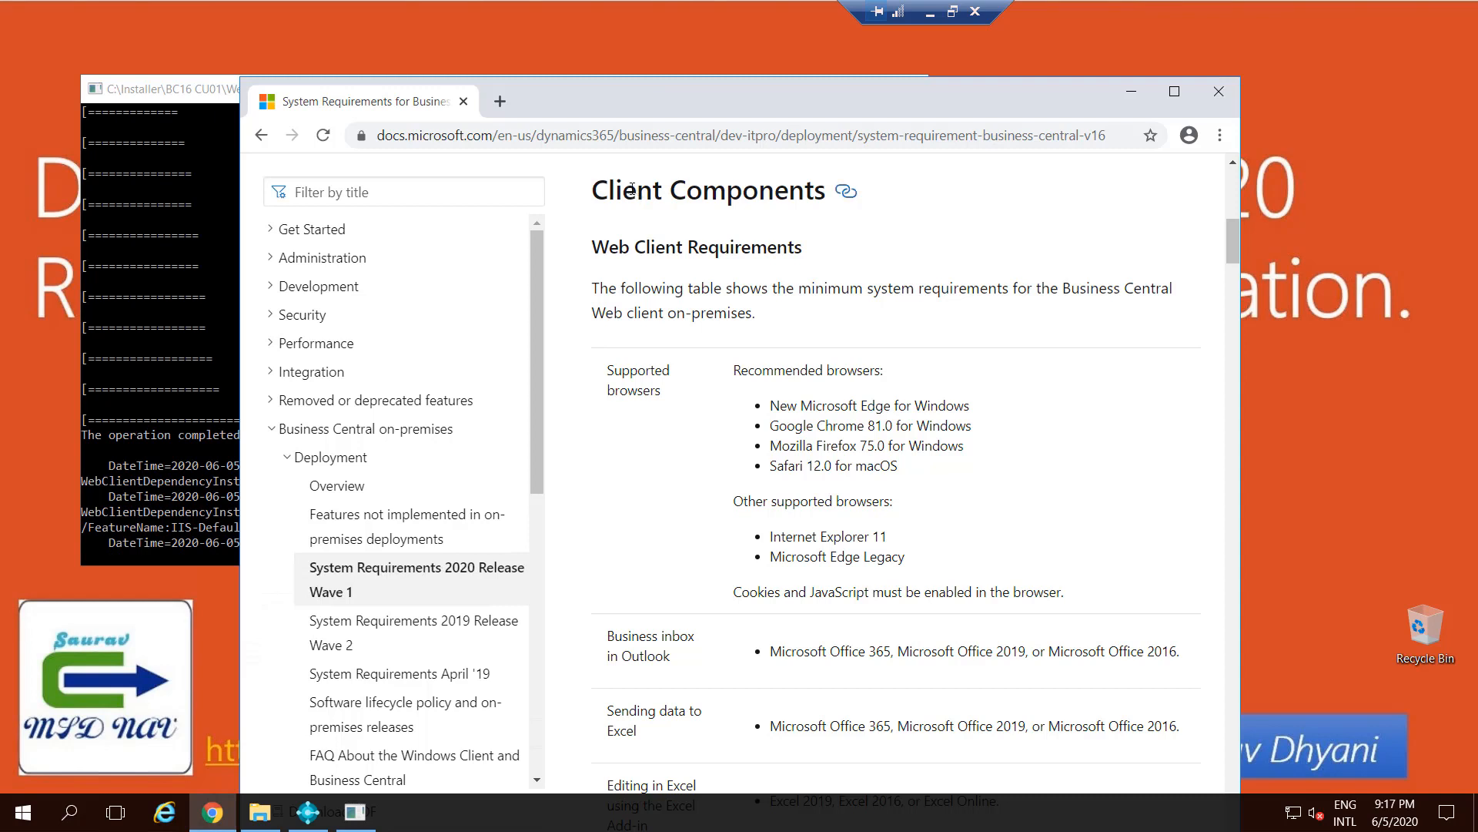
Review the web client supported browsers, highlighting the Safari 12.0 for macOS requirement
double_click(625, 190)
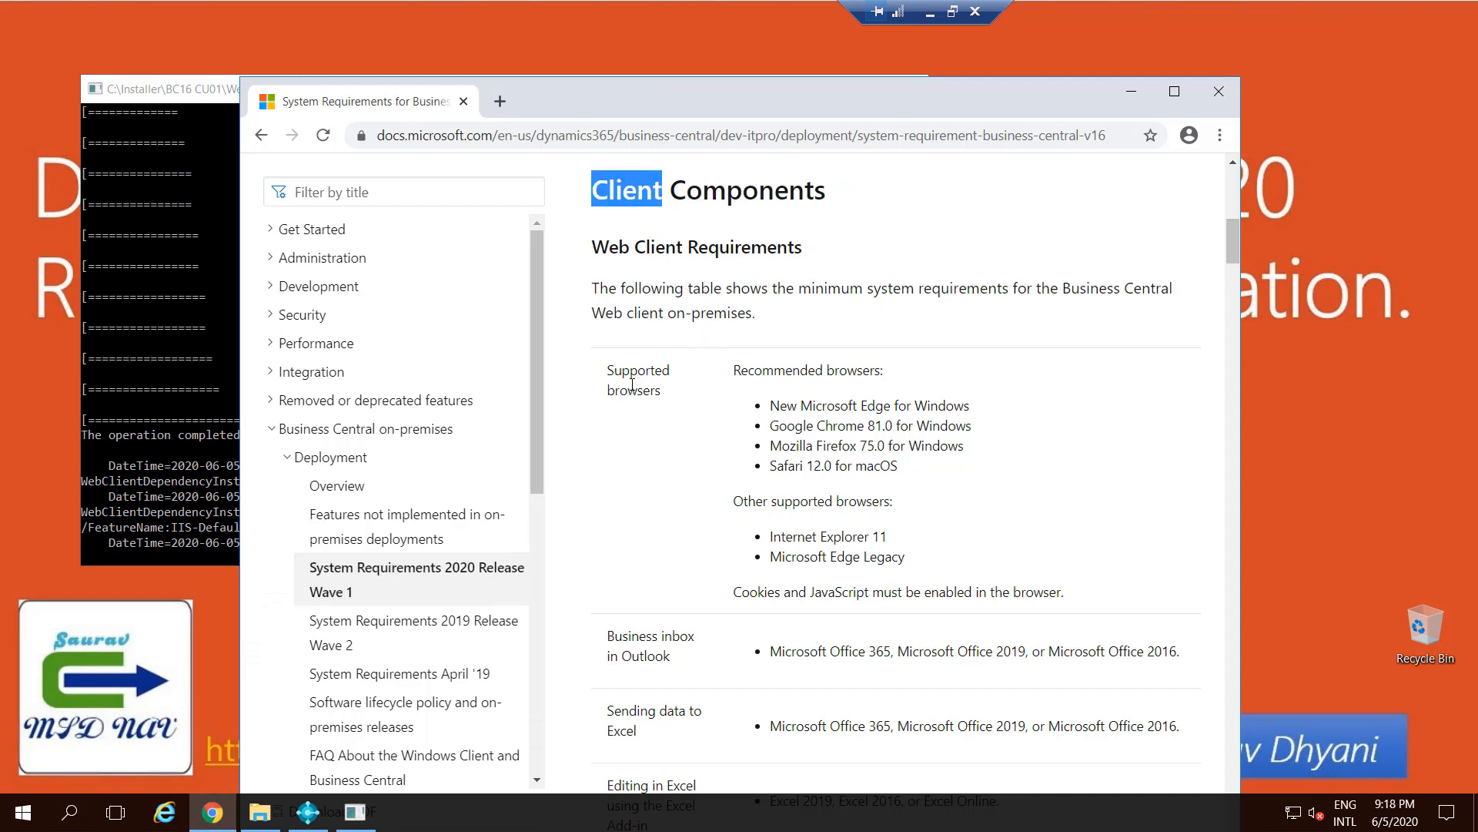
double_click(637, 378)
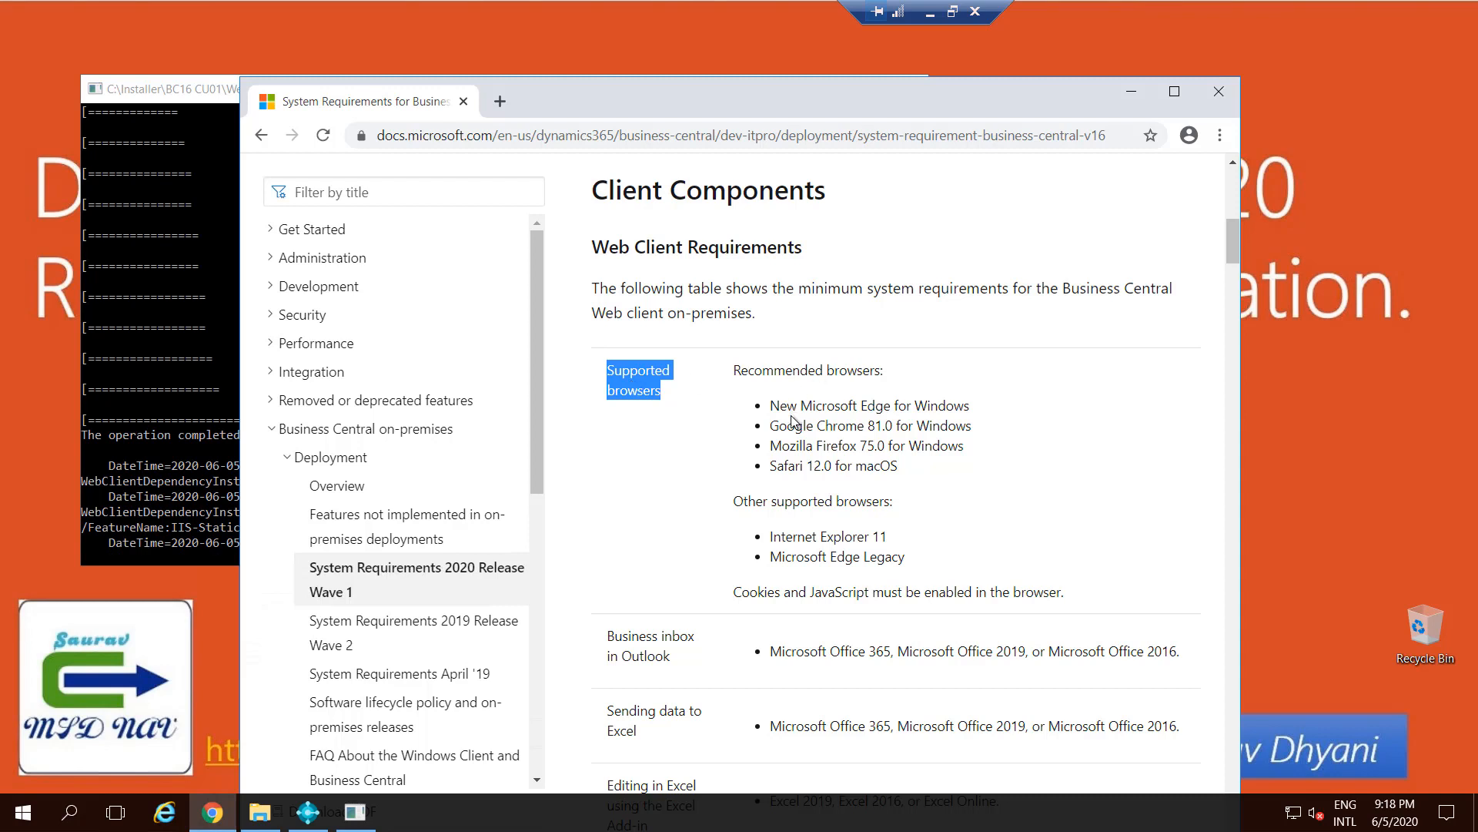
left_click_drag(781, 425, 825, 469)
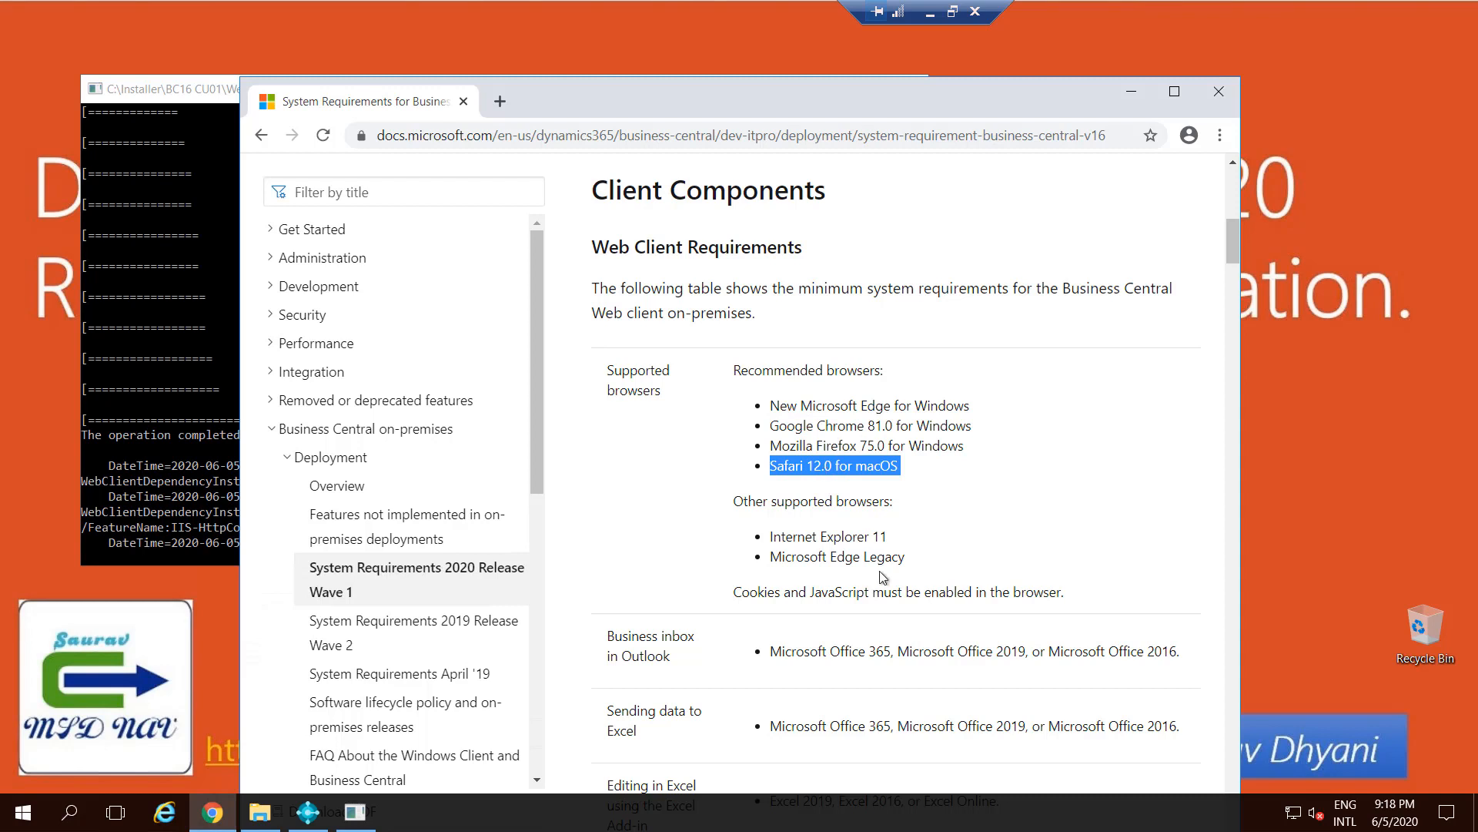
scroll("down", 3)
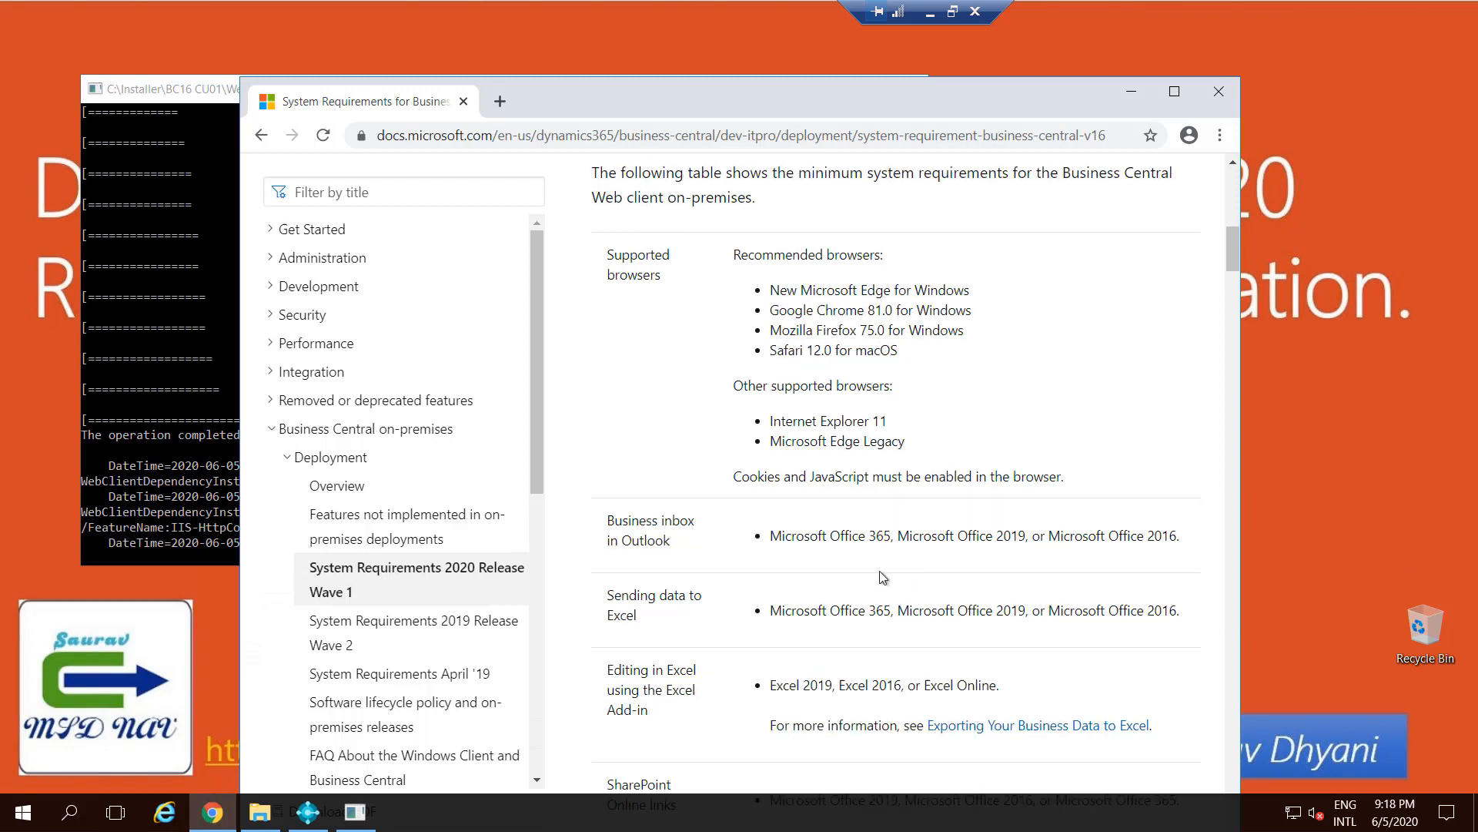
scroll("down", 3)
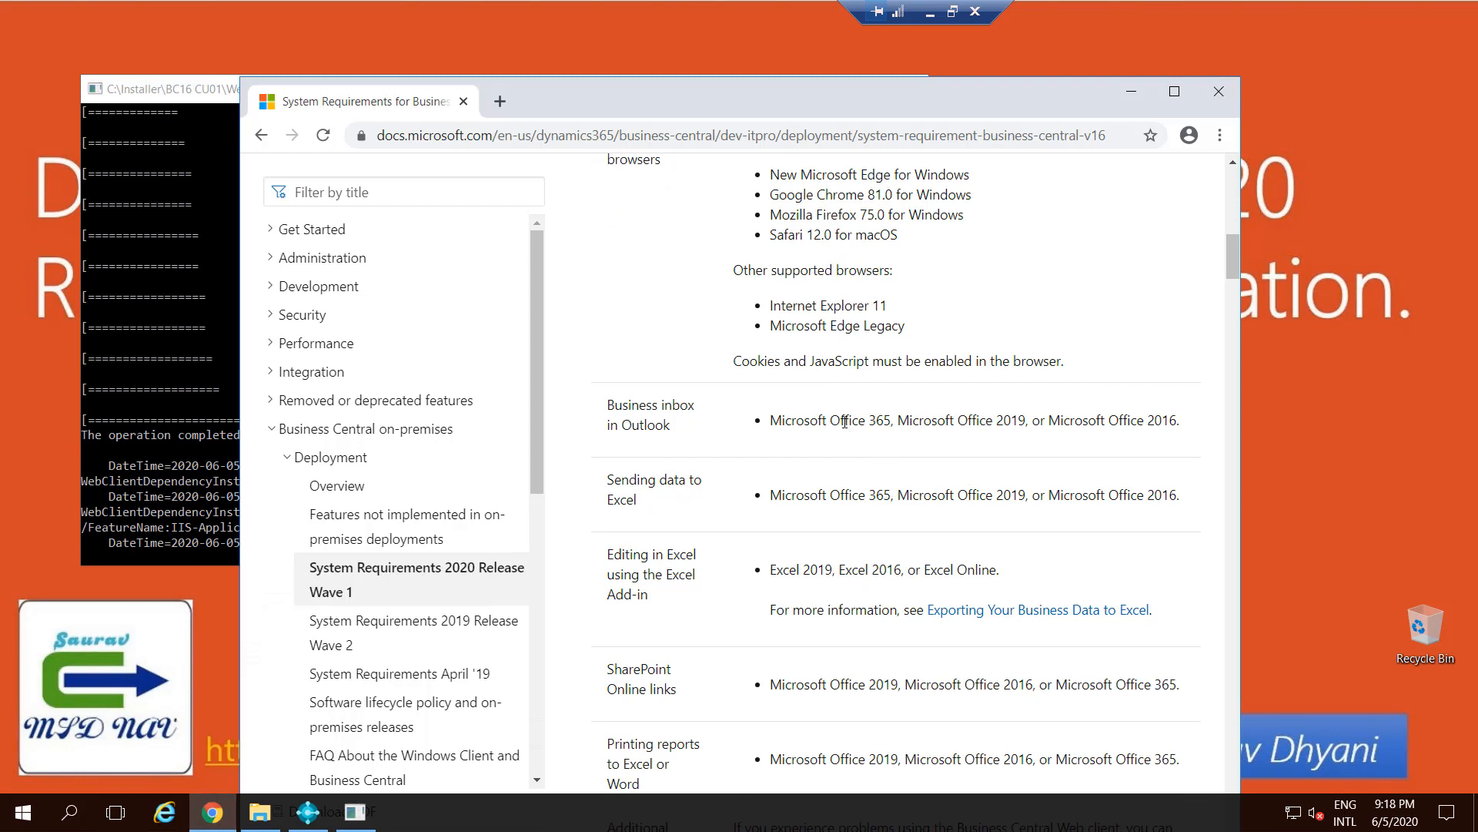
Review the Office versions for sending data to Excel and the tablet/phone client requirements
left_click_drag(842, 419, 1143, 419)
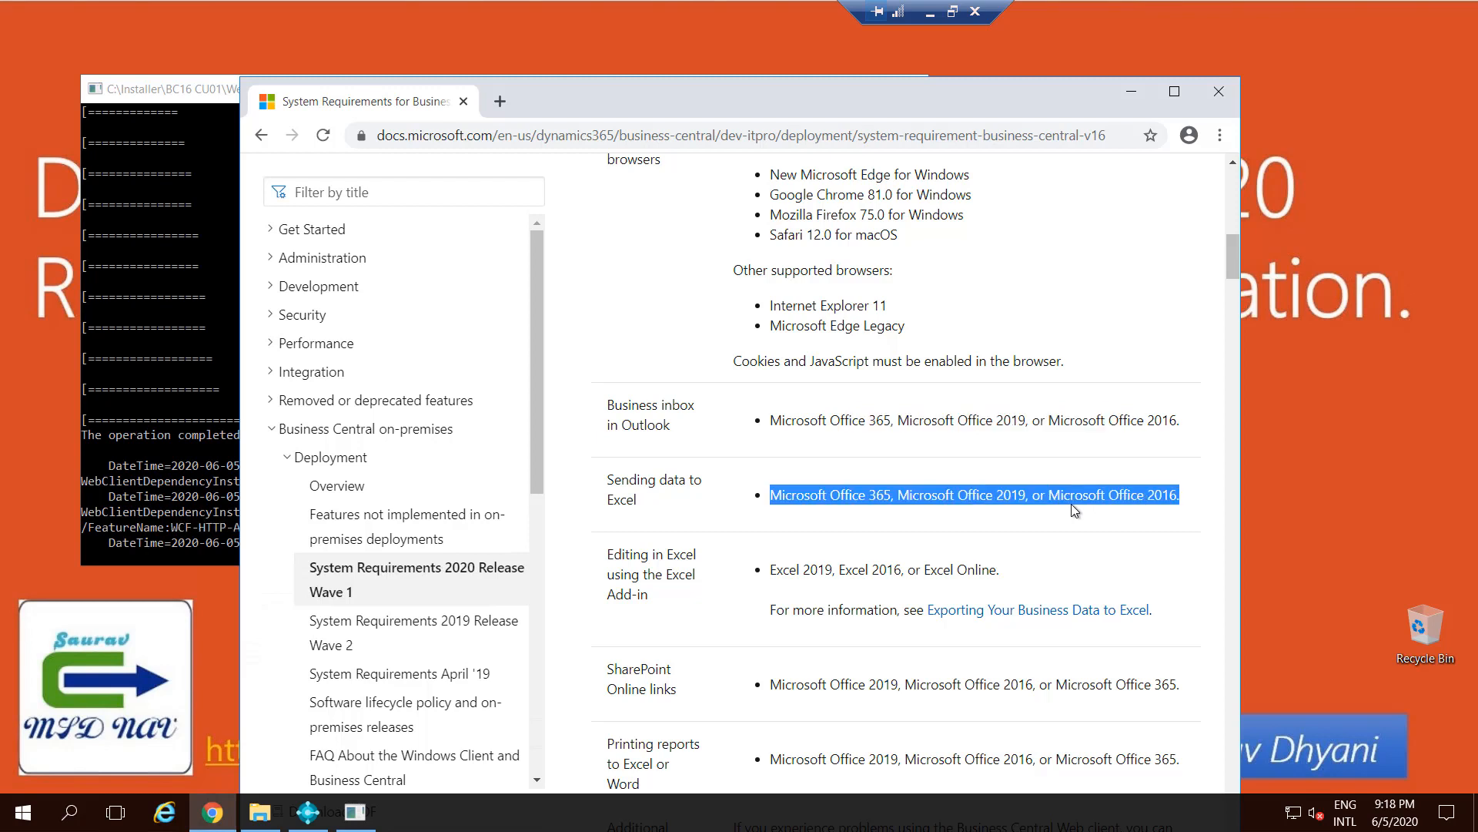
scroll("down", 3)
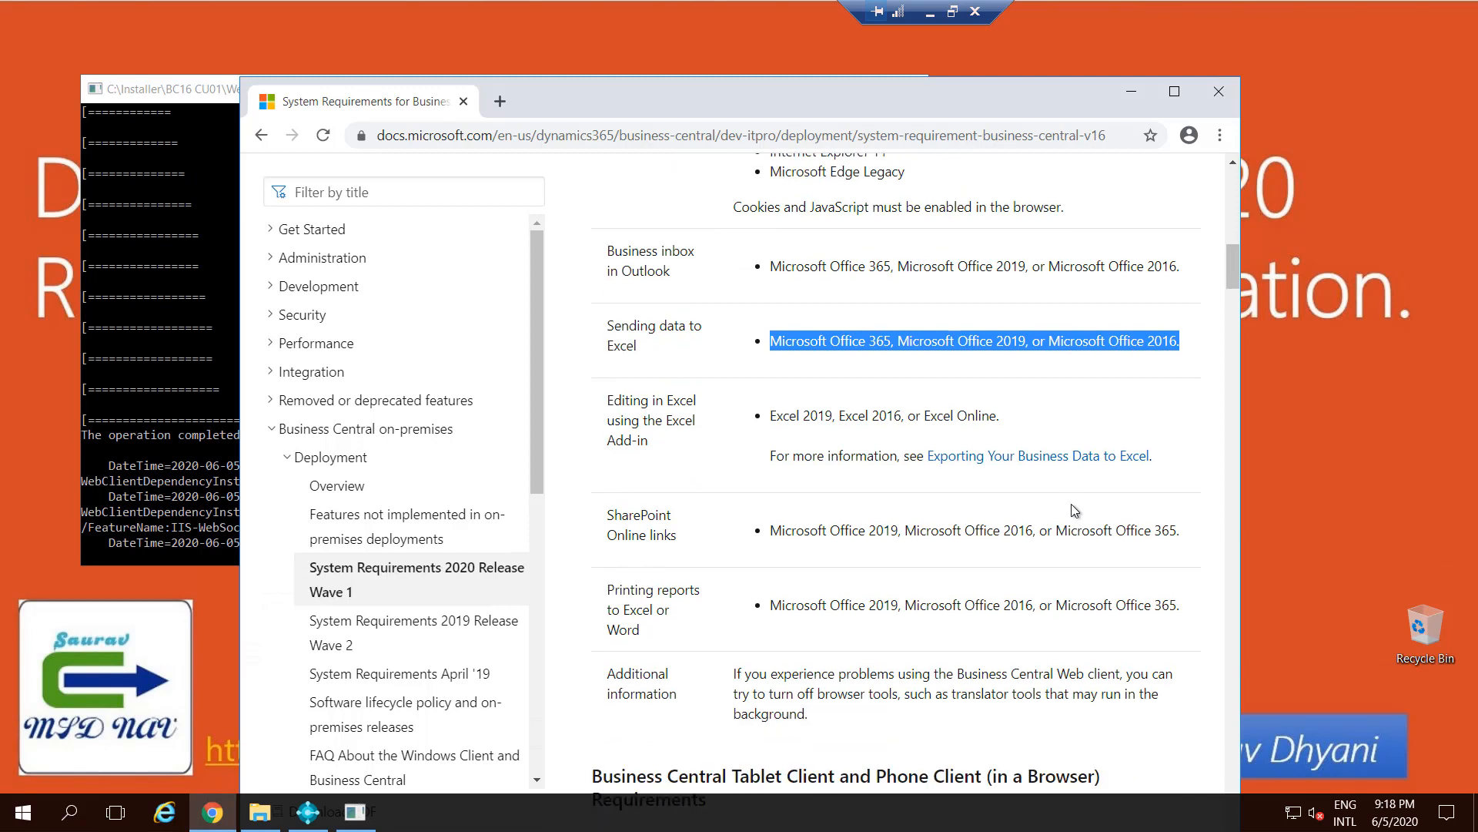
scroll("down", 3)
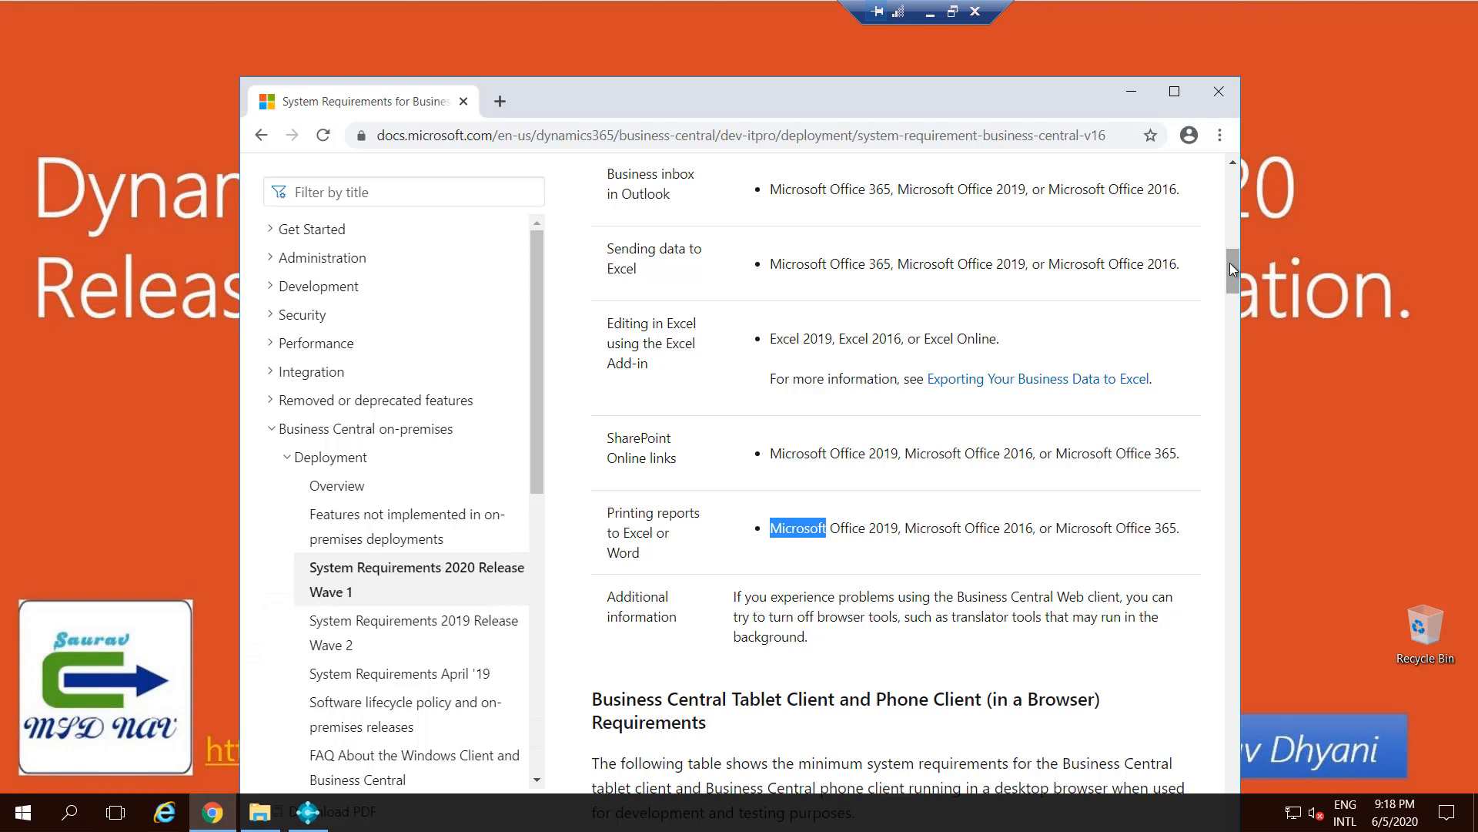
scroll("down", 3)
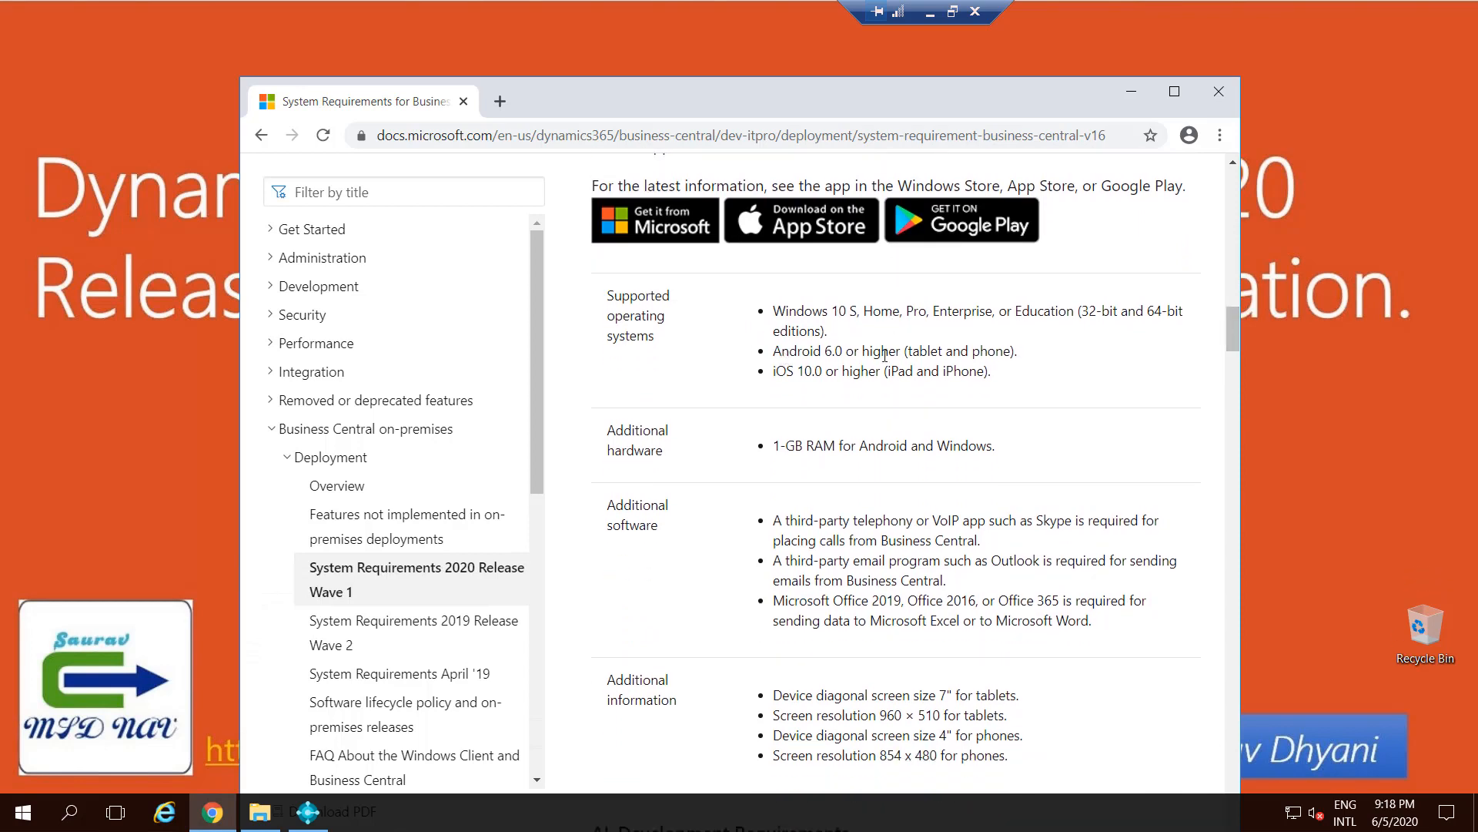
left_click_drag(838, 443, 981, 444)
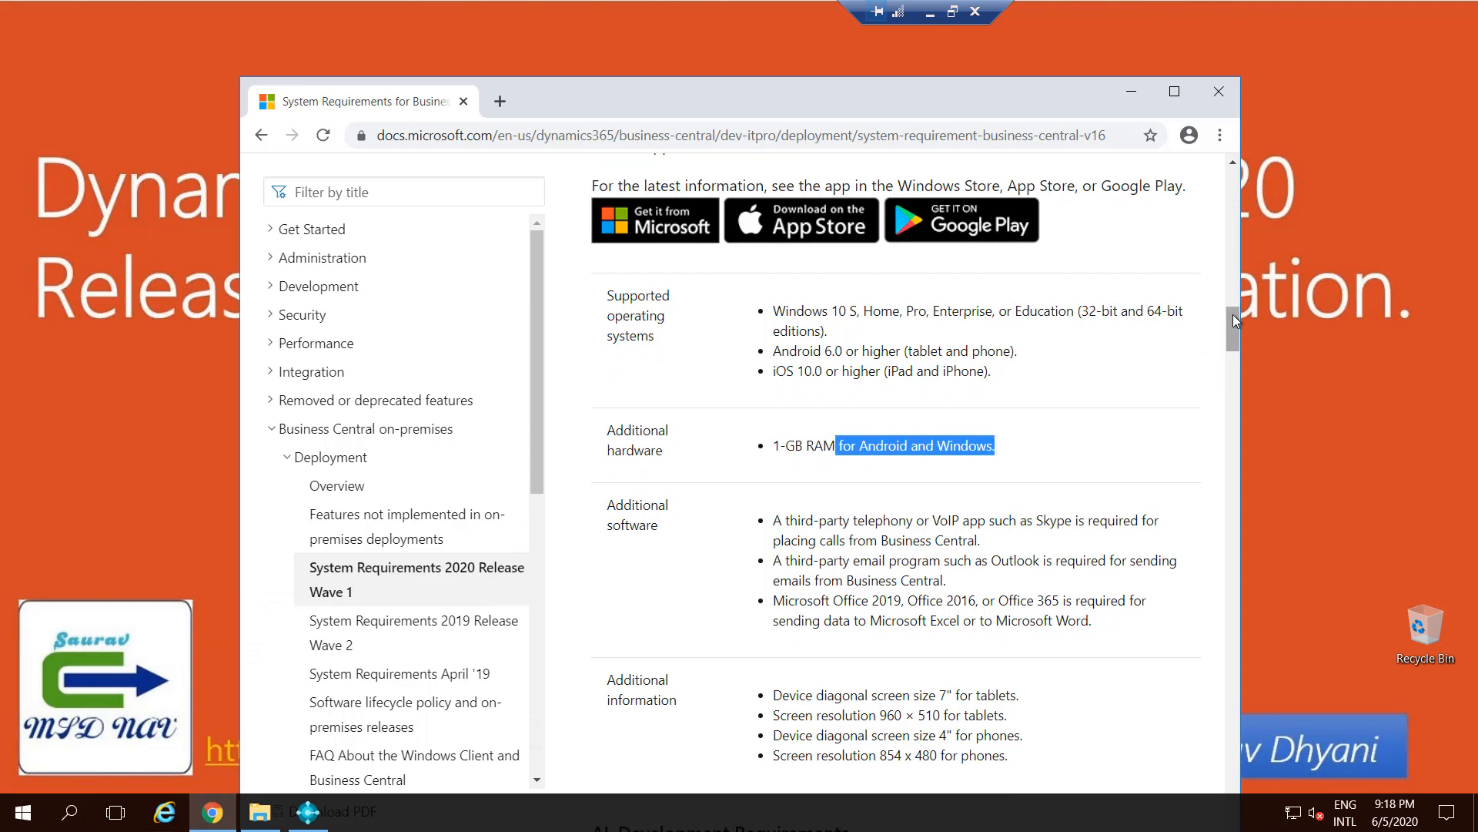
scroll("down", 3)
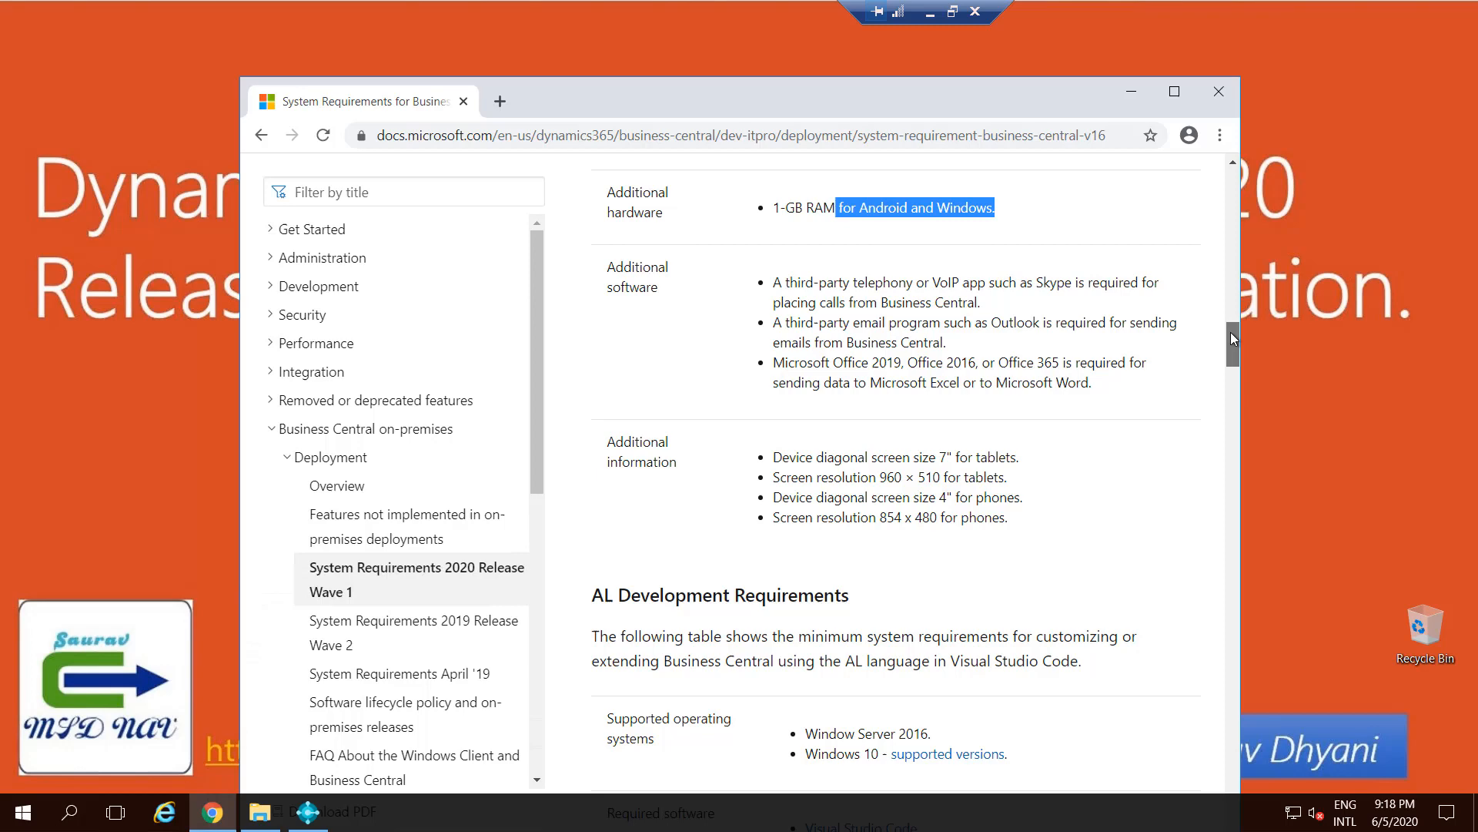
scroll("down", 3)
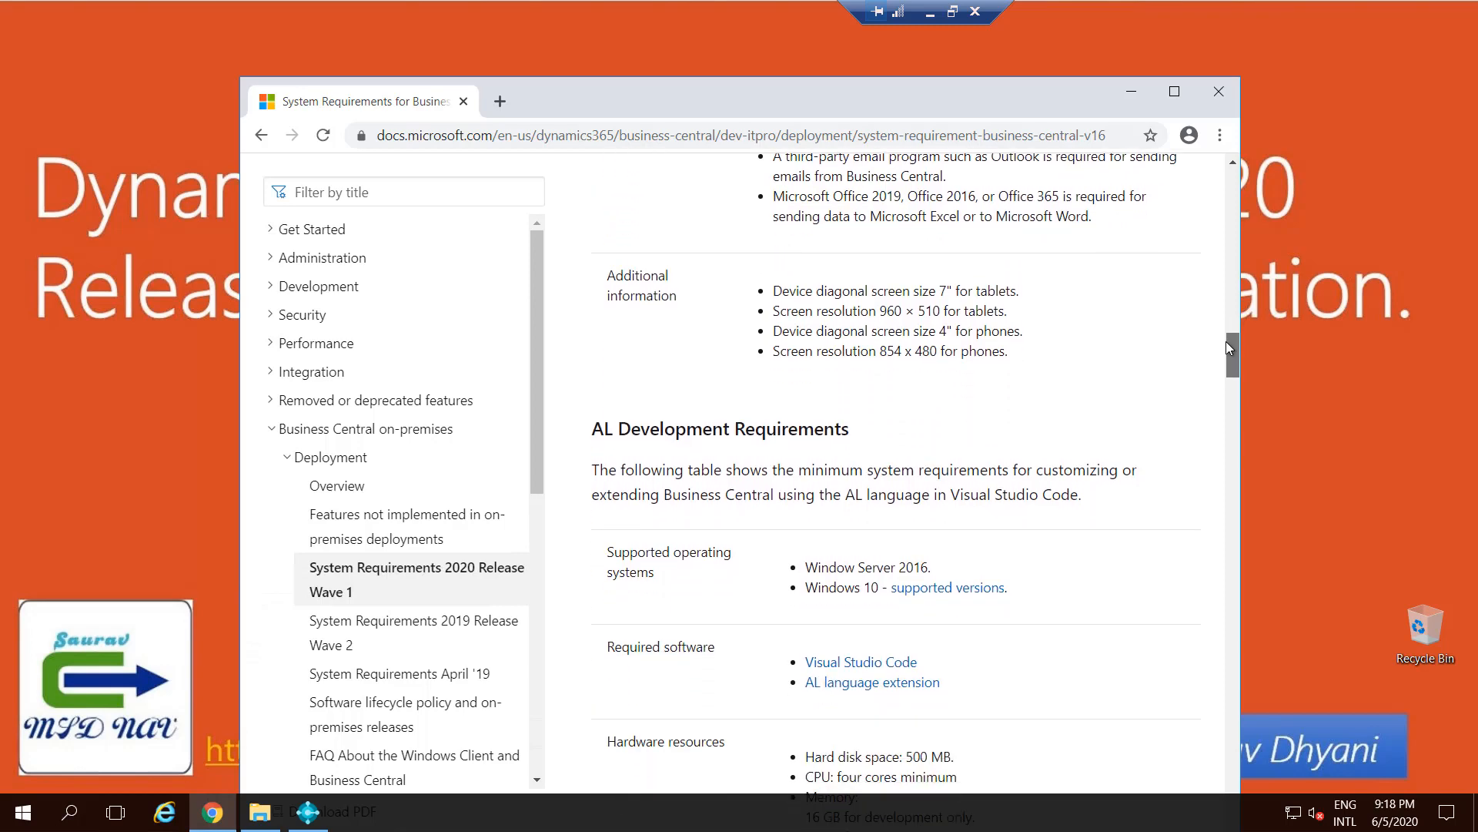
scroll("down", 3)
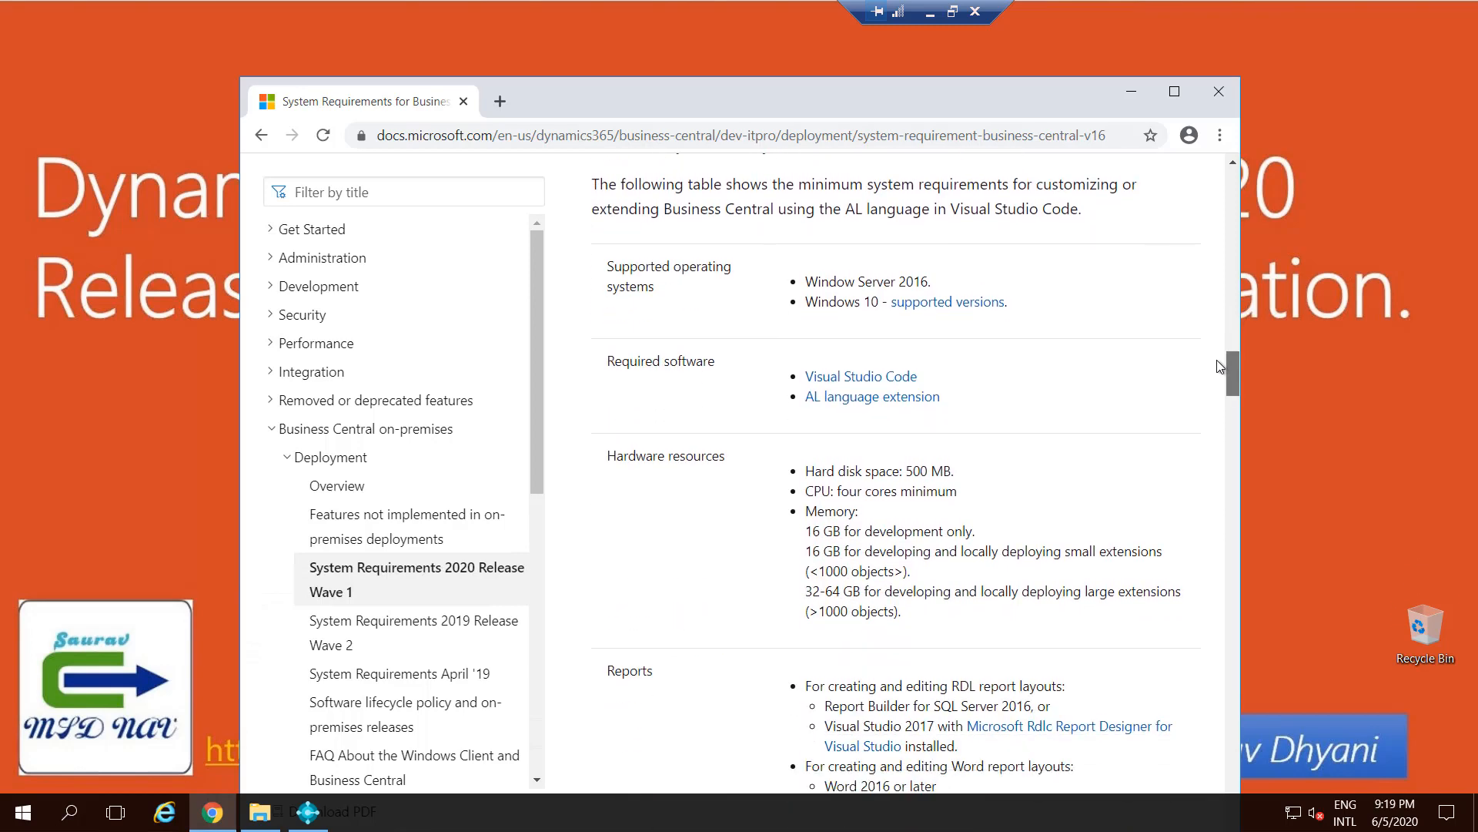
scroll("down", 3)
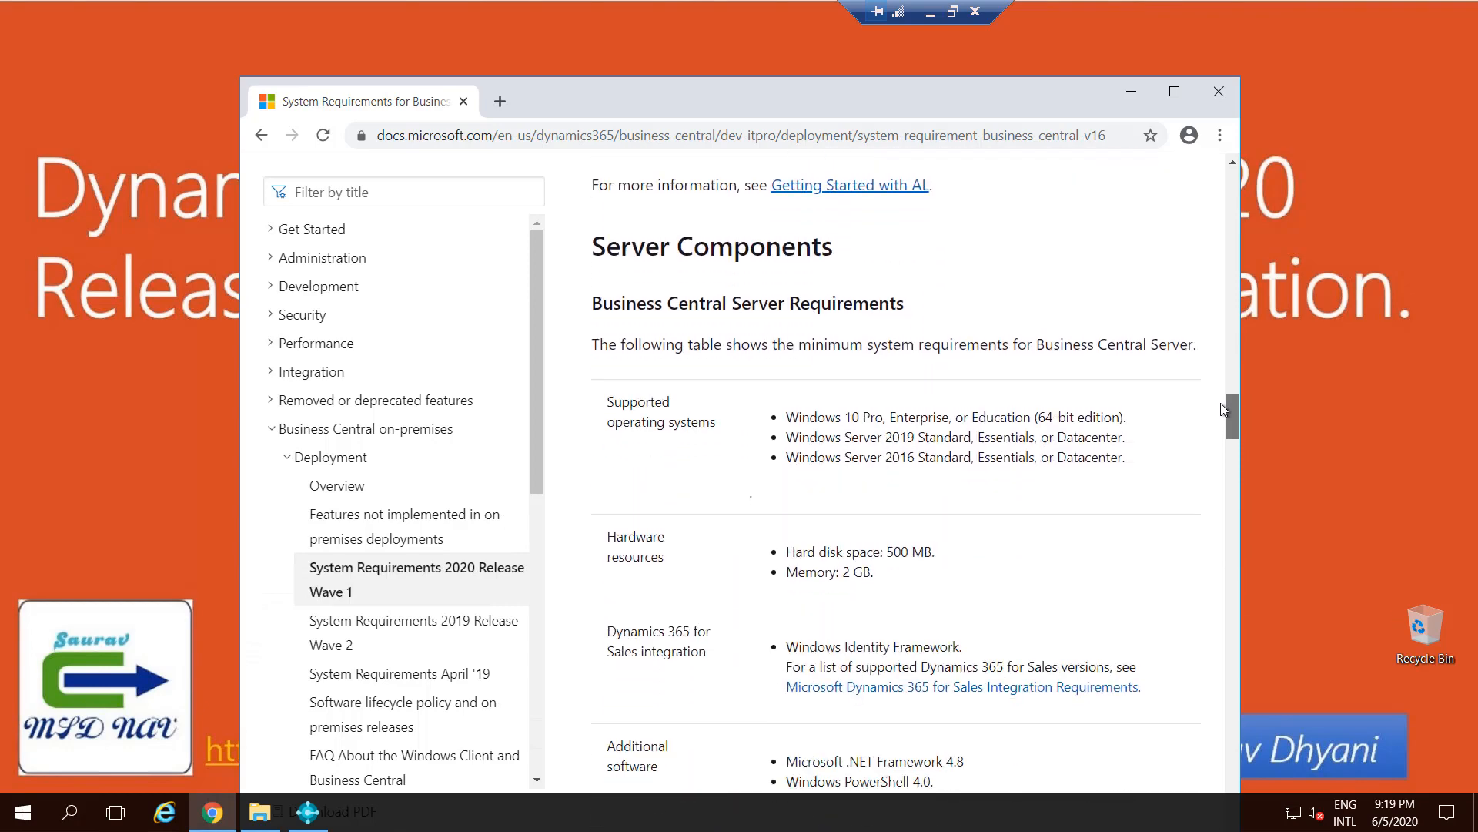
scroll("down", 3)
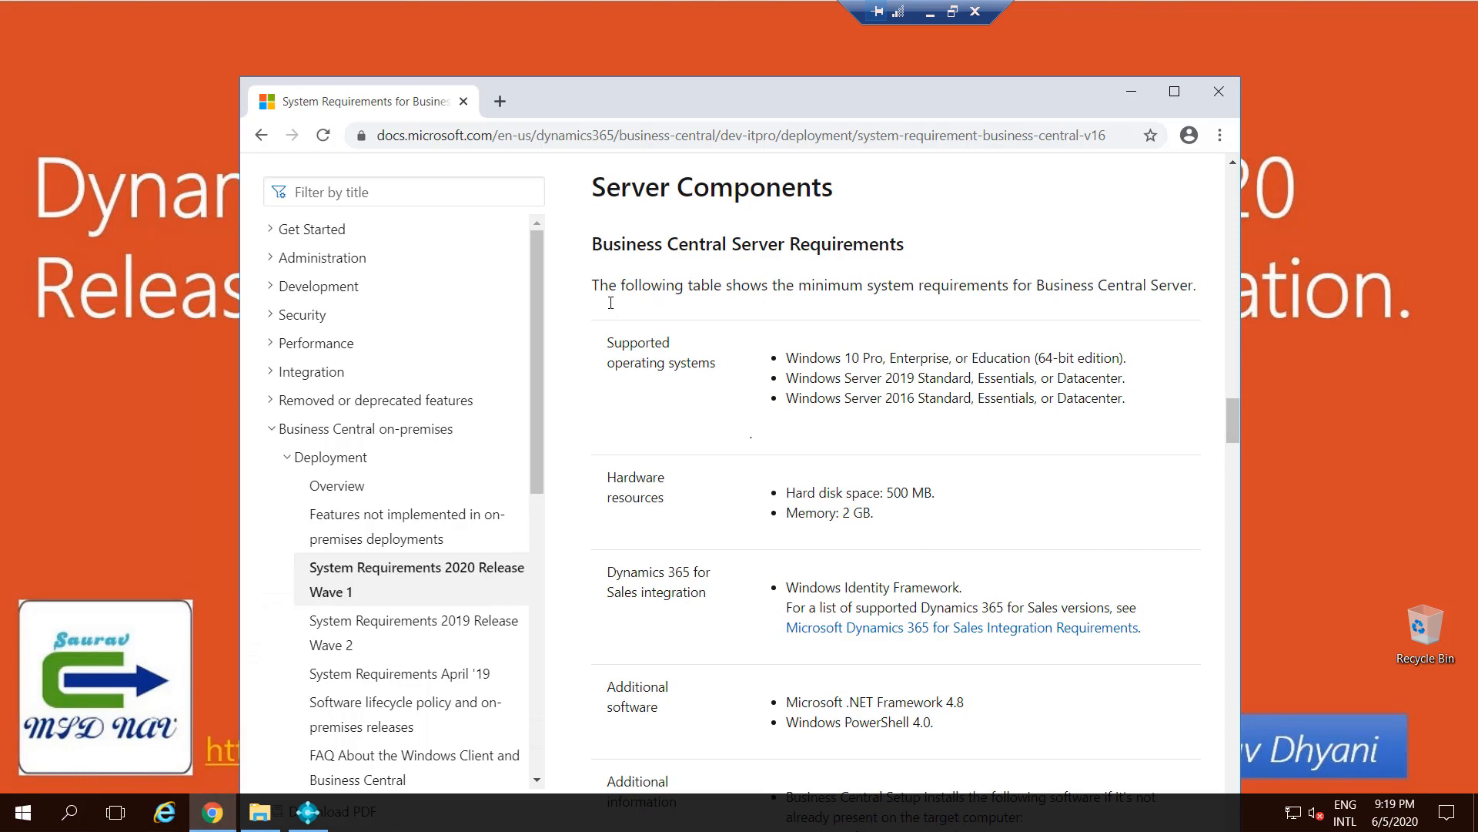
double_click(653, 285)
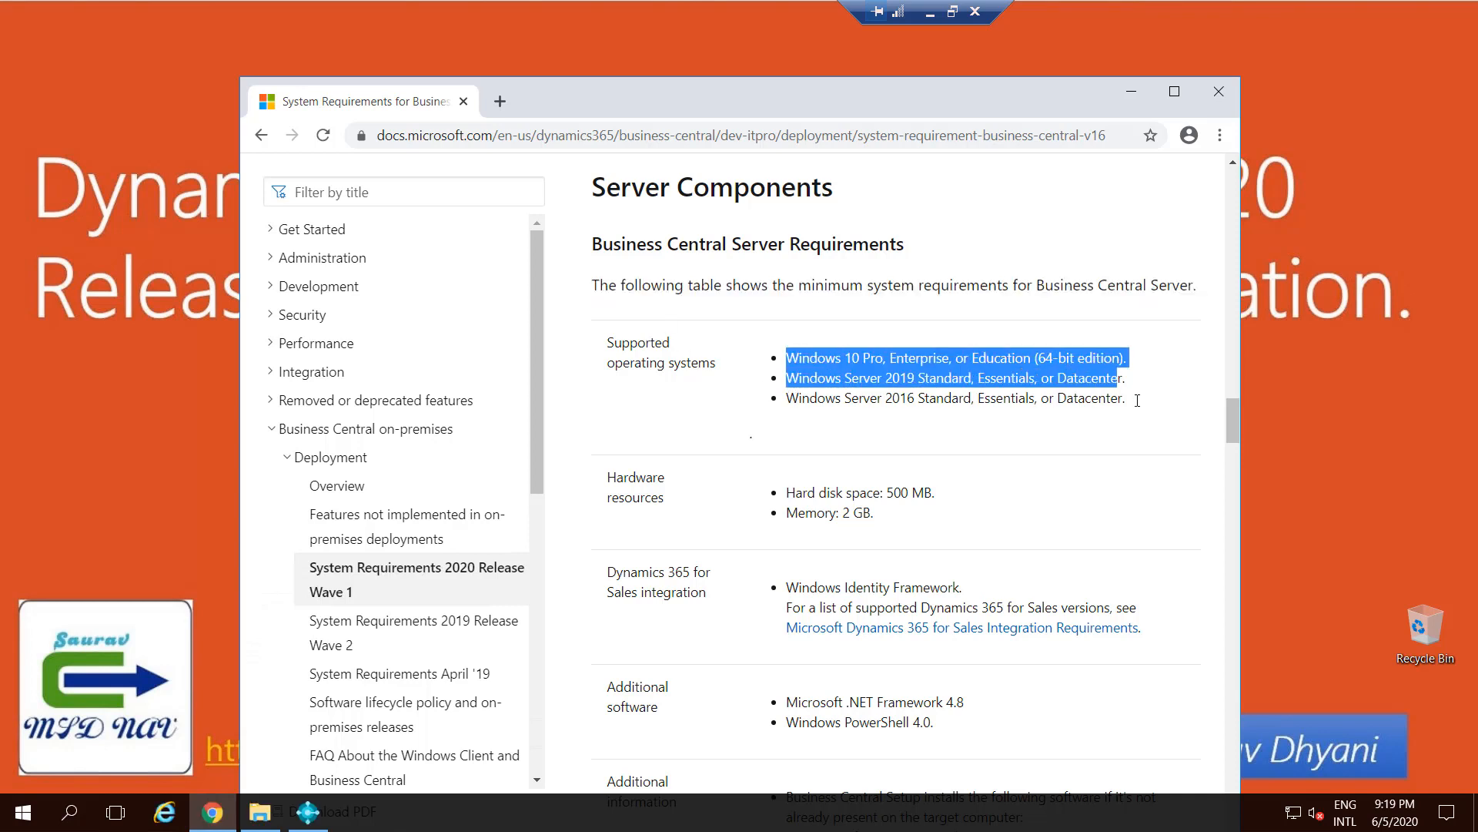
left_click_drag(1135, 400, 1124, 397)
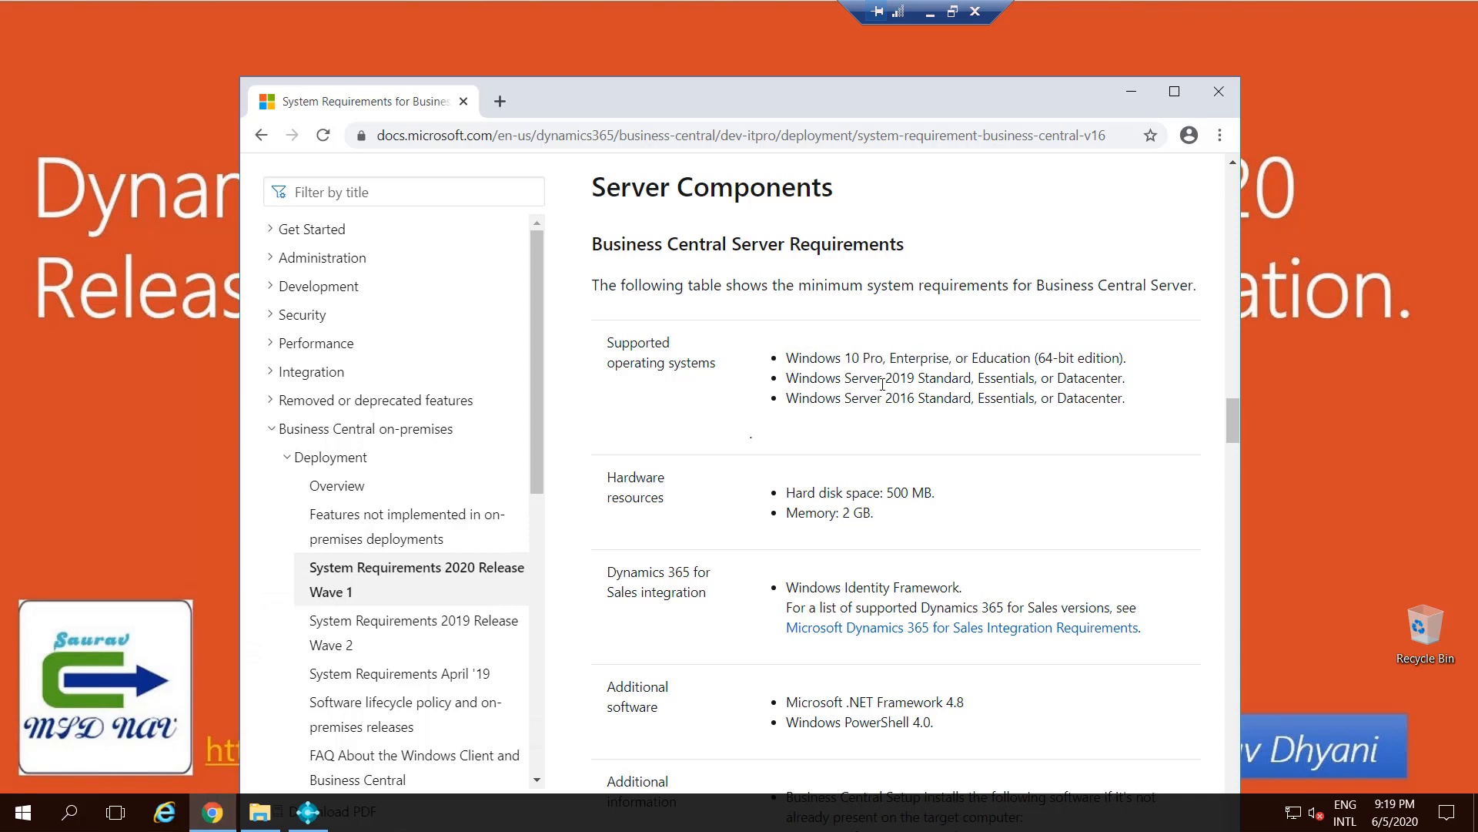
left_click_drag(787, 377, 1124, 377)
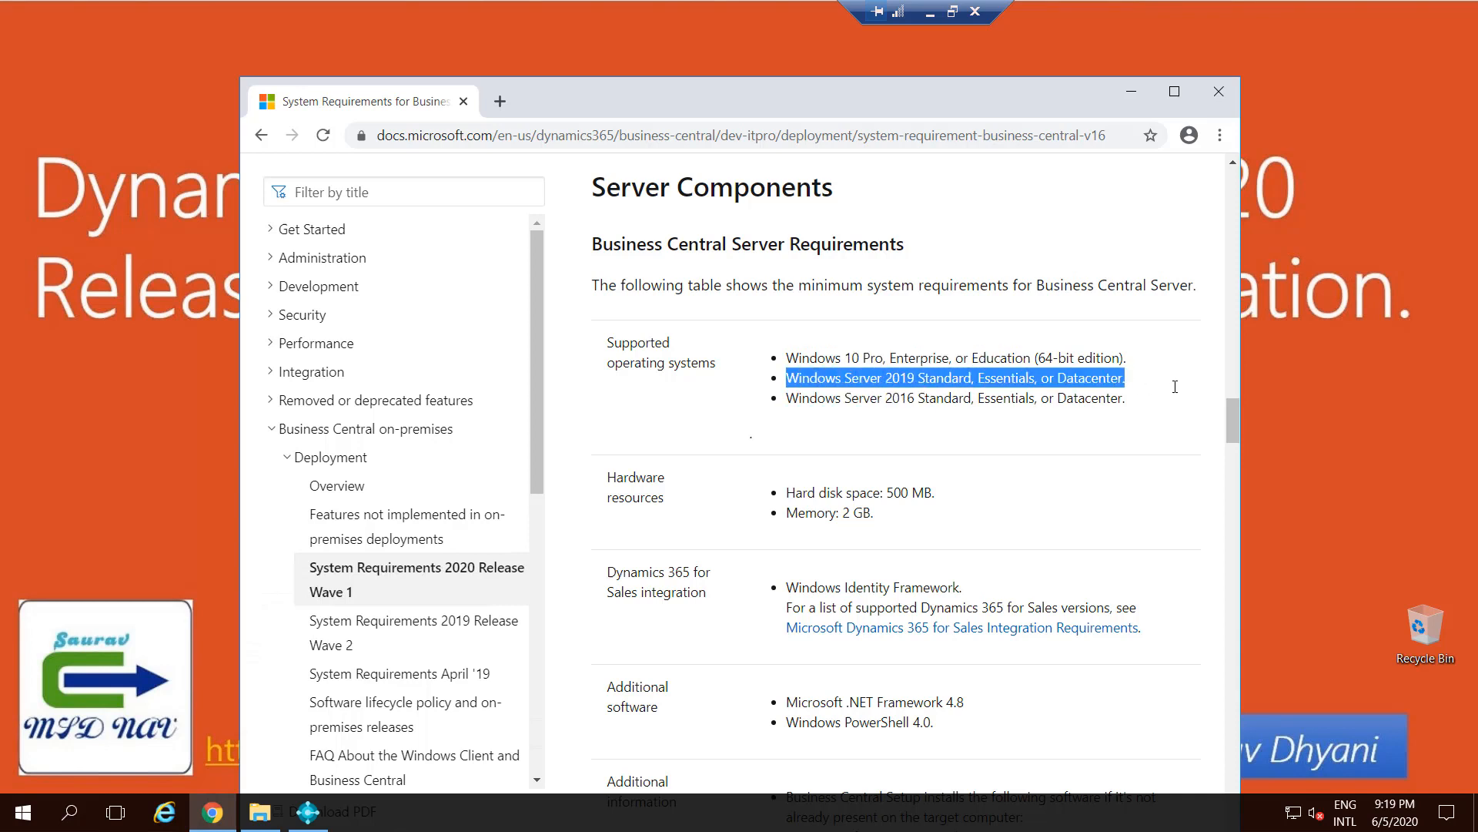
left_click_drag(1127, 378, 1124, 397)
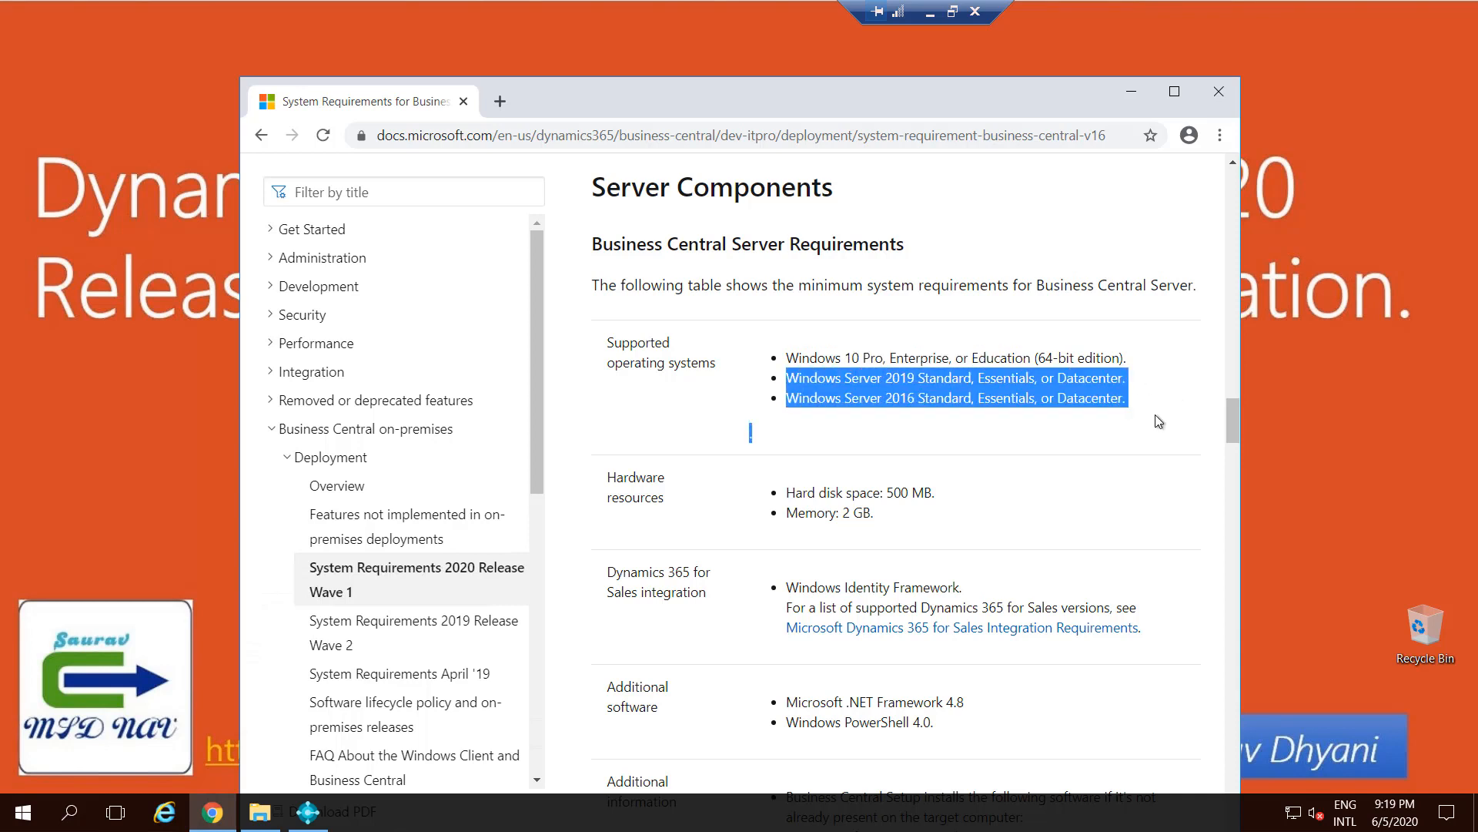
scroll("down", 3)
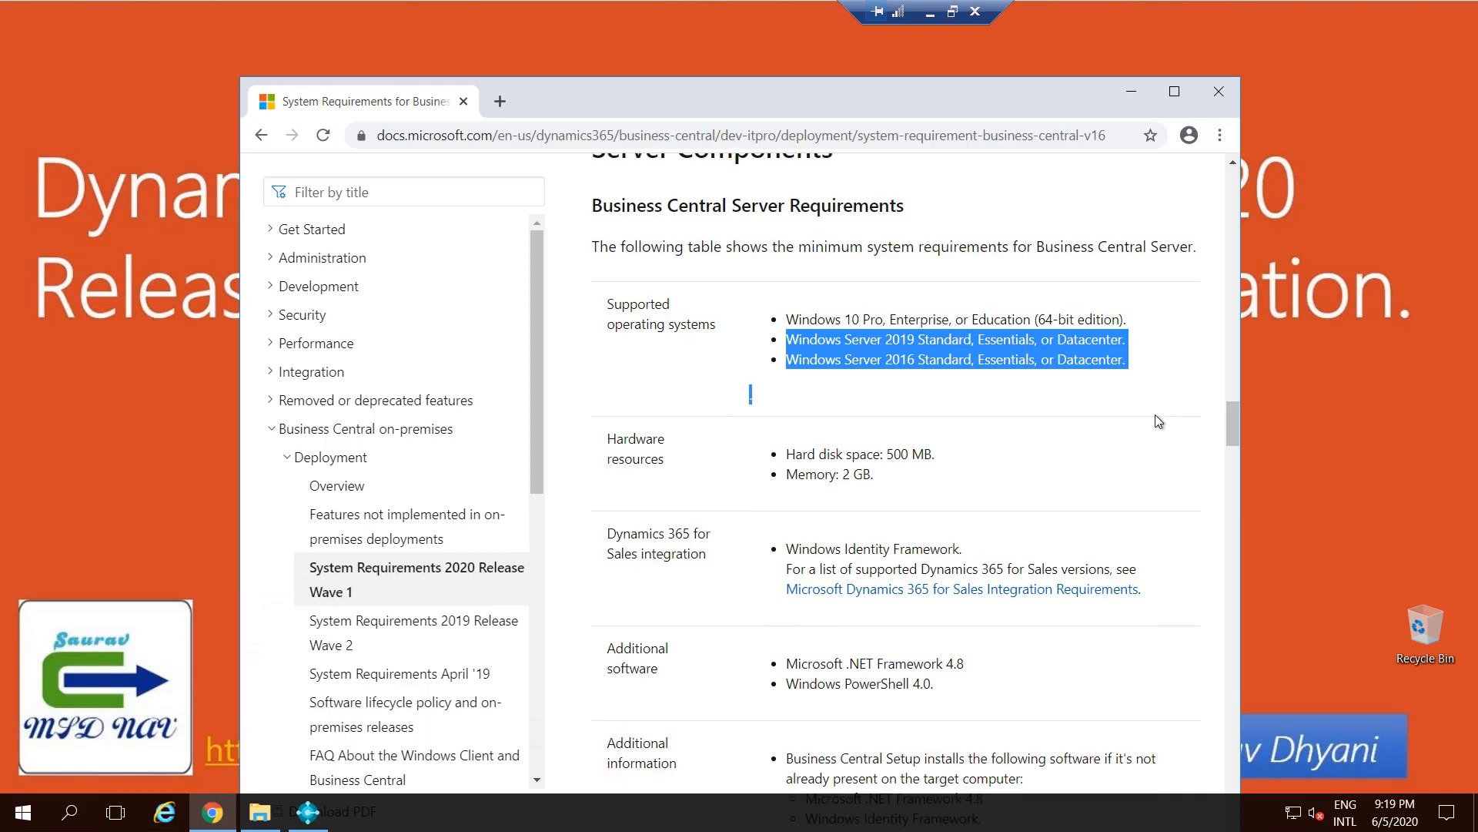
scroll("down", 3)
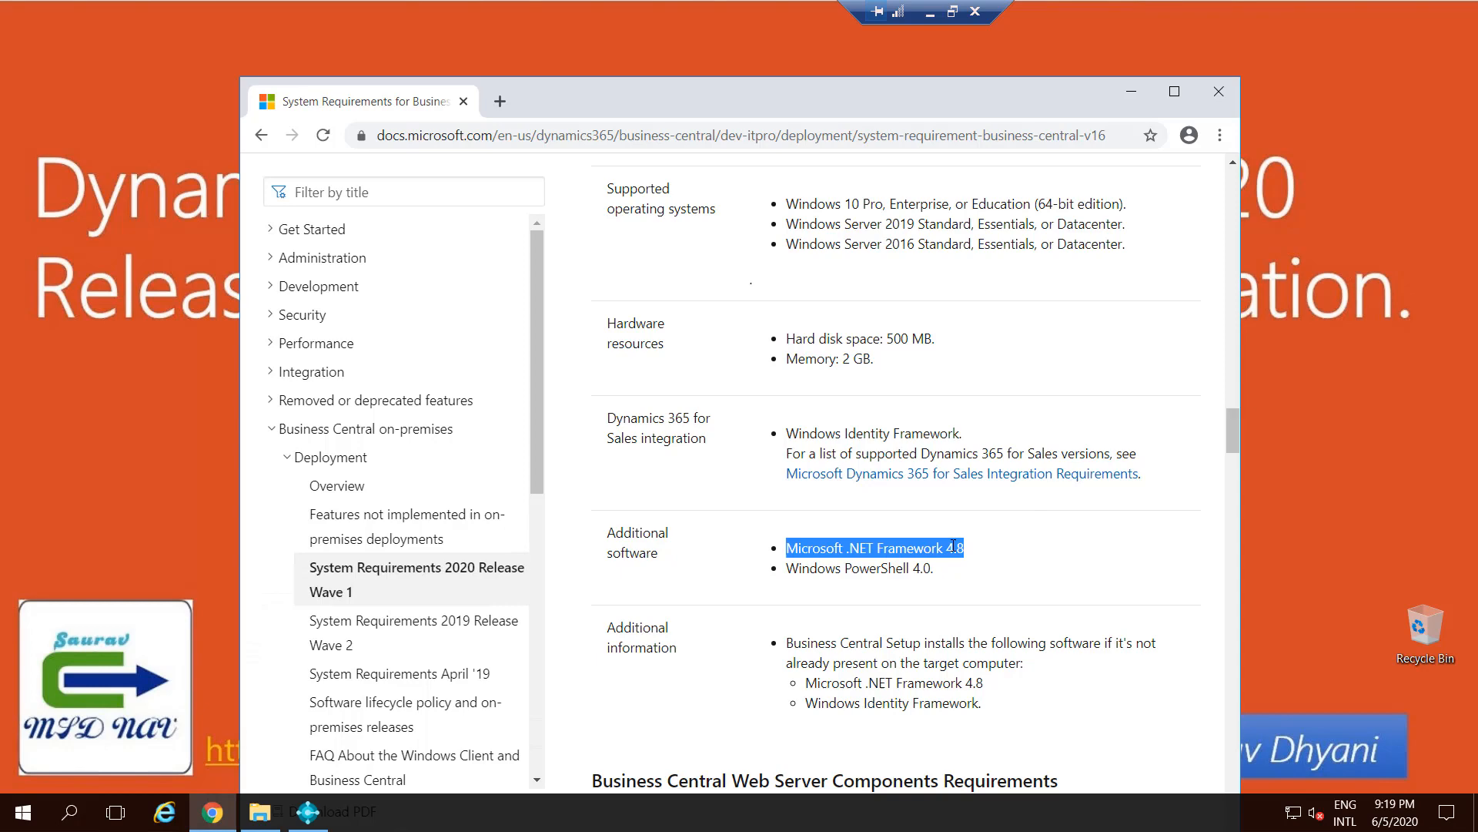
scroll("down", 3)
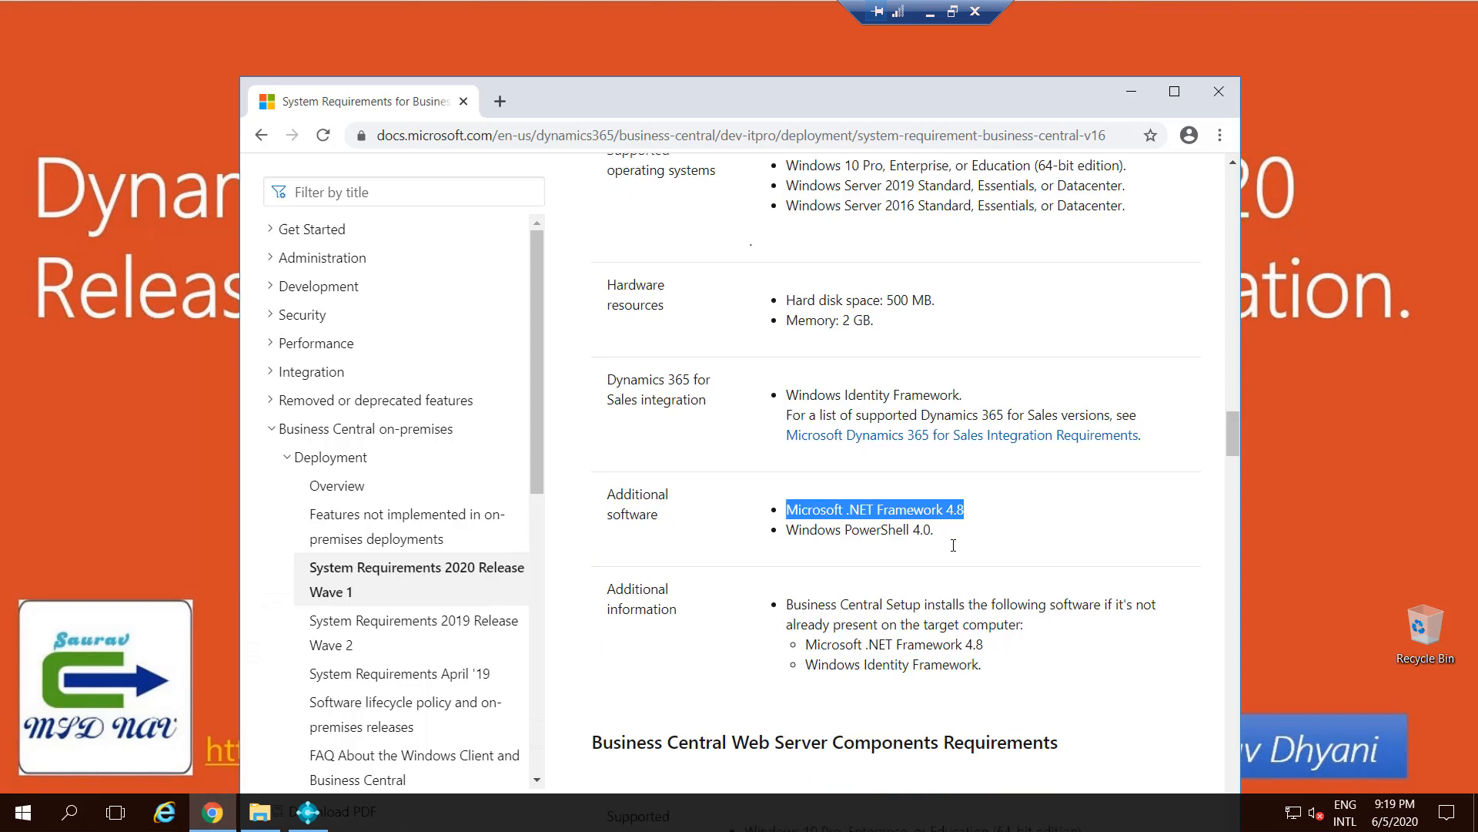
scroll("down", 3)
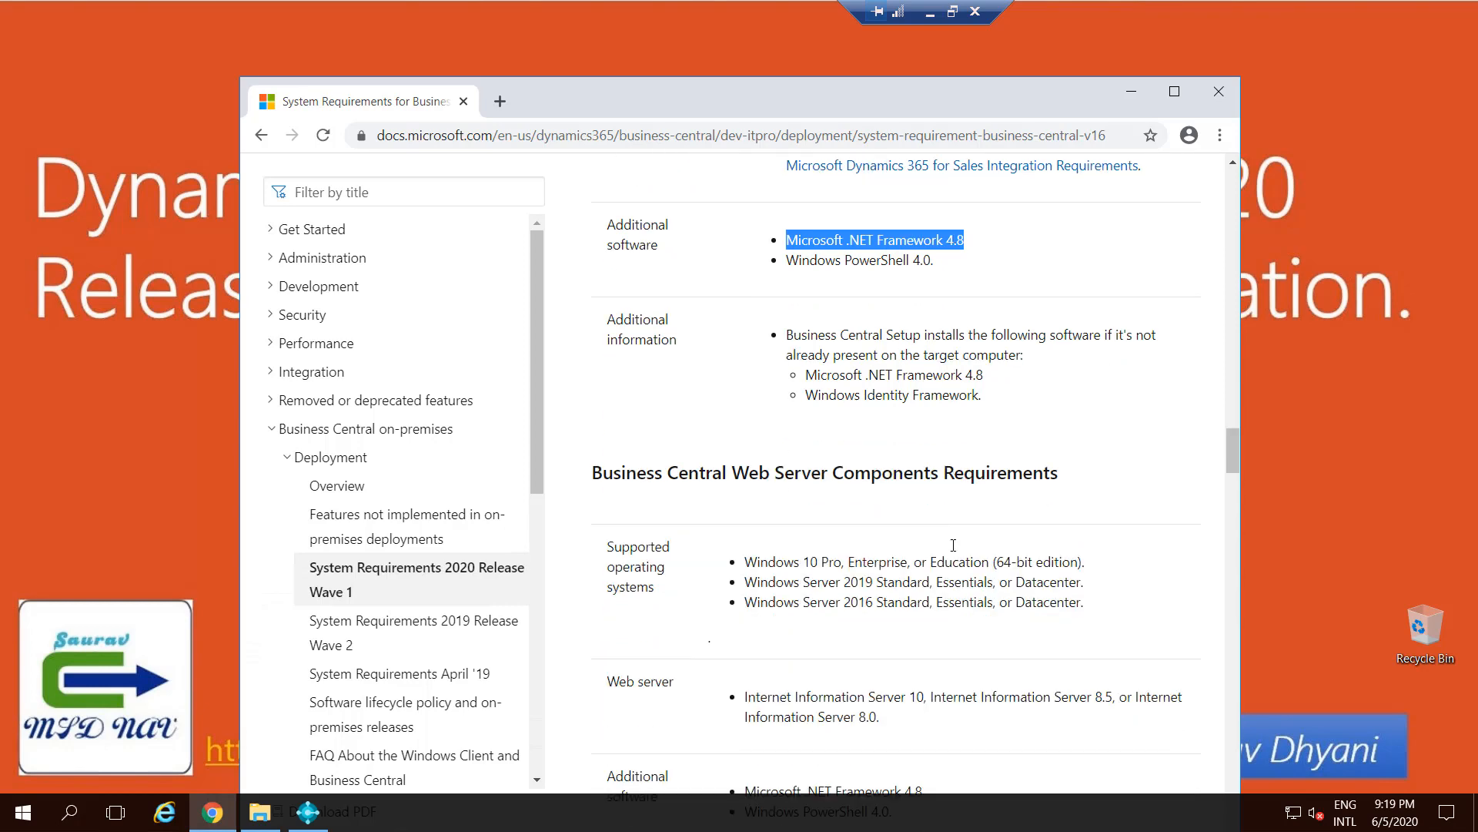
scroll("down", 3)
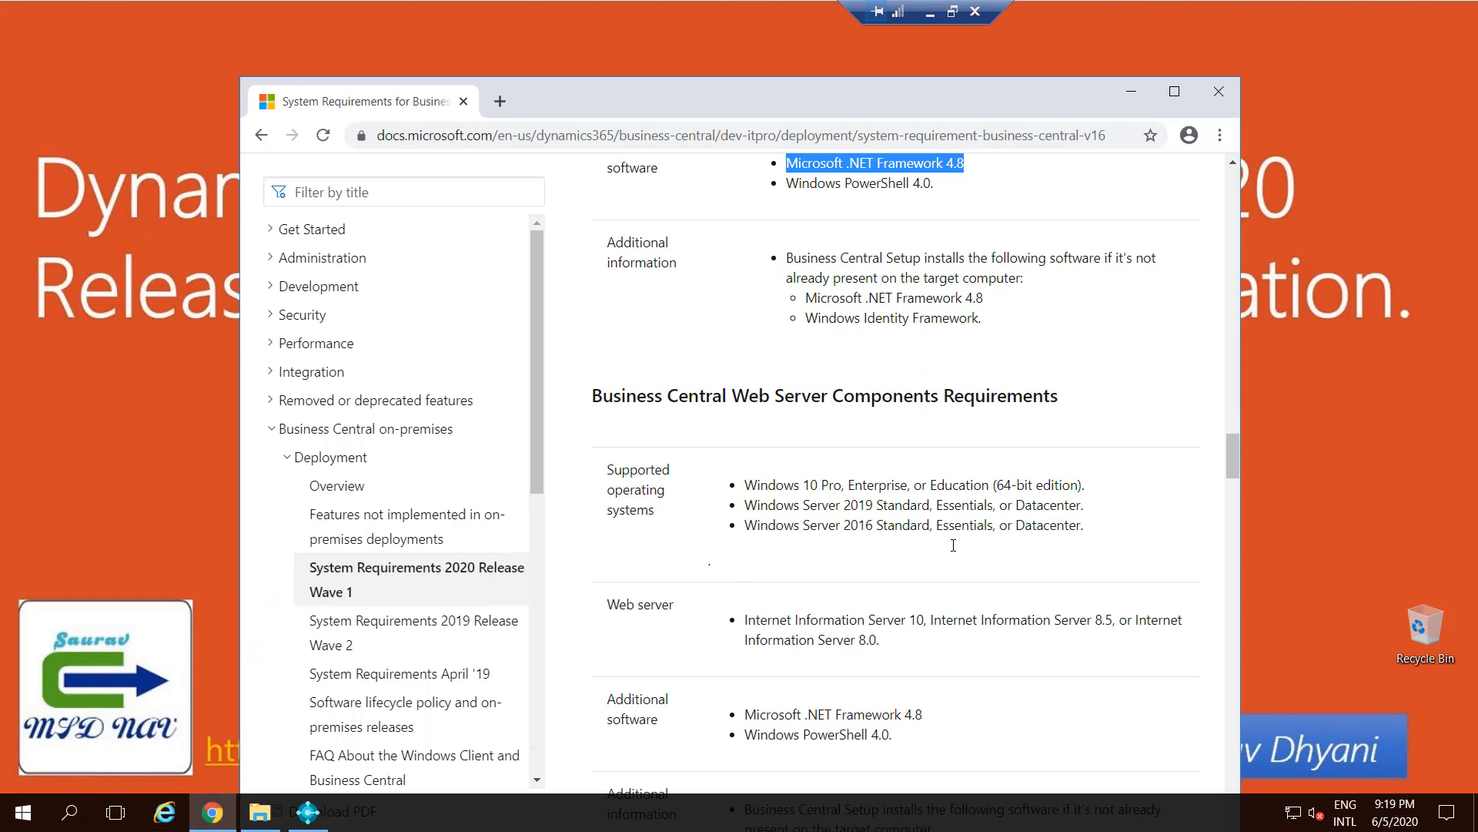
scroll("down", 3)
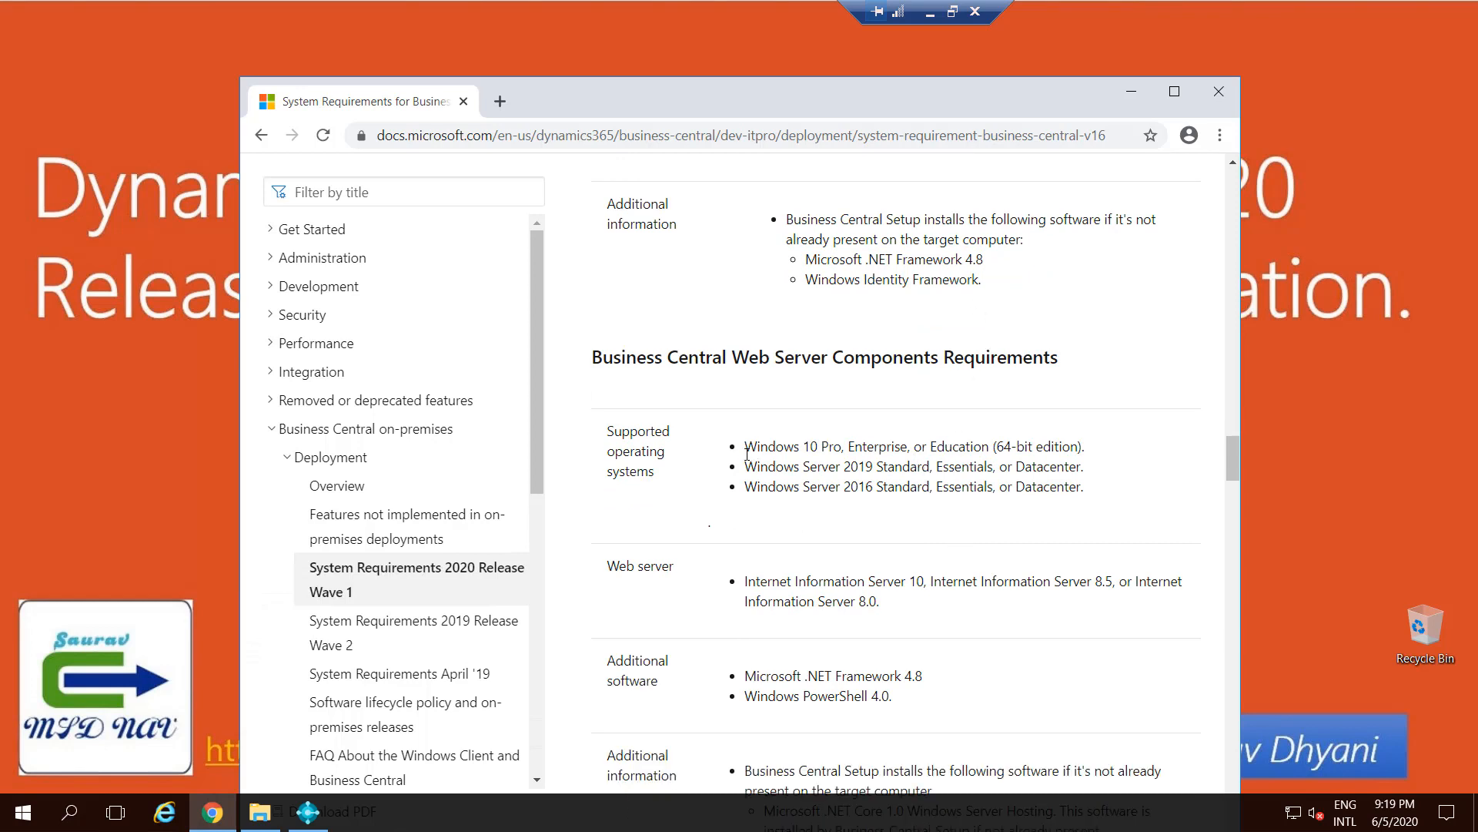
left_click_drag(745, 446, 1063, 479)
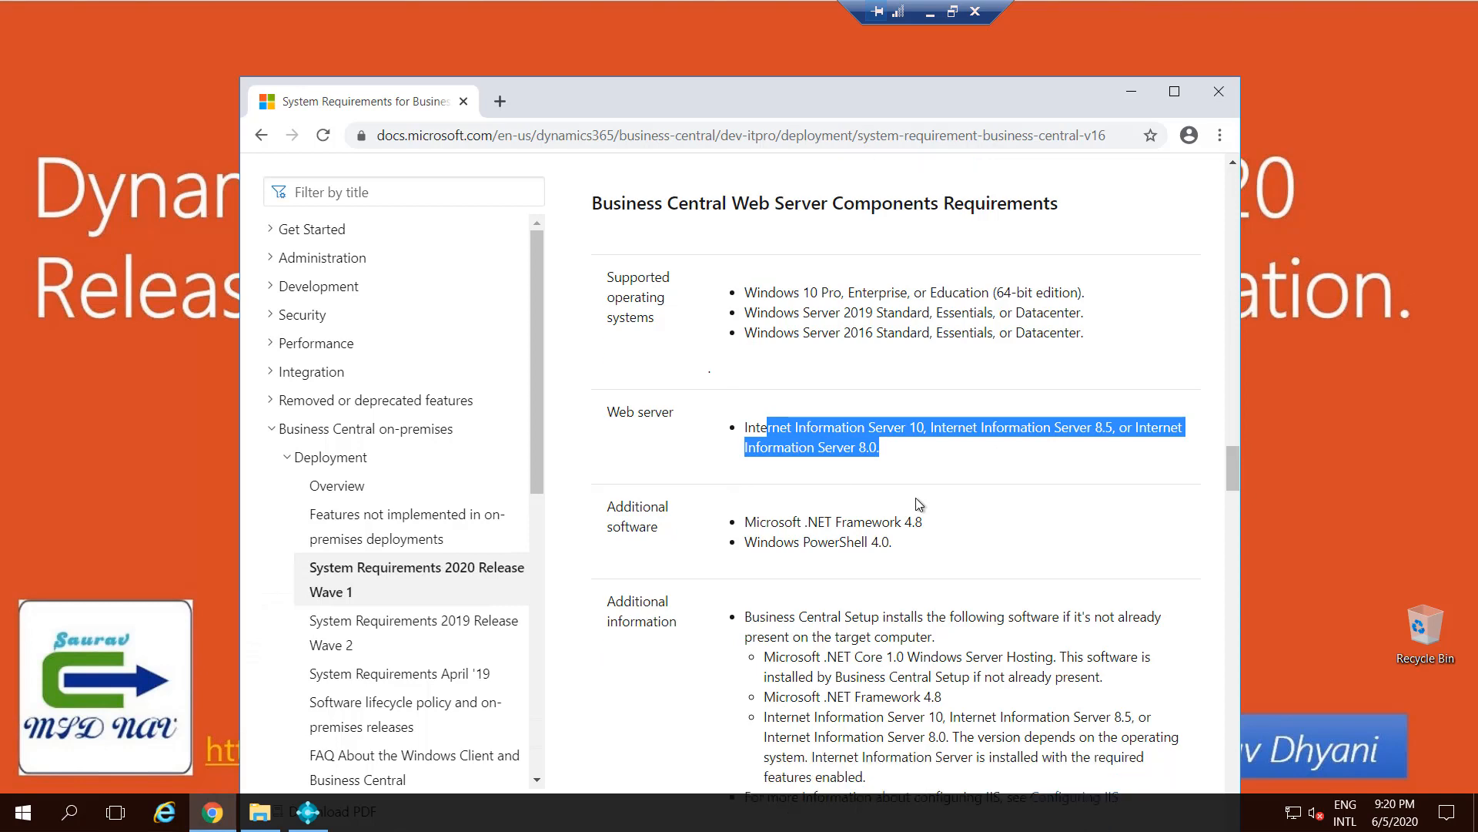
scroll("down", 3)
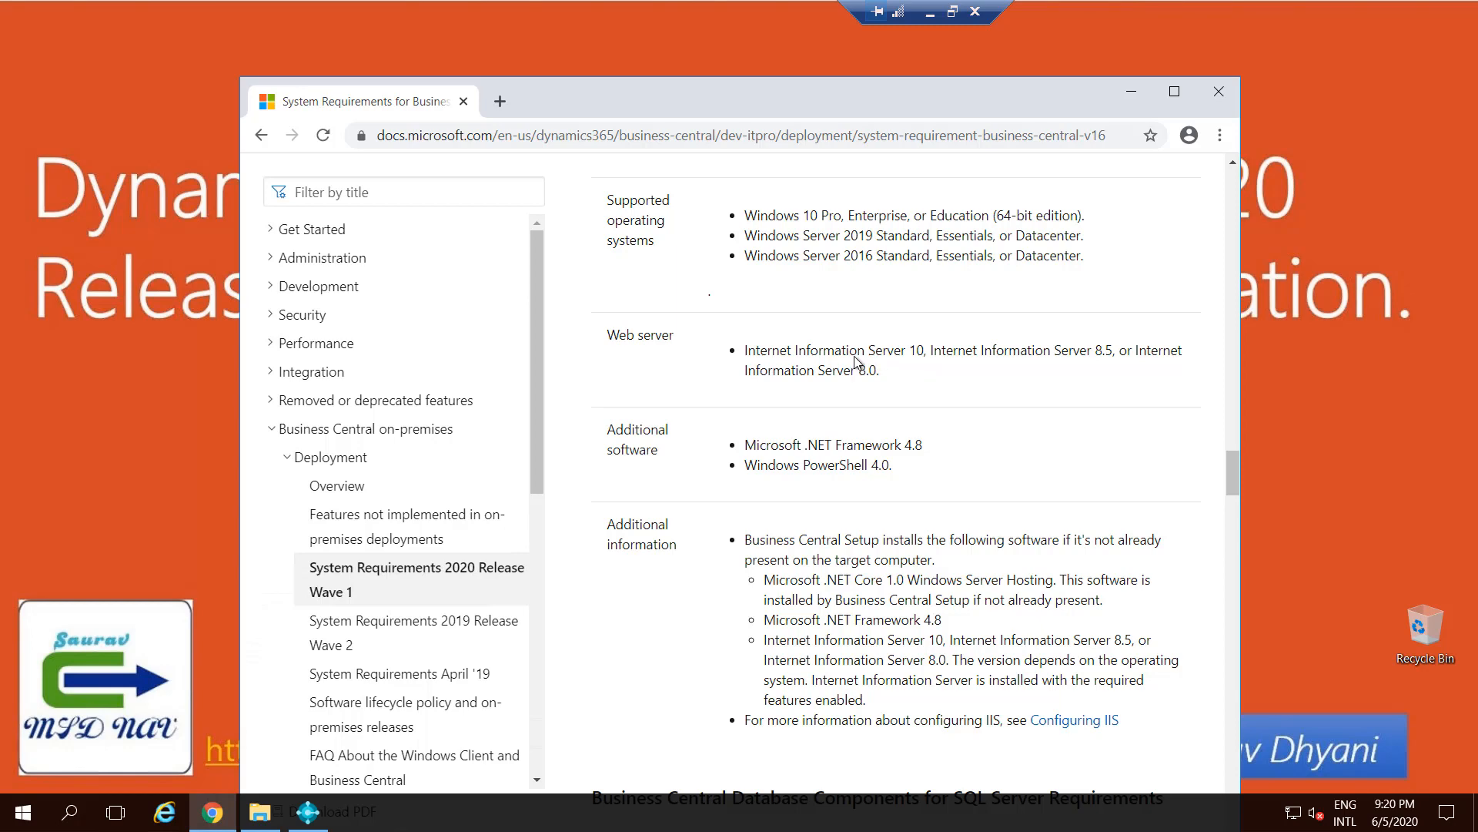
scroll("down", 3)
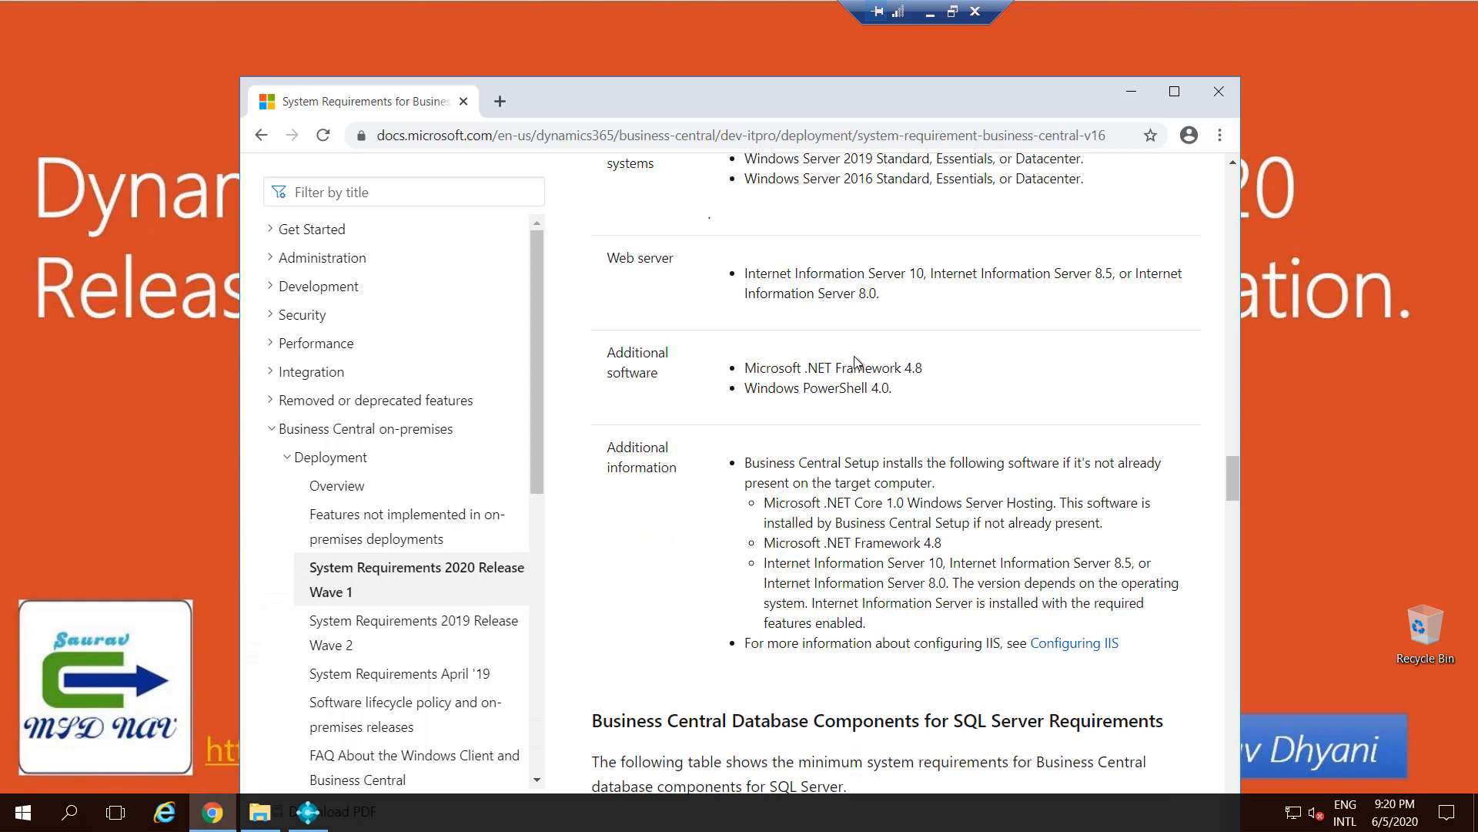
mouse_move(1234, 437)
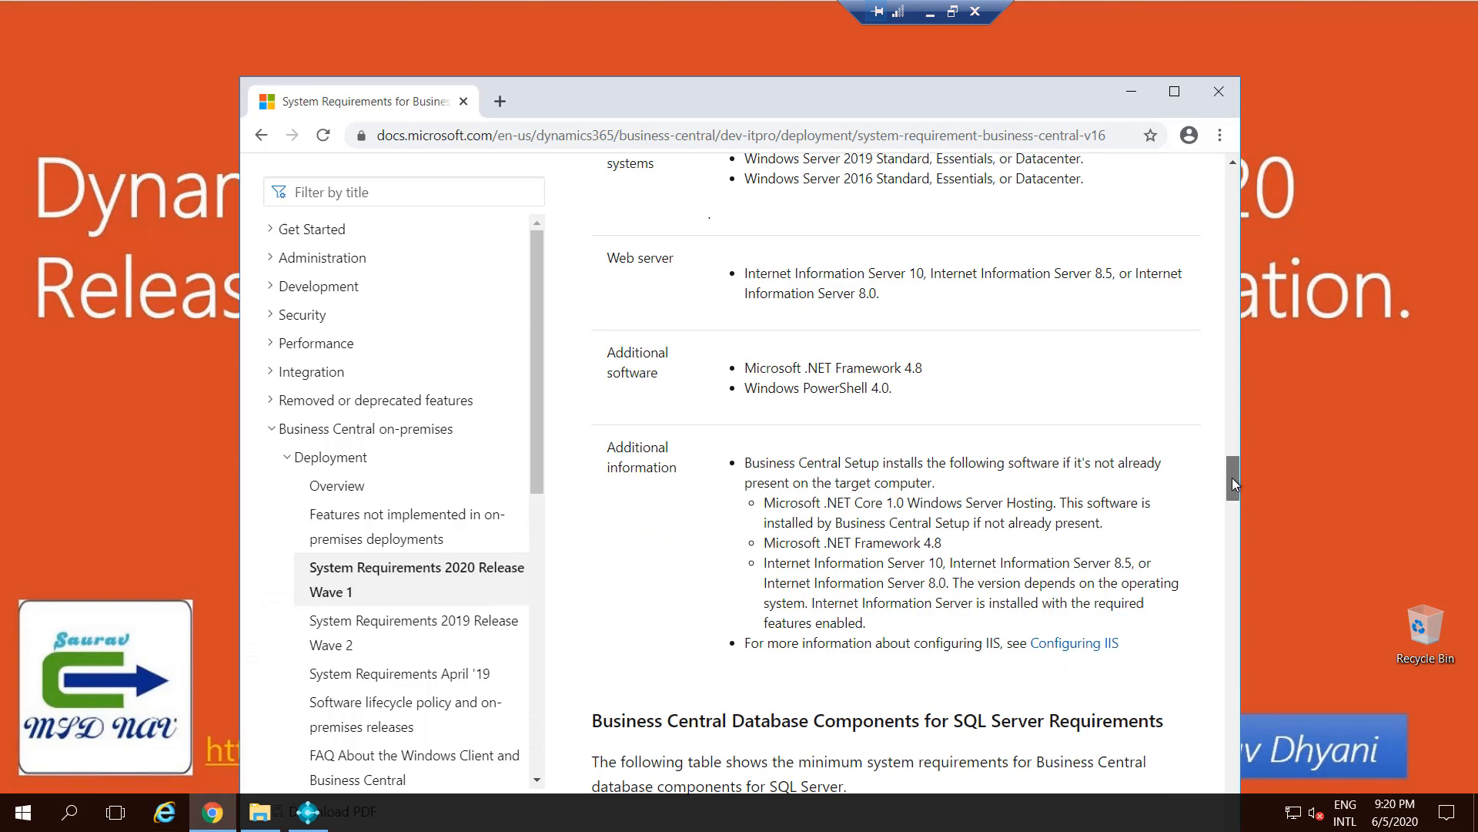
scroll("down", 3)
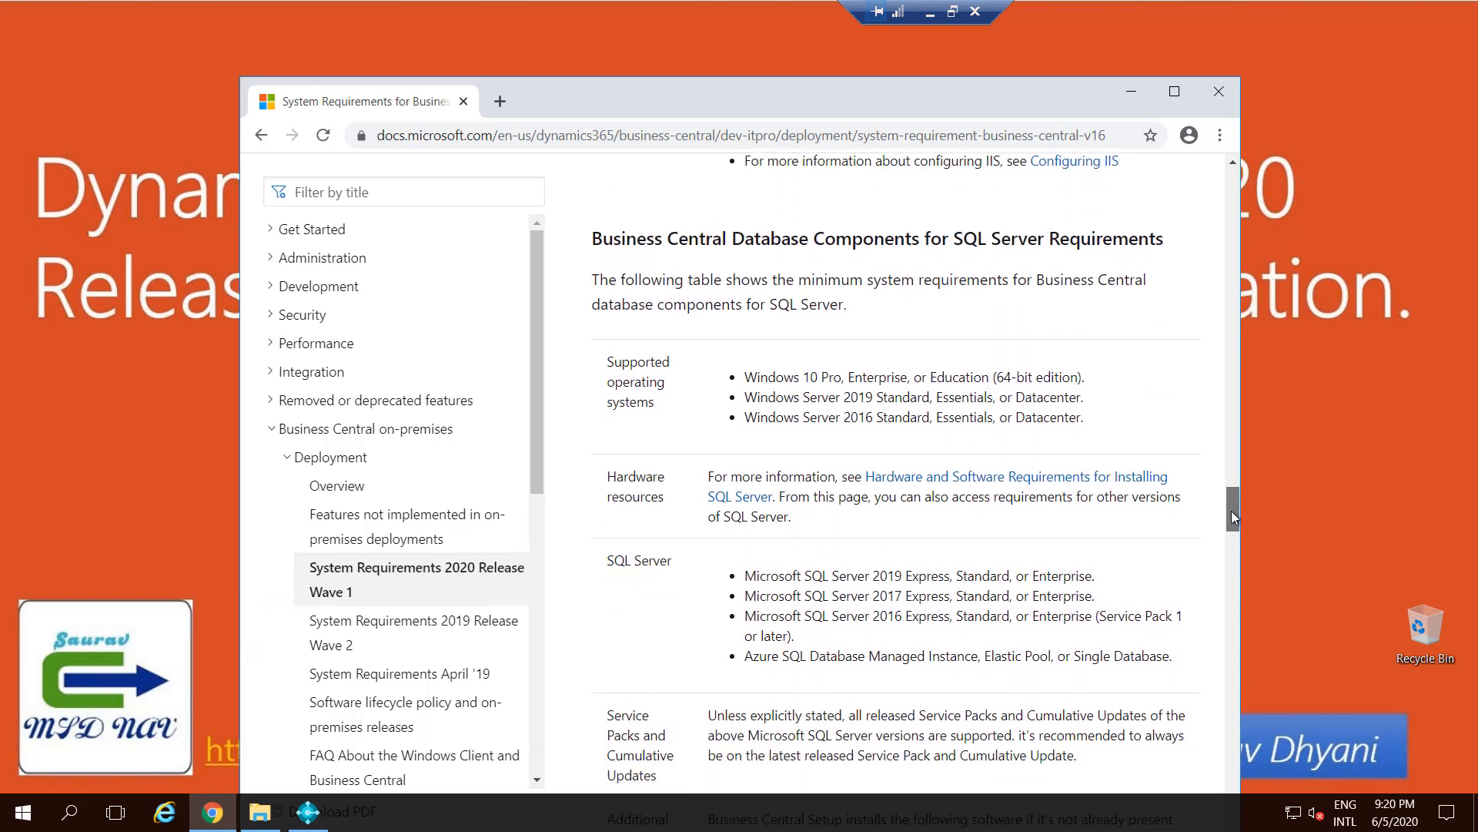
Review the SQL Server 2019/2017 requirements, highlighting the 2016 Service Pack 1 or later note
scroll("down", 3)
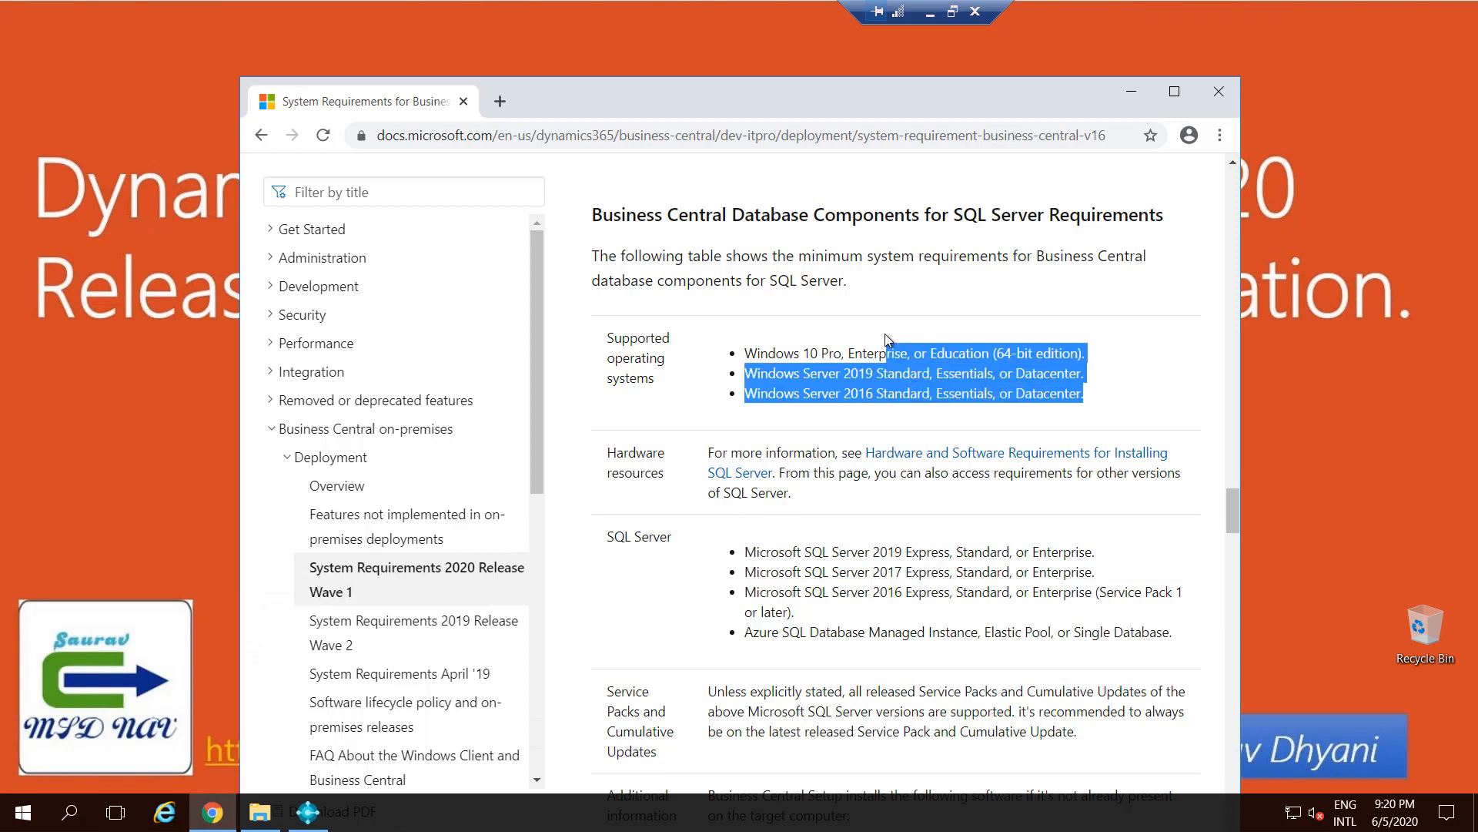
mouse_move(806, 558)
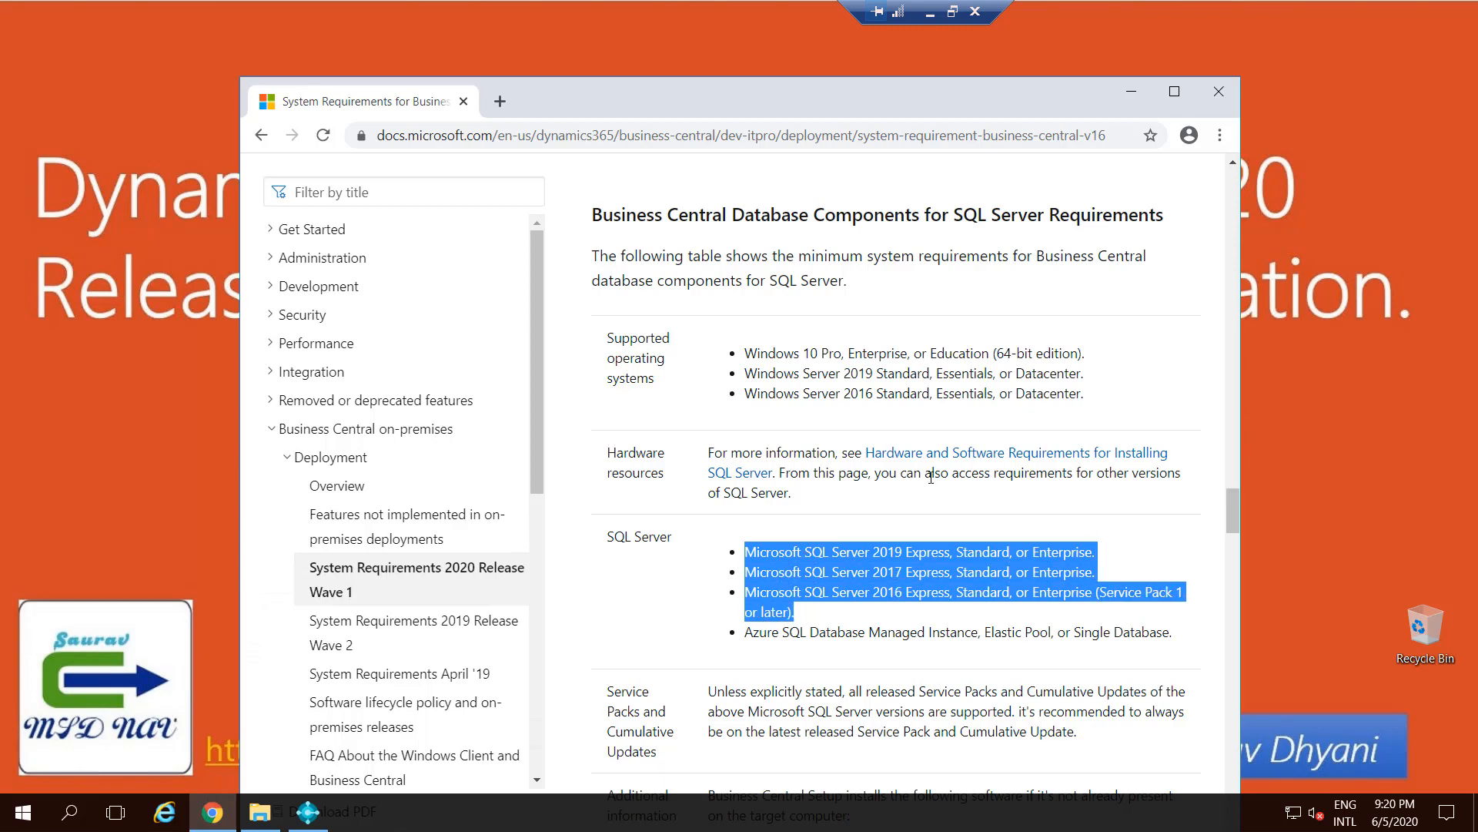
scroll("down", 3)
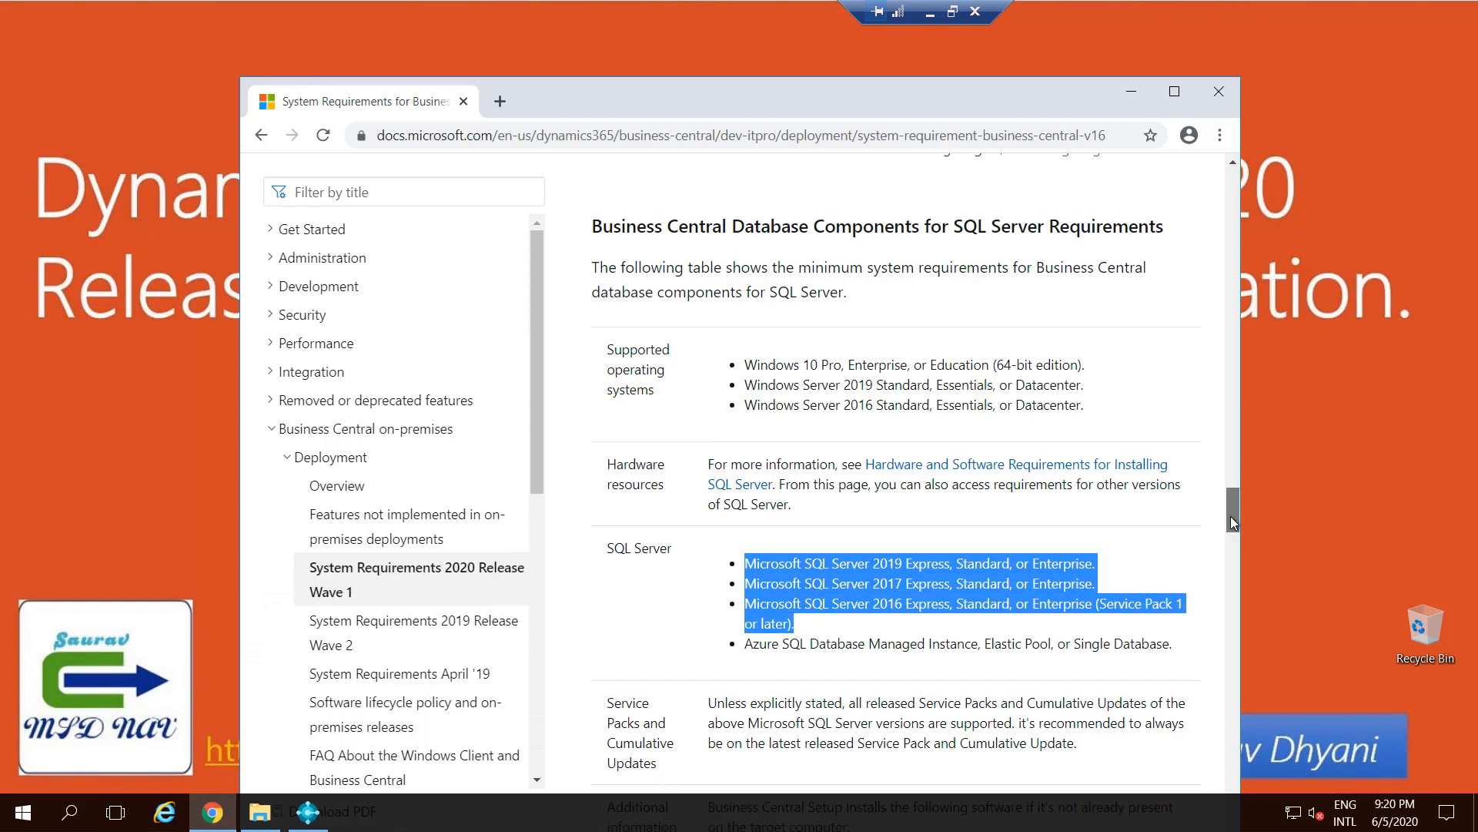
scroll("down", 3)
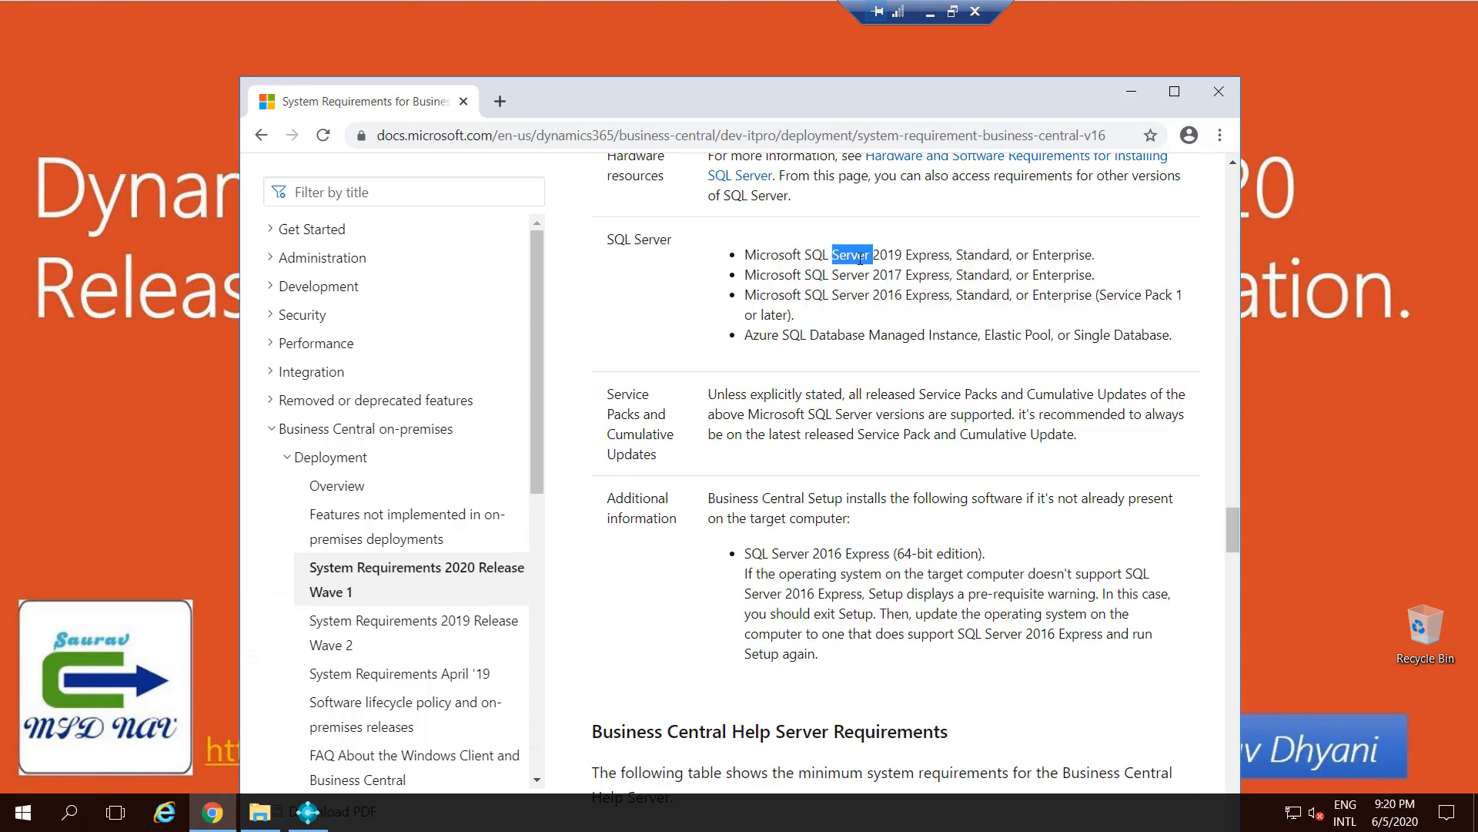
left_click_drag(858, 254, 1093, 254)
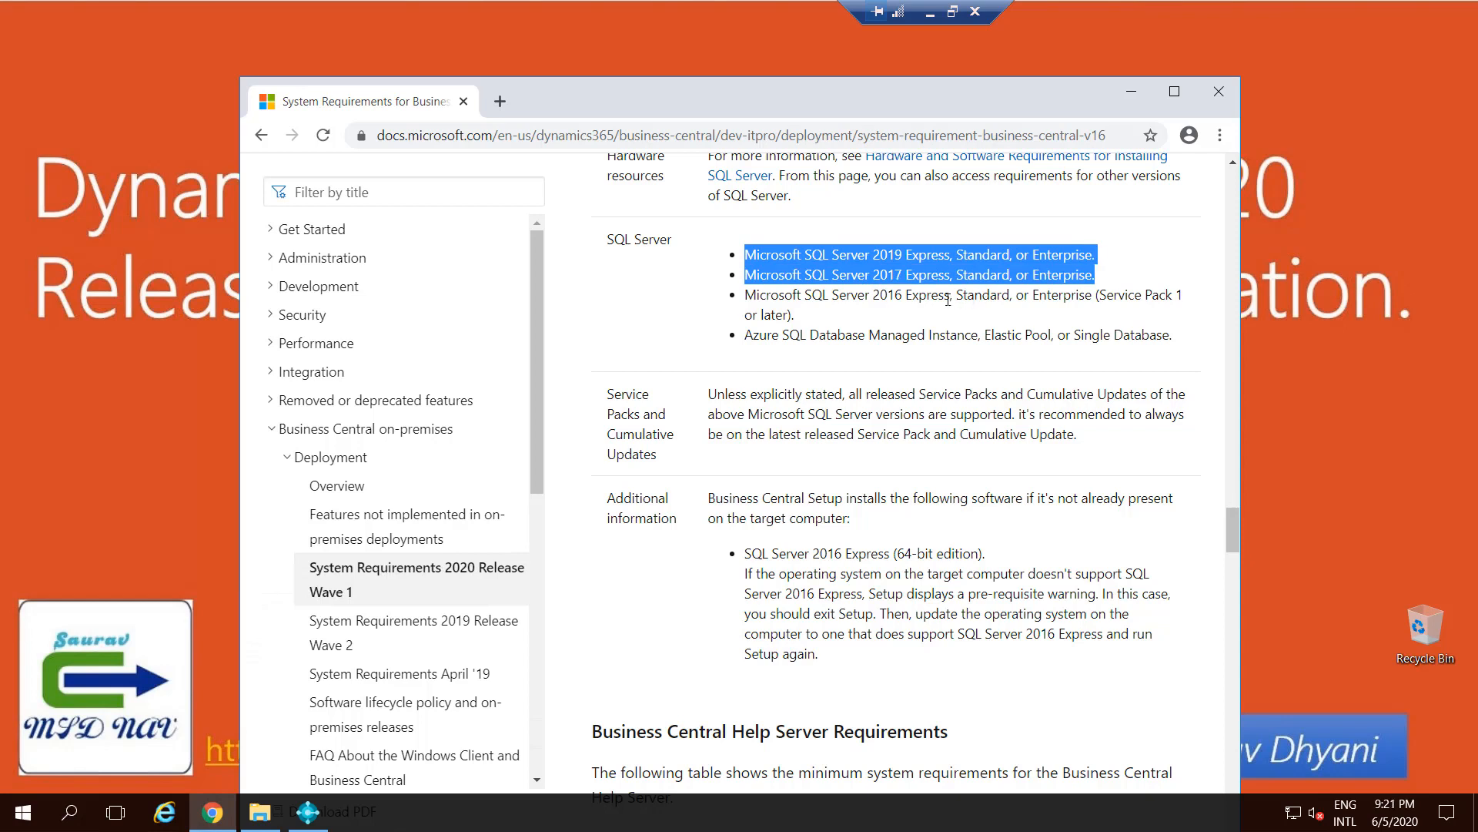
double_click(928, 294)
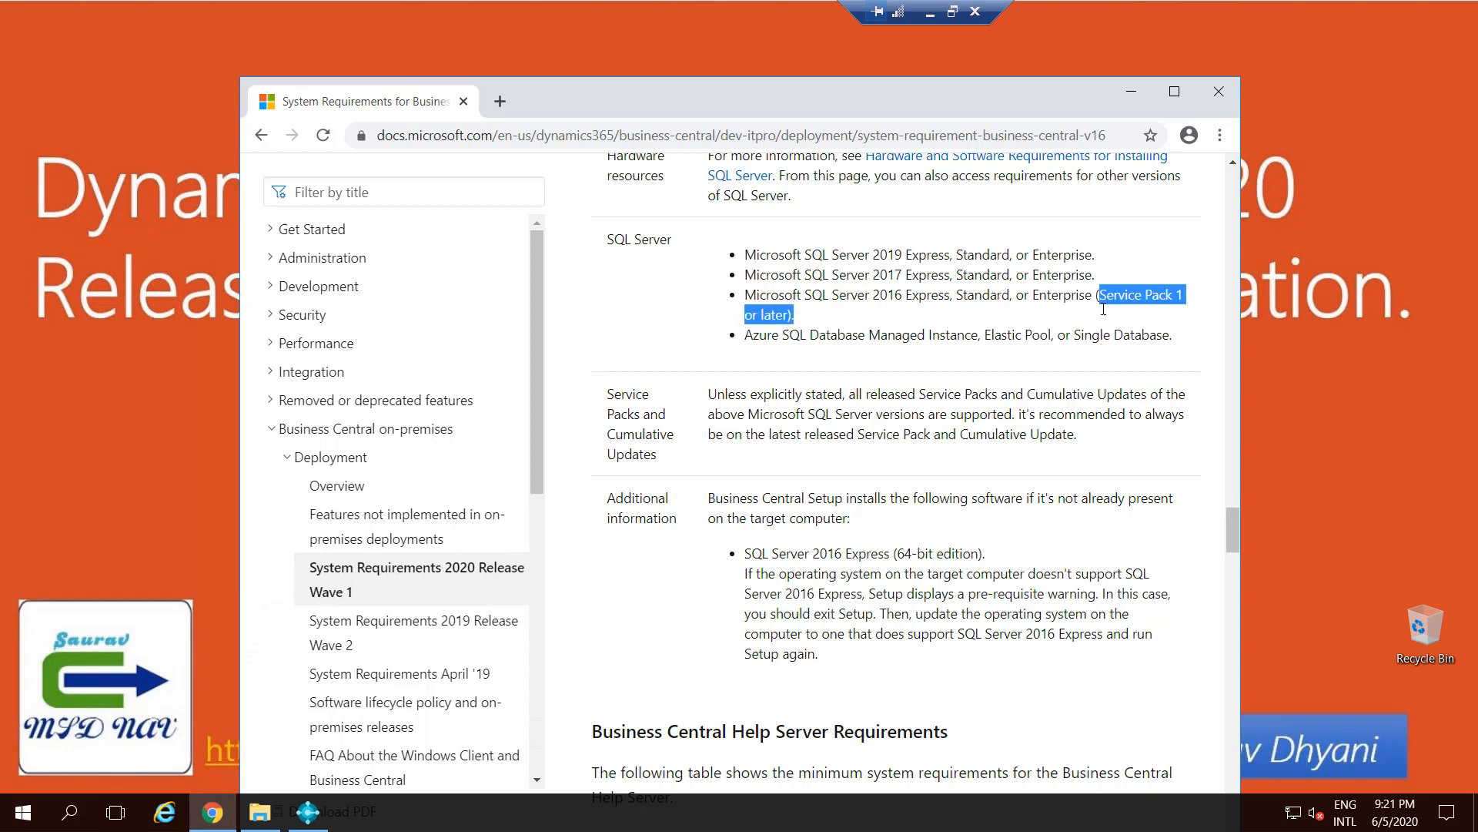
mouse_move(1110, 199)
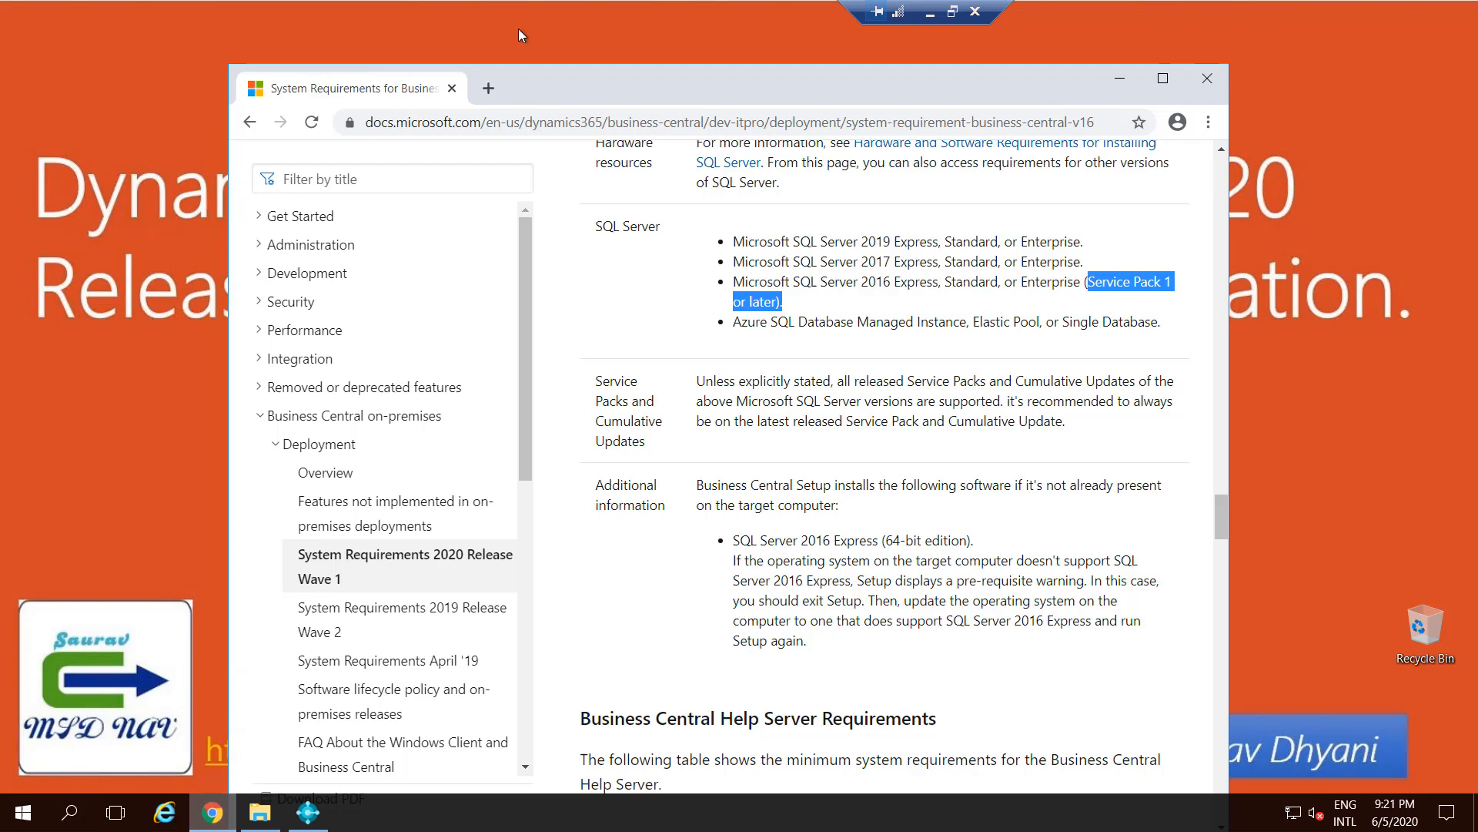
Open a new blank Chrome tab
left_click(488, 88)
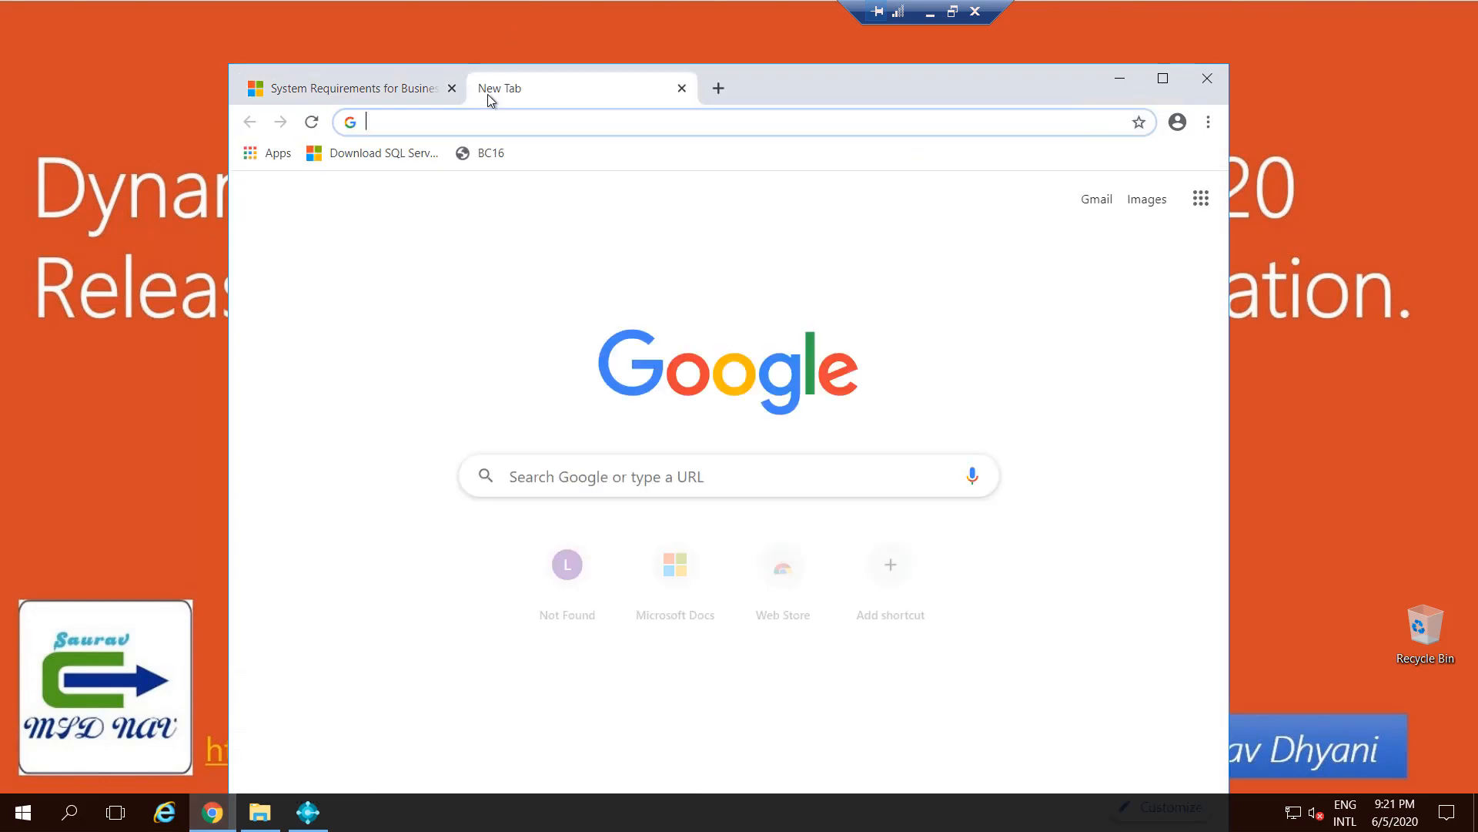
Go to saurav-nav.blogspot.com and open the 2020 Wave 1 Installation Error post
type("saurav-nav.blogspot.com")
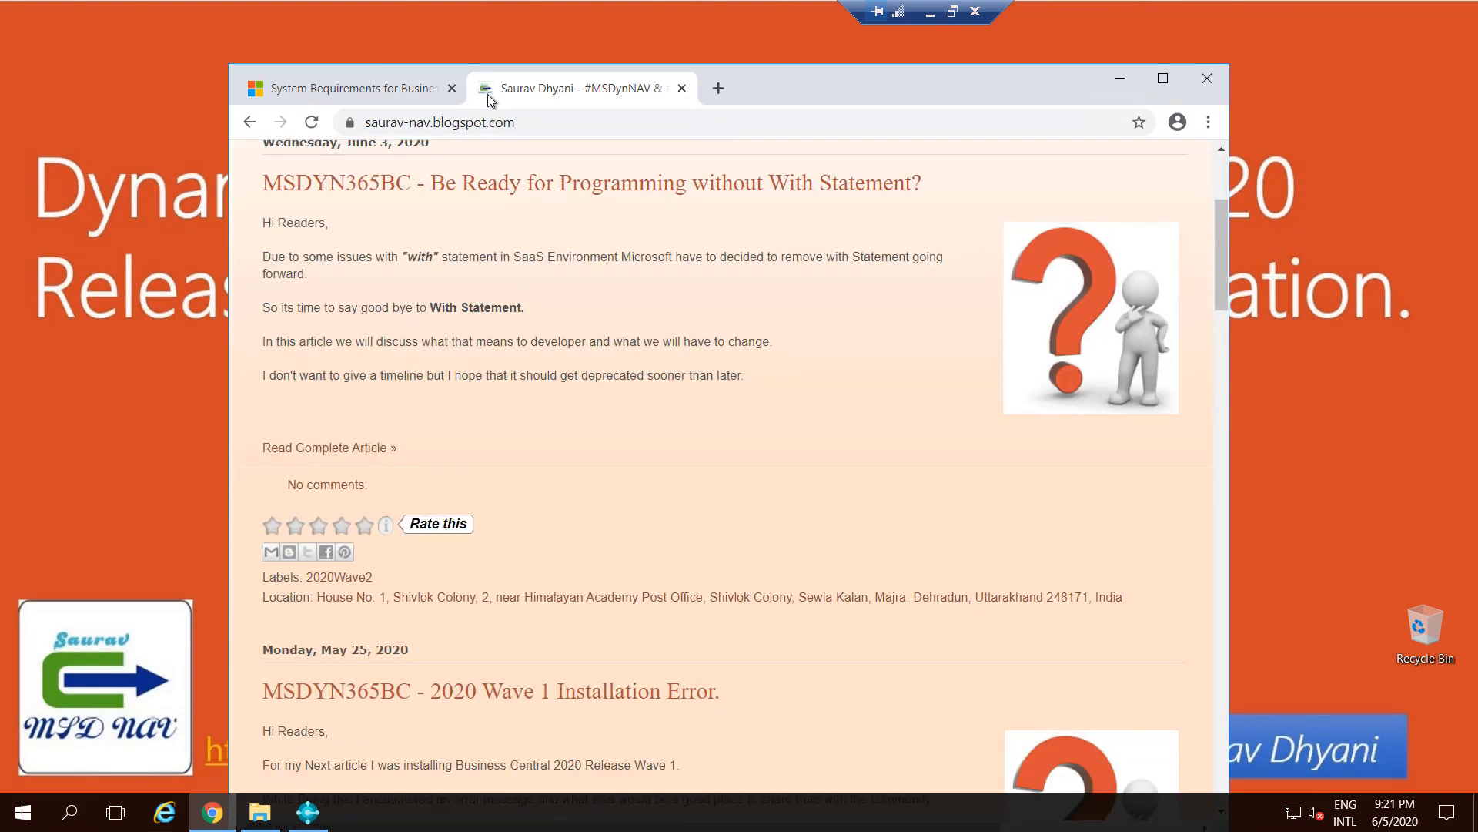
scroll("down", 3)
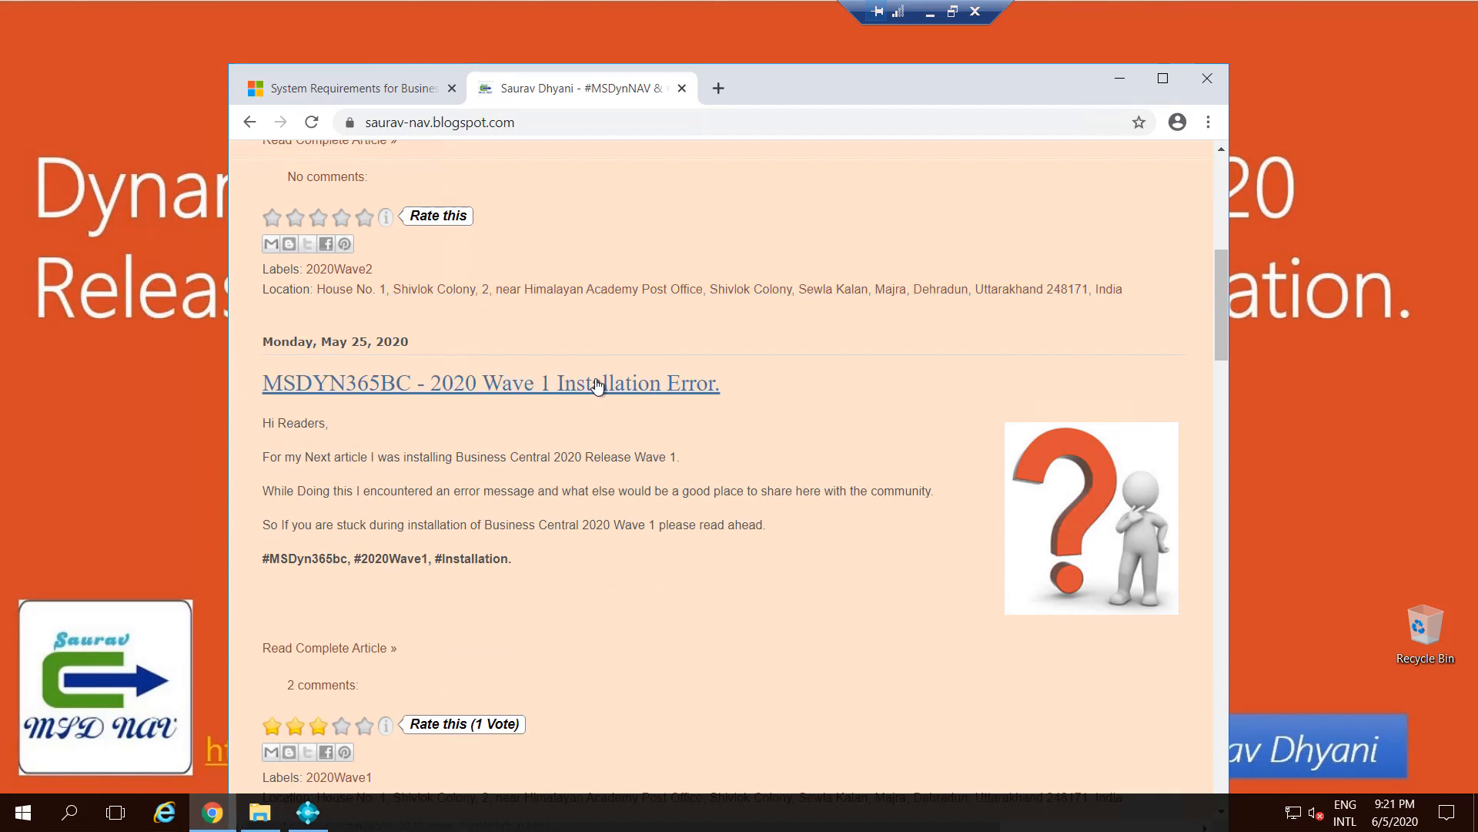
left_click(490, 383)
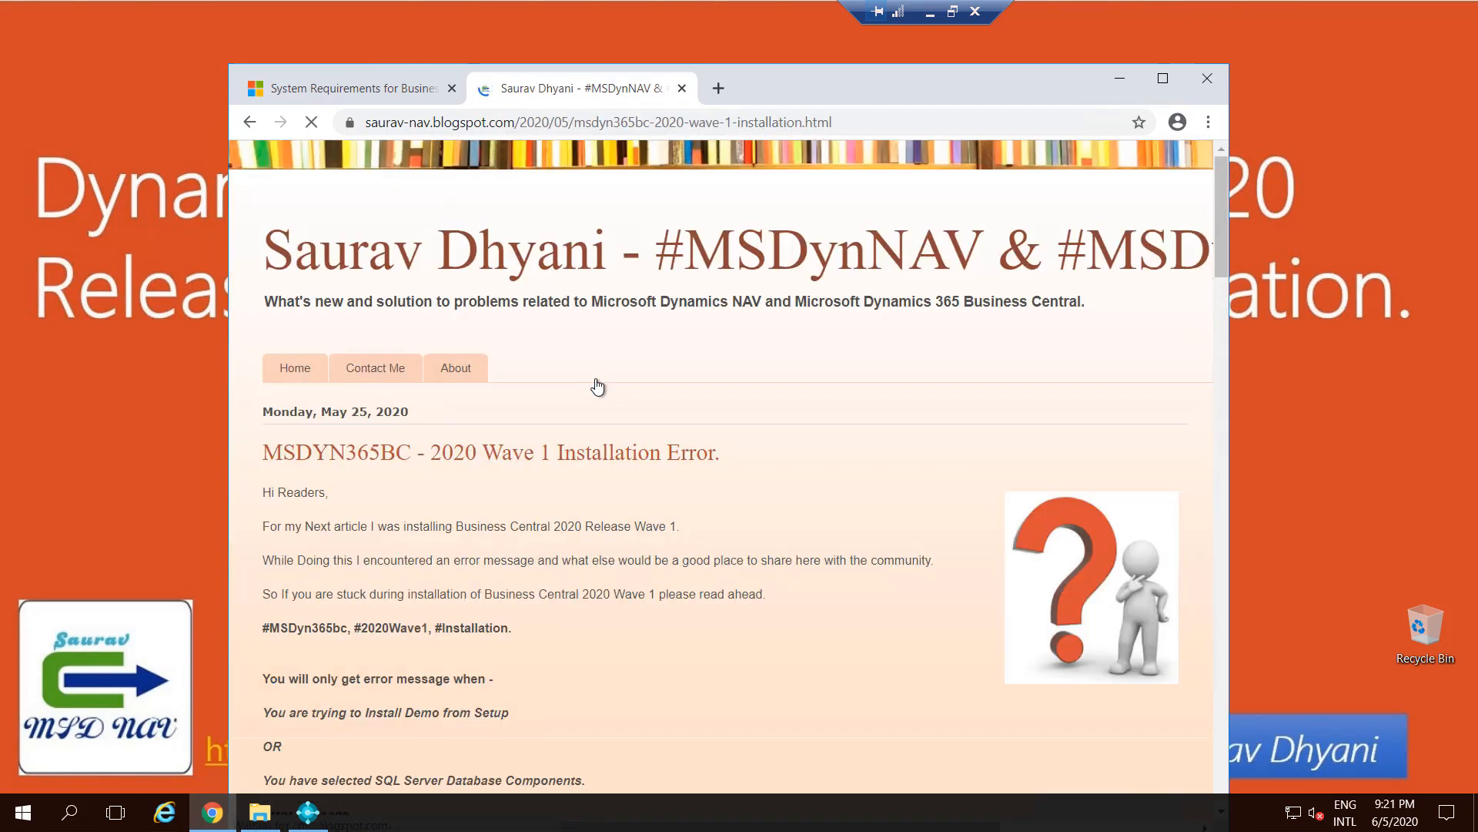
Read the post's SQL Server error report, then return to the system requirements page
scroll("down", 3)
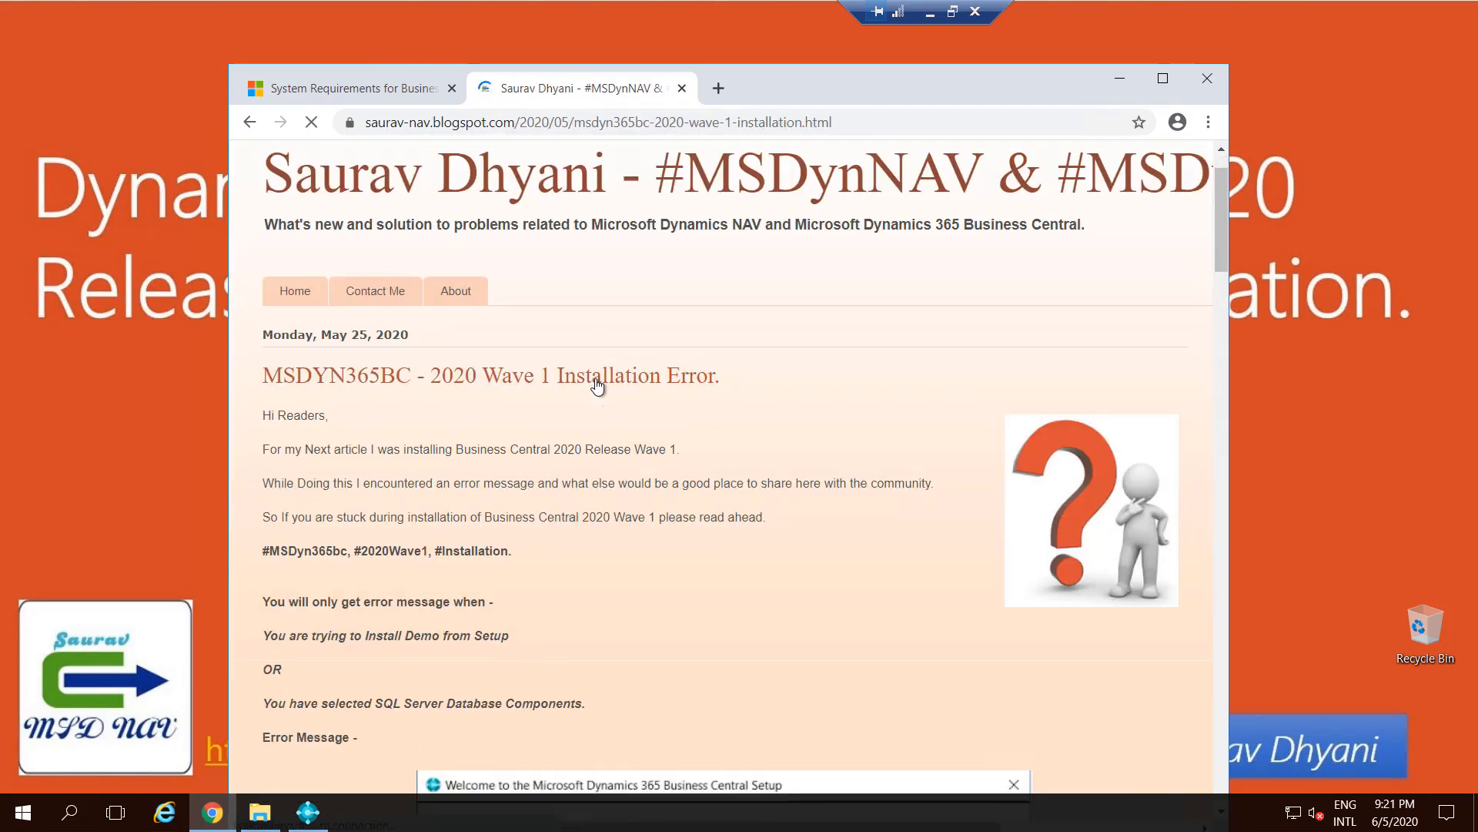
scroll("down", 3)
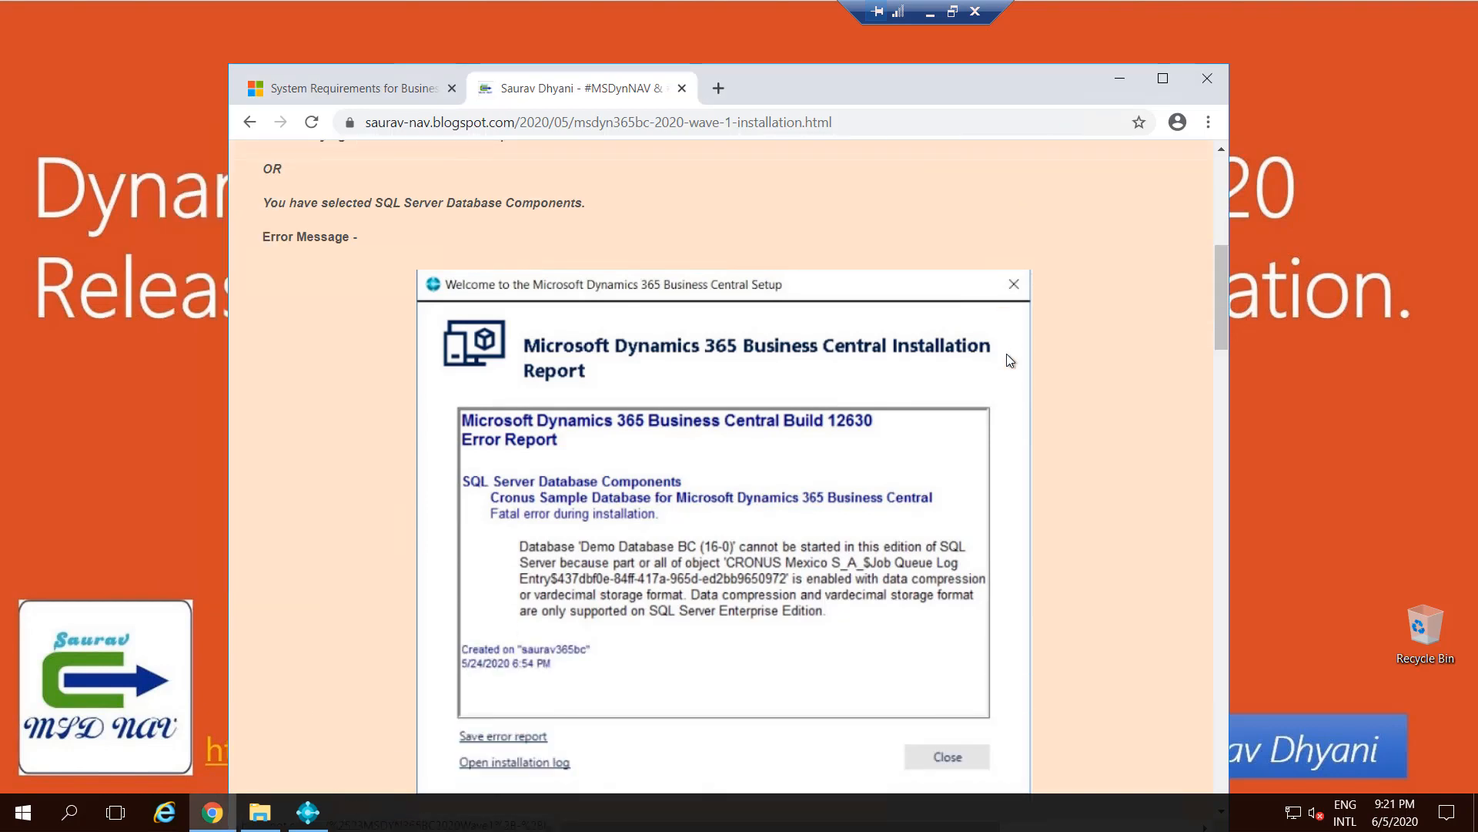
scroll("down", 3)
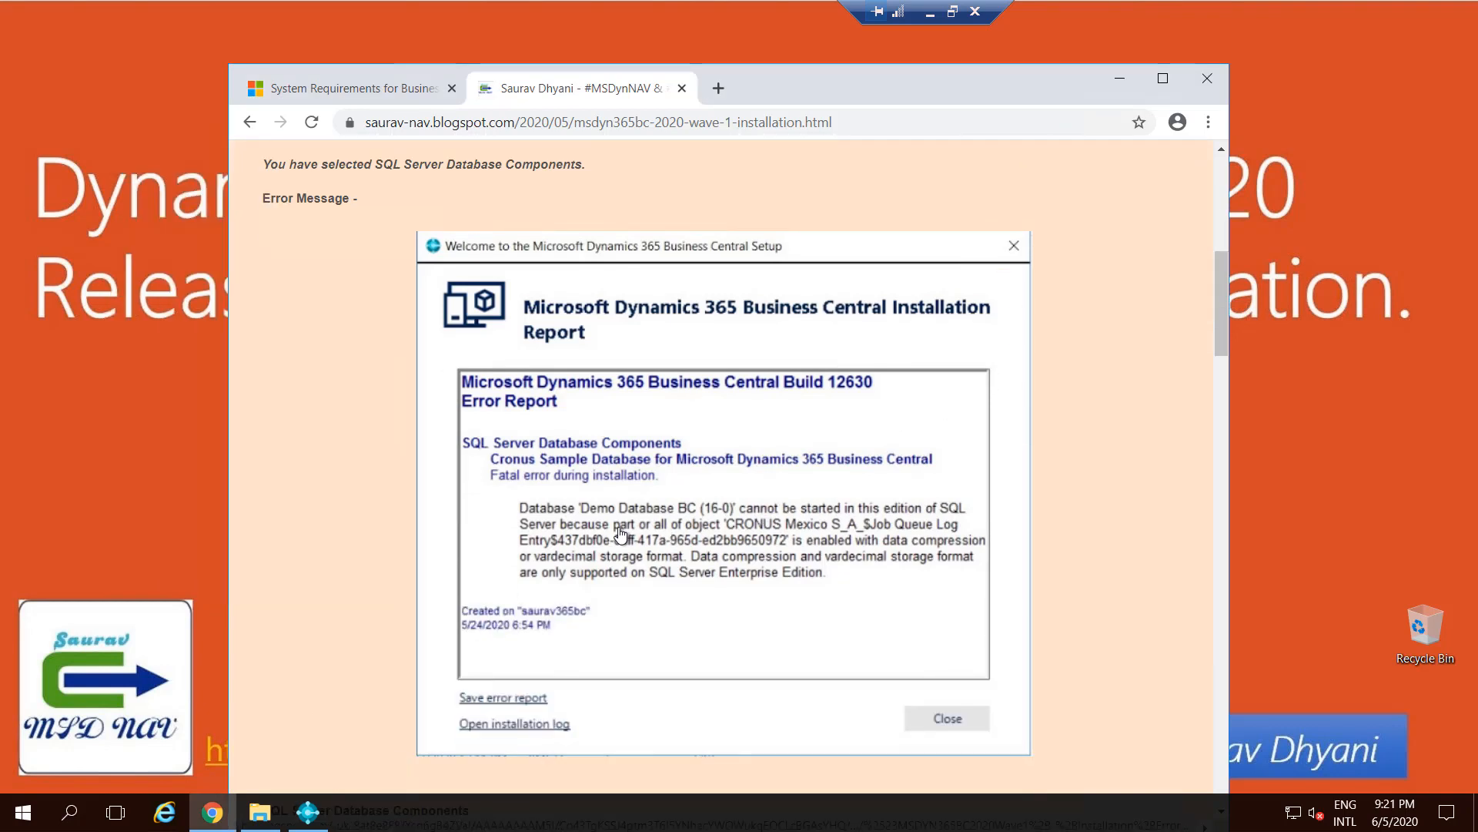
mouse_move(849, 514)
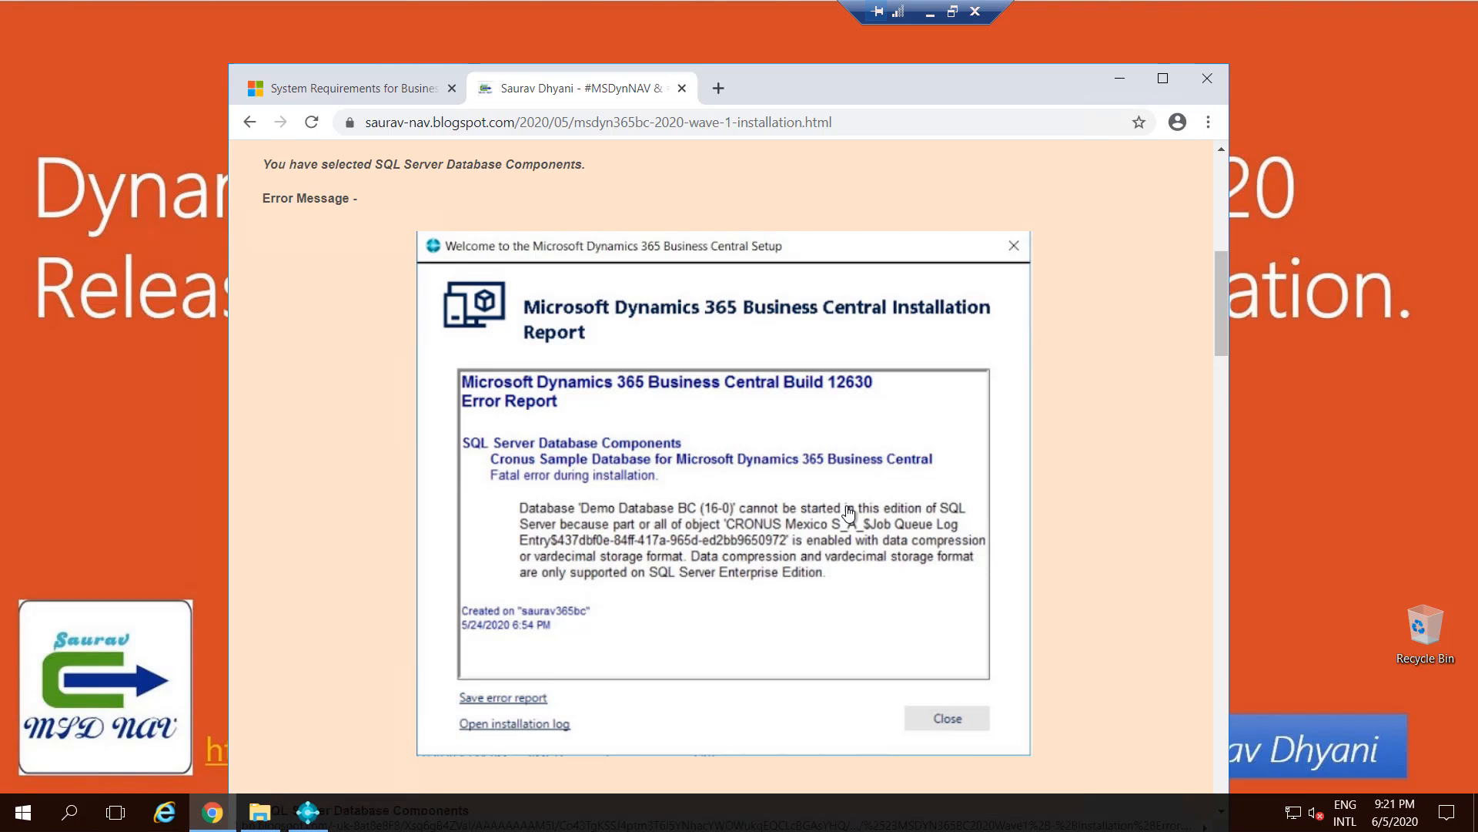
mouse_move(938, 525)
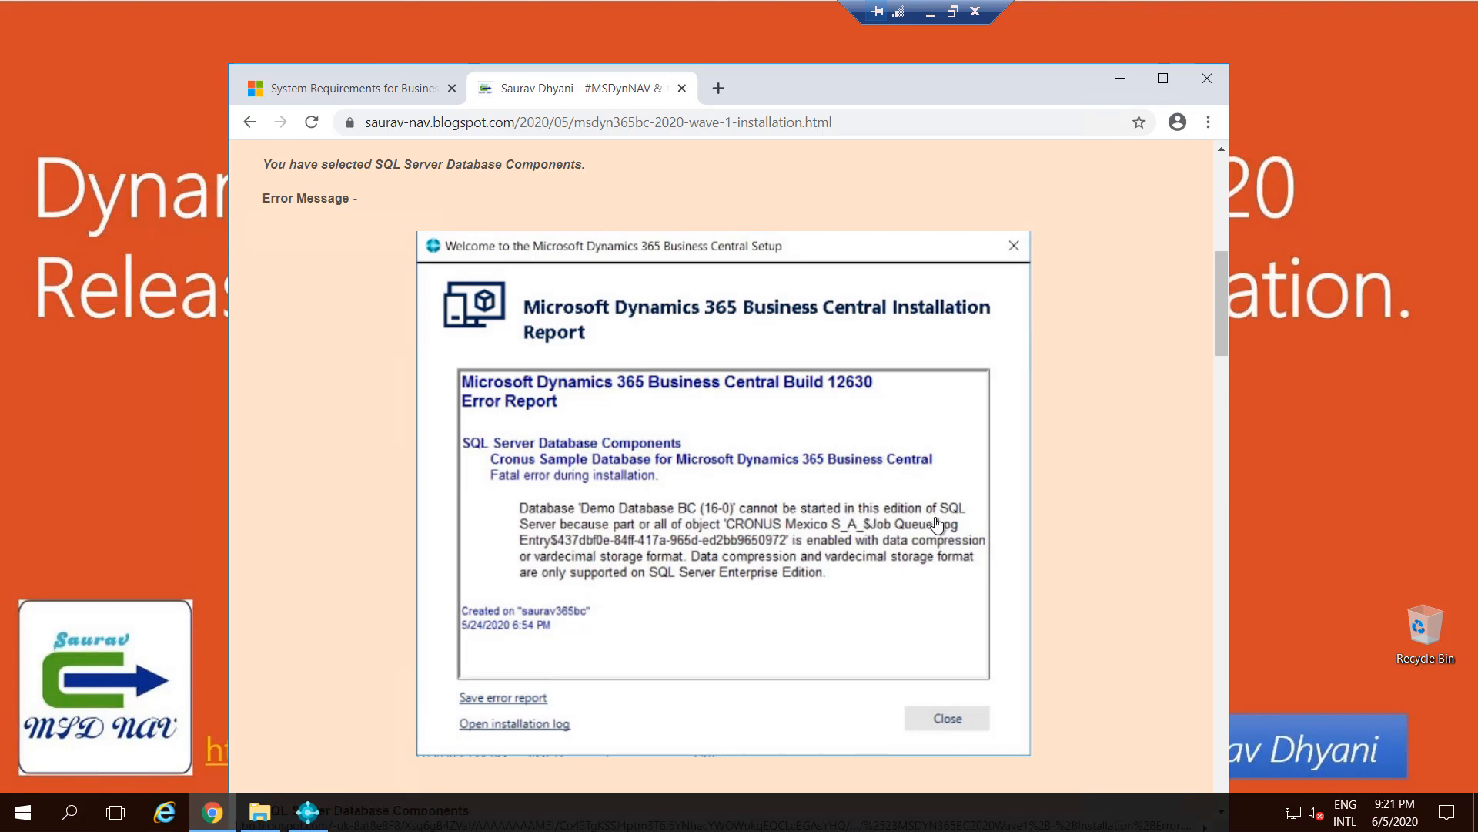
mouse_move(976, 549)
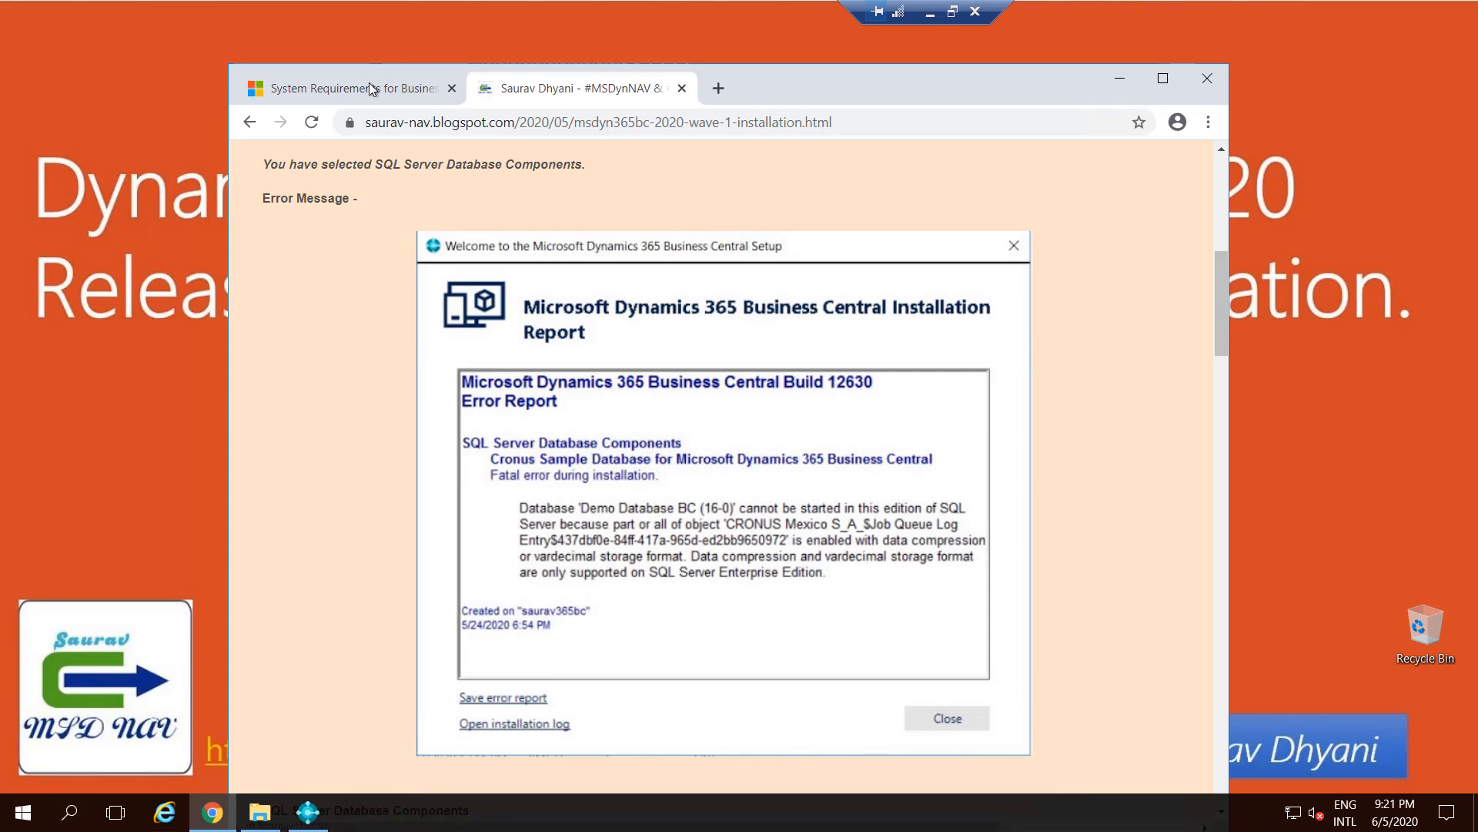
left_click(354, 87)
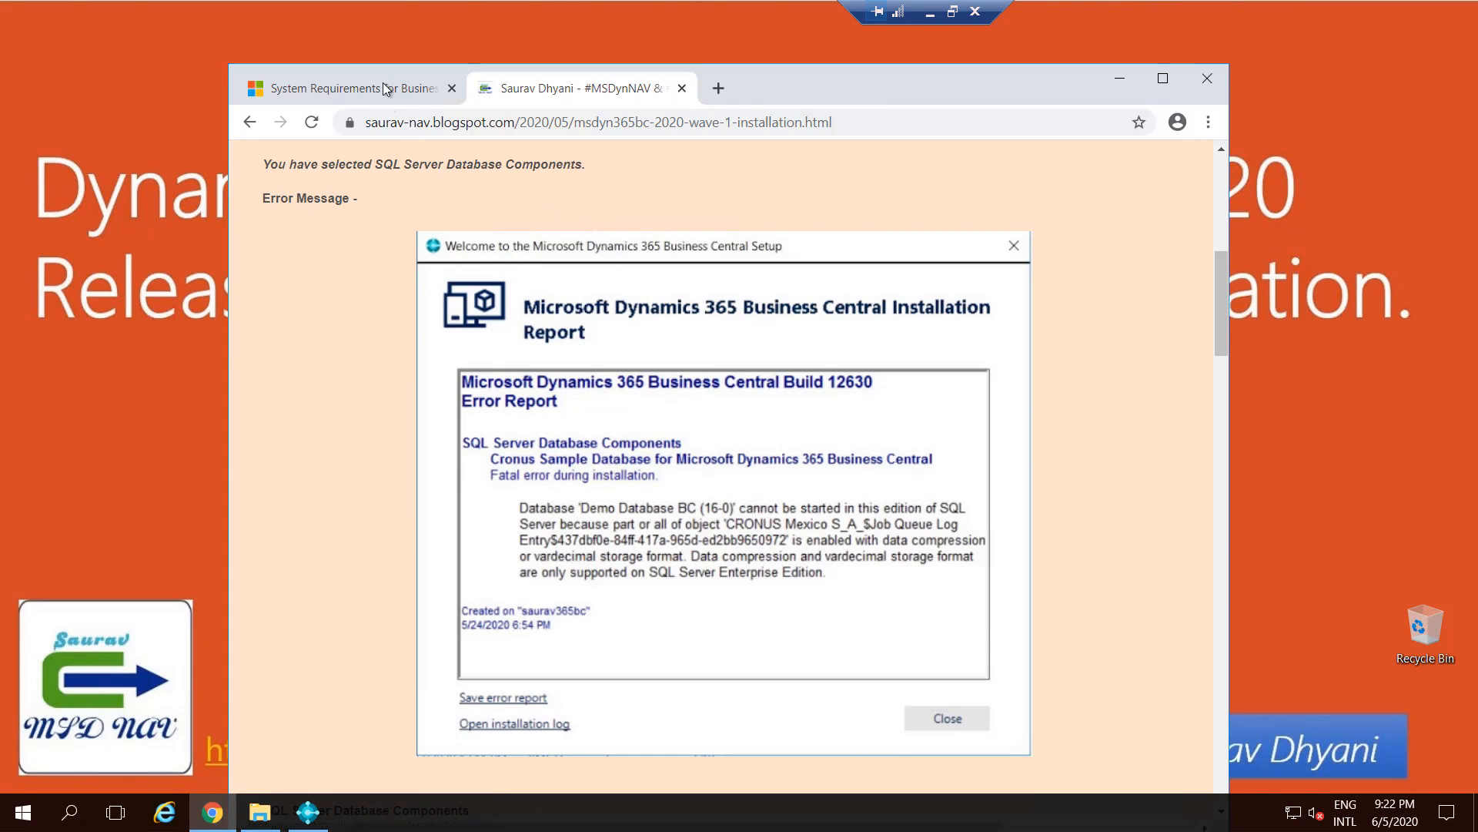
left_click(349, 88)
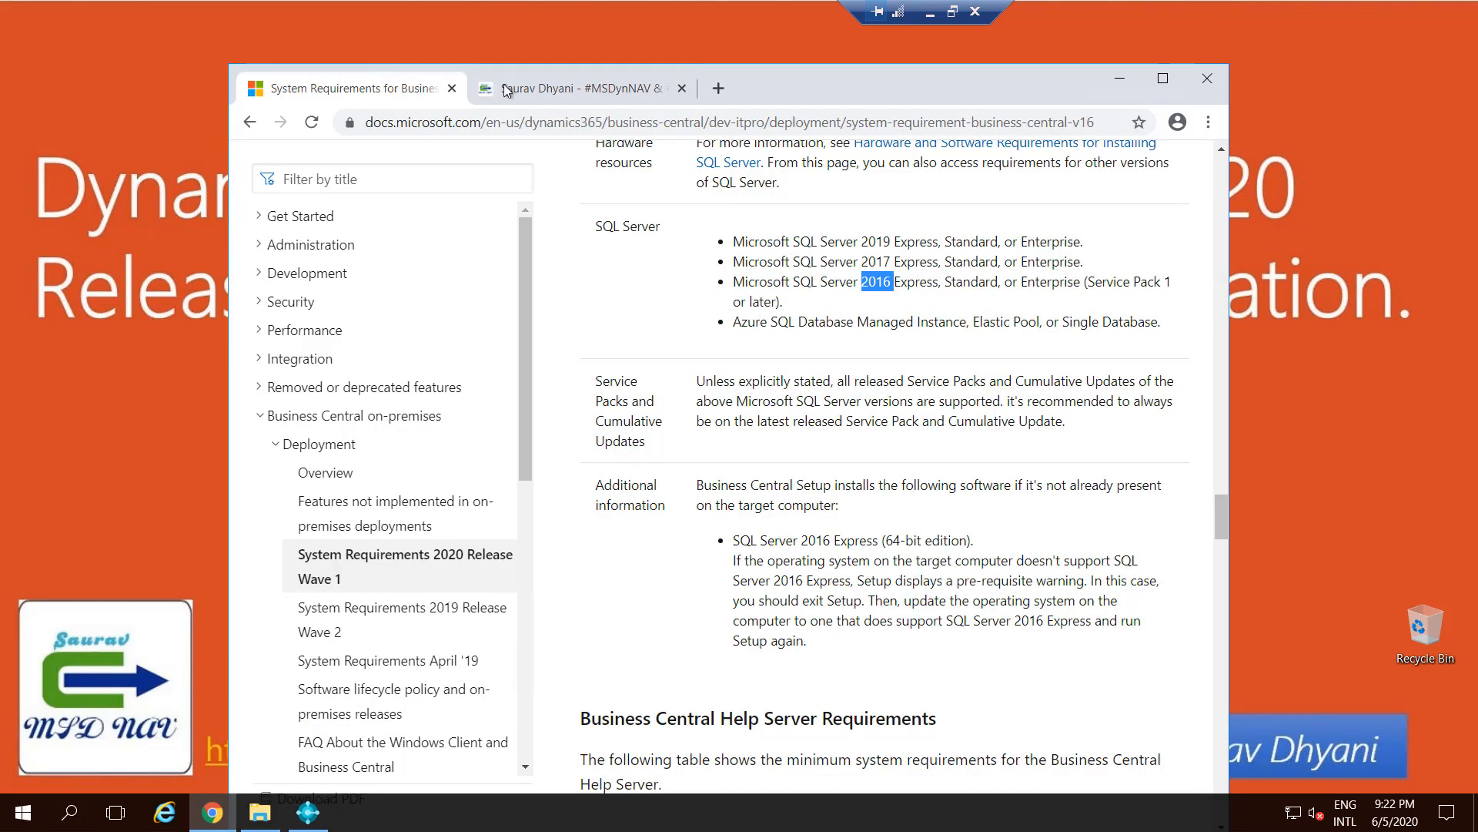
Compare the blog's SQL Server fix with the Docs page, scrolling through Help Server and ADCS requirements
left_click(578, 87)
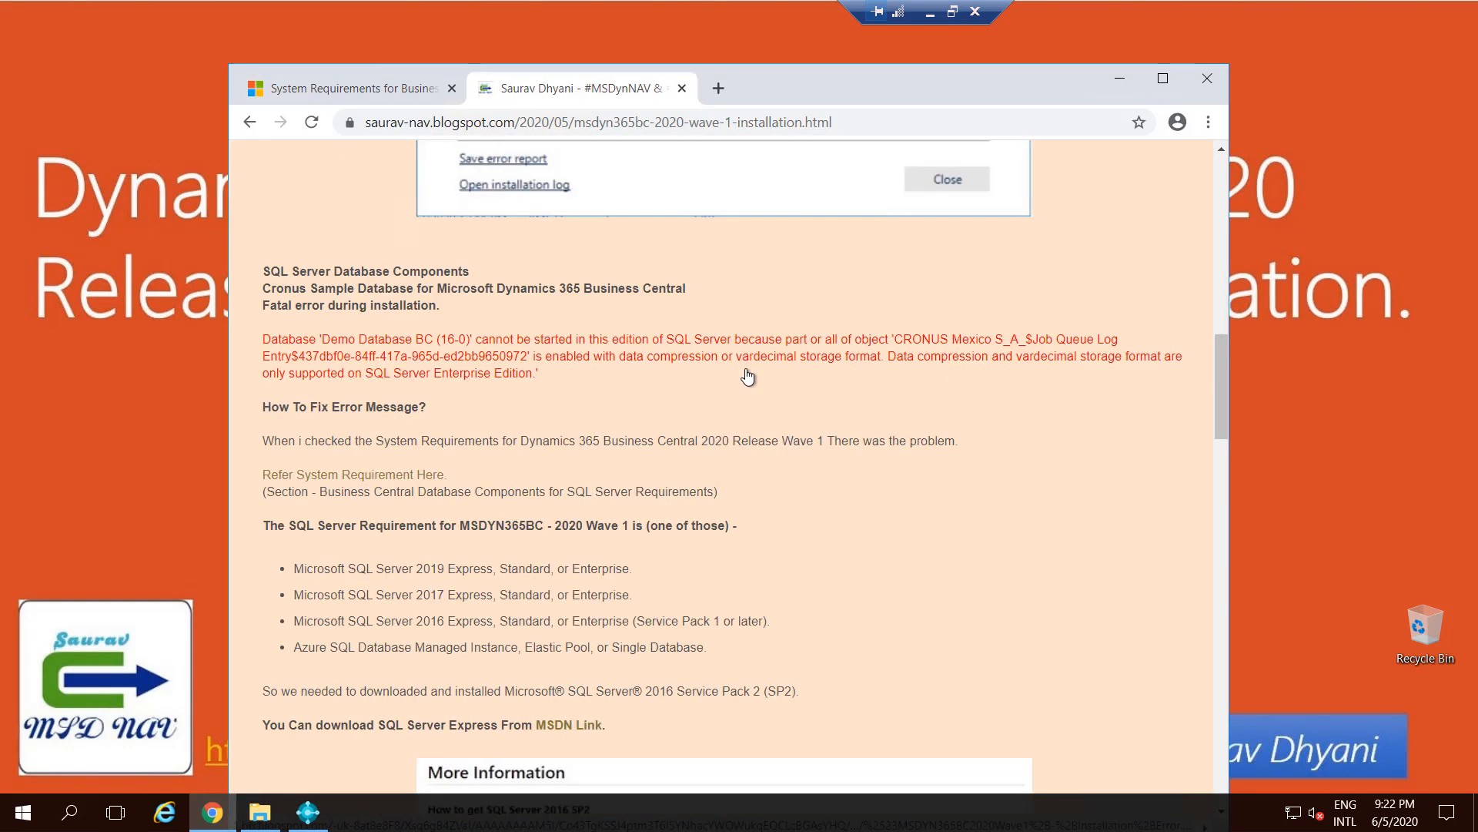
scroll("down", 3)
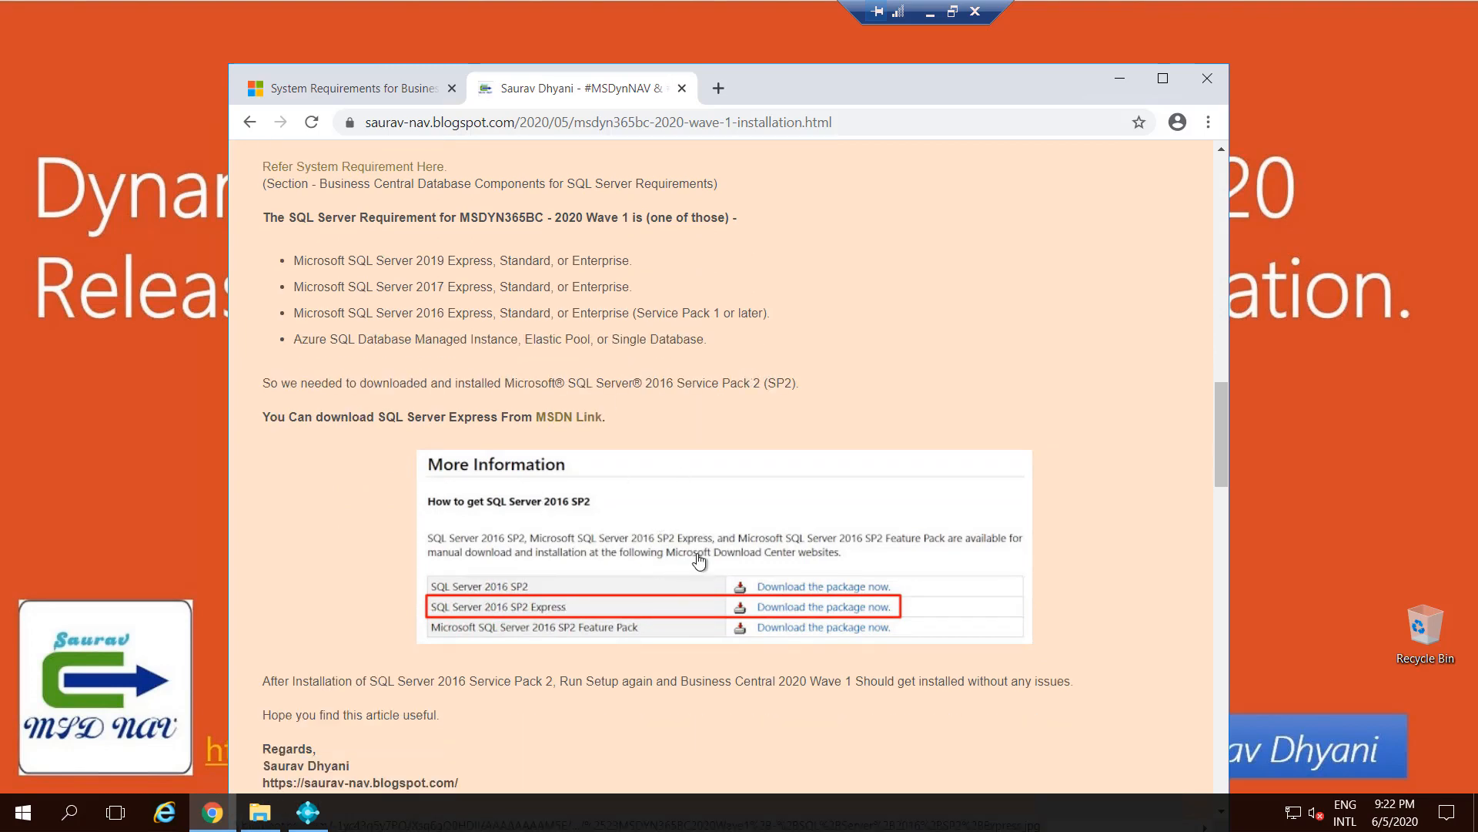
left_click(350, 87)
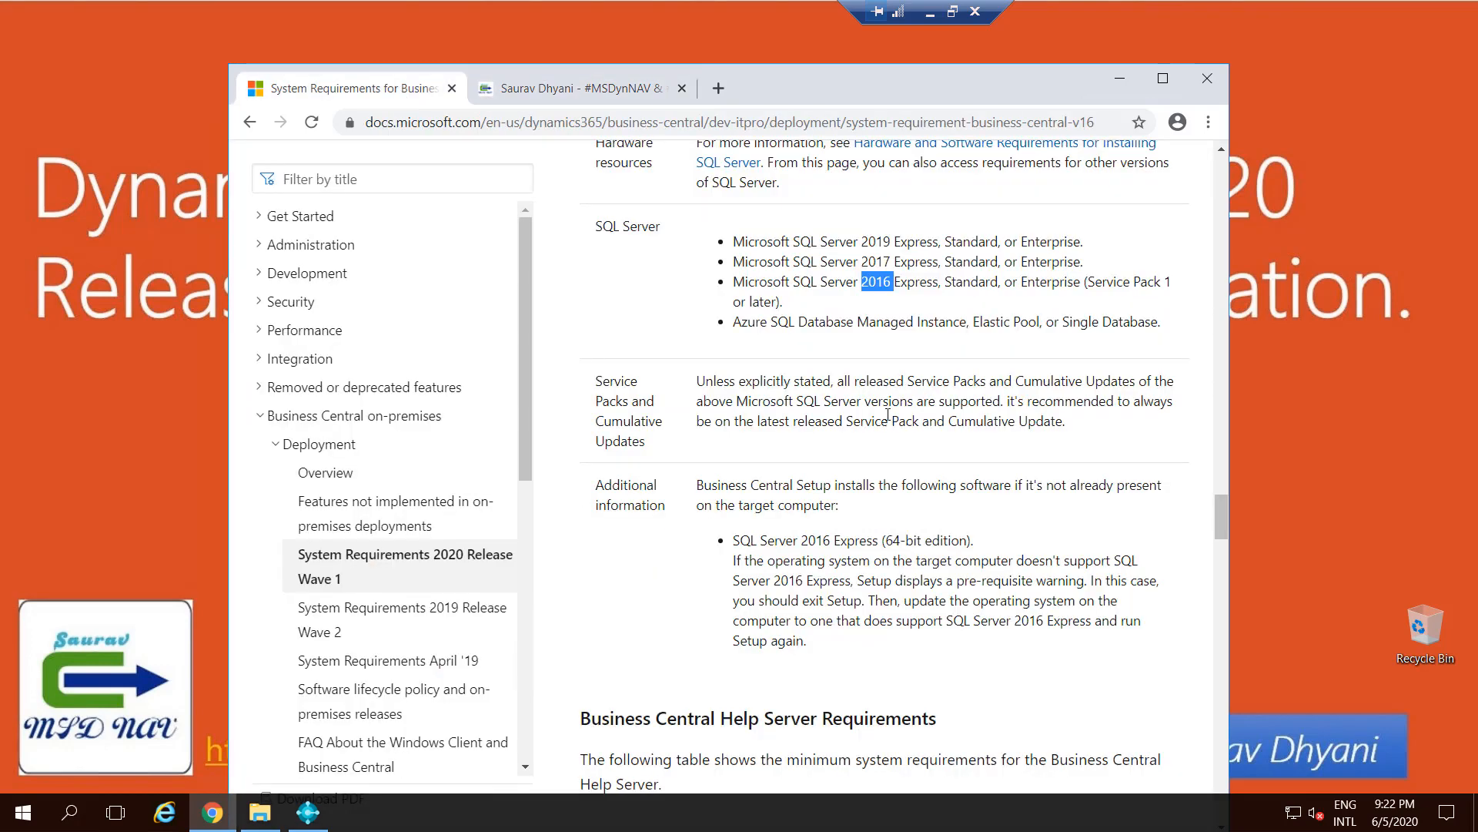
scroll("down", 3)
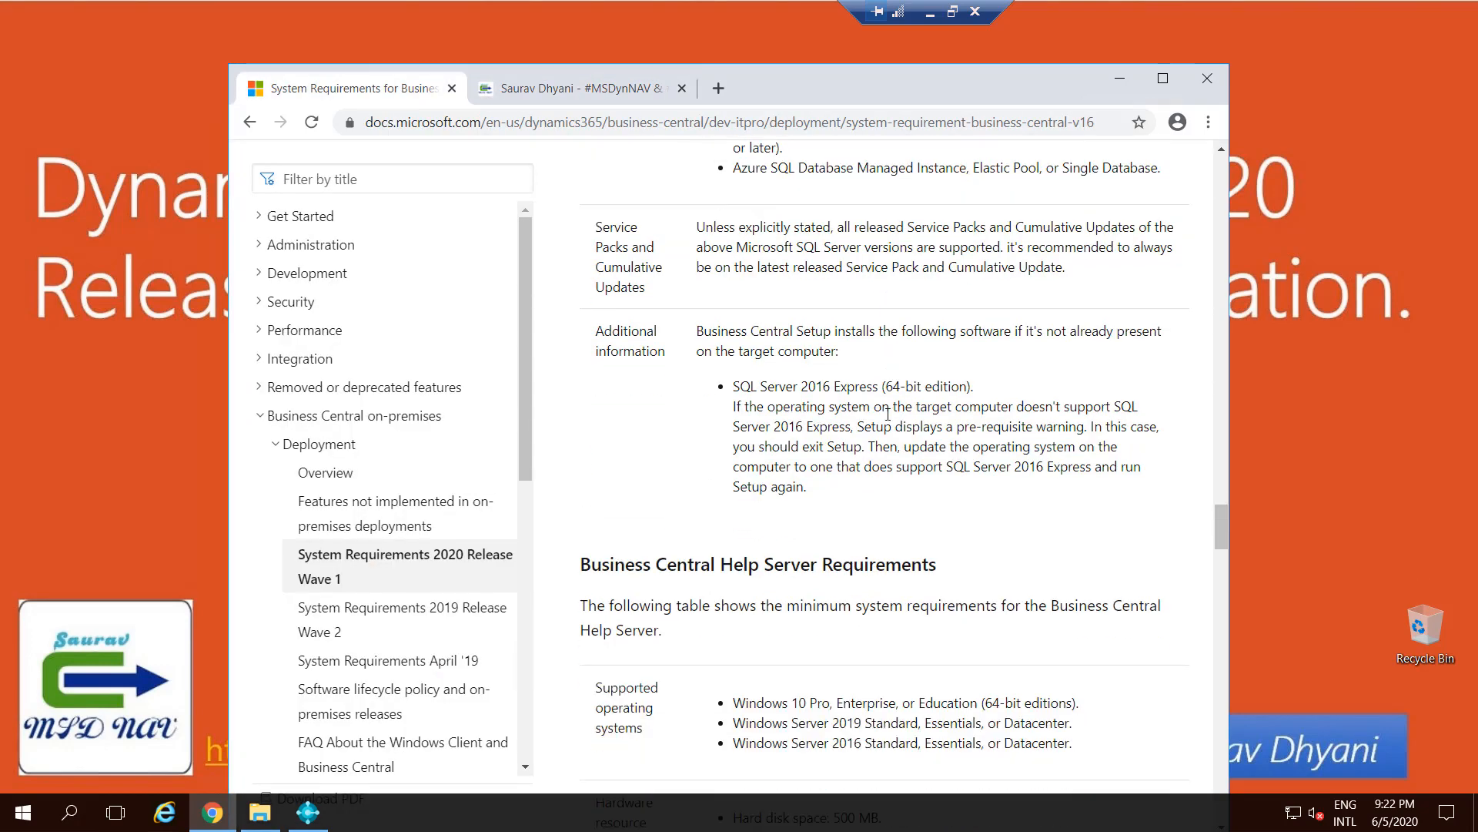
scroll("down", 3)
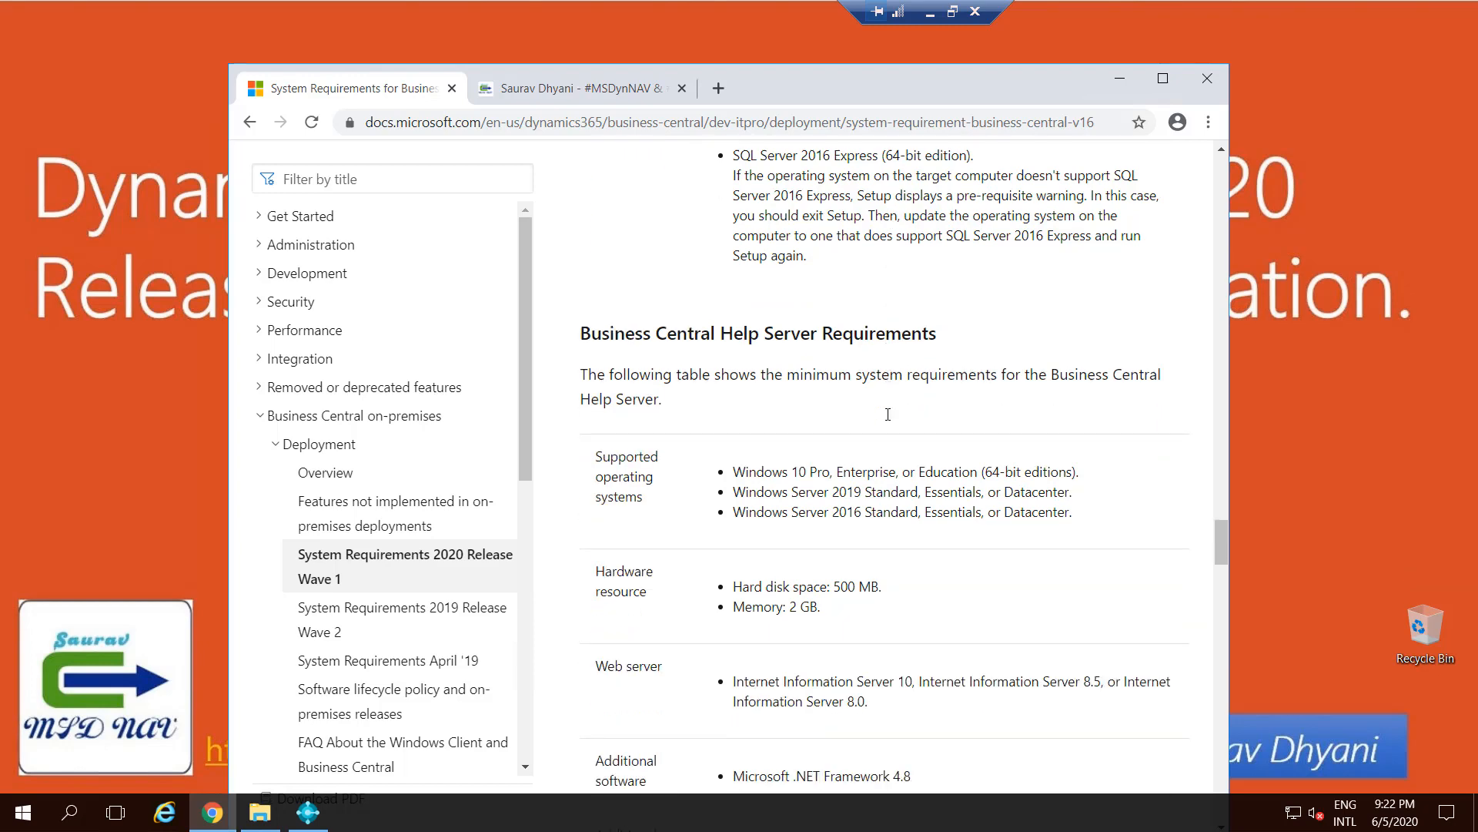
scroll("down", 3)
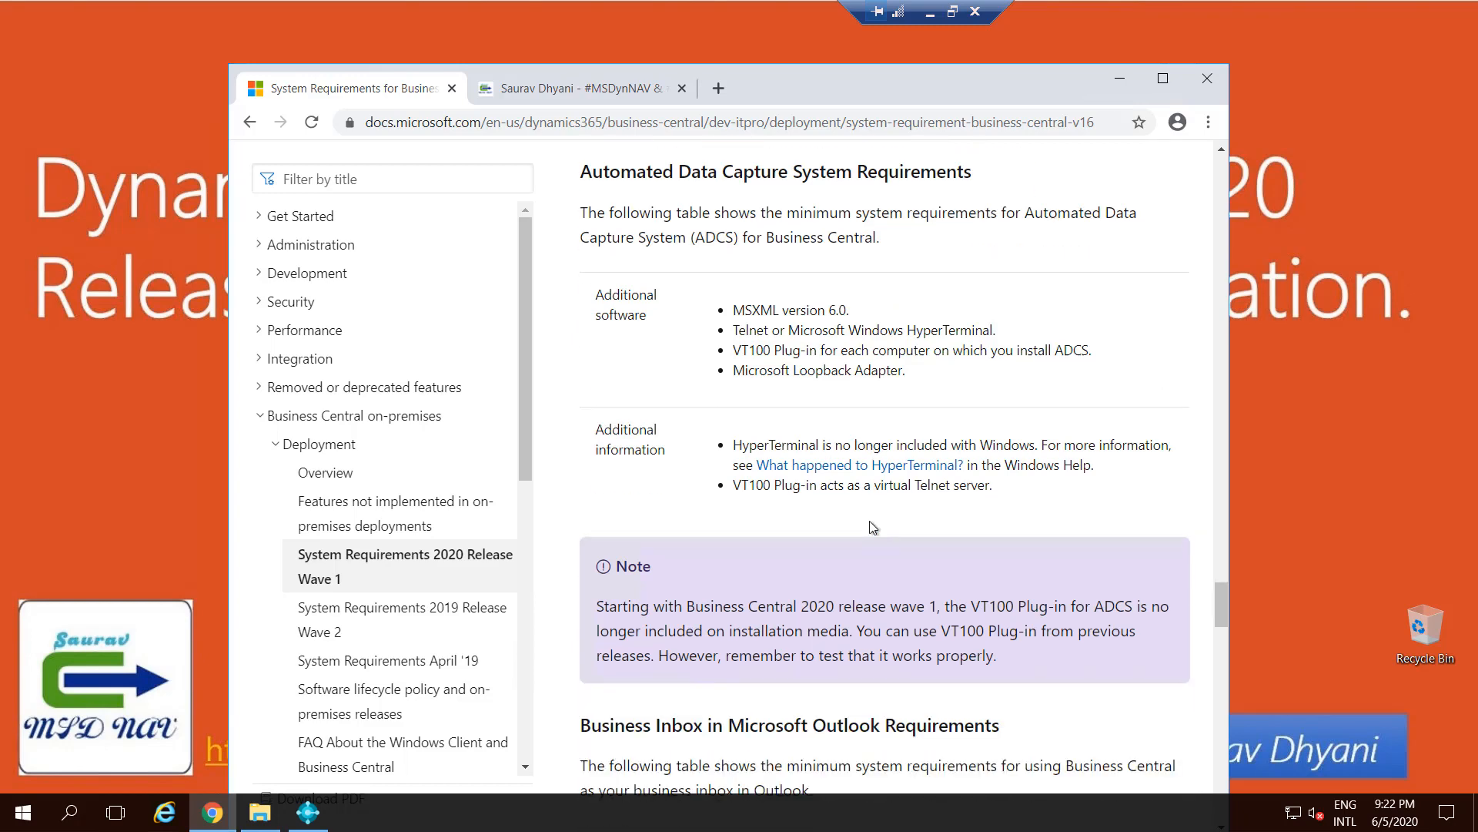
scroll("down", 3)
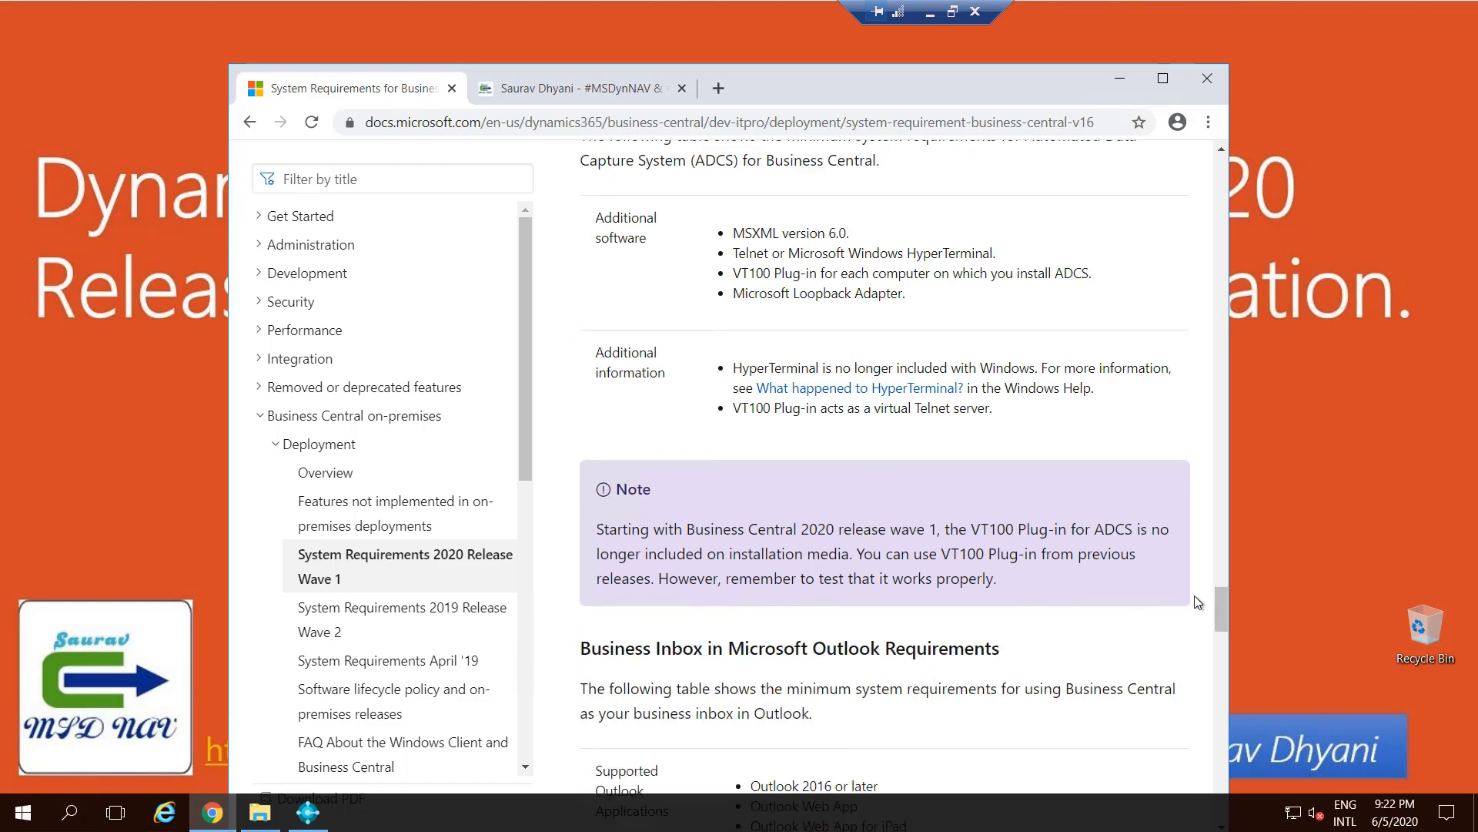
scroll("down", 3)
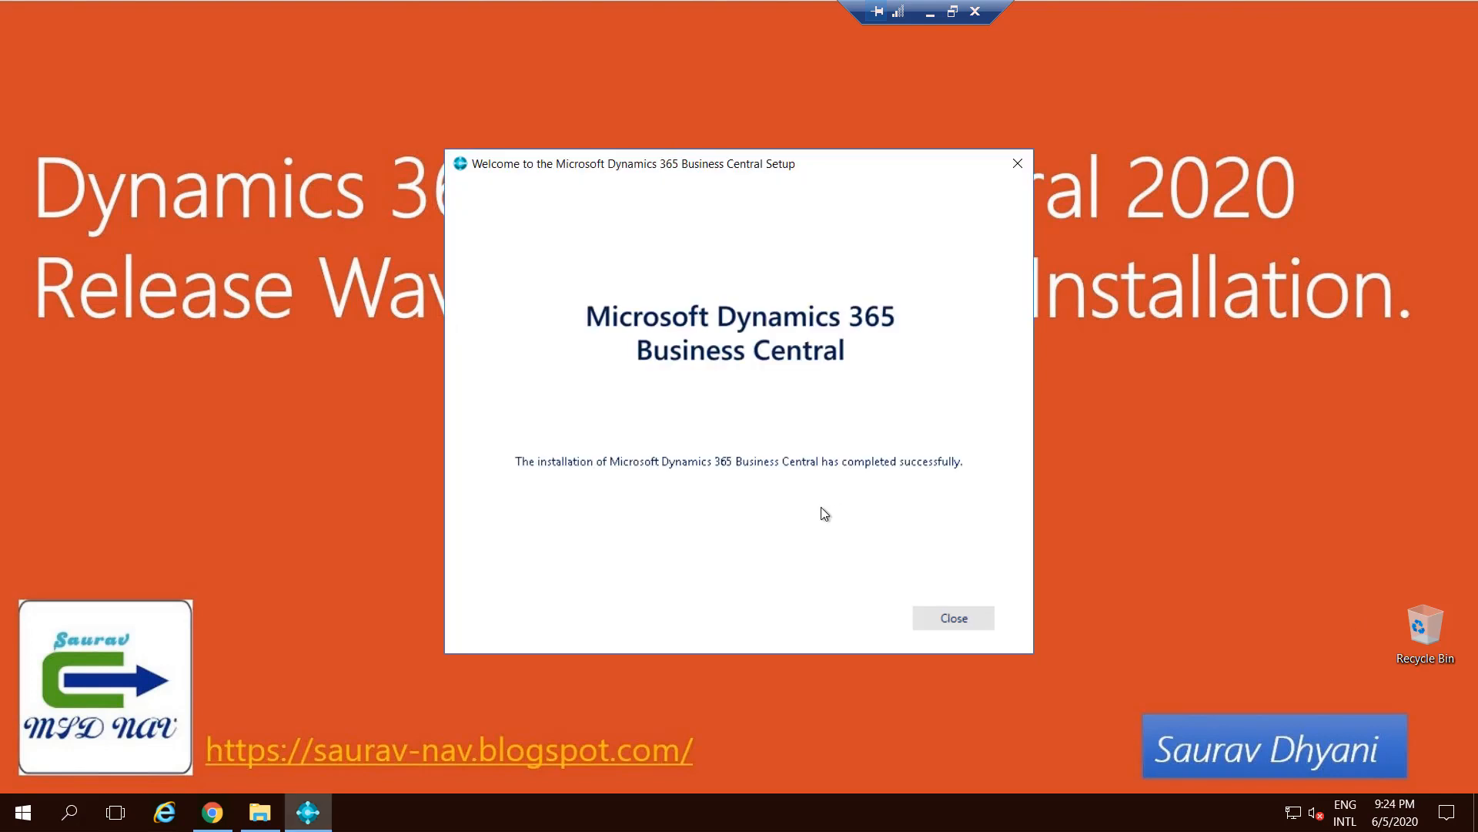
mouse_move(953, 618)
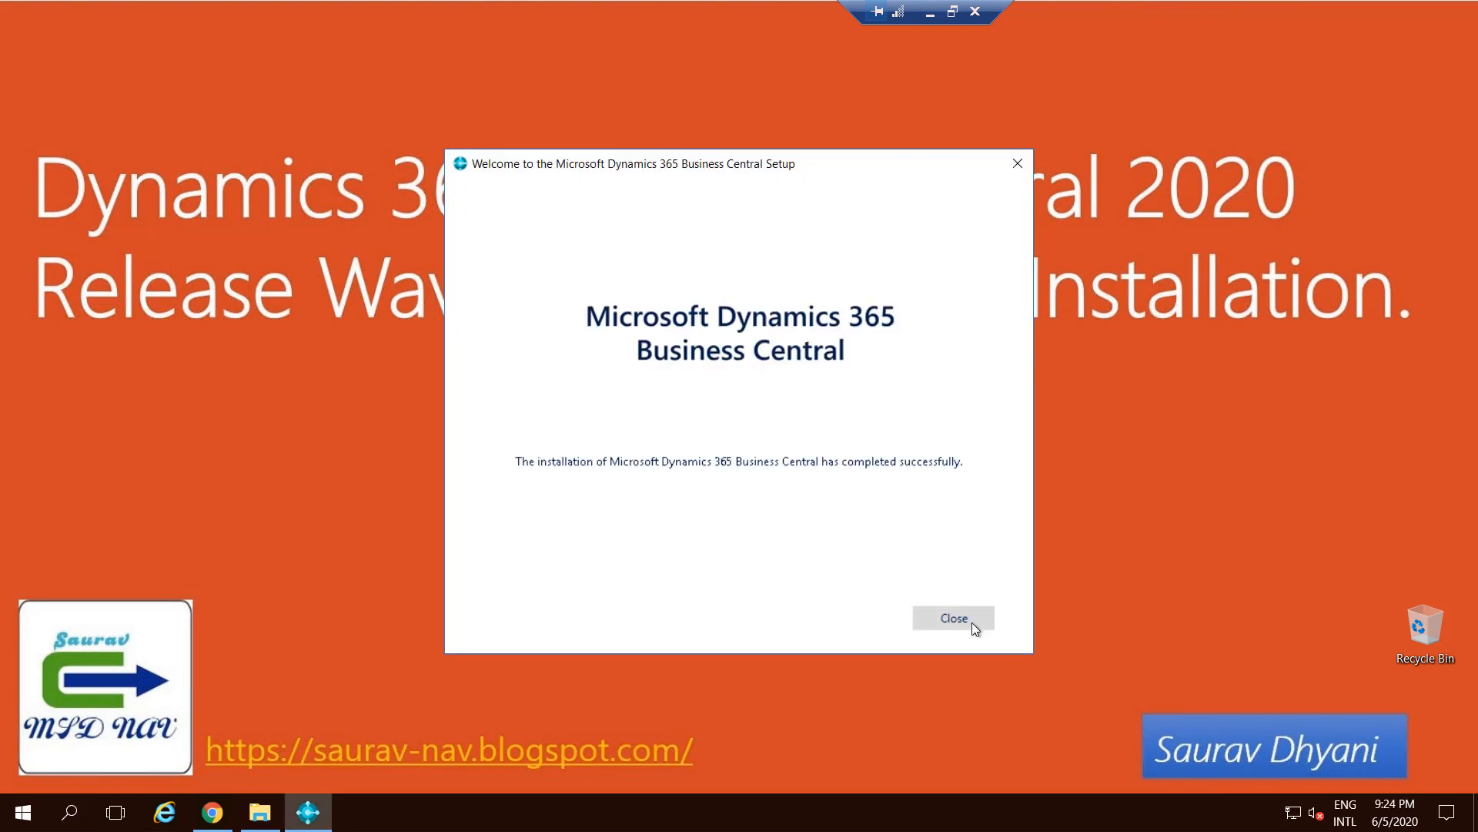
Close the Business Central Setup installation completed successfully message
left_click(952, 618)
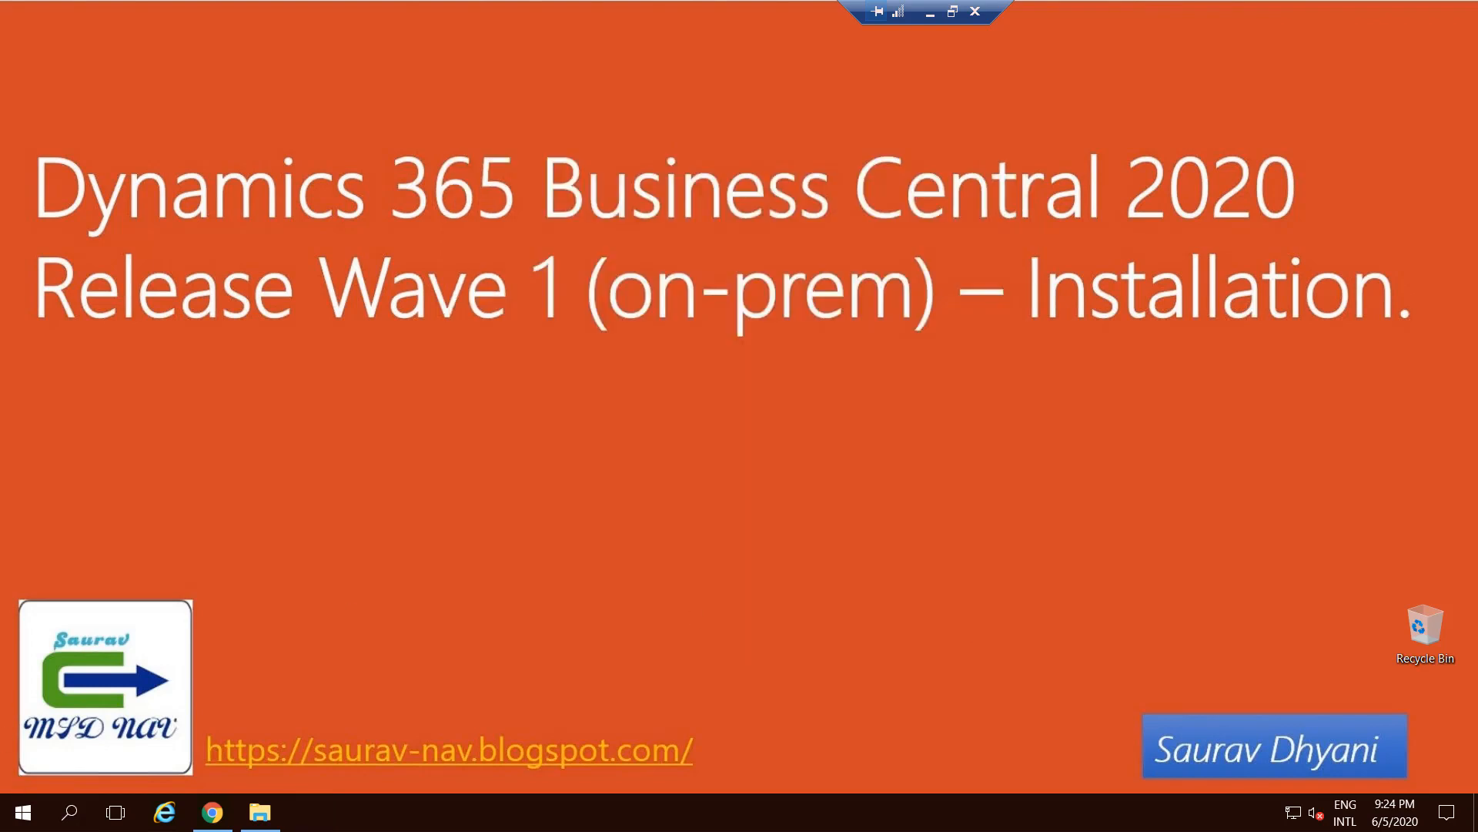
Launch the Business Central Development Shell from the Start menu's Recently added list
left_click(20, 812)
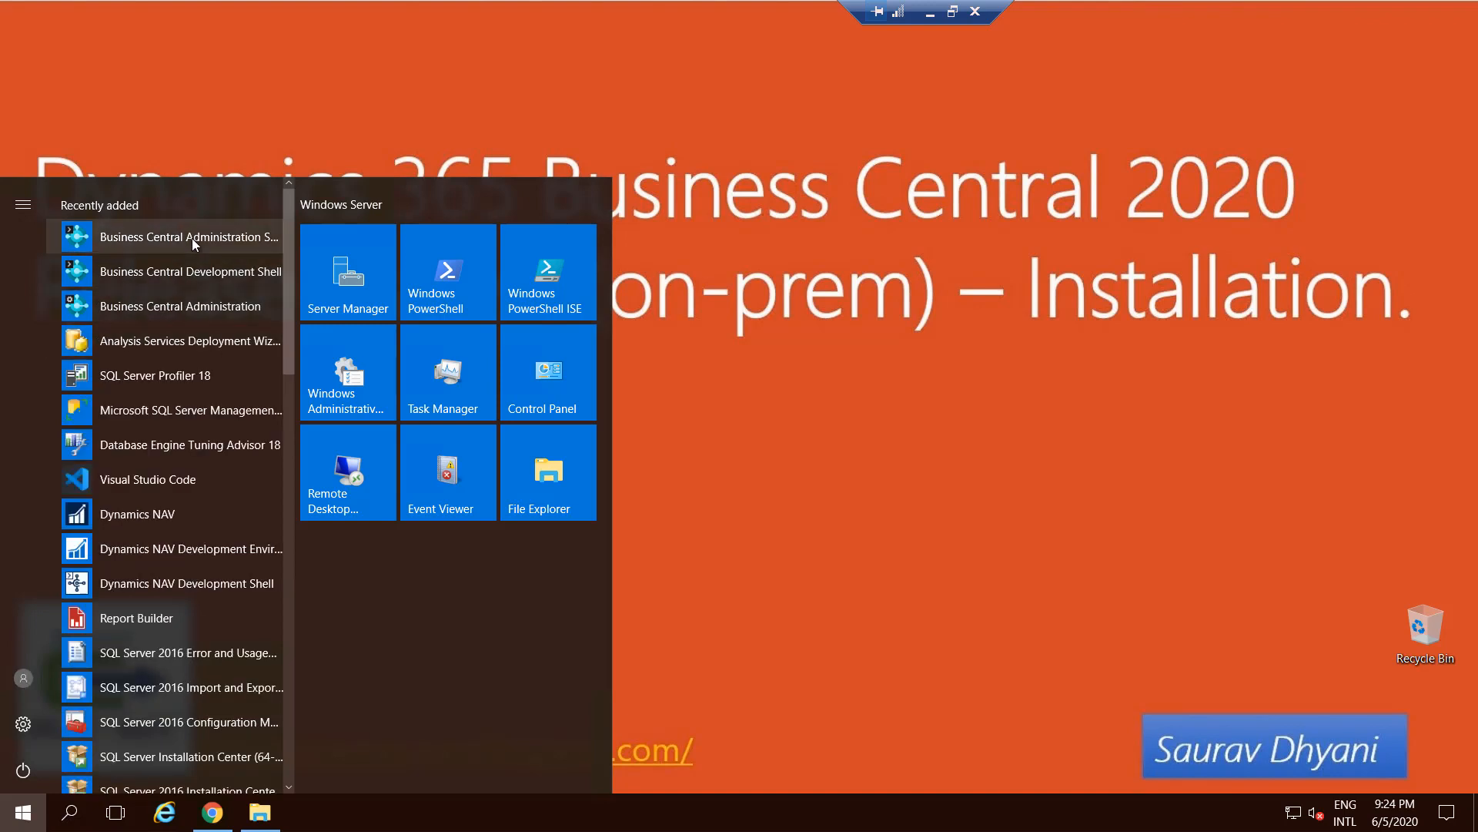
mouse_move(188, 237)
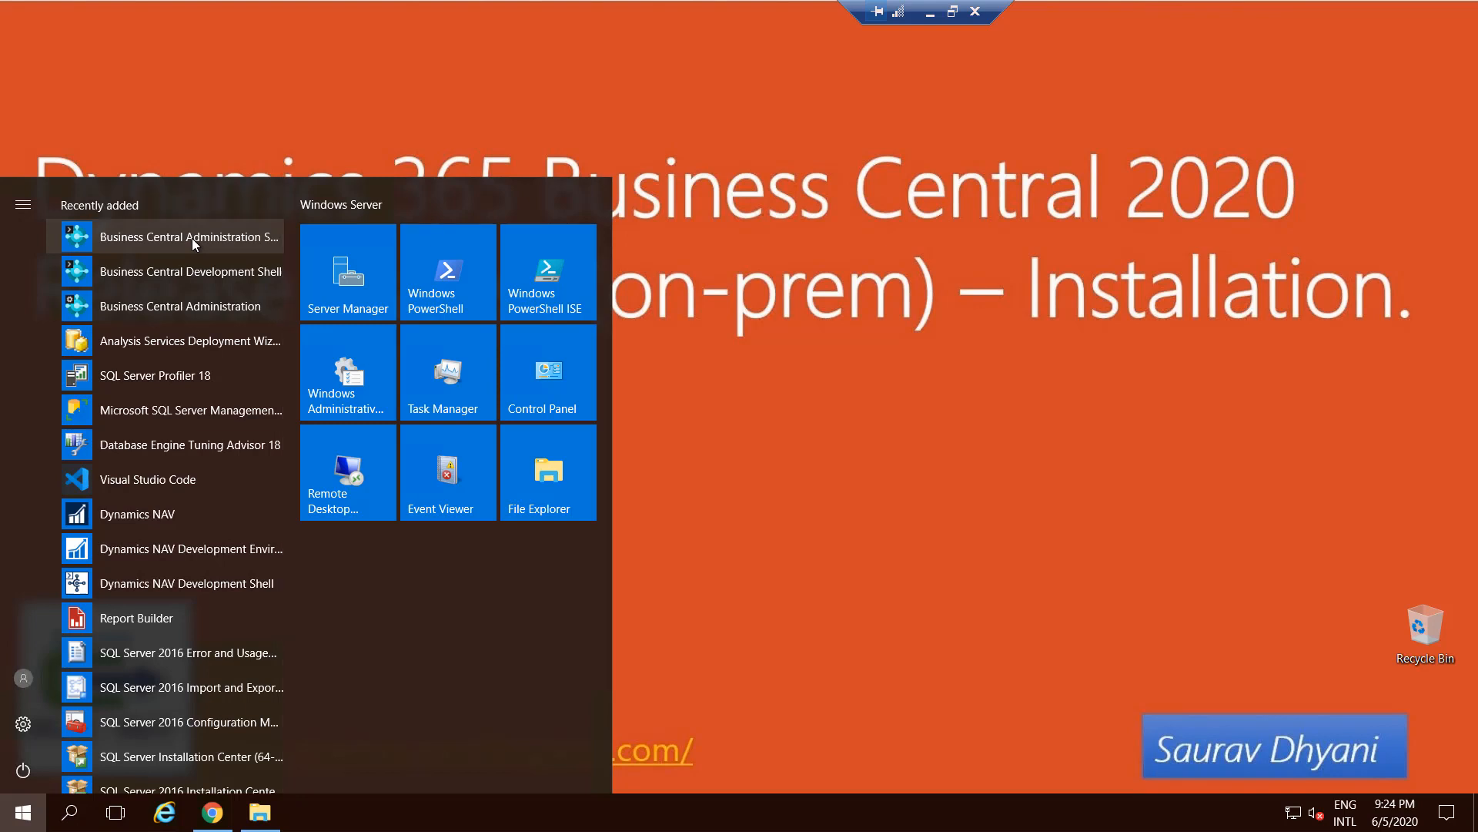
mouse_move(232, 274)
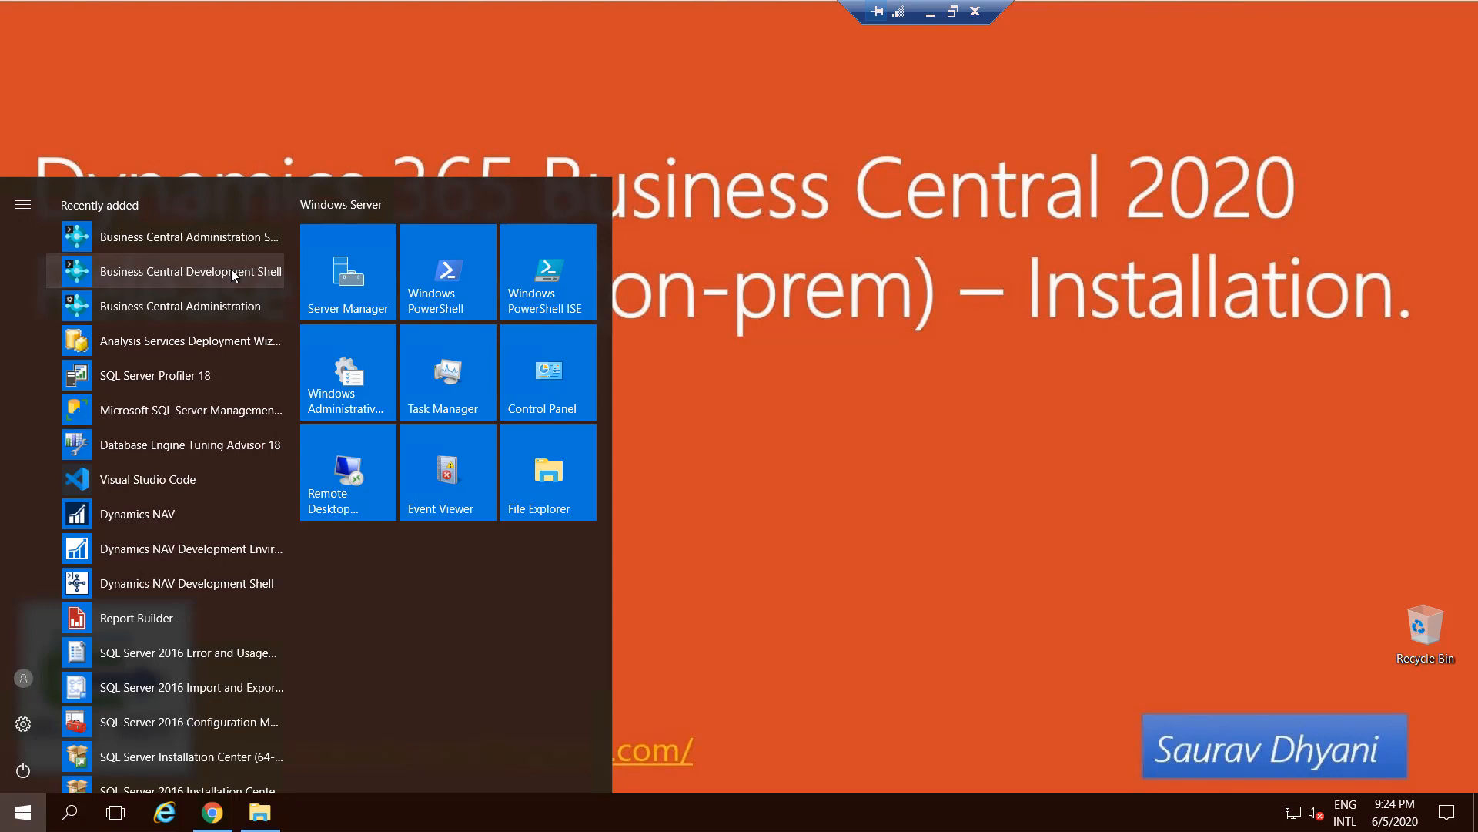
left_click(20, 812)
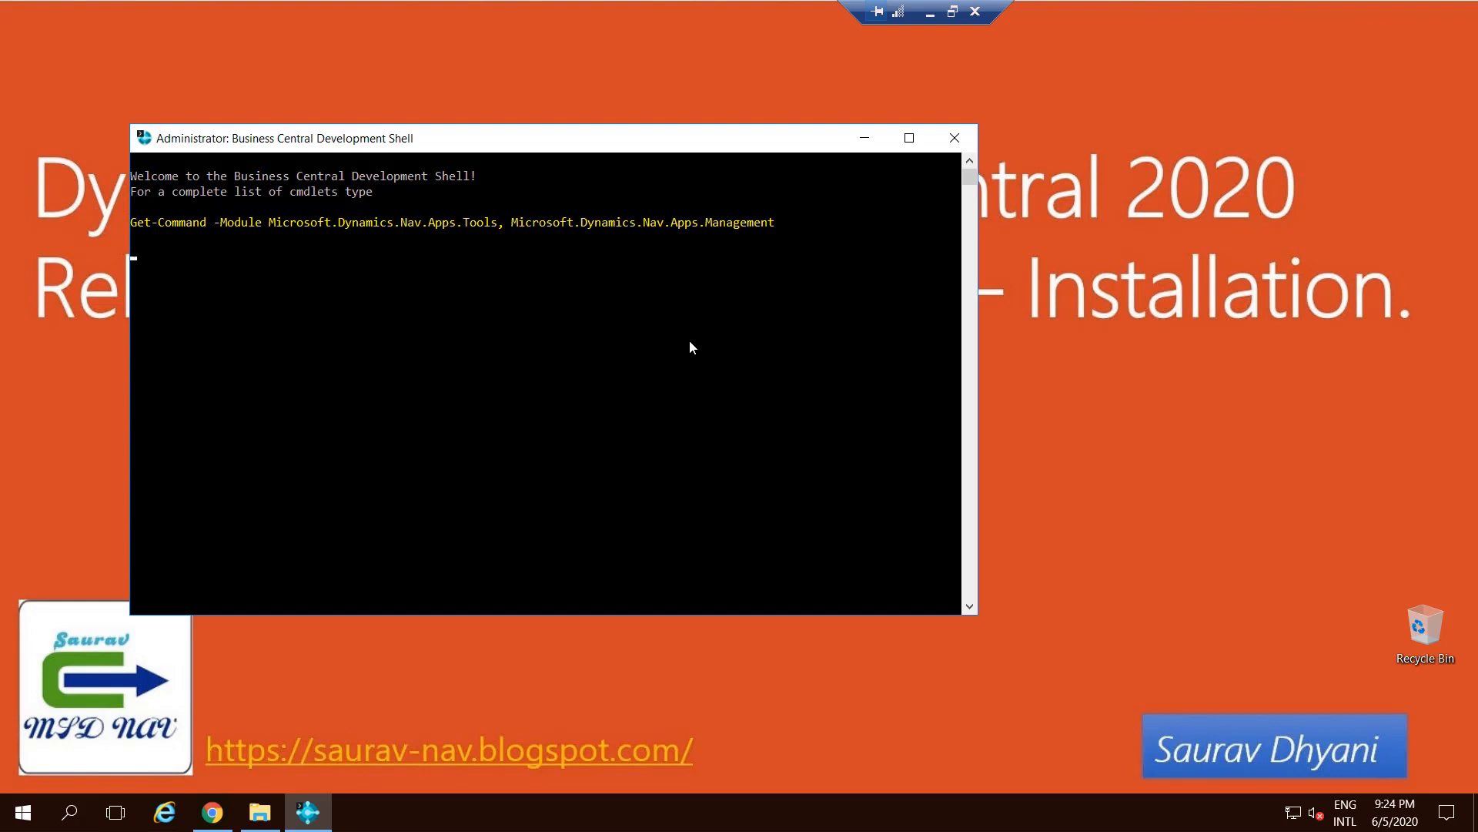
Run Get-Command to list the NAVApp management cmdlets and review the output
key("enter")
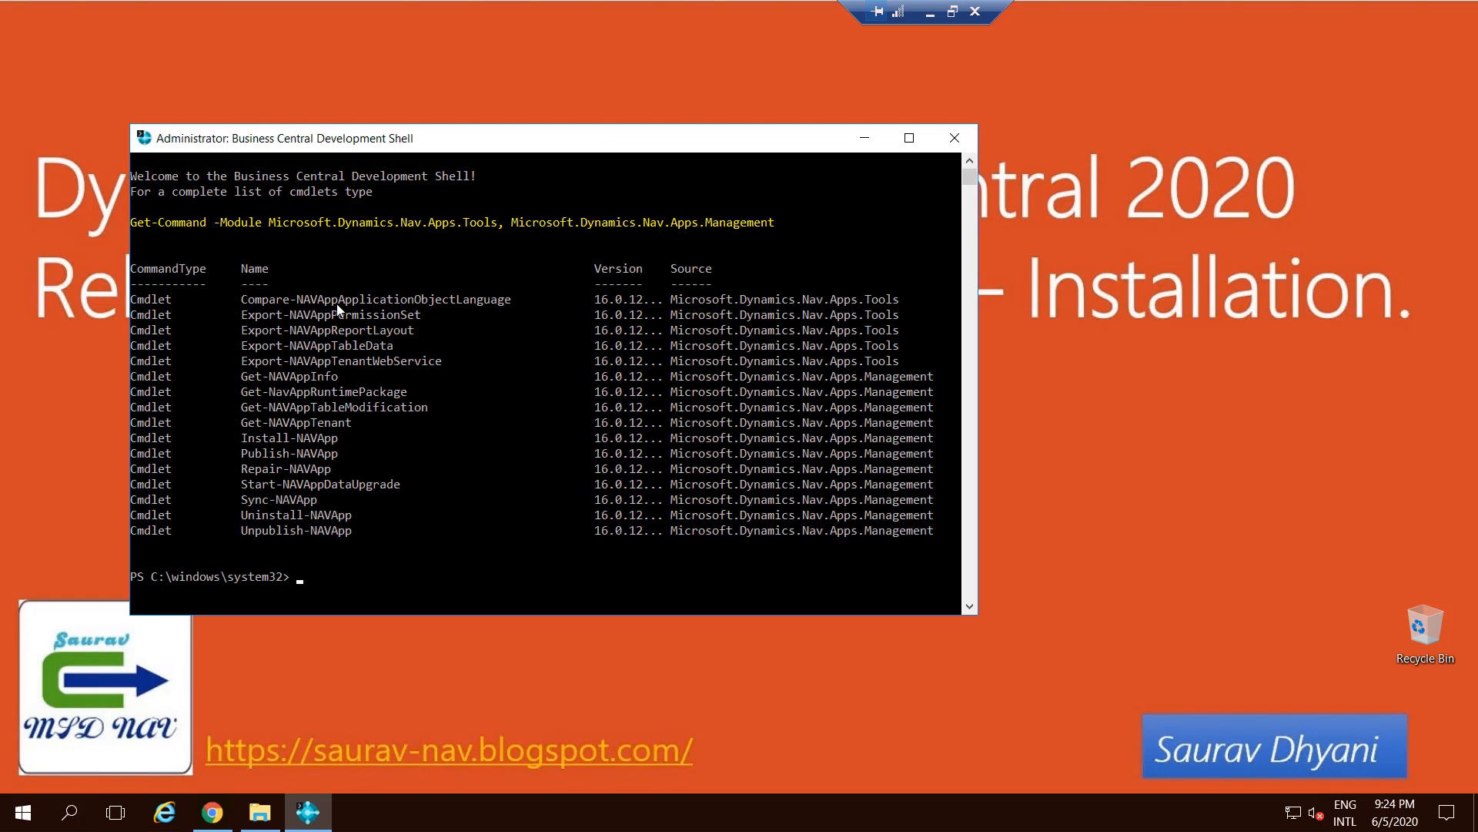
left_click_drag(337, 299, 427, 298)
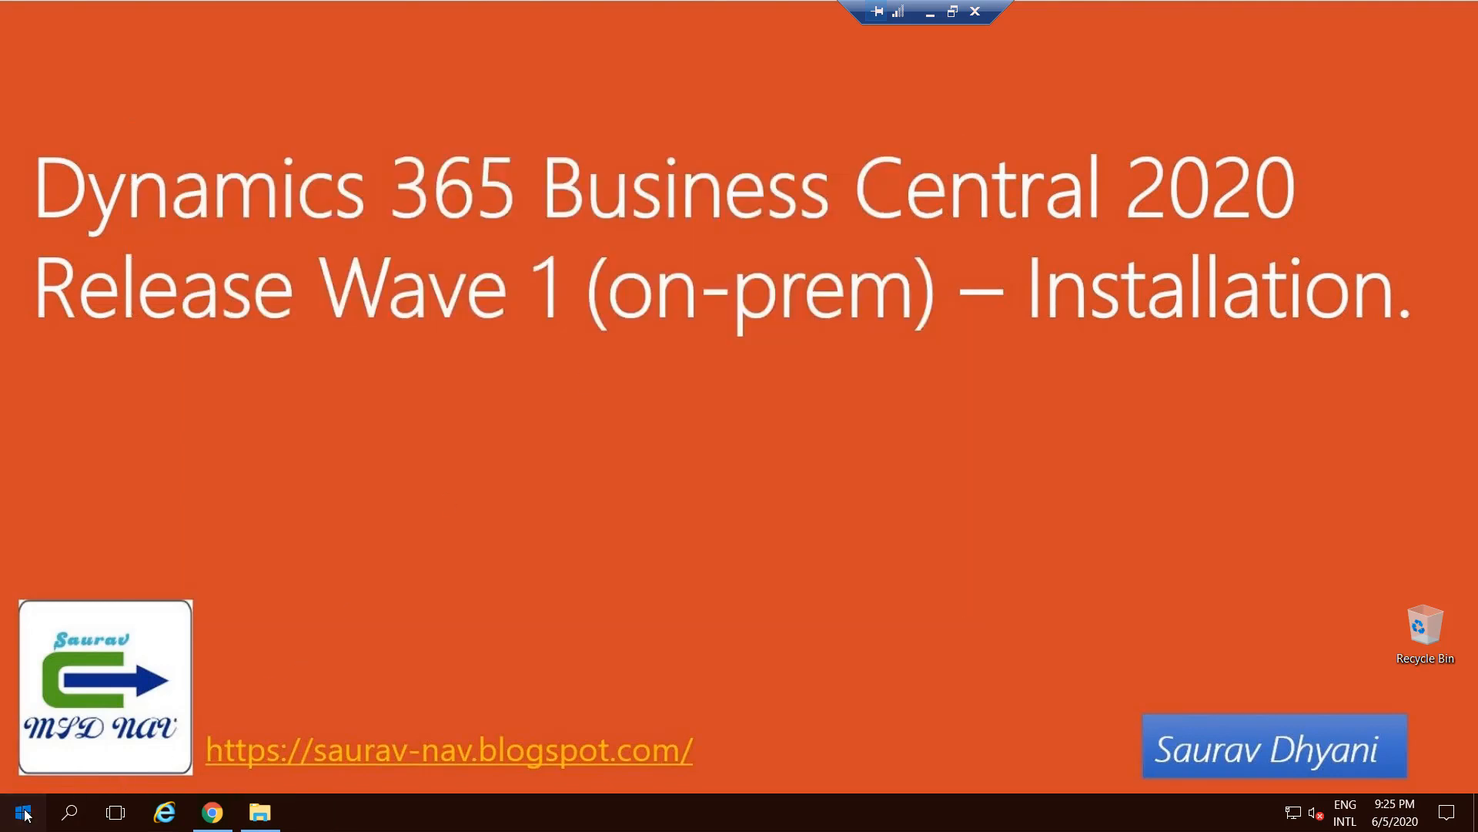
Launch Business Central Administration from the Start menu
left_click(23, 812)
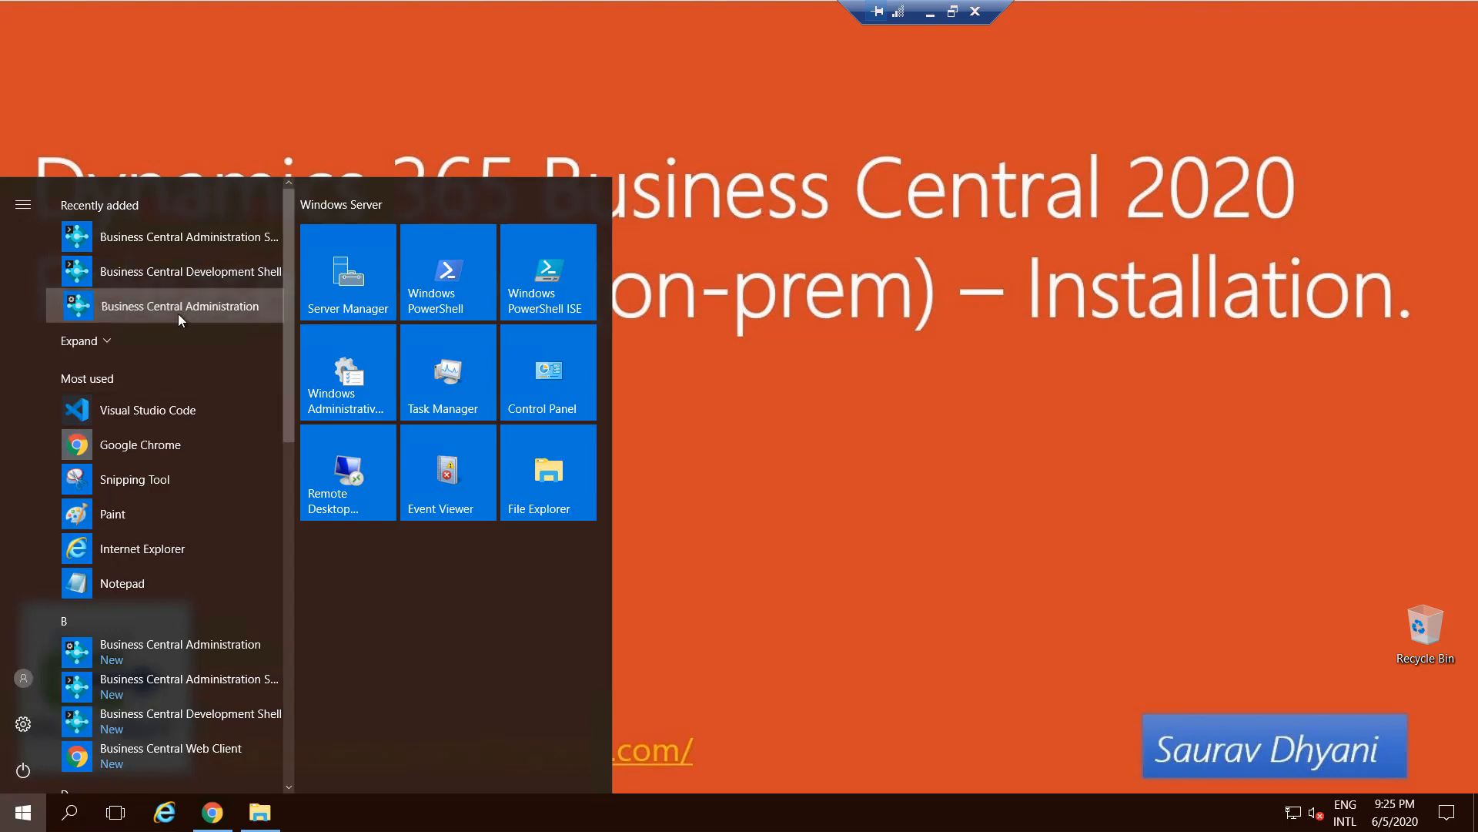
left_click(20, 811)
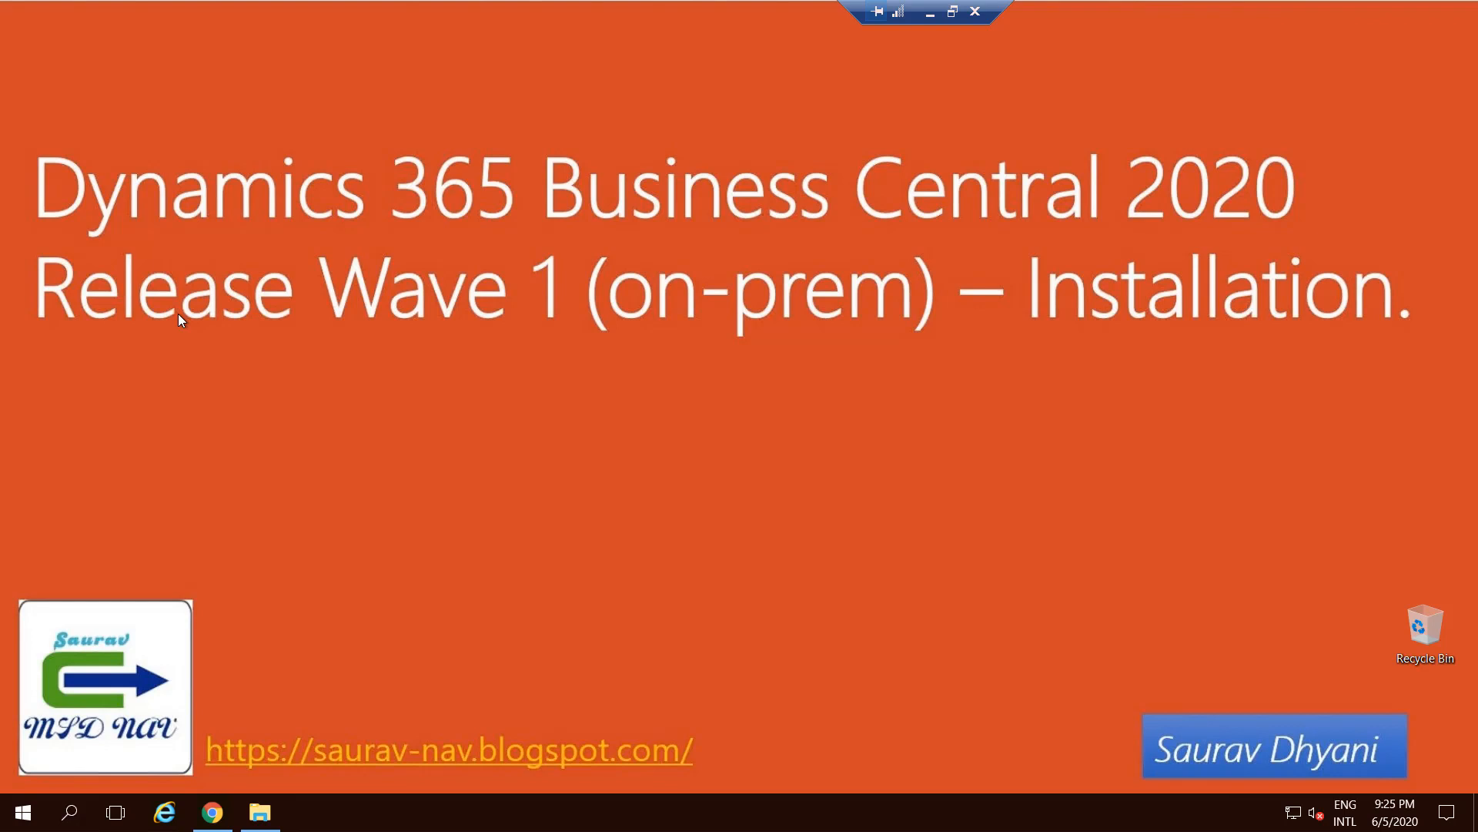
Launch the Business Central Web Client from the Start menu, reaching localhost:8080/BC160
left_click(307, 811)
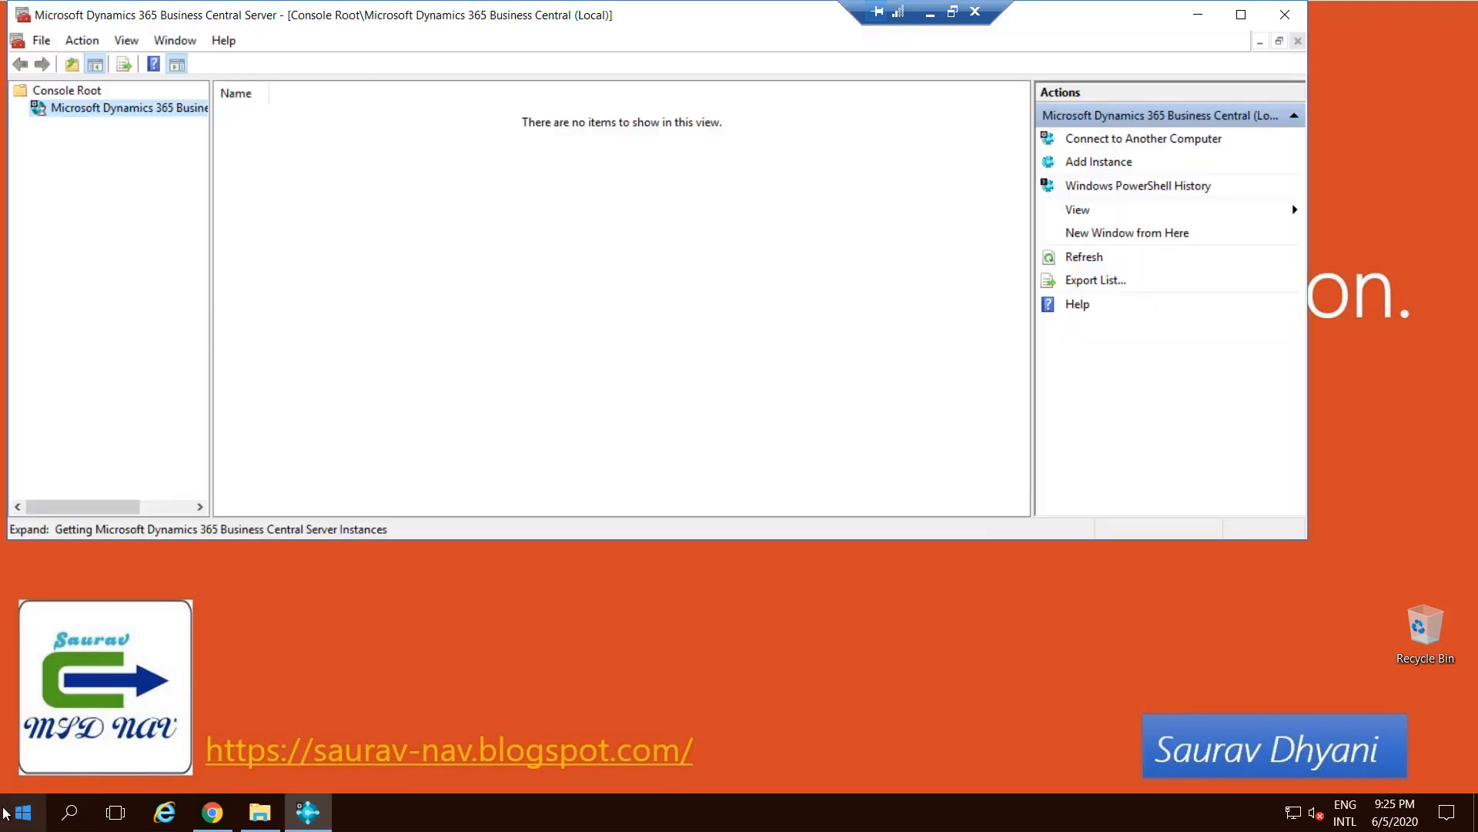
left_click(21, 812)
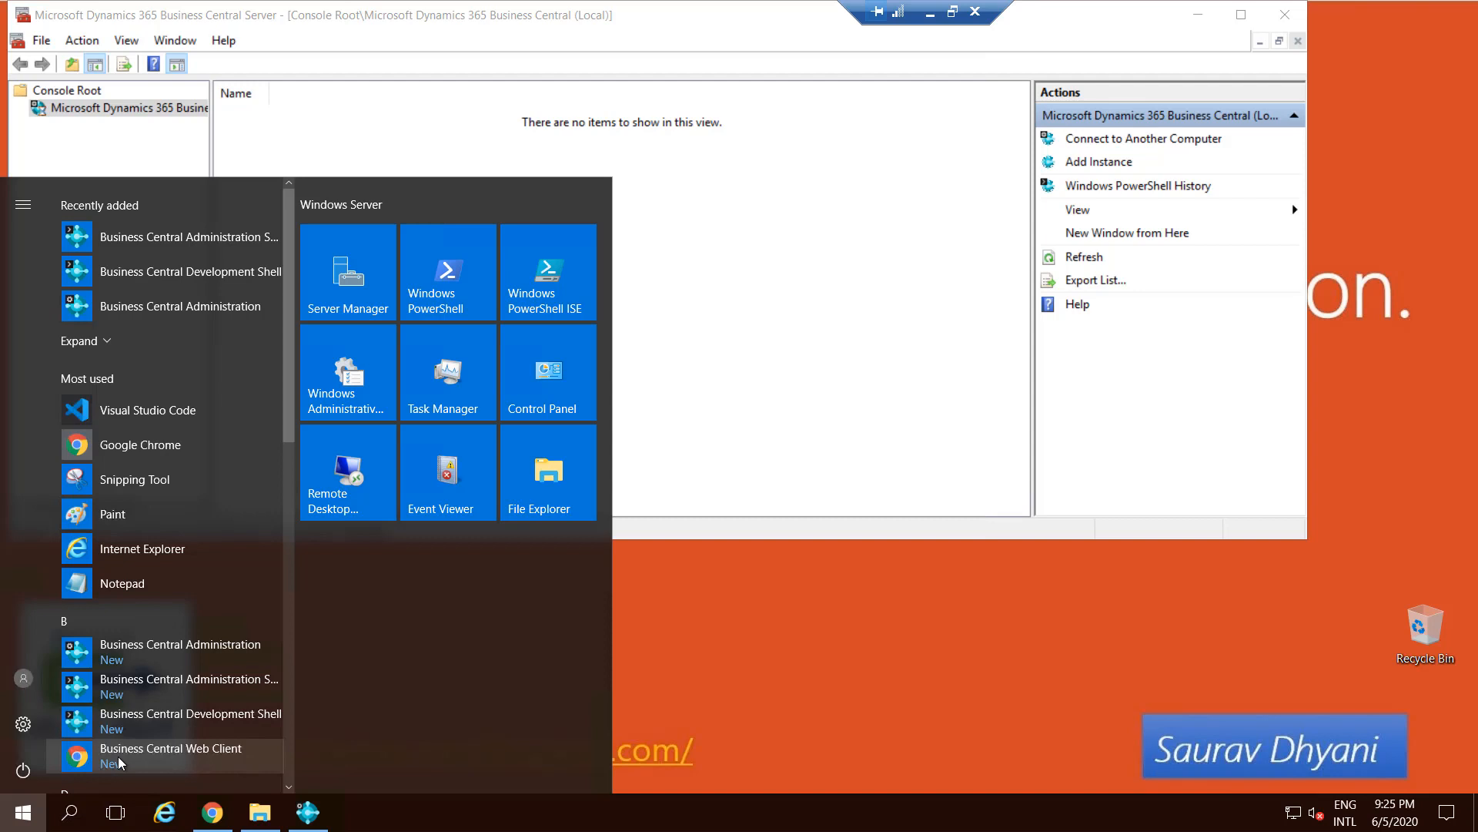
left_click(171, 749)
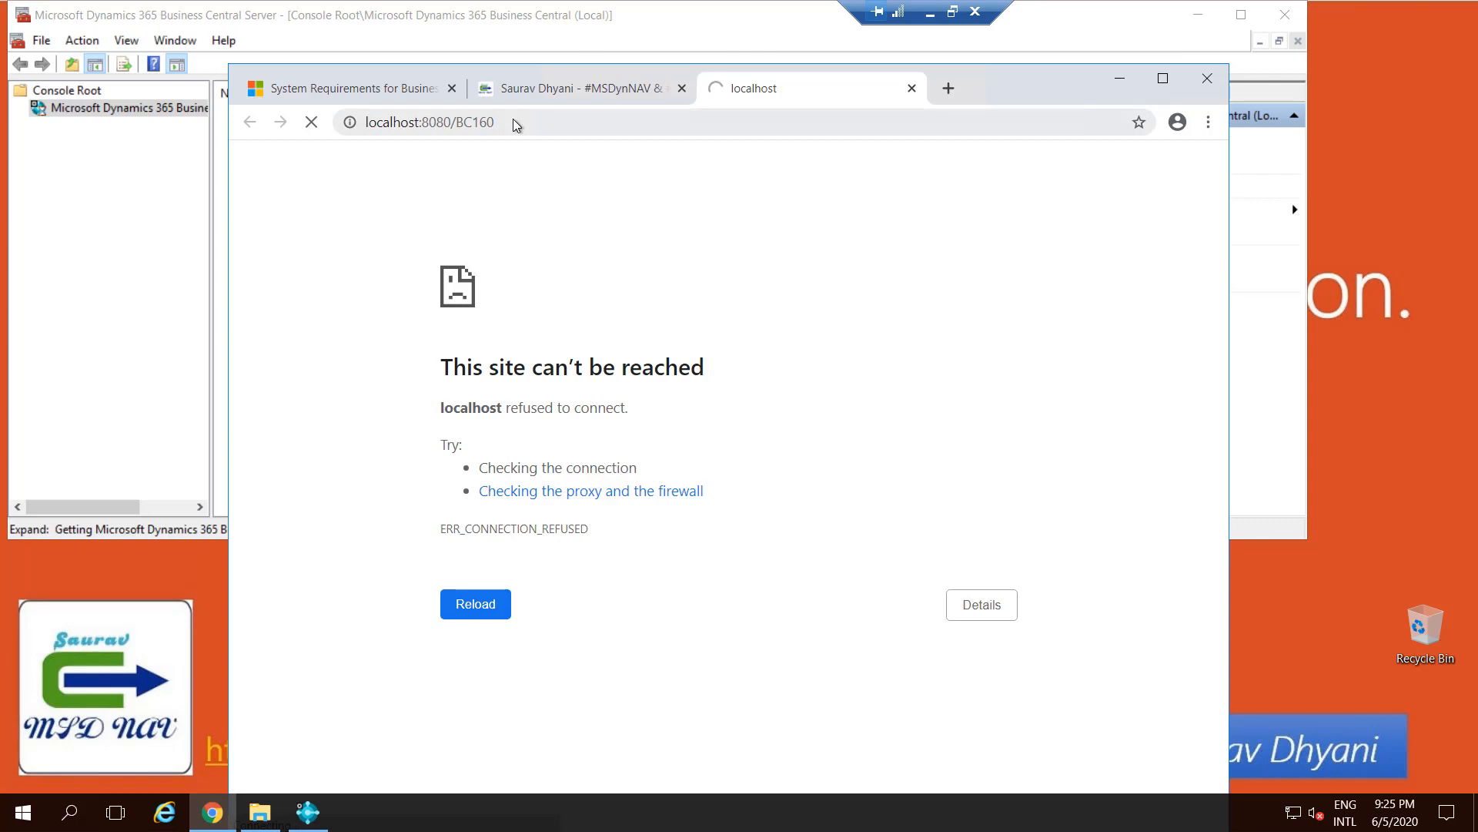
Select the BC160 instance in Server Administration and scroll through its configuration settings
left_click(311, 121)
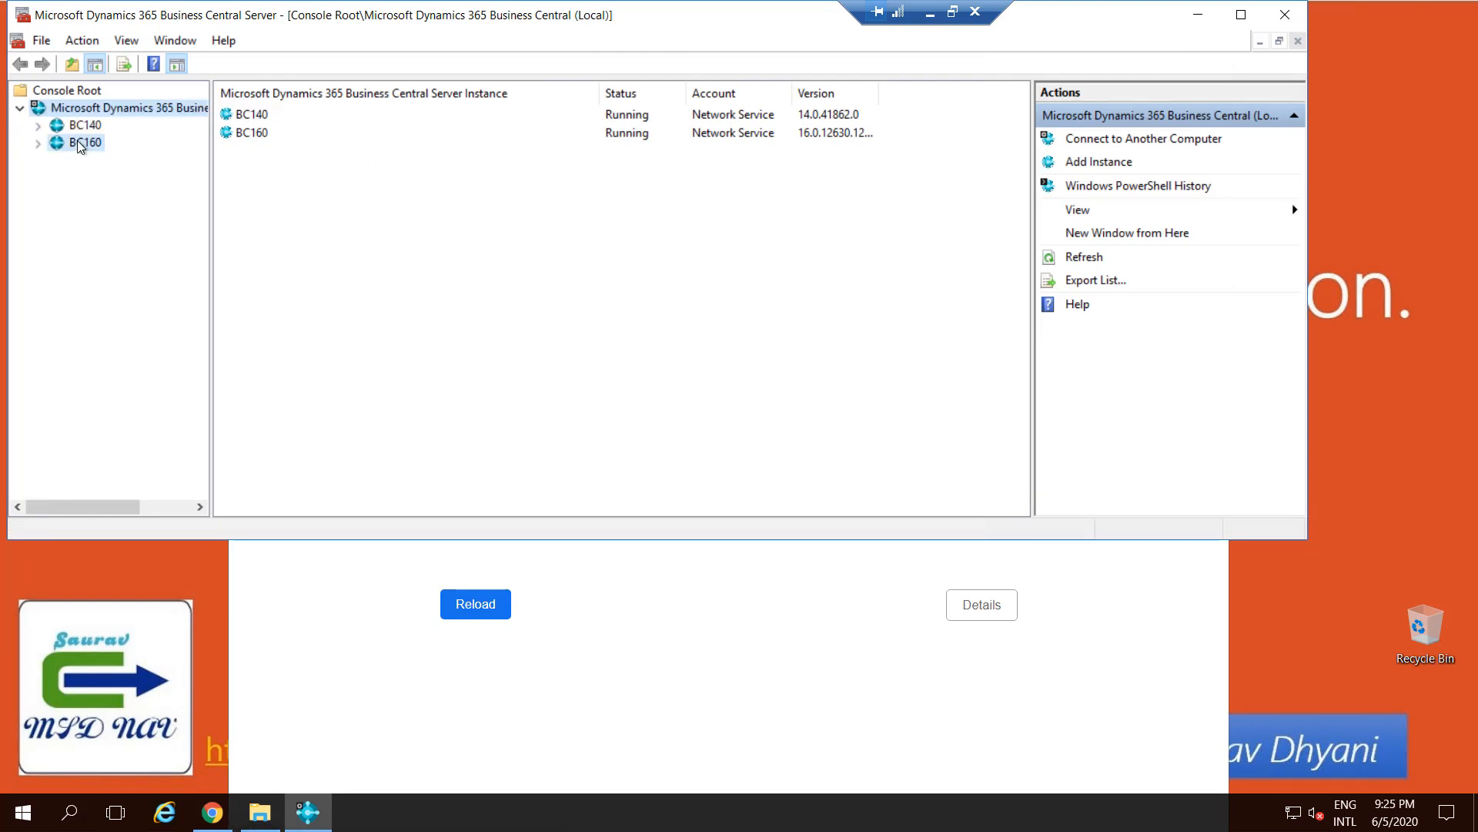
left_click(85, 141)
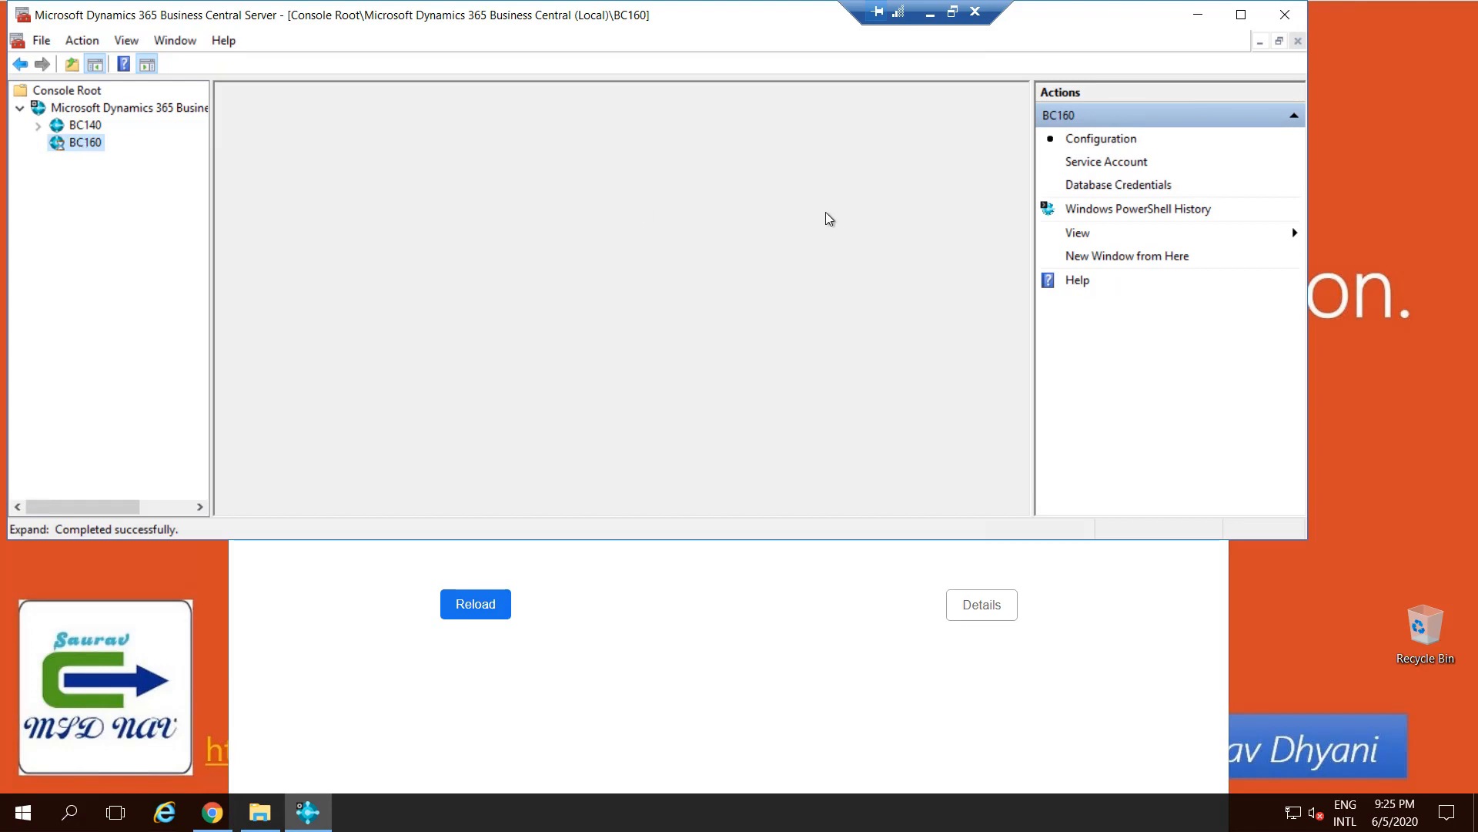
left_click(85, 142)
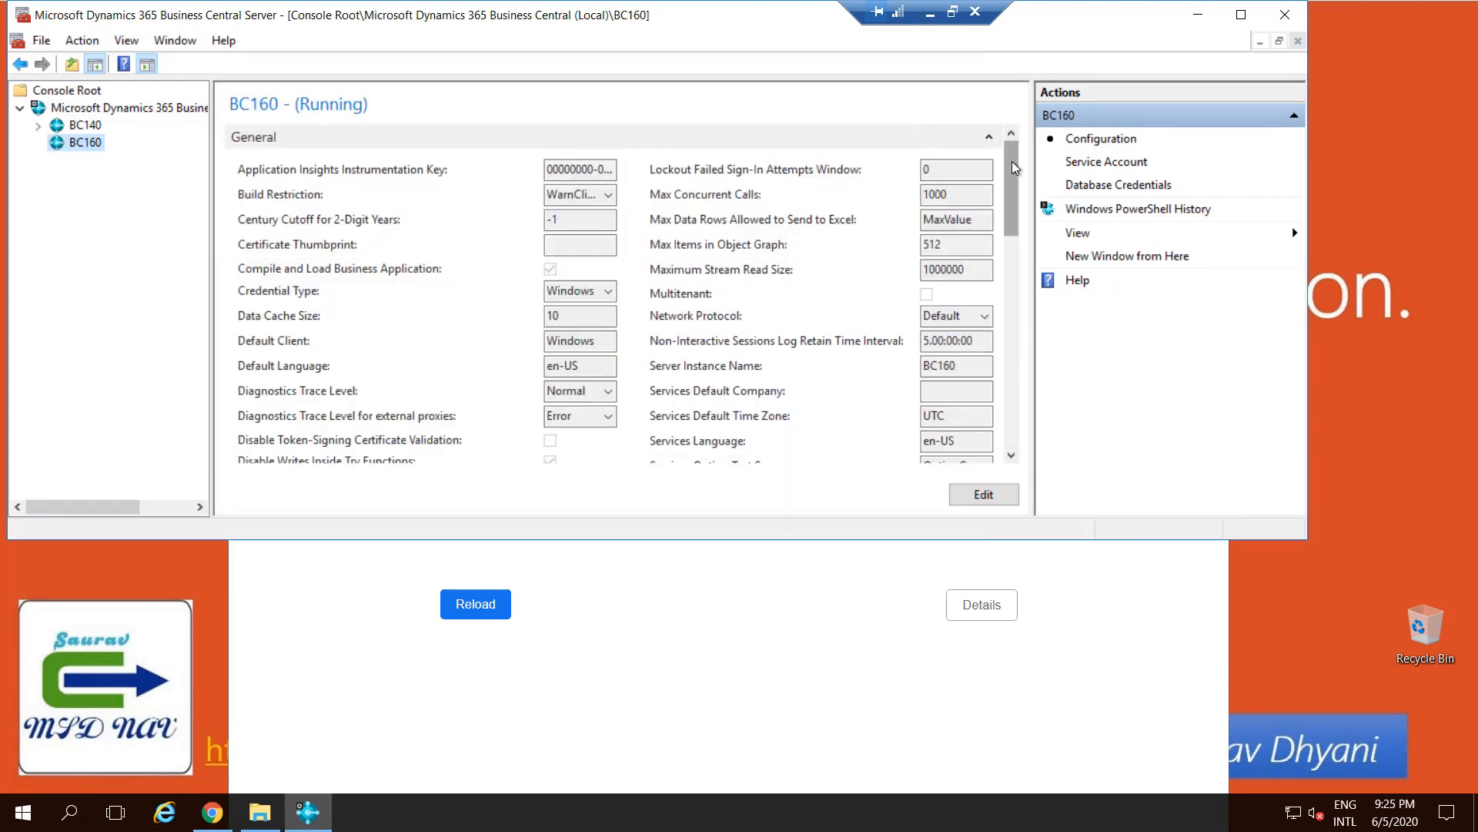
scroll("down", 3)
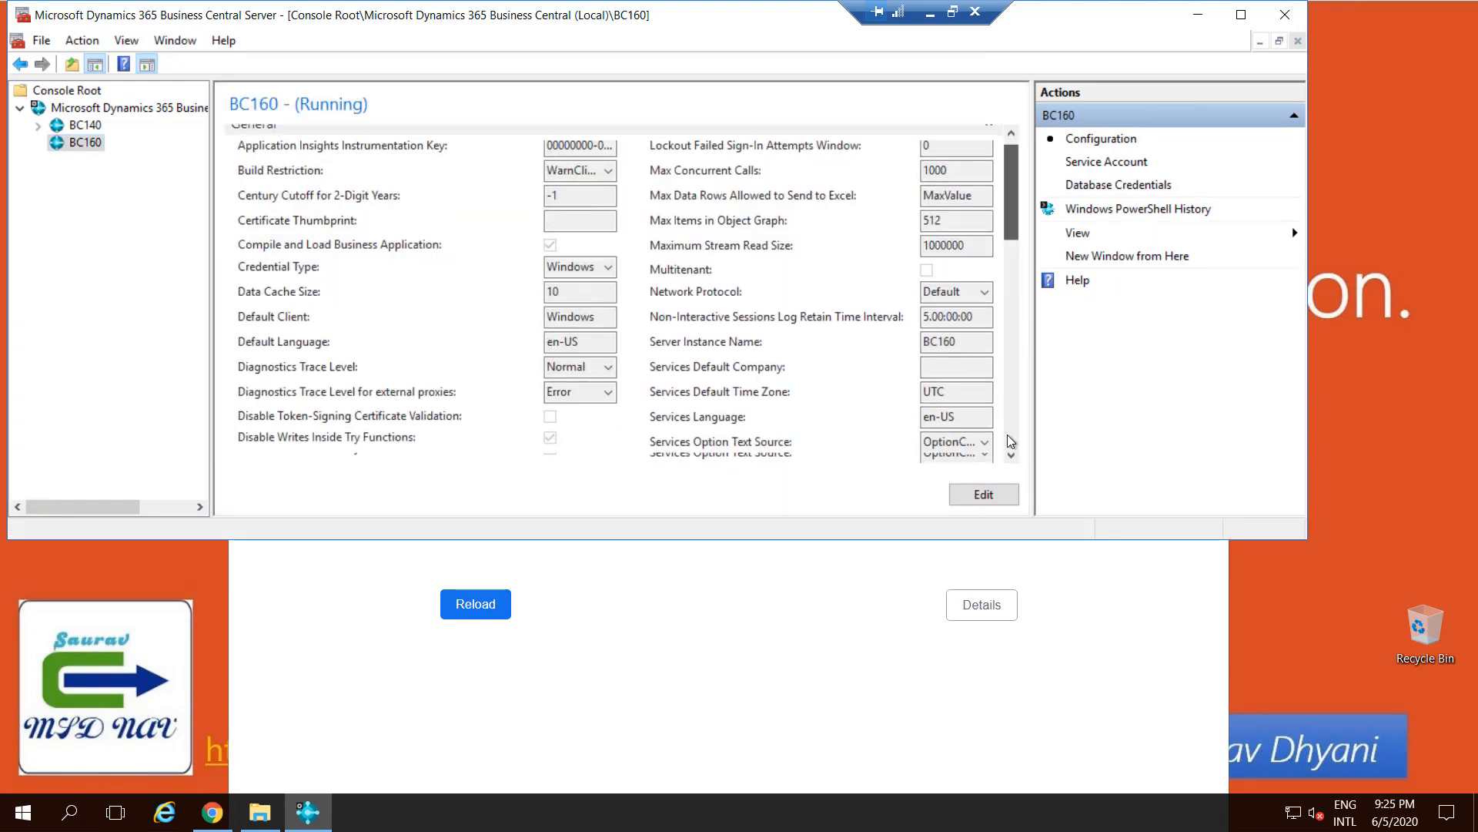
scroll("down", 3)
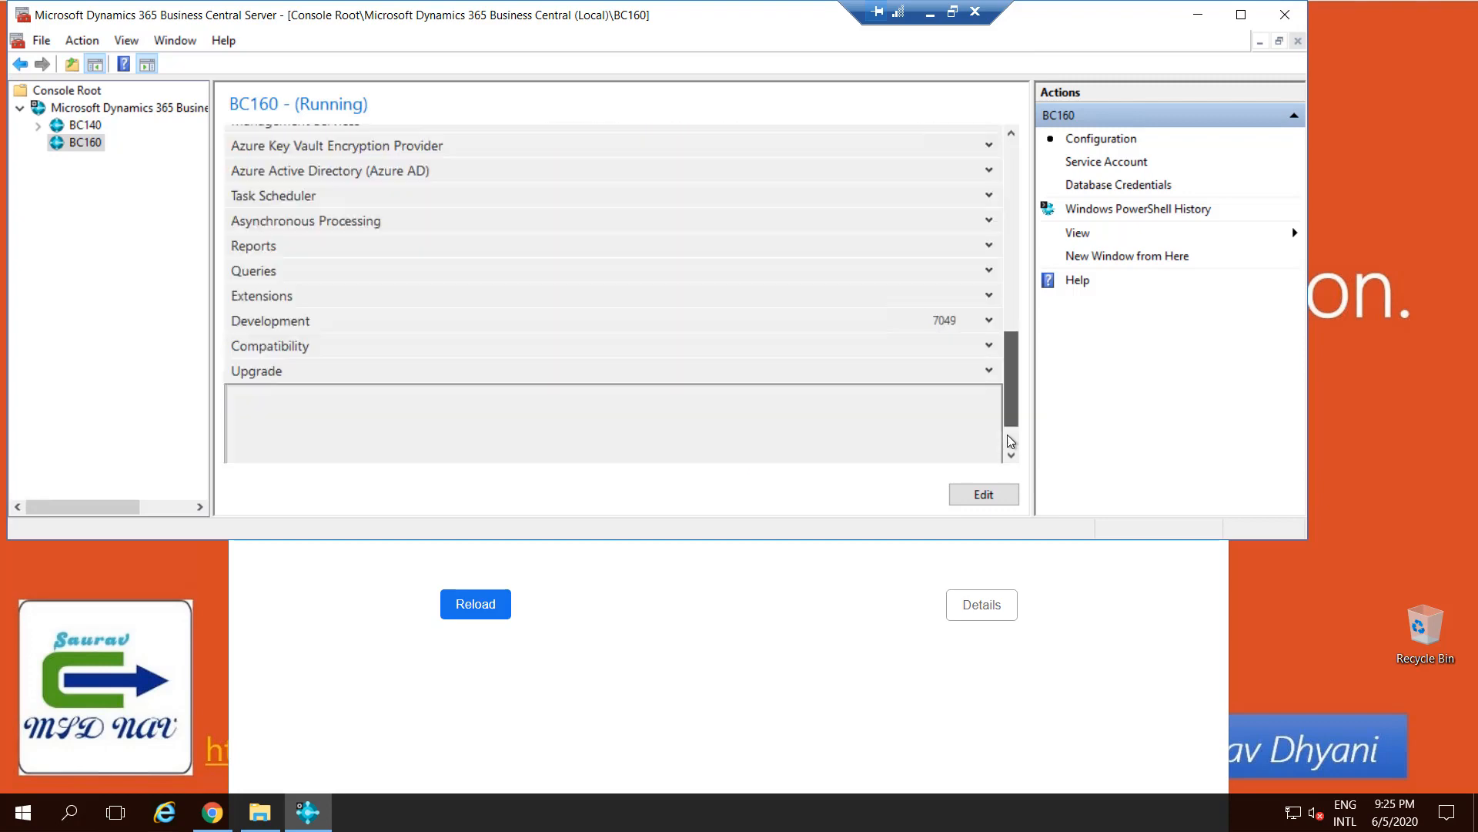
scroll("down", 3)
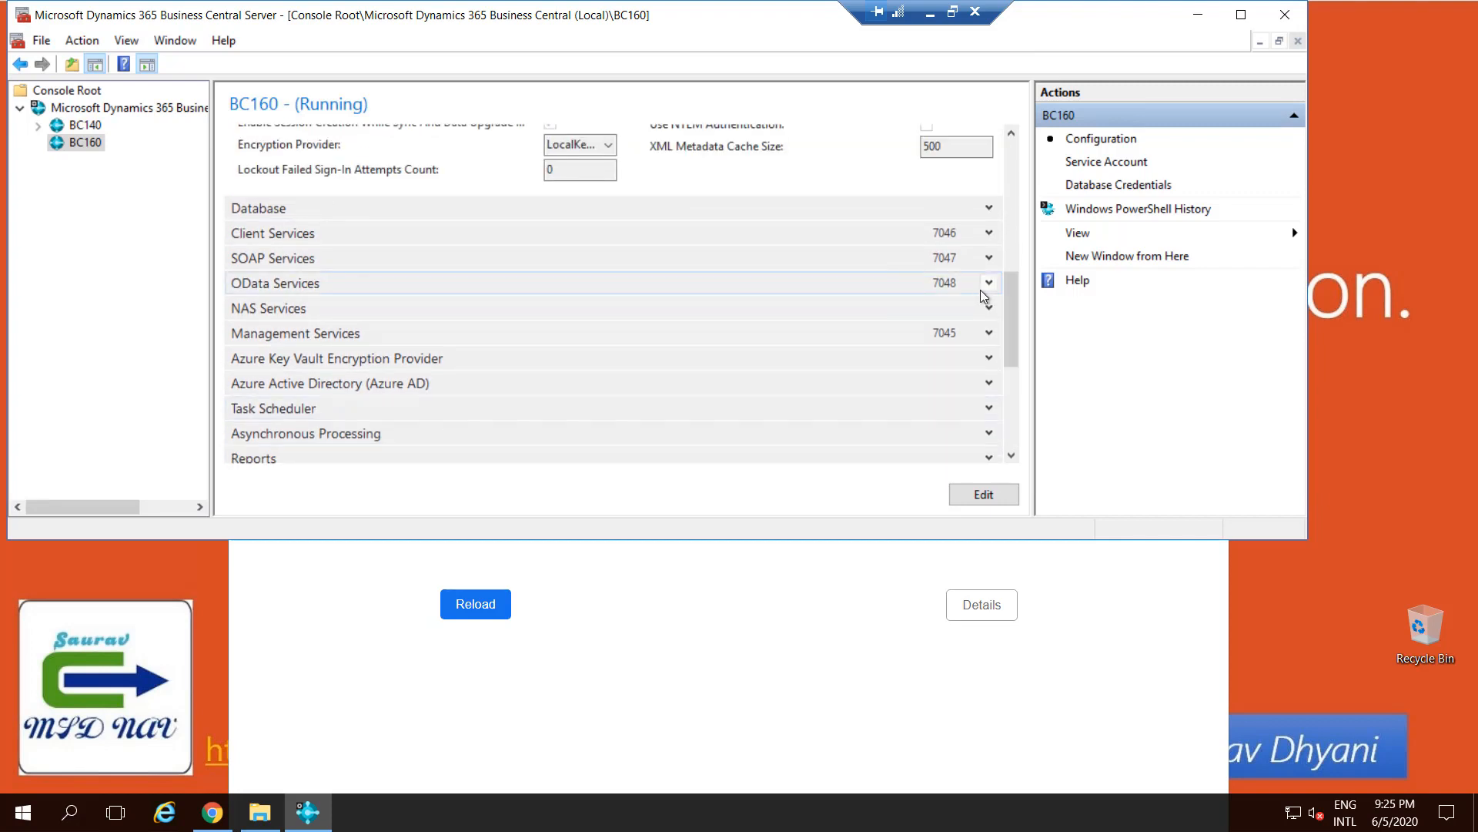
mouse_move(988, 284)
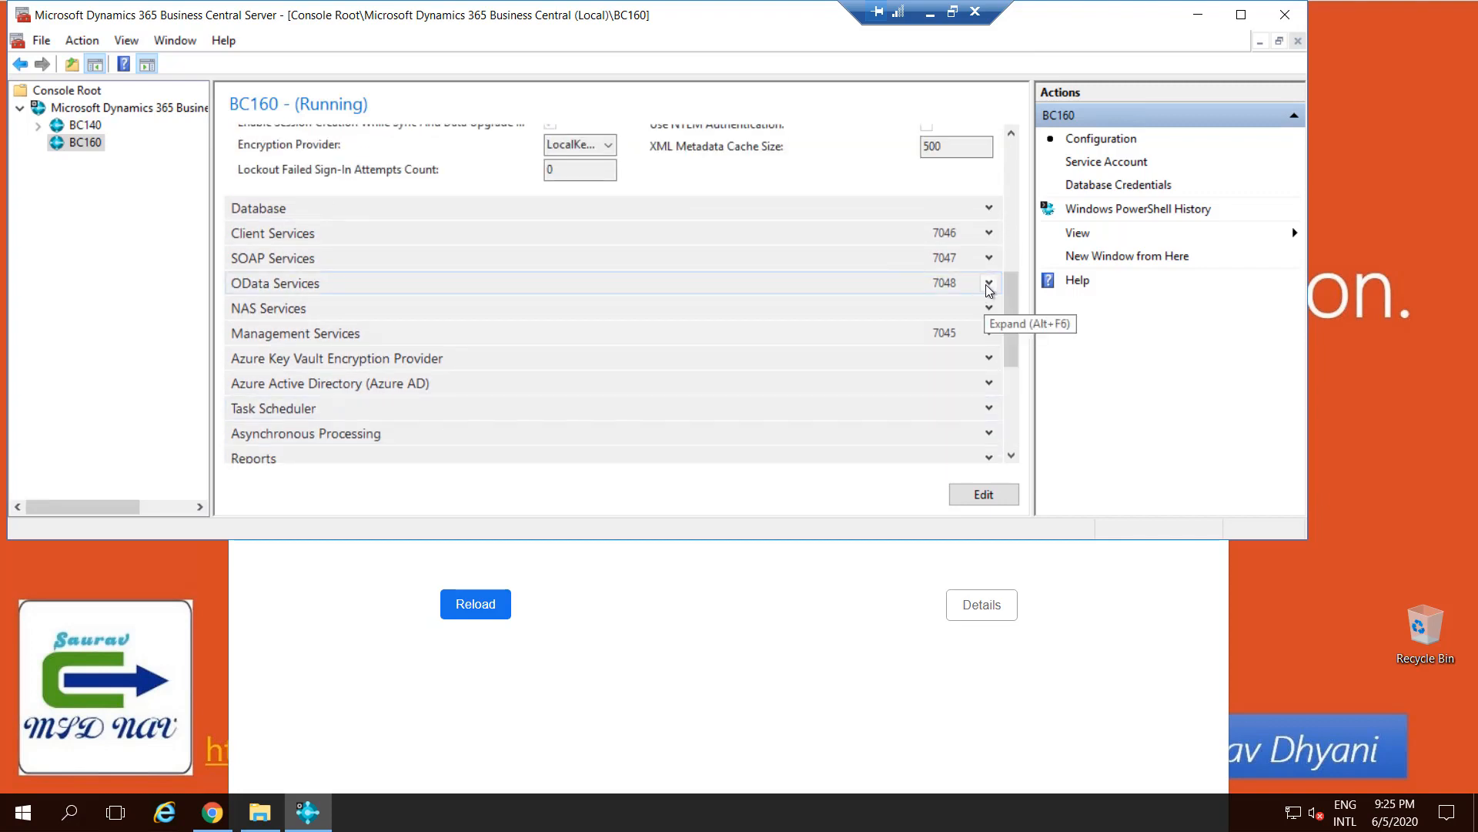
Expand OData Services (port 7048) and open localhost:8070/BC160 in Chrome
left_click(988, 283)
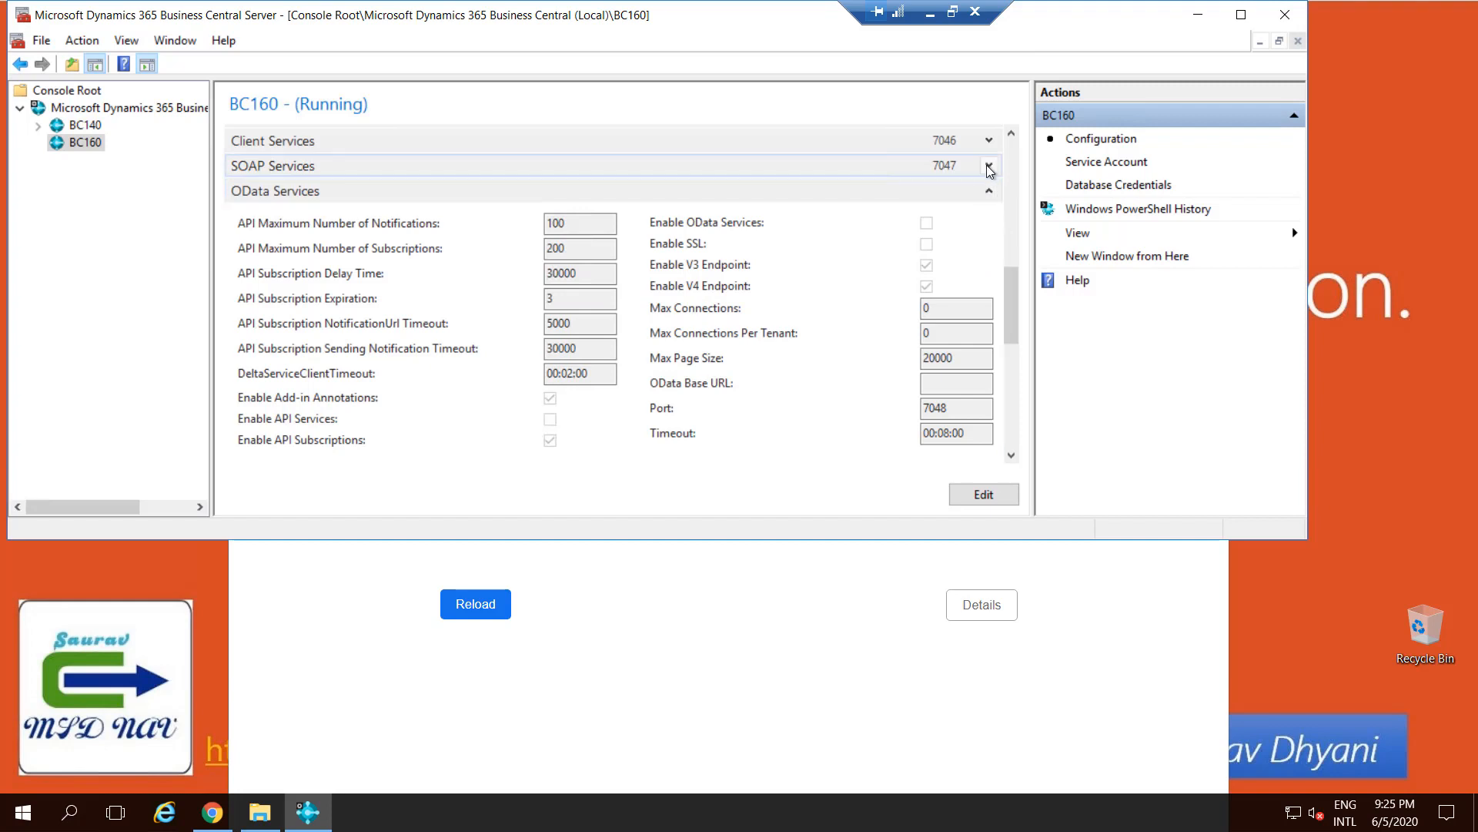
left_click(989, 166)
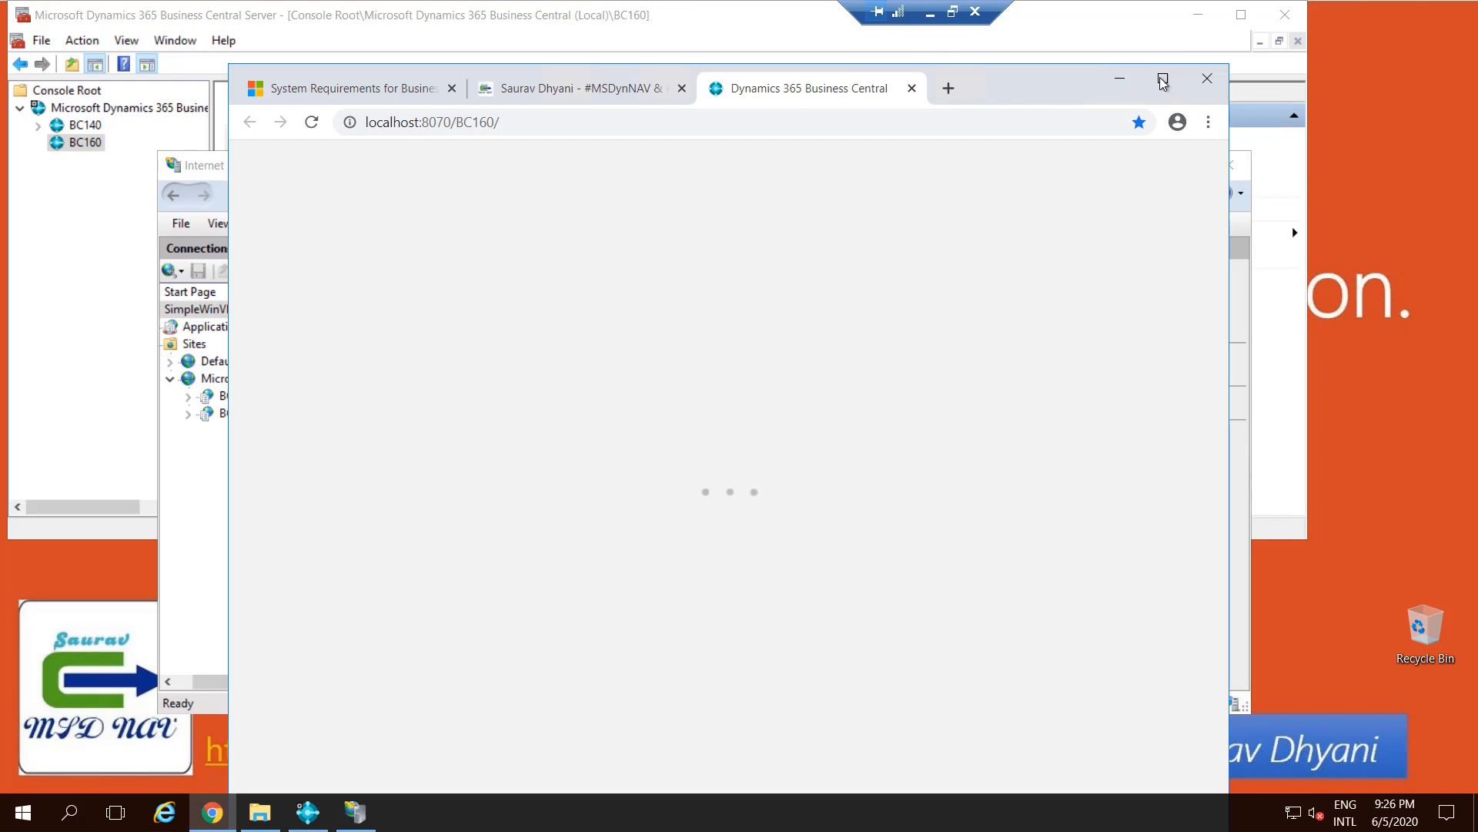
Maximize Chrome on the CRONUS Canada Role Center and browse the Purchasing and Inventory areas
left_click(1161, 78)
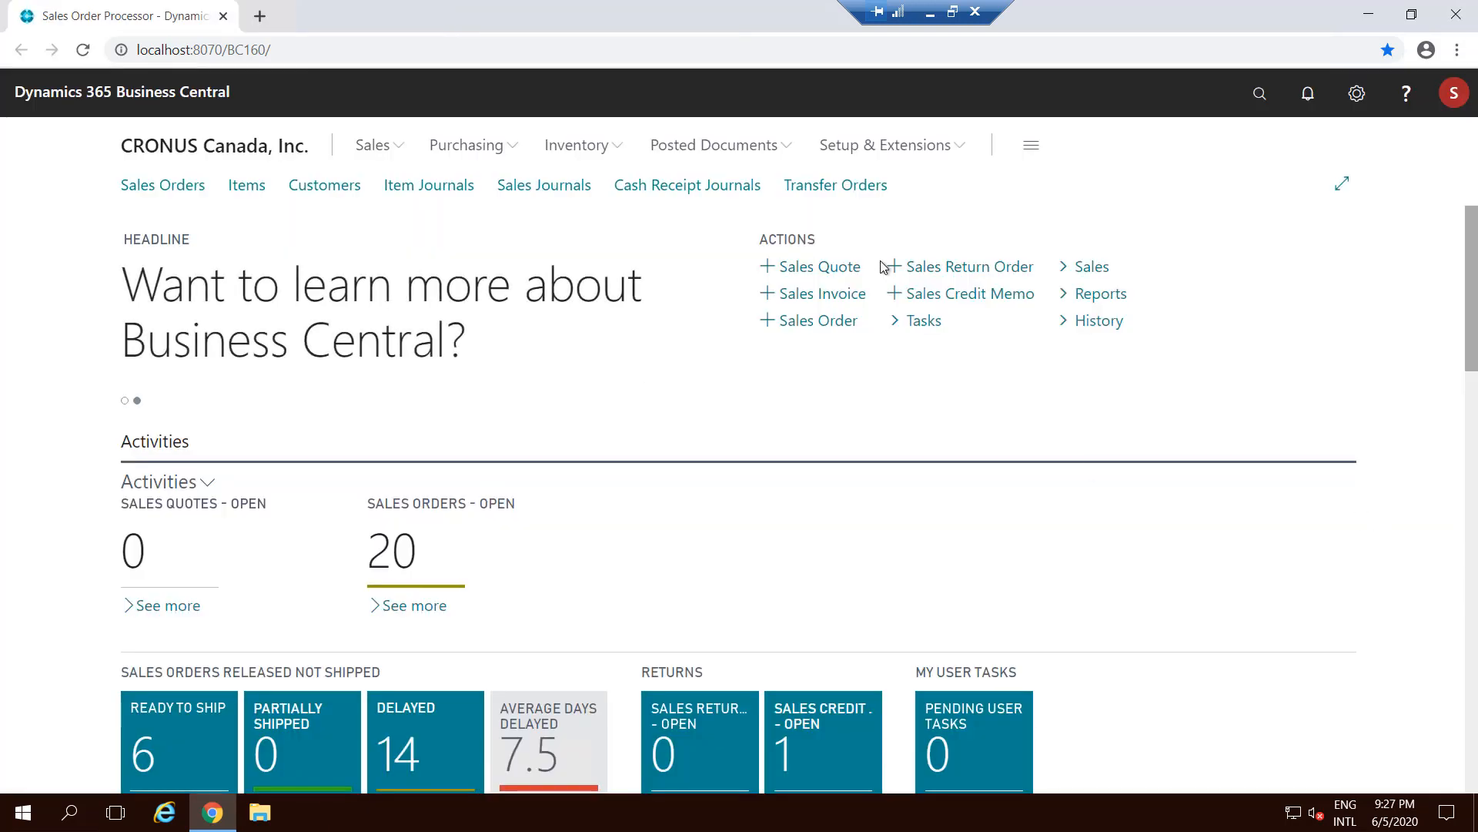
mouse_move(1032, 149)
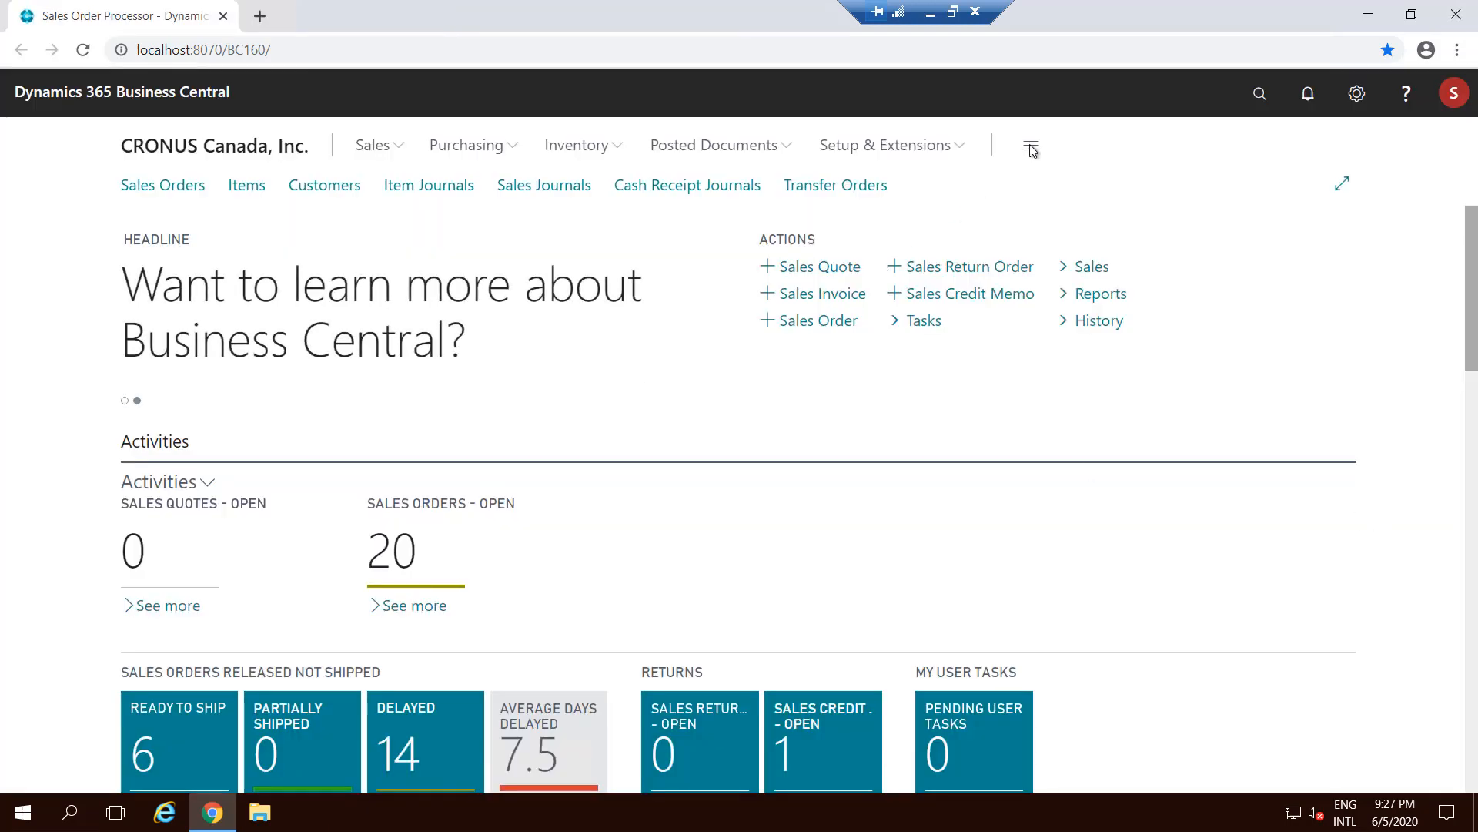
left_click(884, 144)
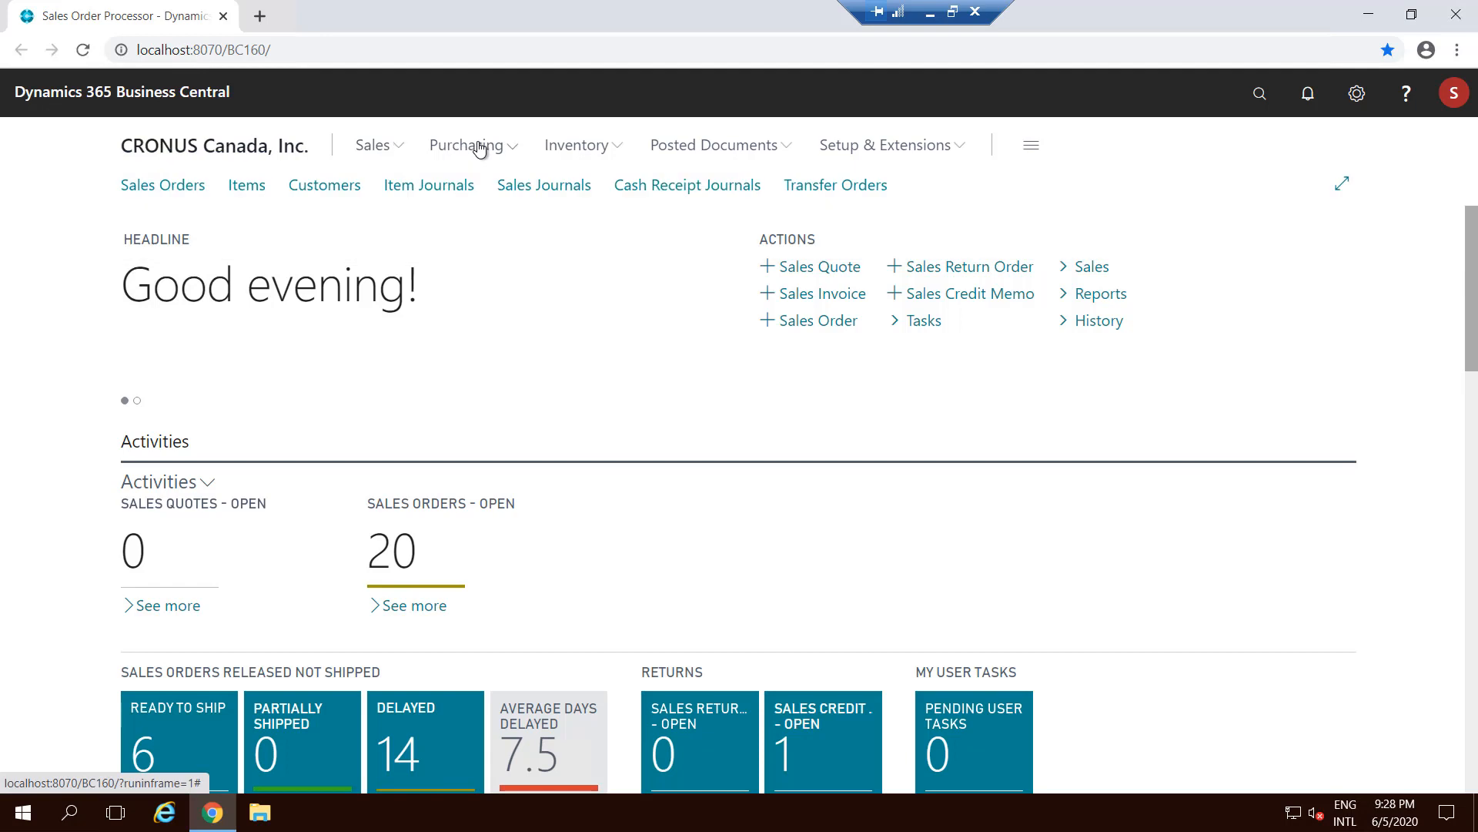
left_click(470, 145)
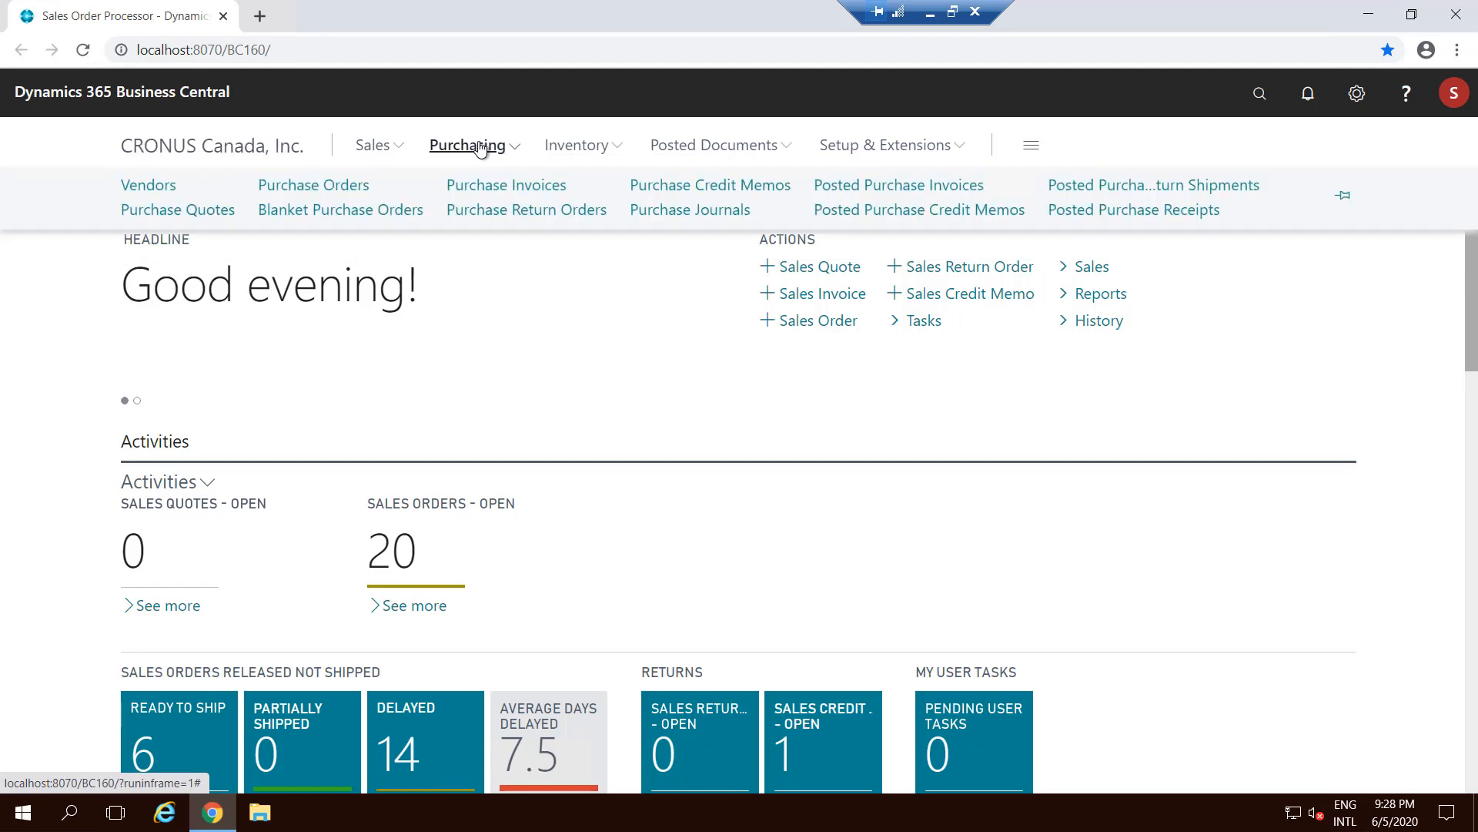
left_click(577, 145)
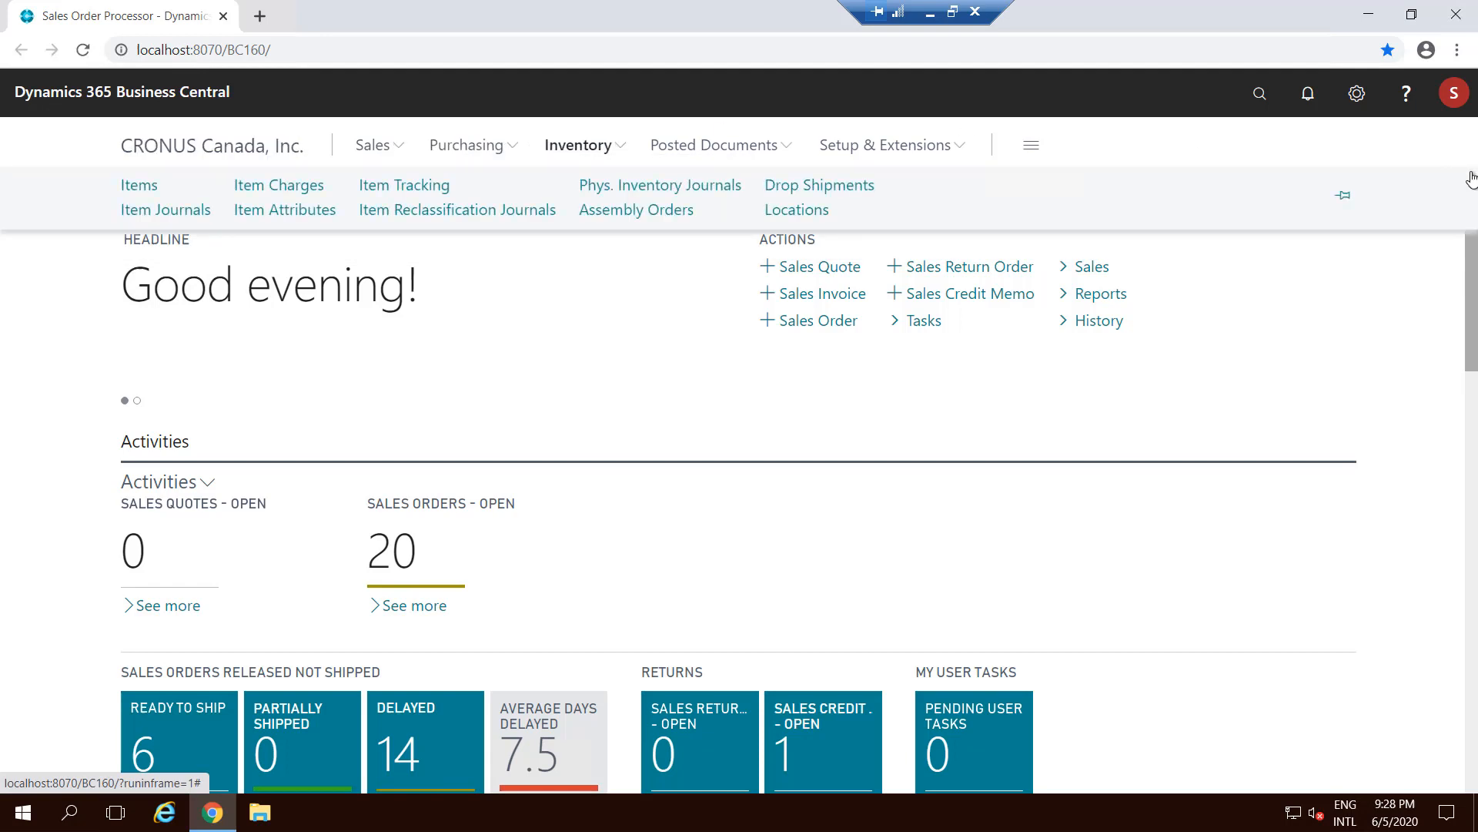
left_click(1453, 92)
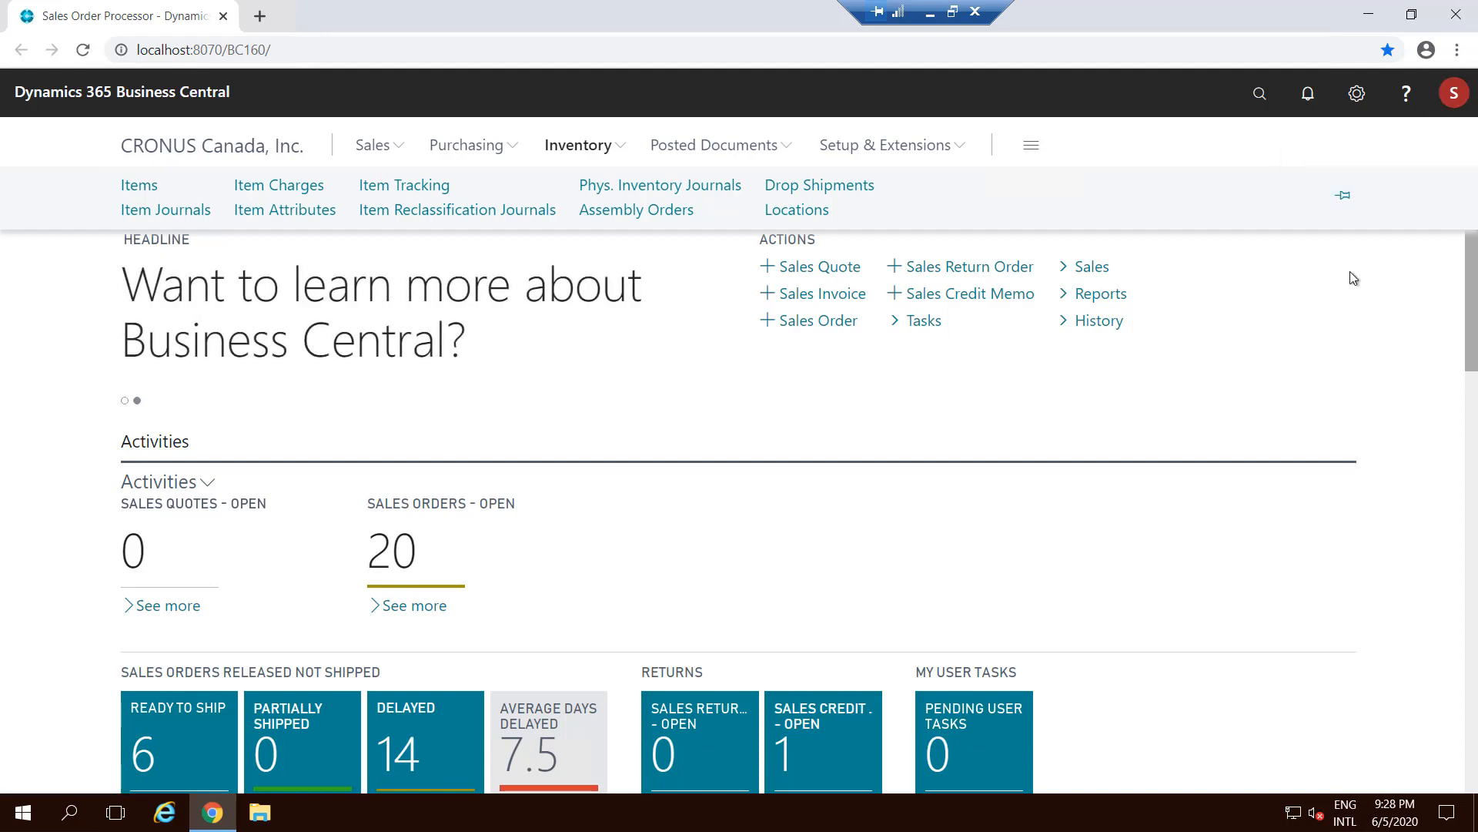
left_click(1355, 93)
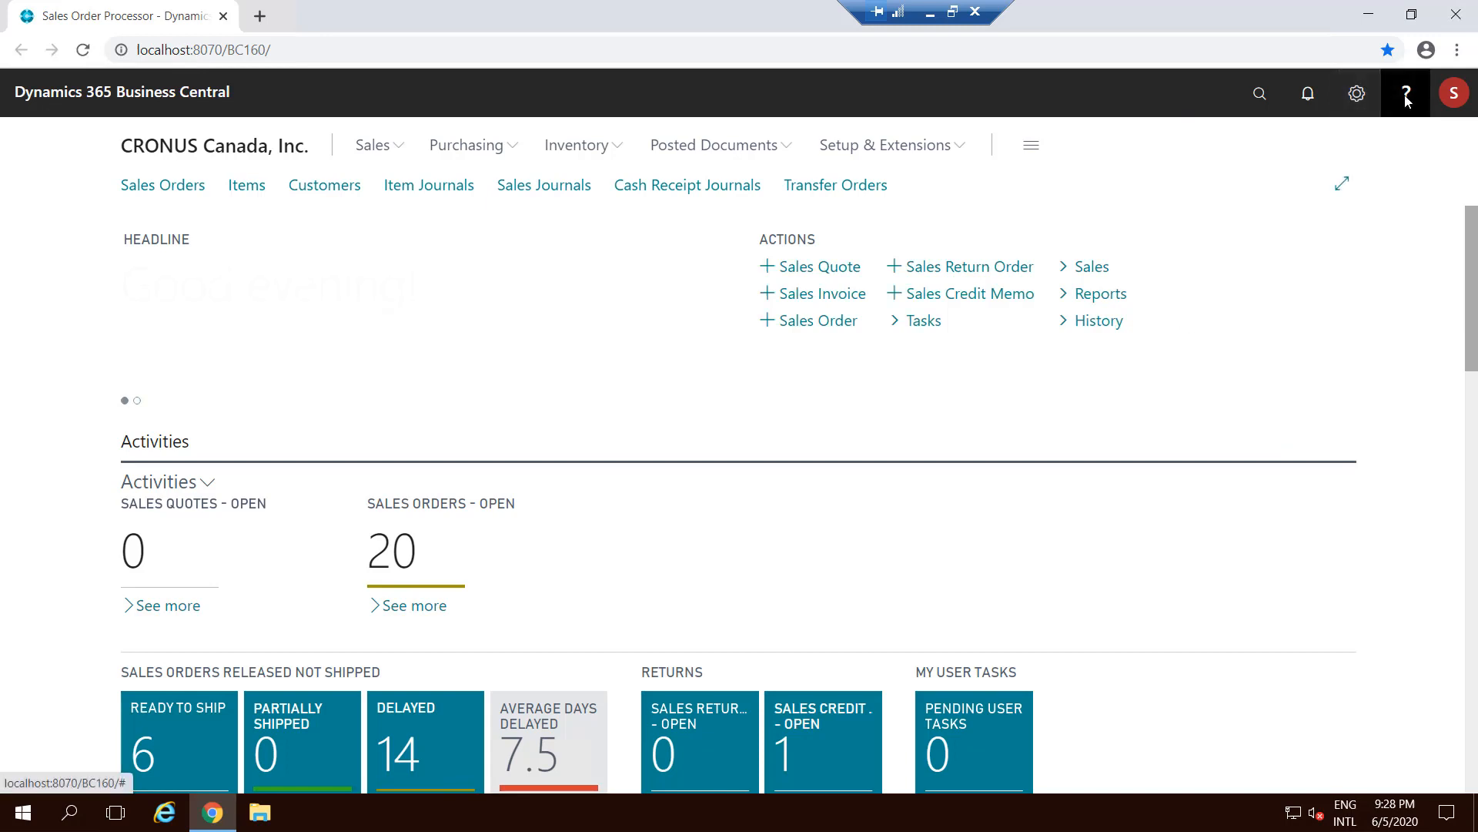
Open and dismiss the Help and support menu
left_click(1406, 92)
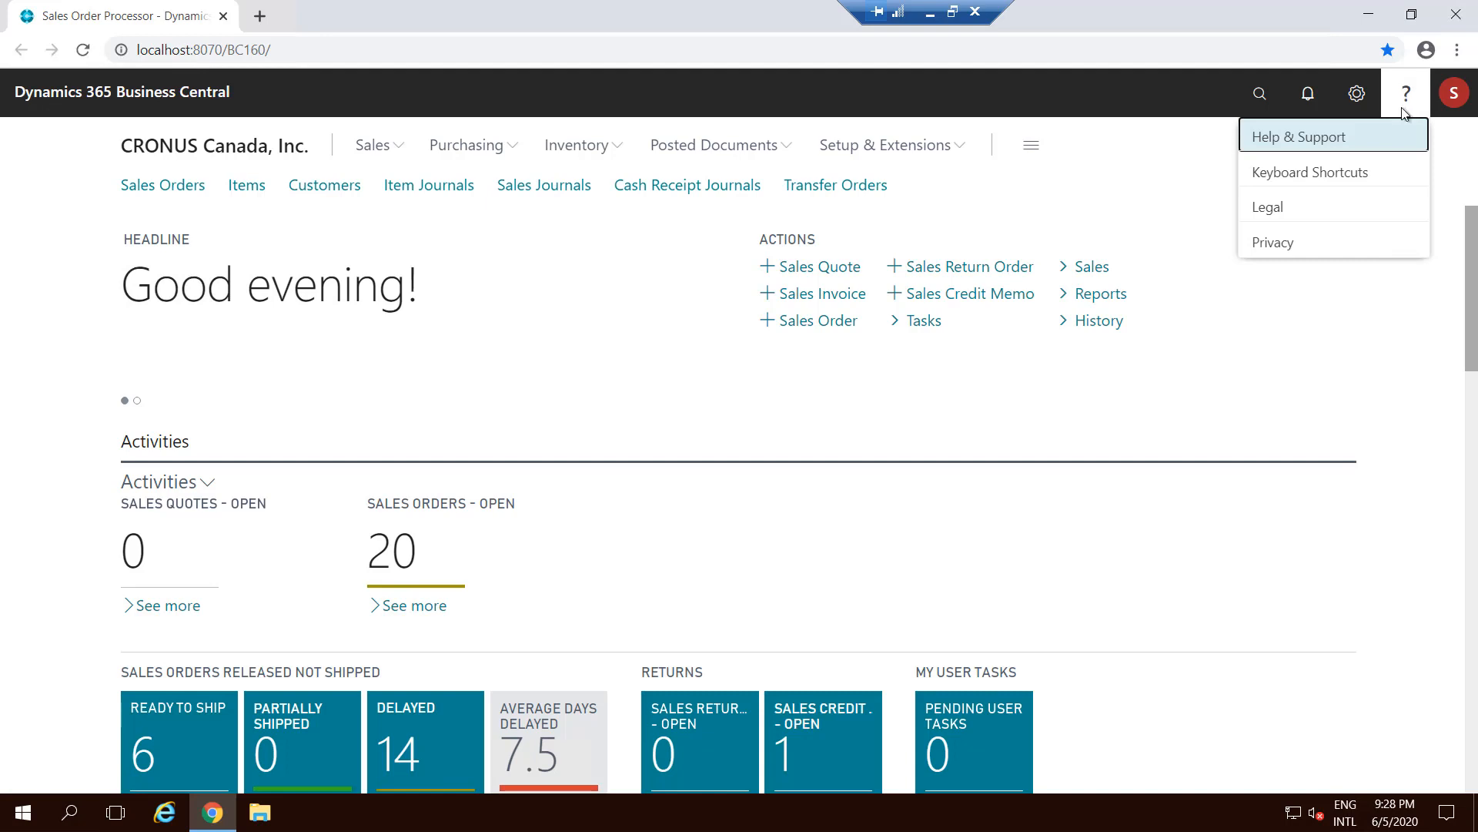
left_click(1278, 407)
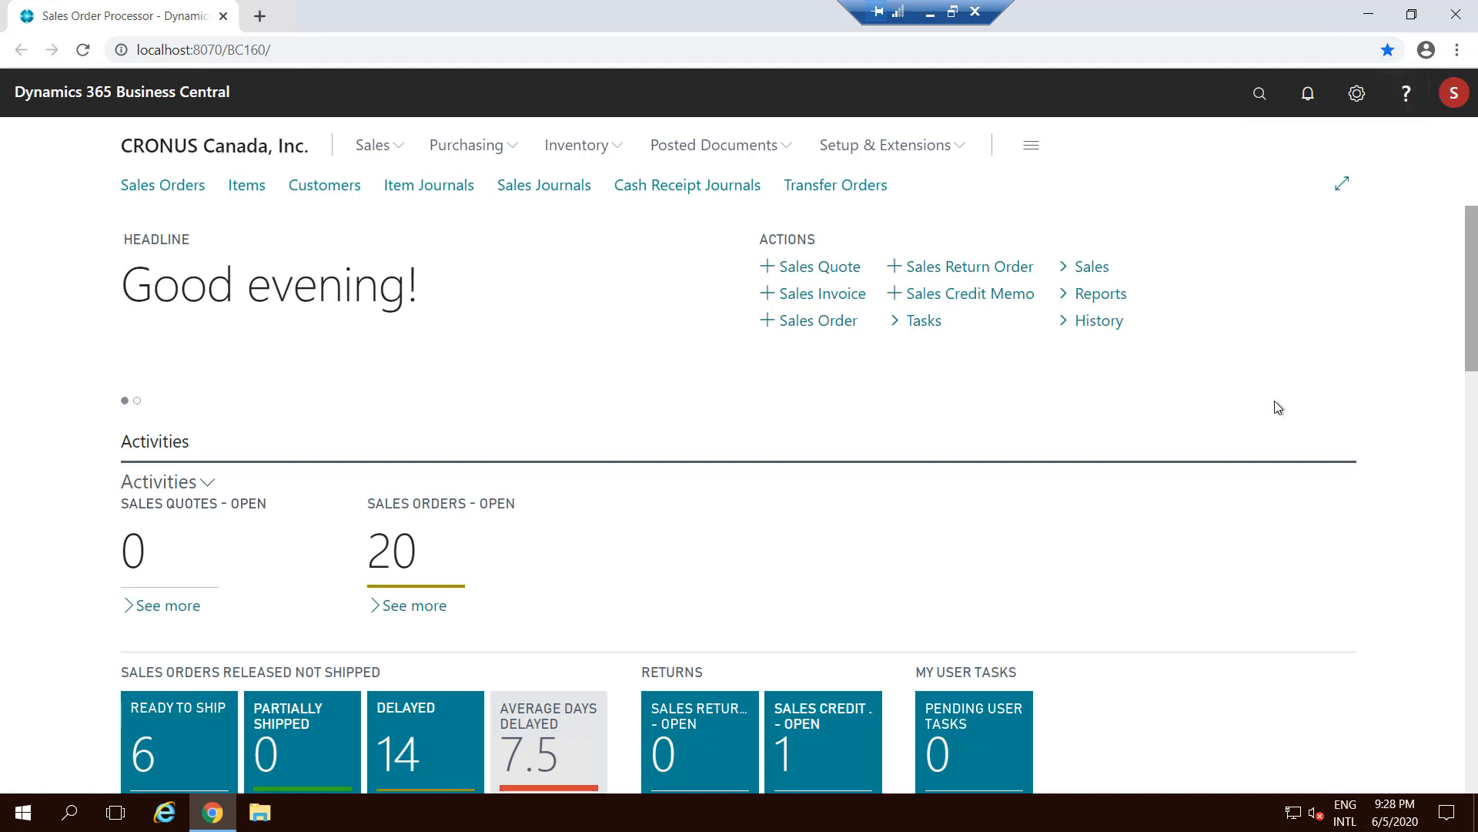